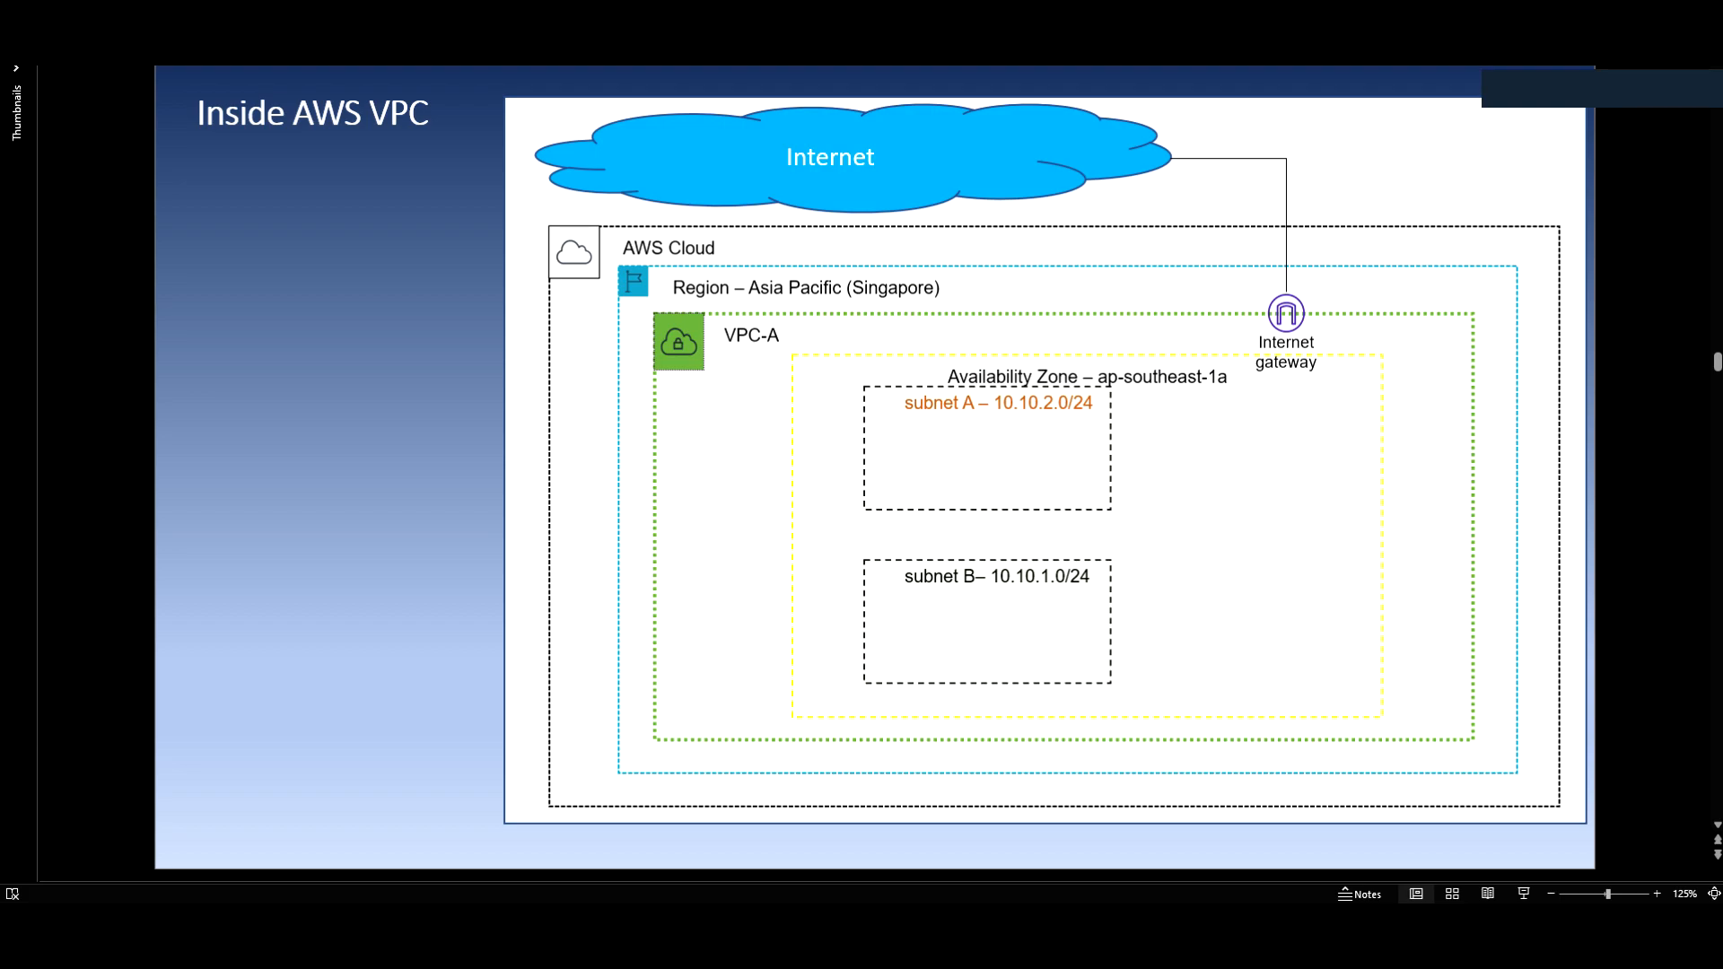
pyautogui.moveTo(743, 352)
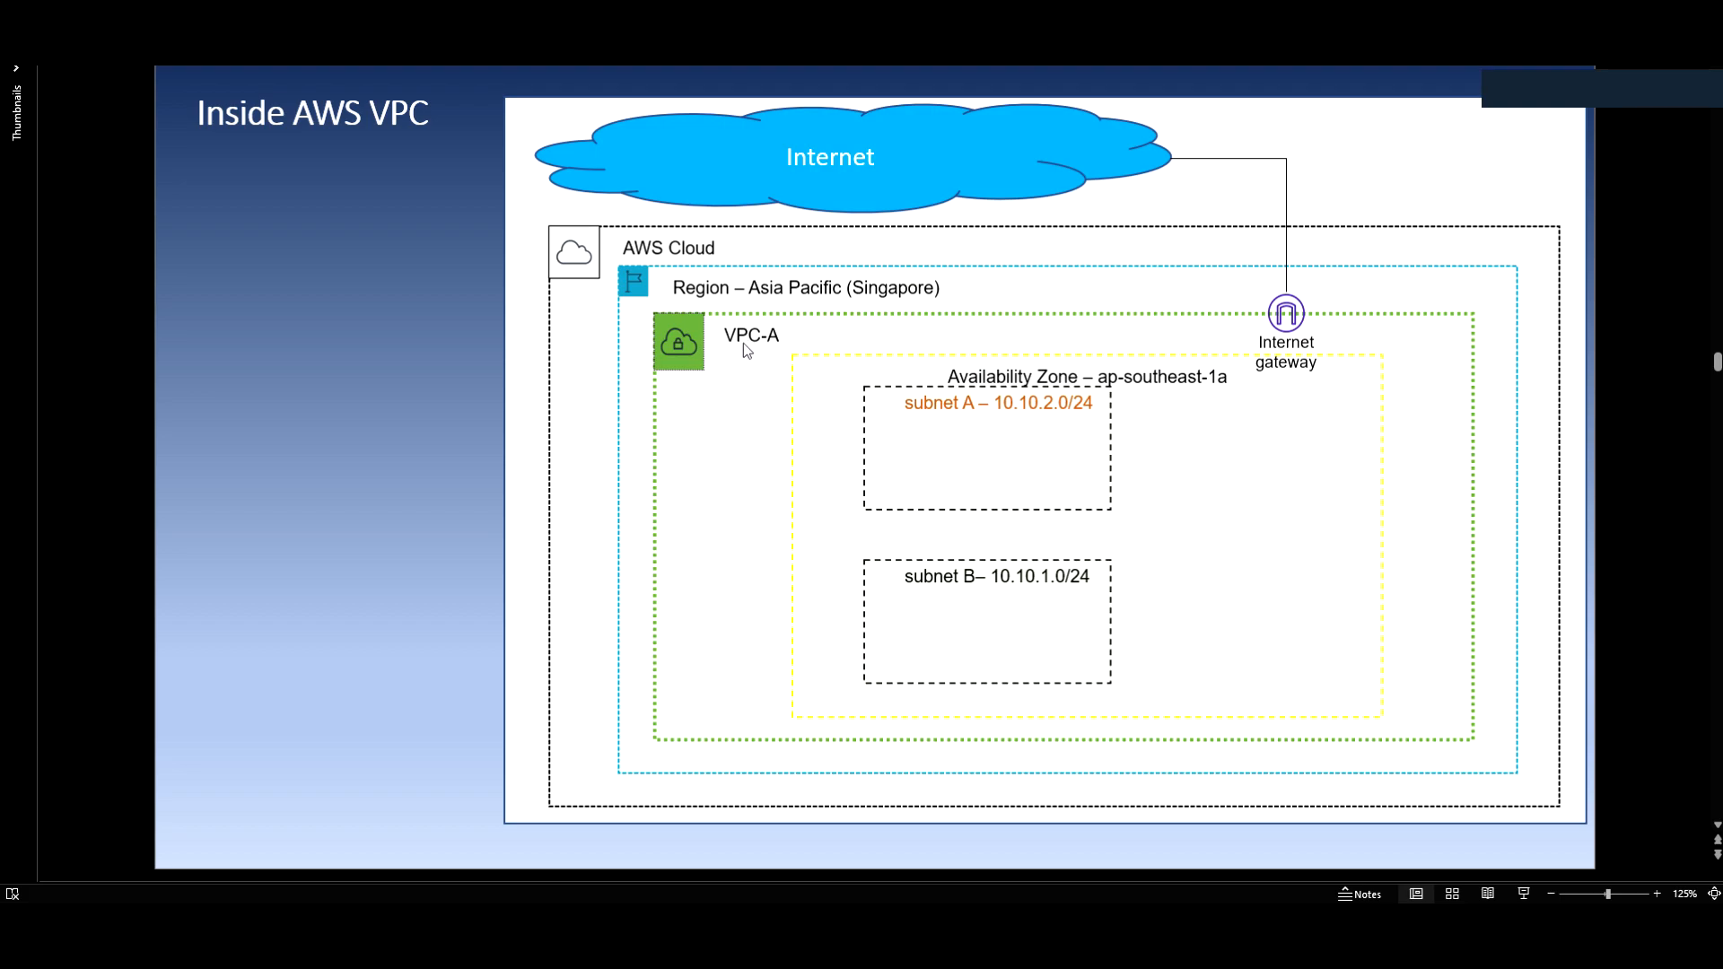
pyautogui.moveTo(1039, 420)
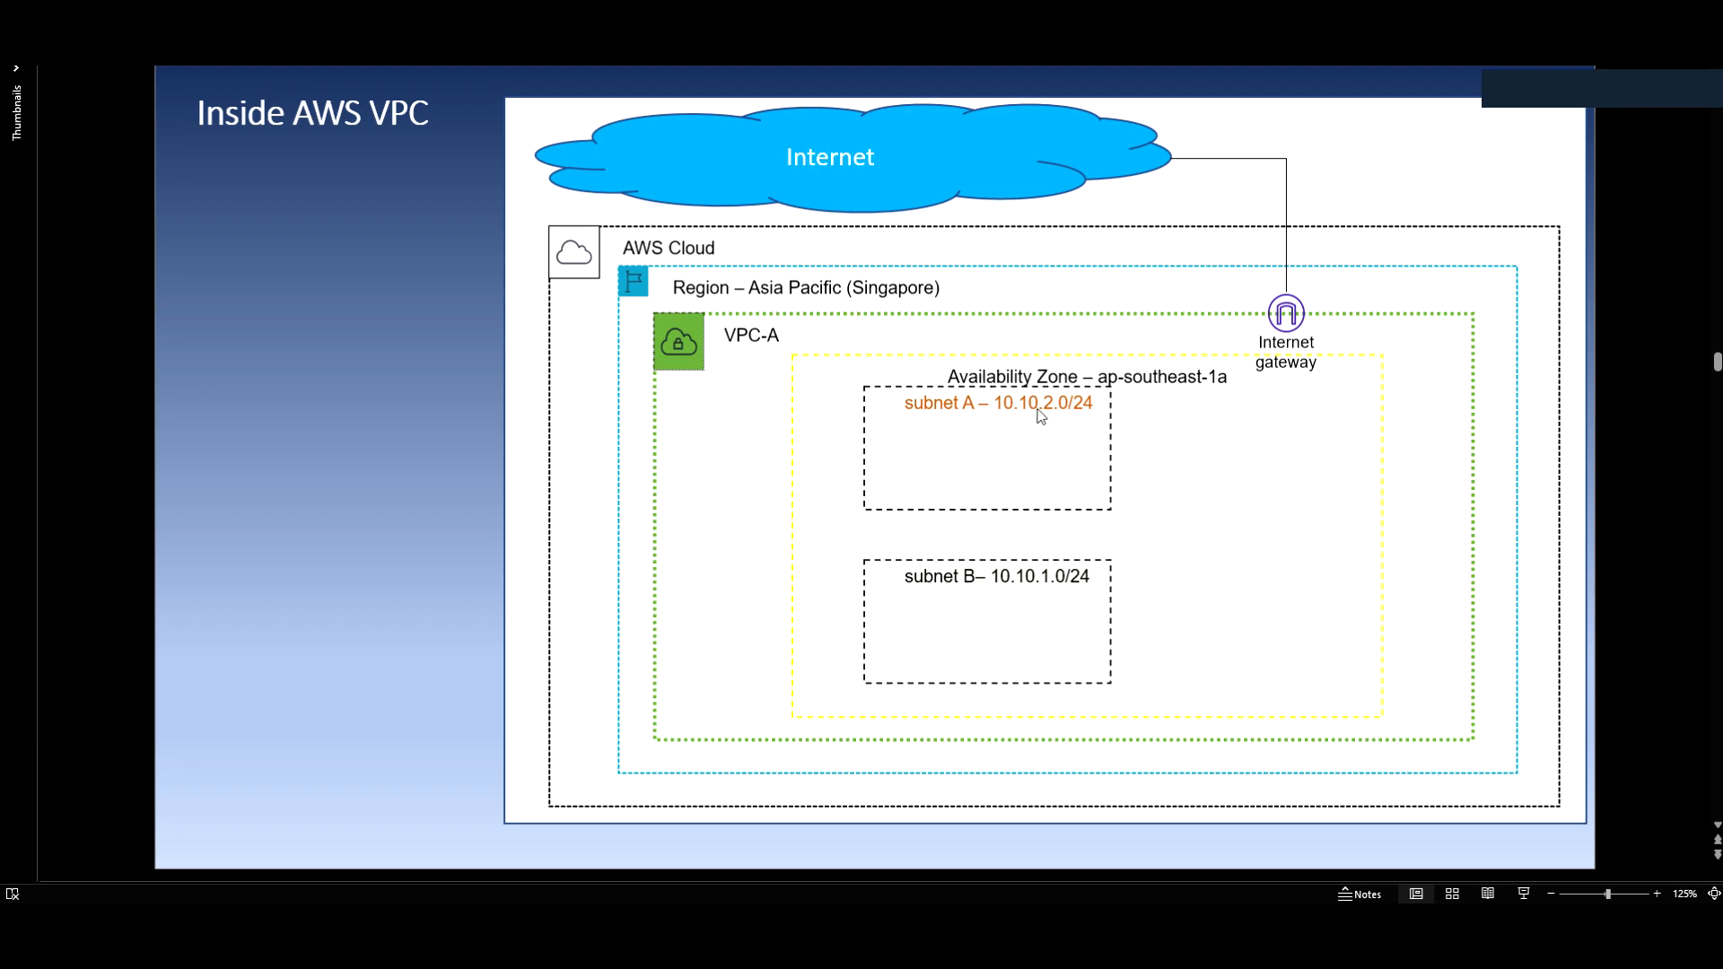
pyautogui.moveTo(1195, 384)
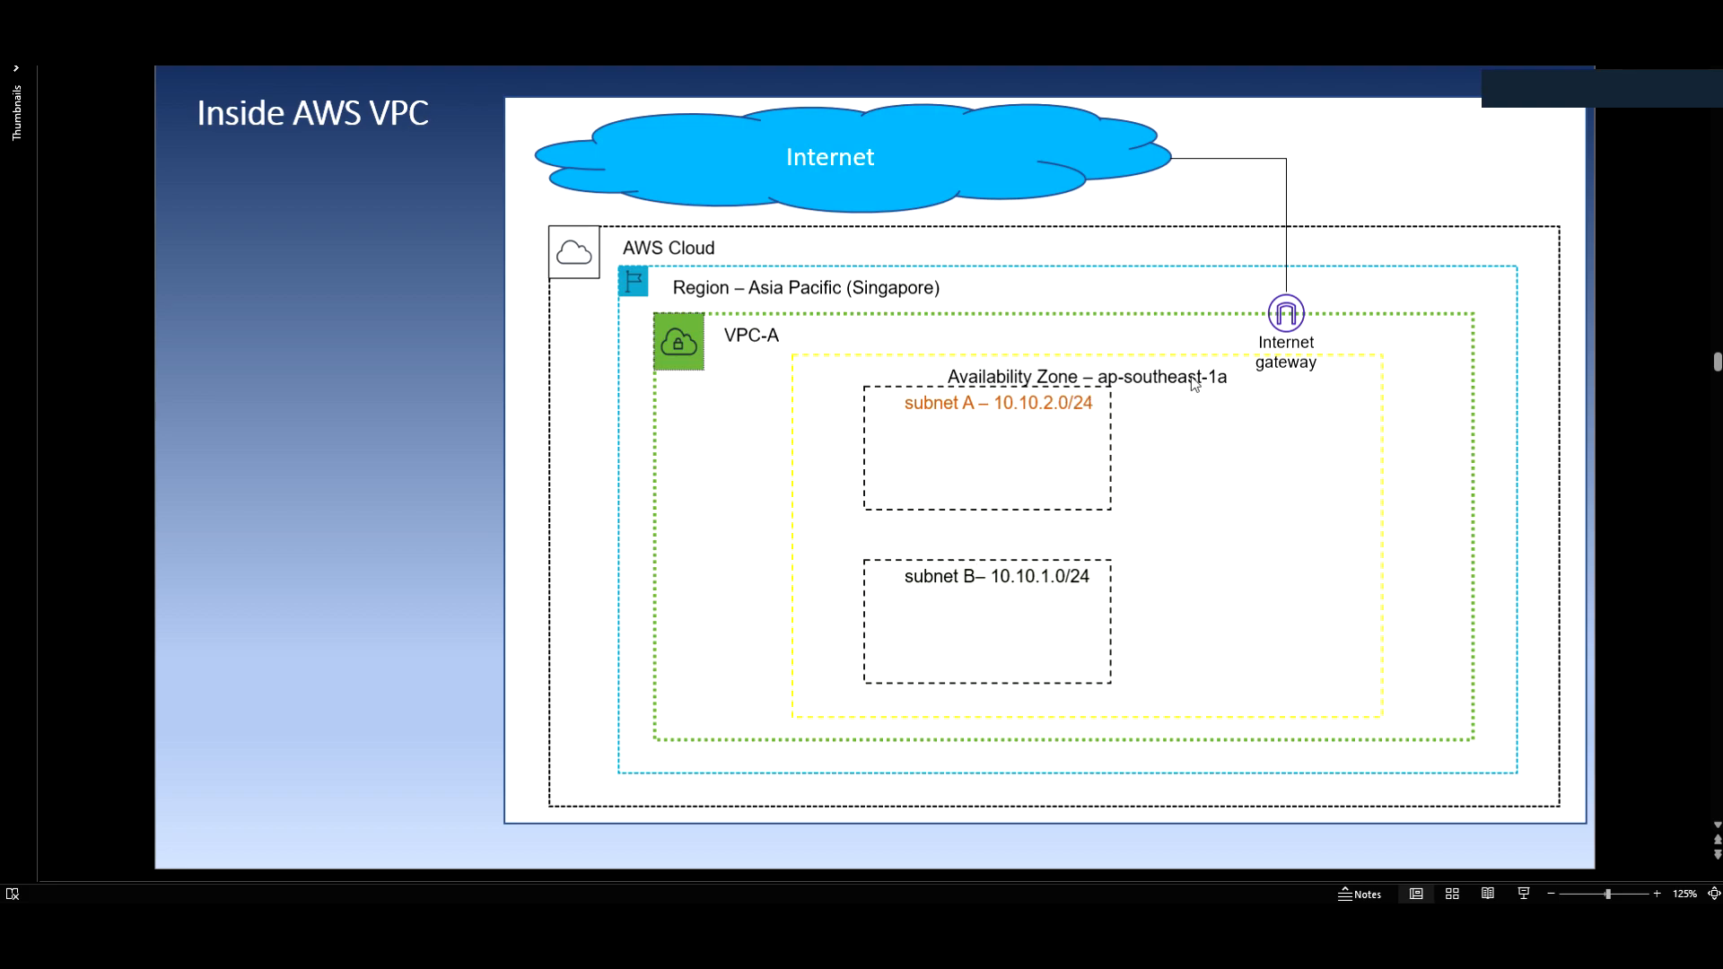
pyautogui.moveTo(1066, 527)
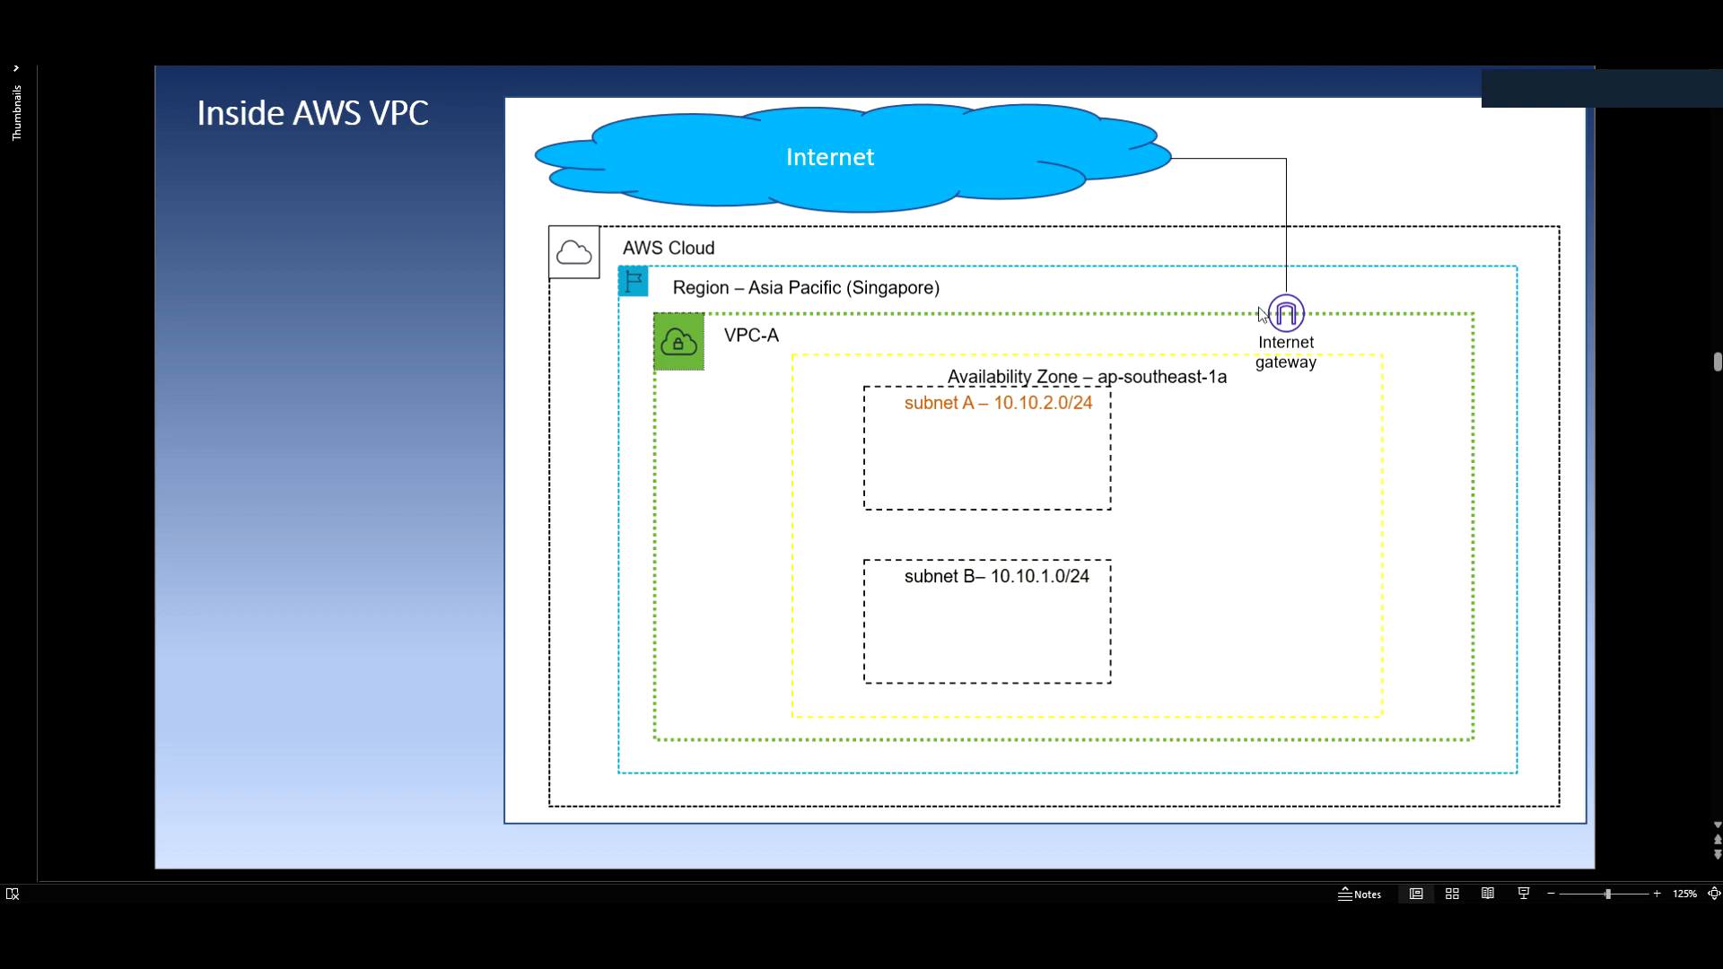
pyautogui.moveTo(1391, 445)
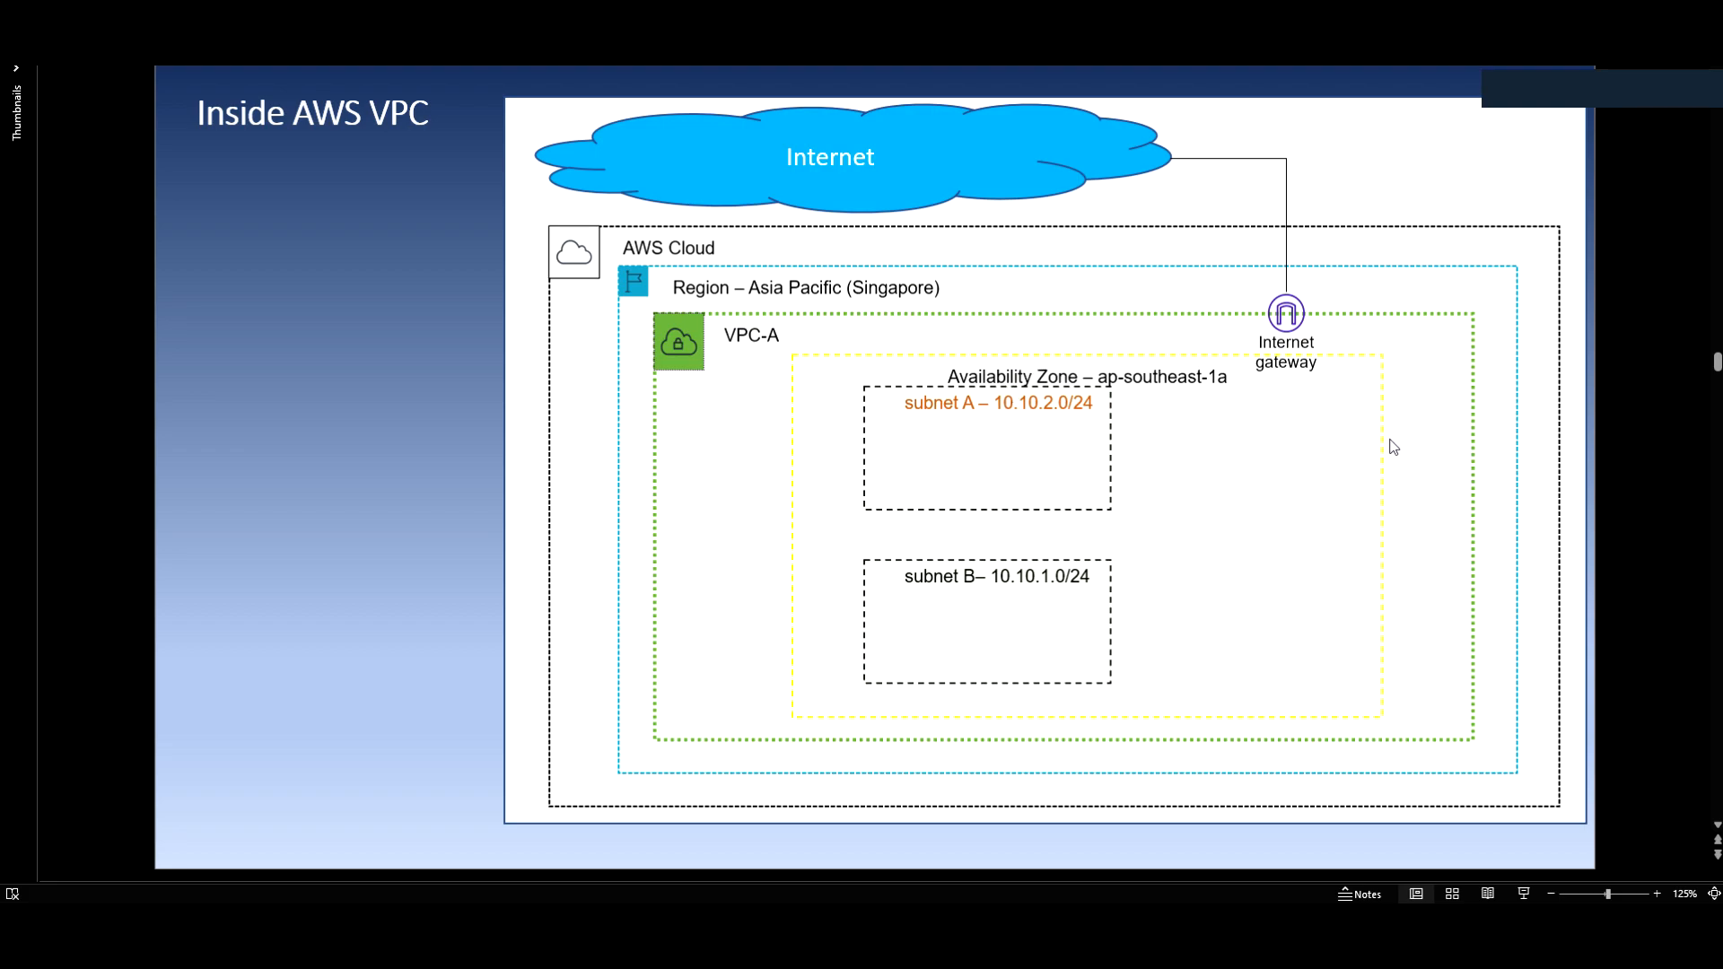
pyautogui.moveTo(1186, 398)
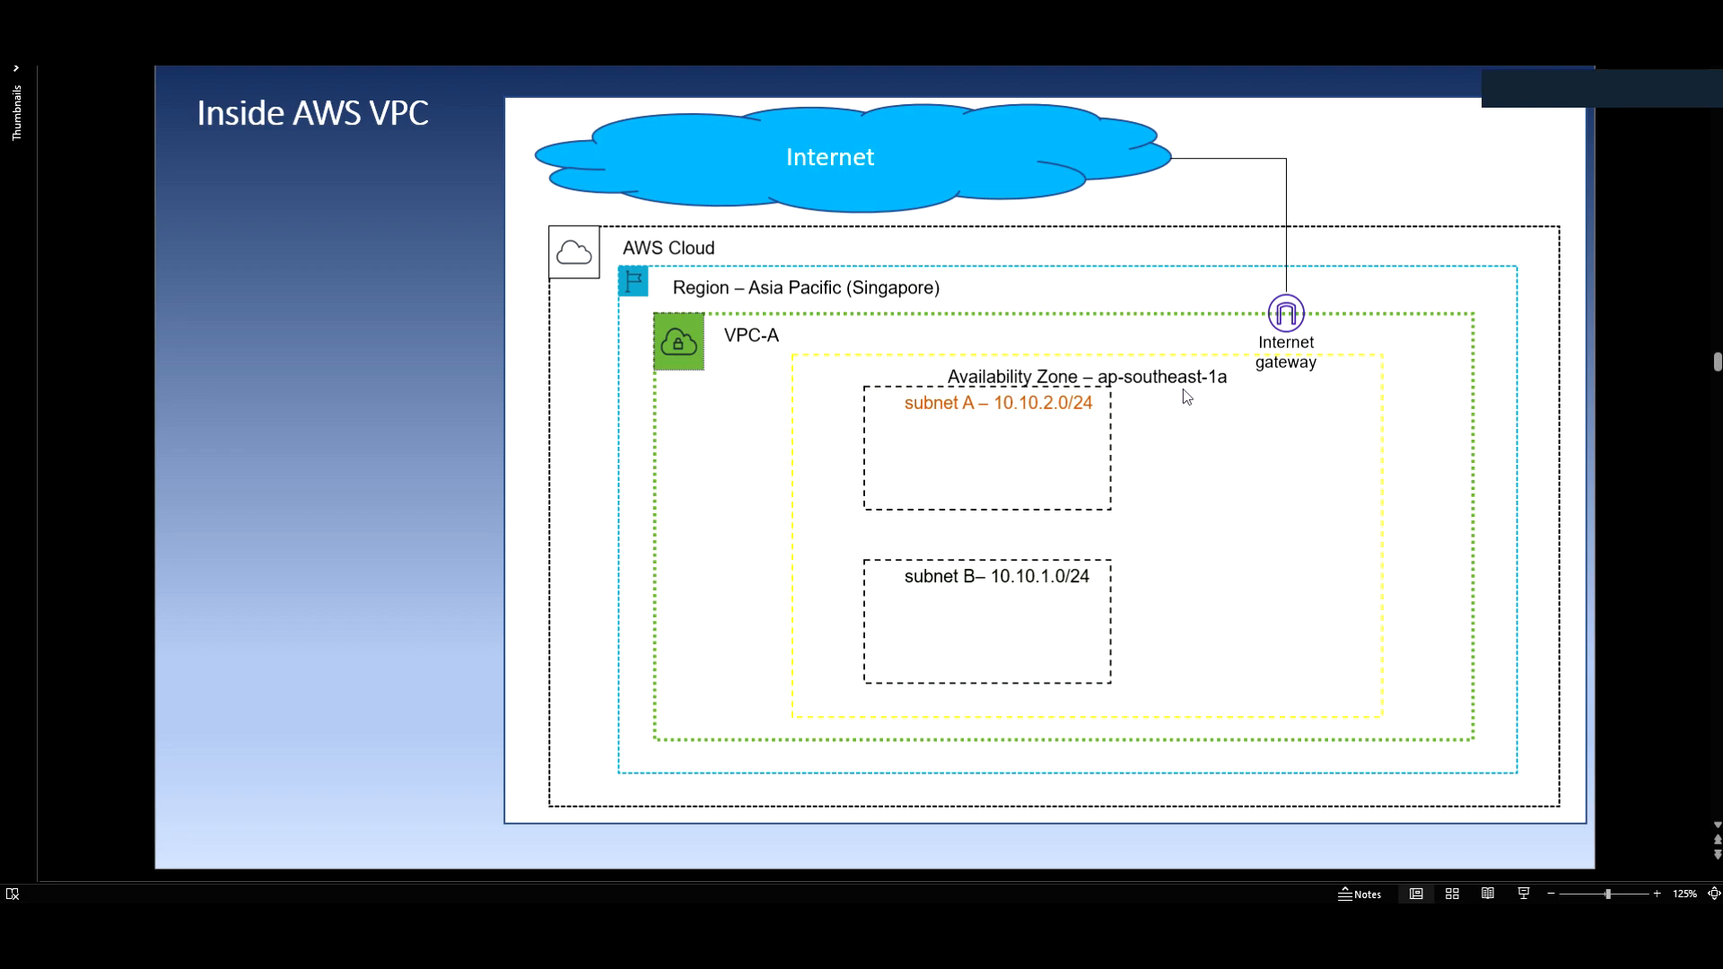
pyautogui.moveTo(1167, 894)
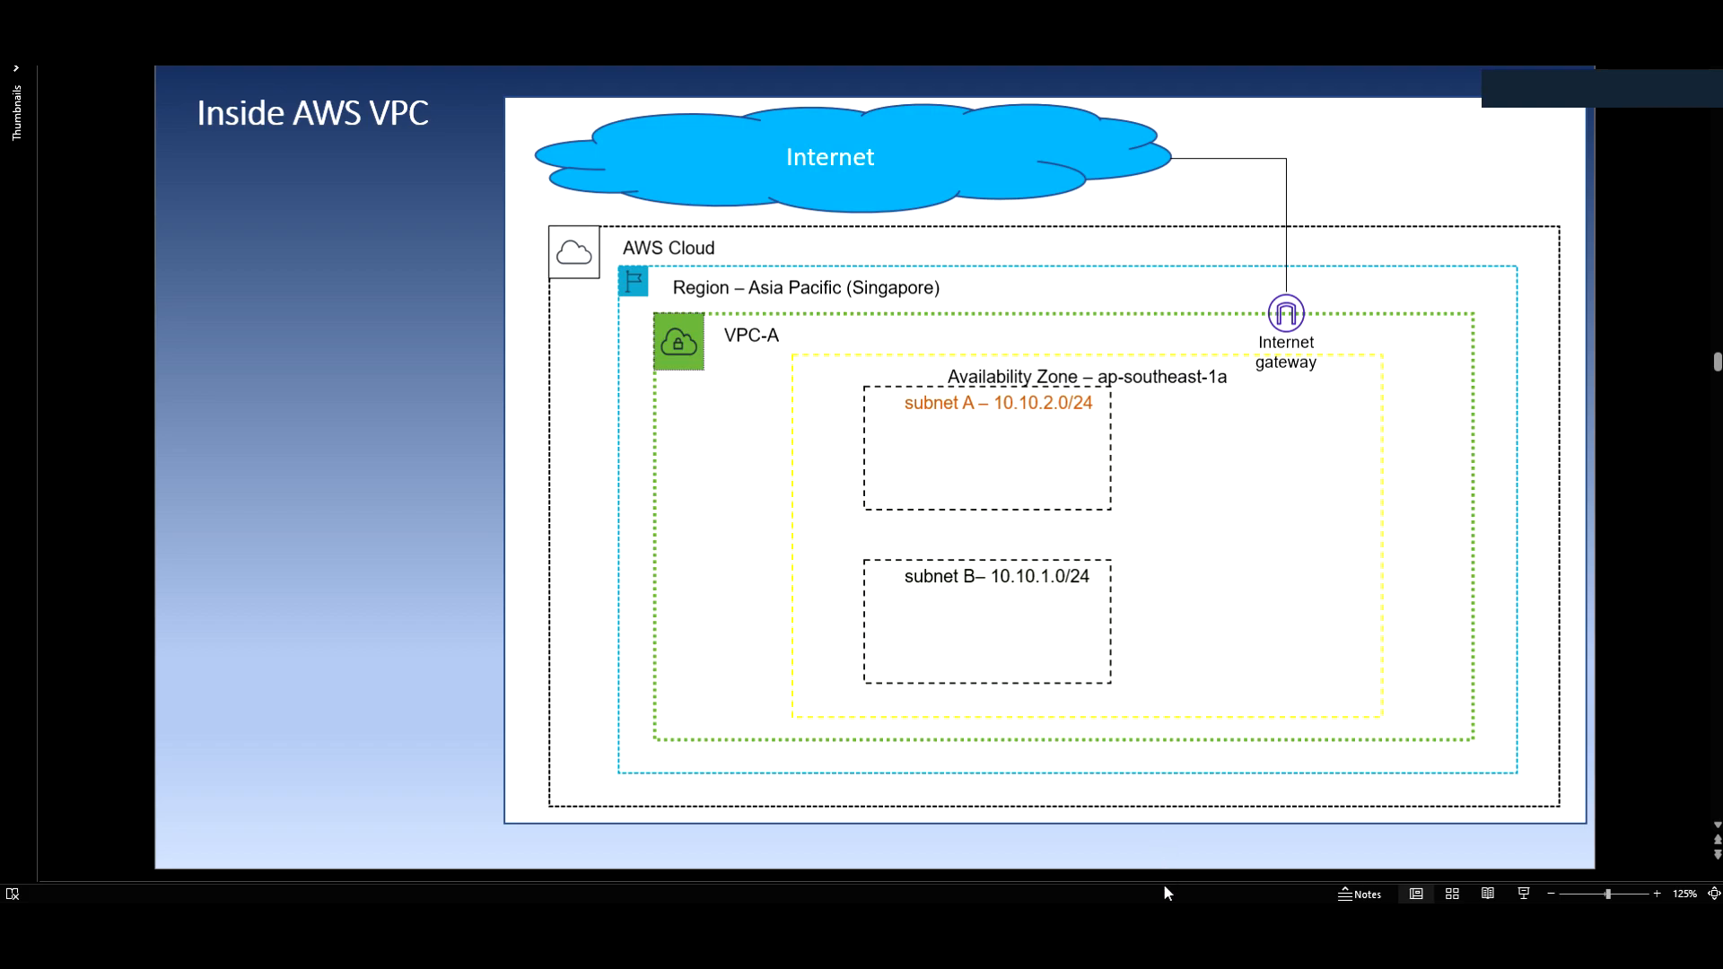
pyautogui.moveTo(1151, 434)
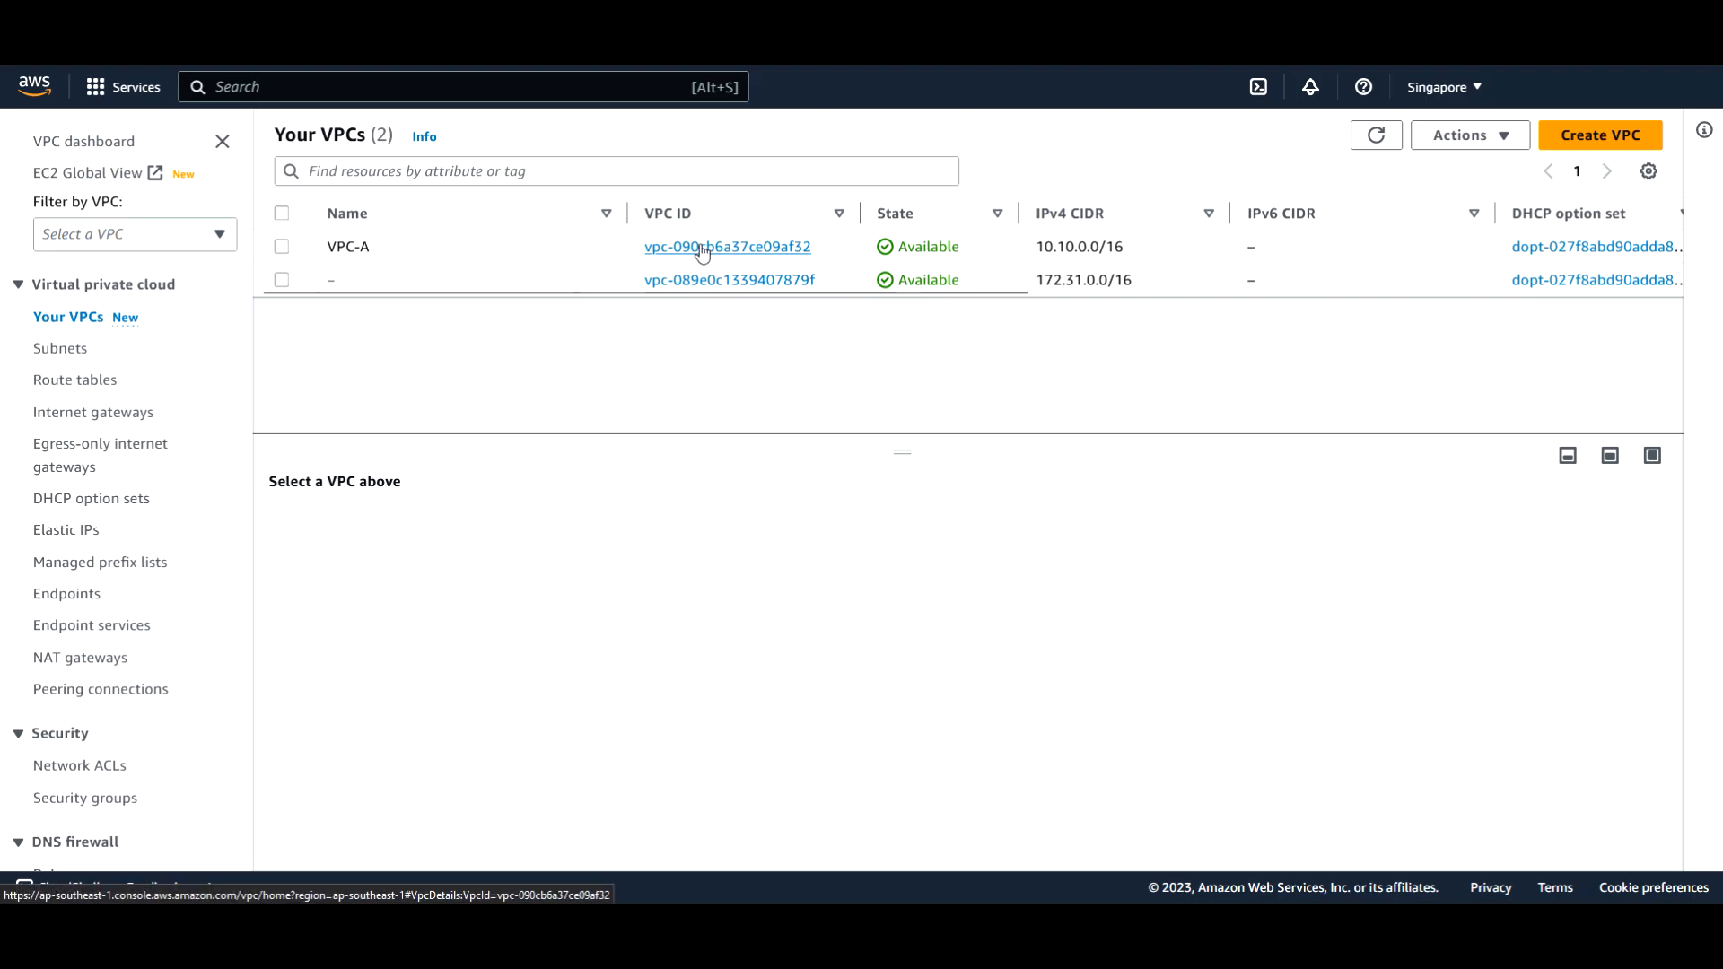
pyautogui.moveTo(1055, 246)
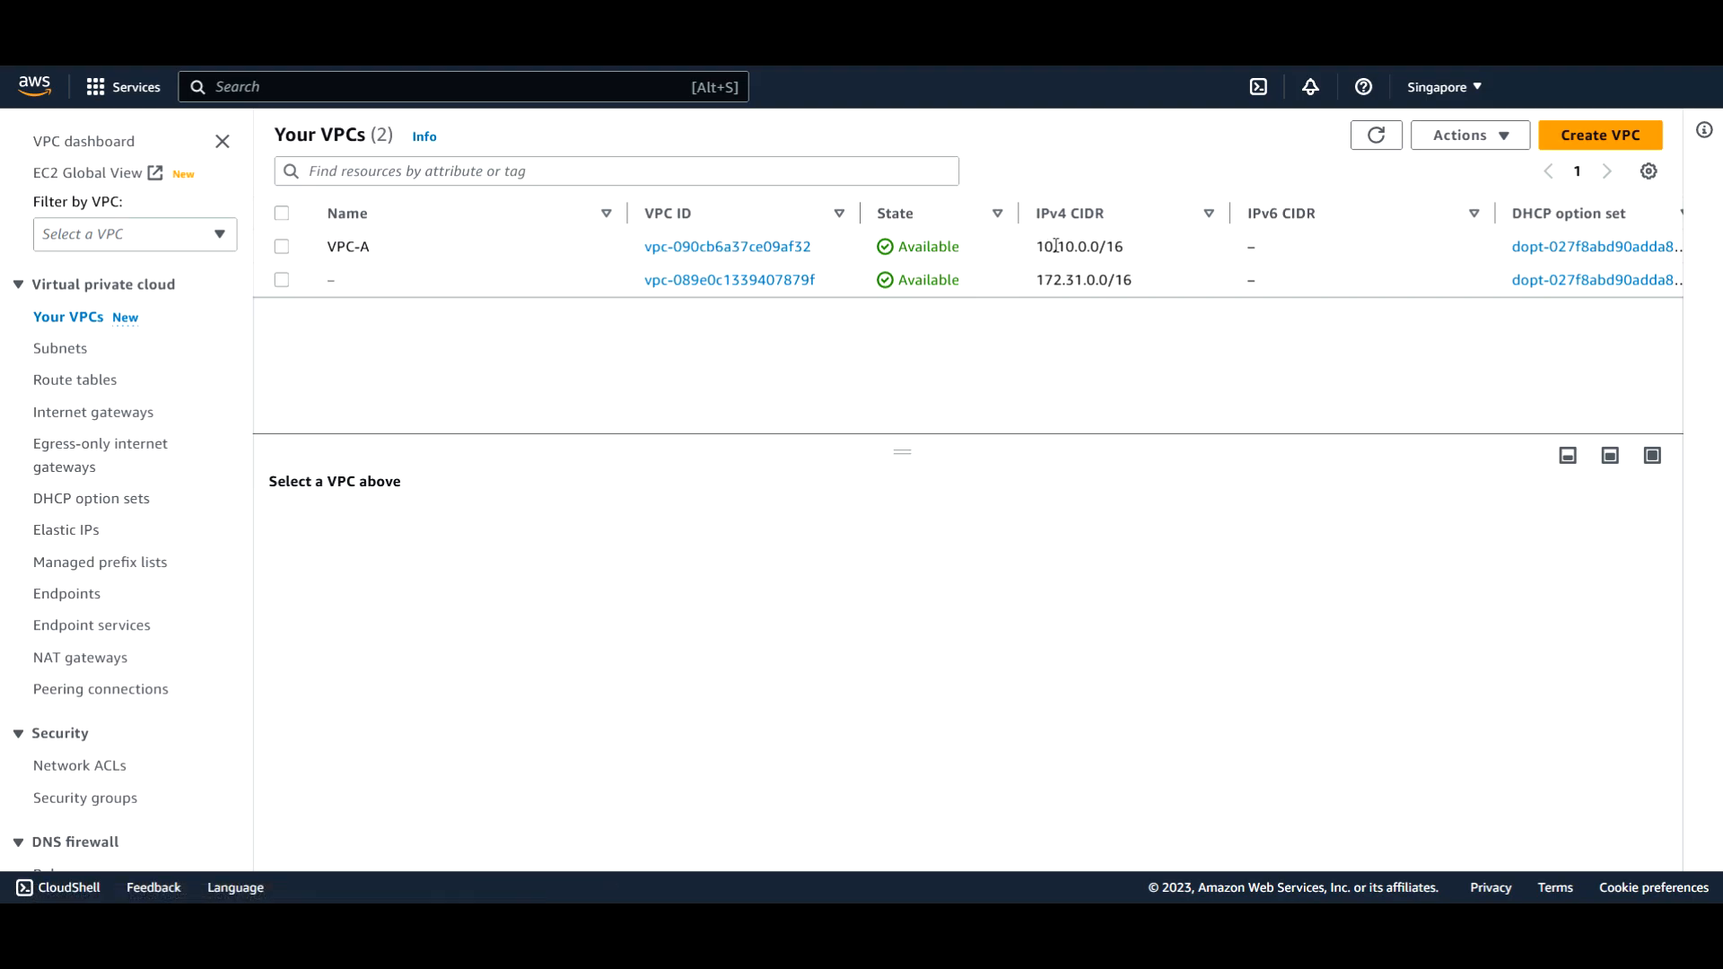
# Check VPC-A's 10.10 range, then list its subnets and the attached VPC-A-IGW internet gateway
pyautogui.doubleClick(1054, 246)
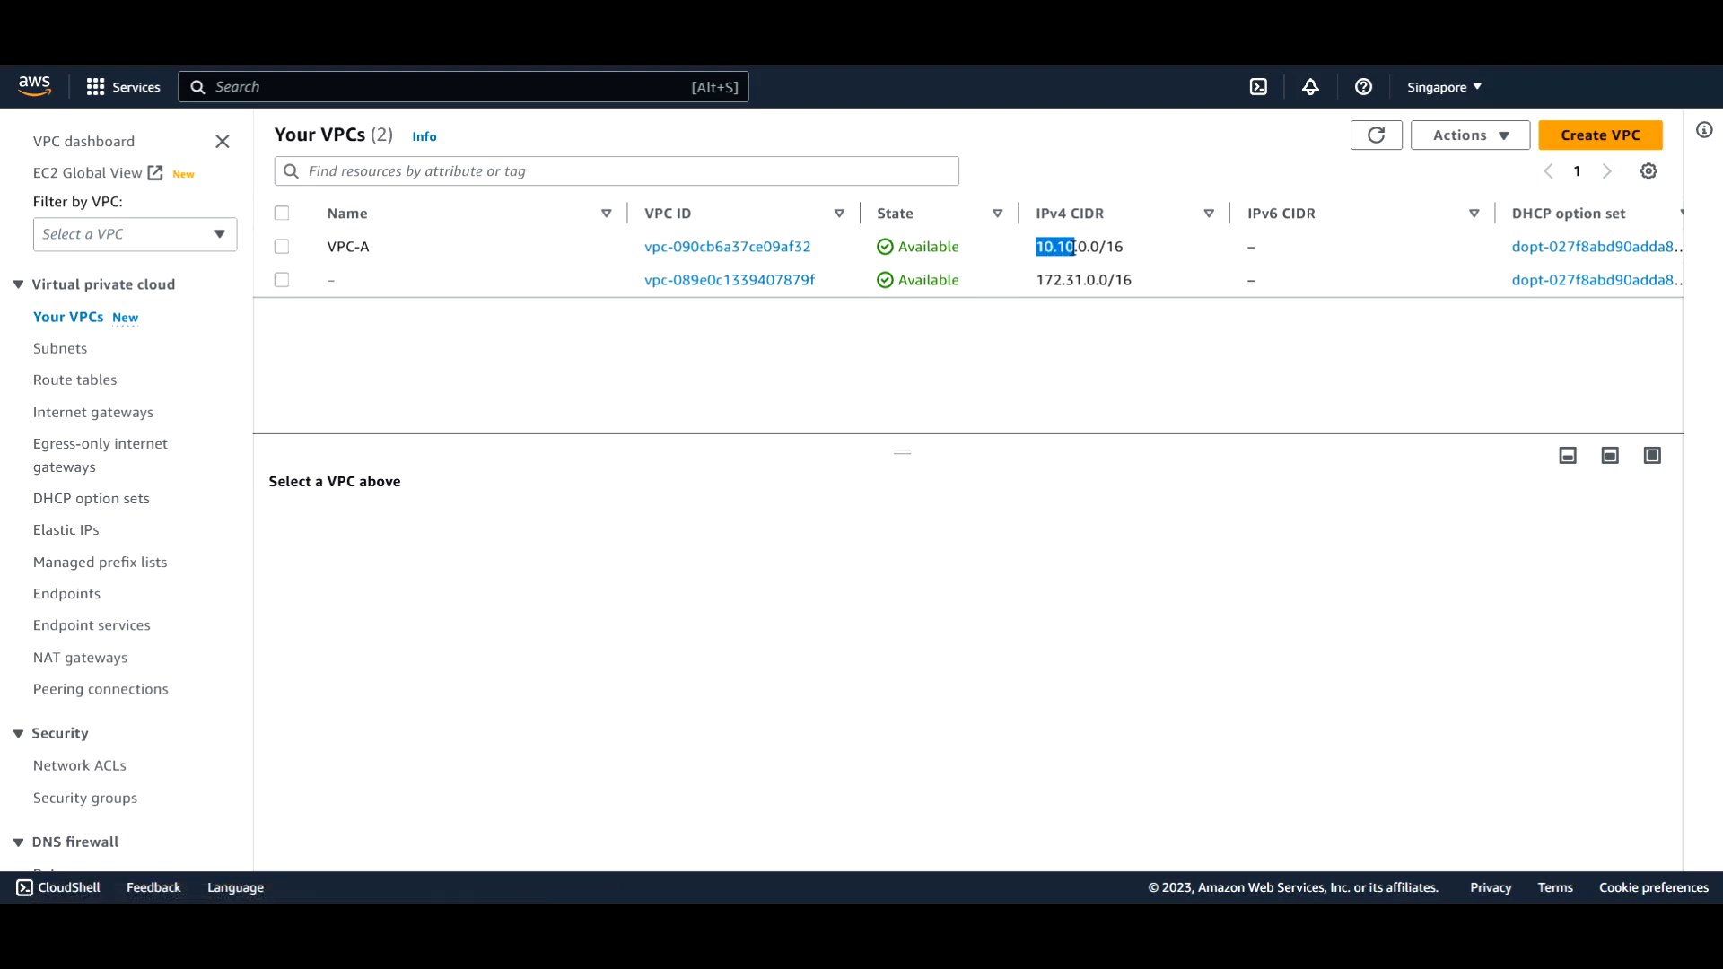
pyautogui.click(61, 348)
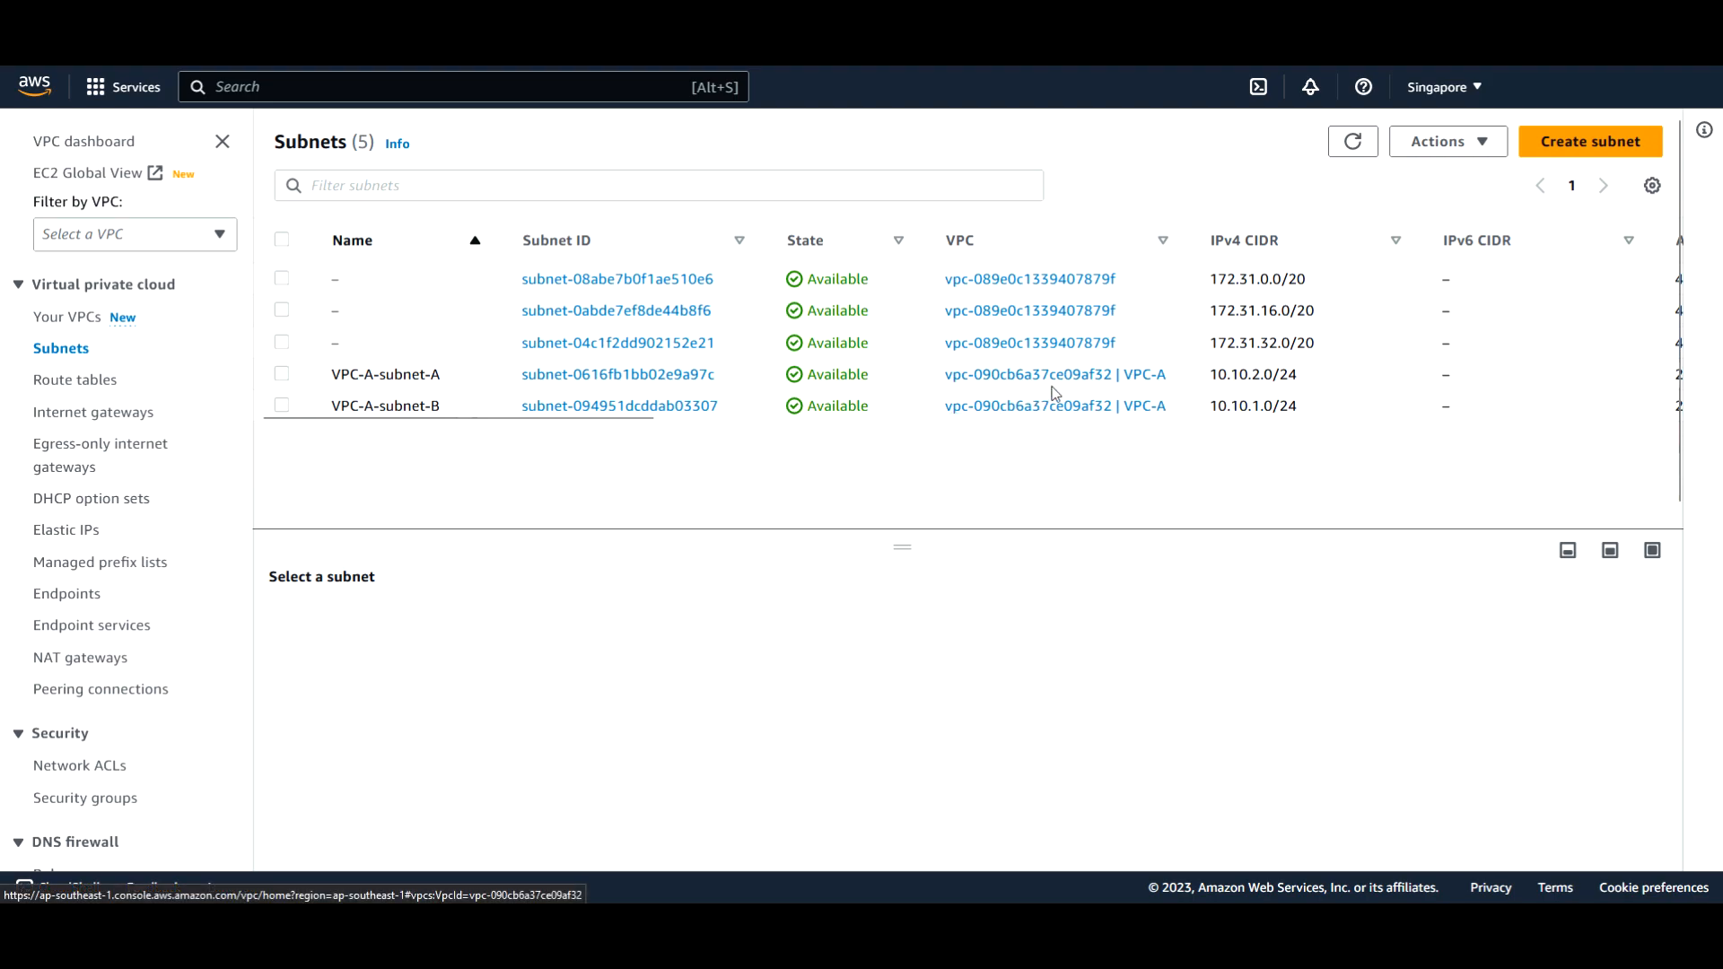
pyautogui.click(94, 412)
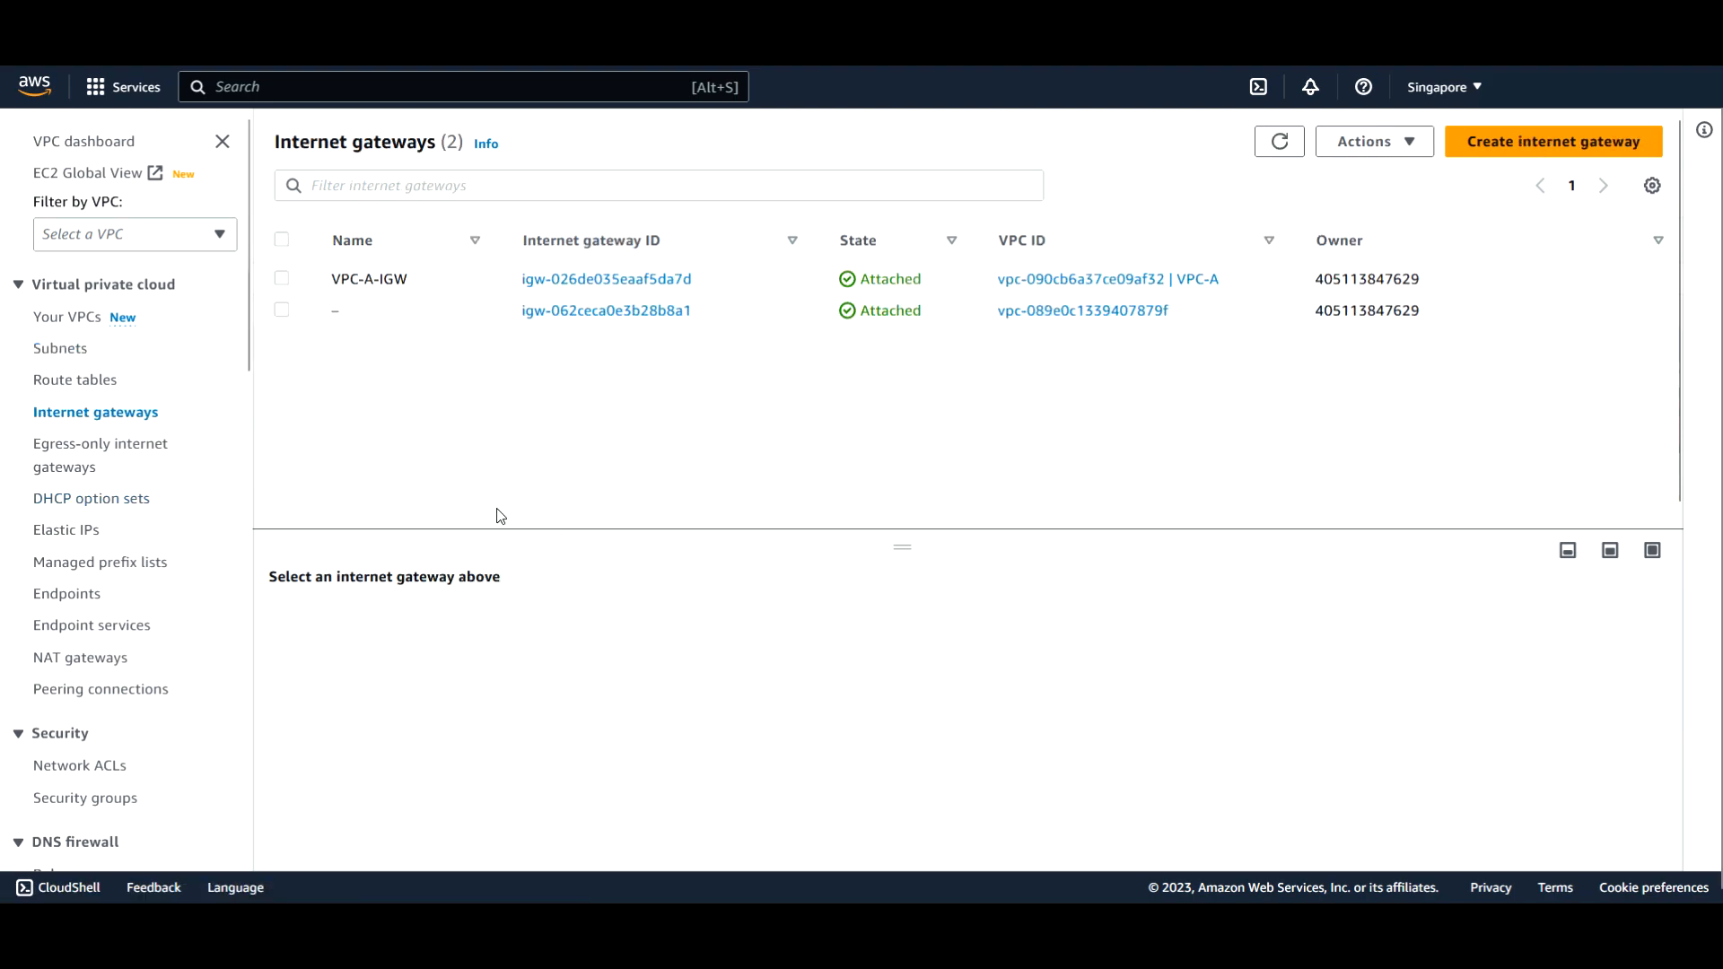
pyautogui.moveTo(682, 298)
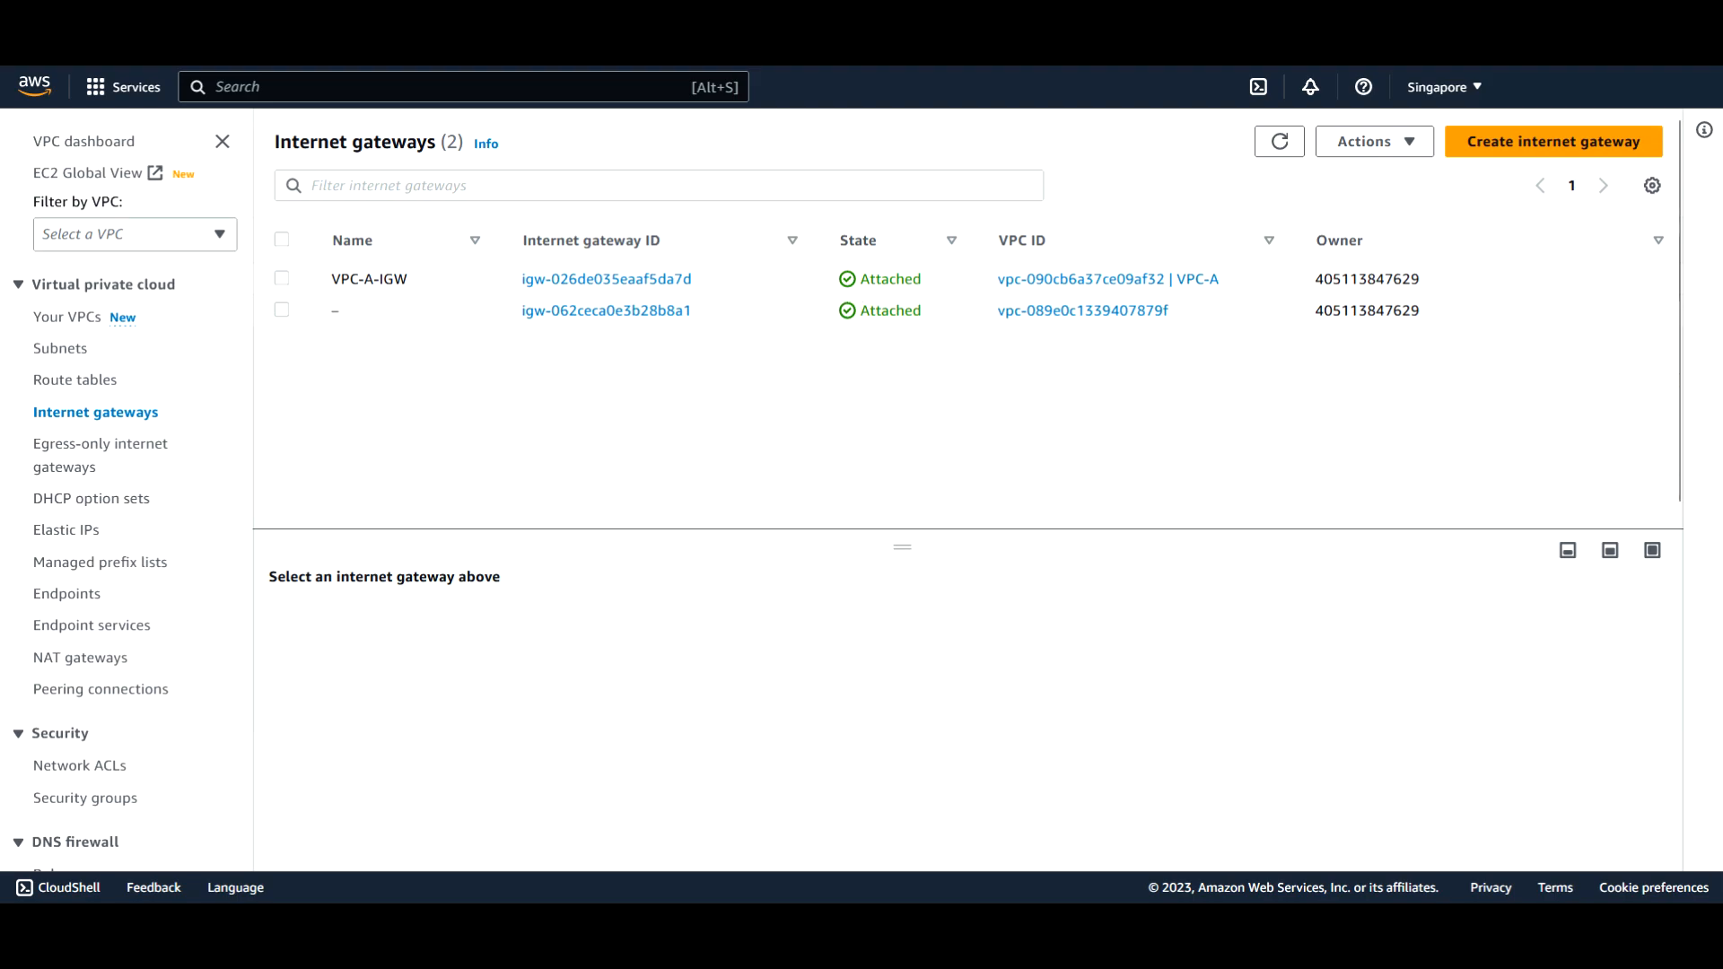
pyautogui.moveTo(974, 517)
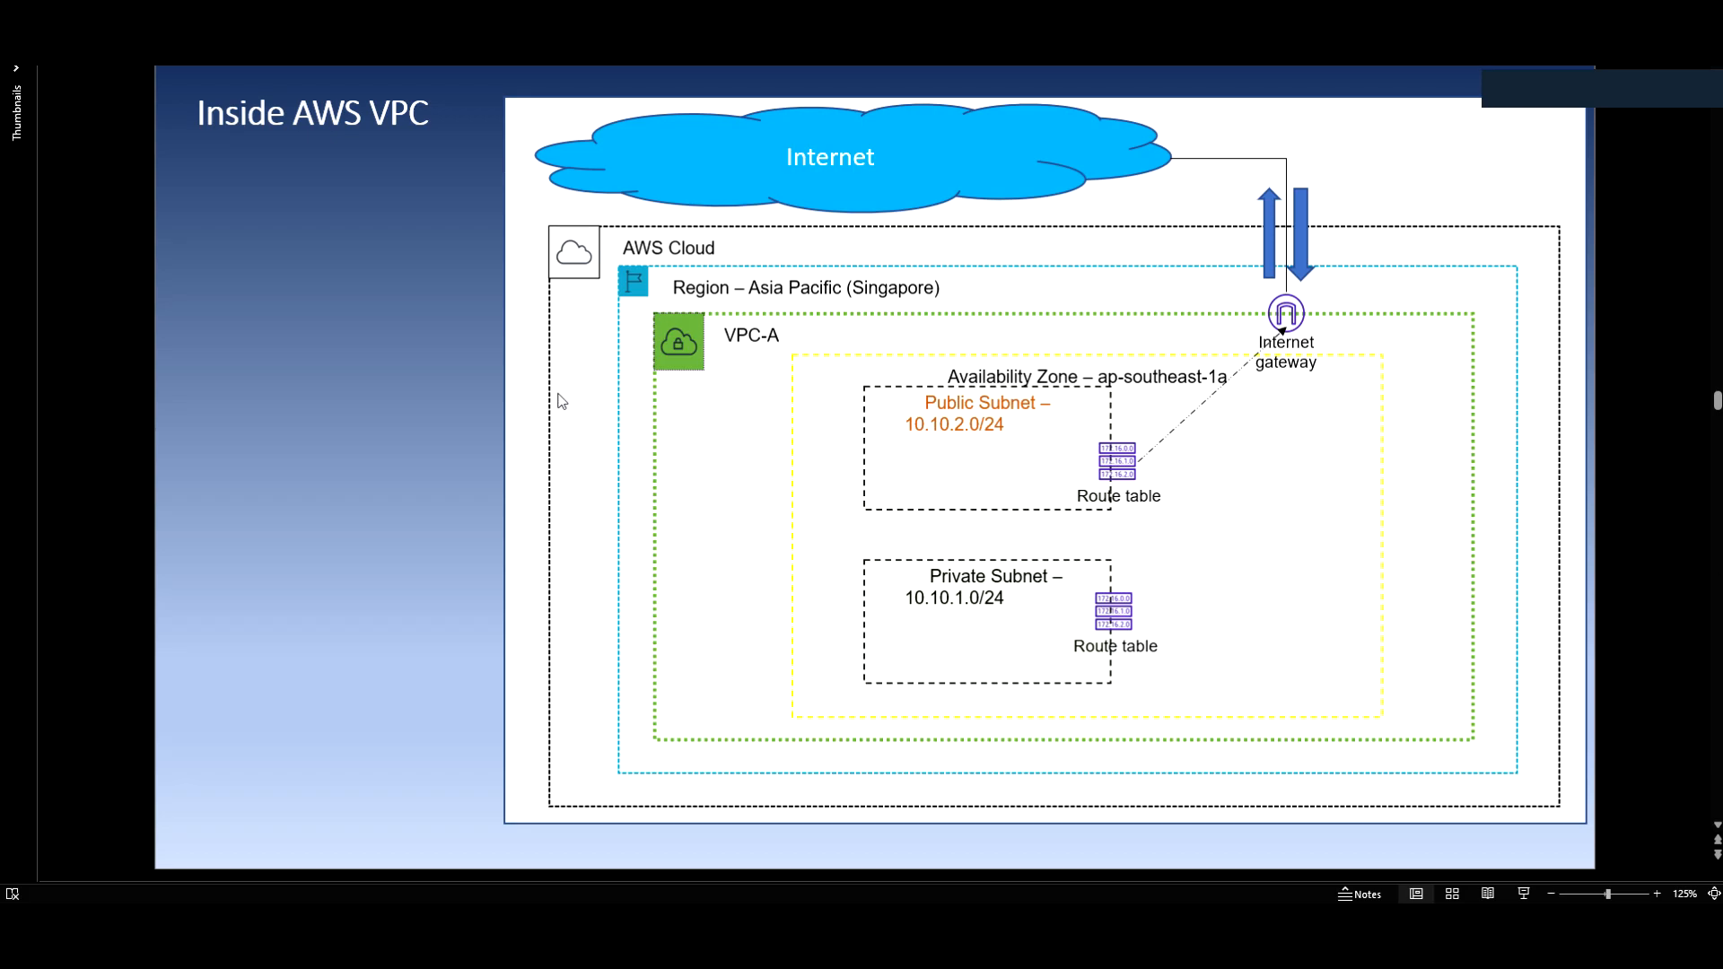
pyautogui.moveTo(1156, 509)
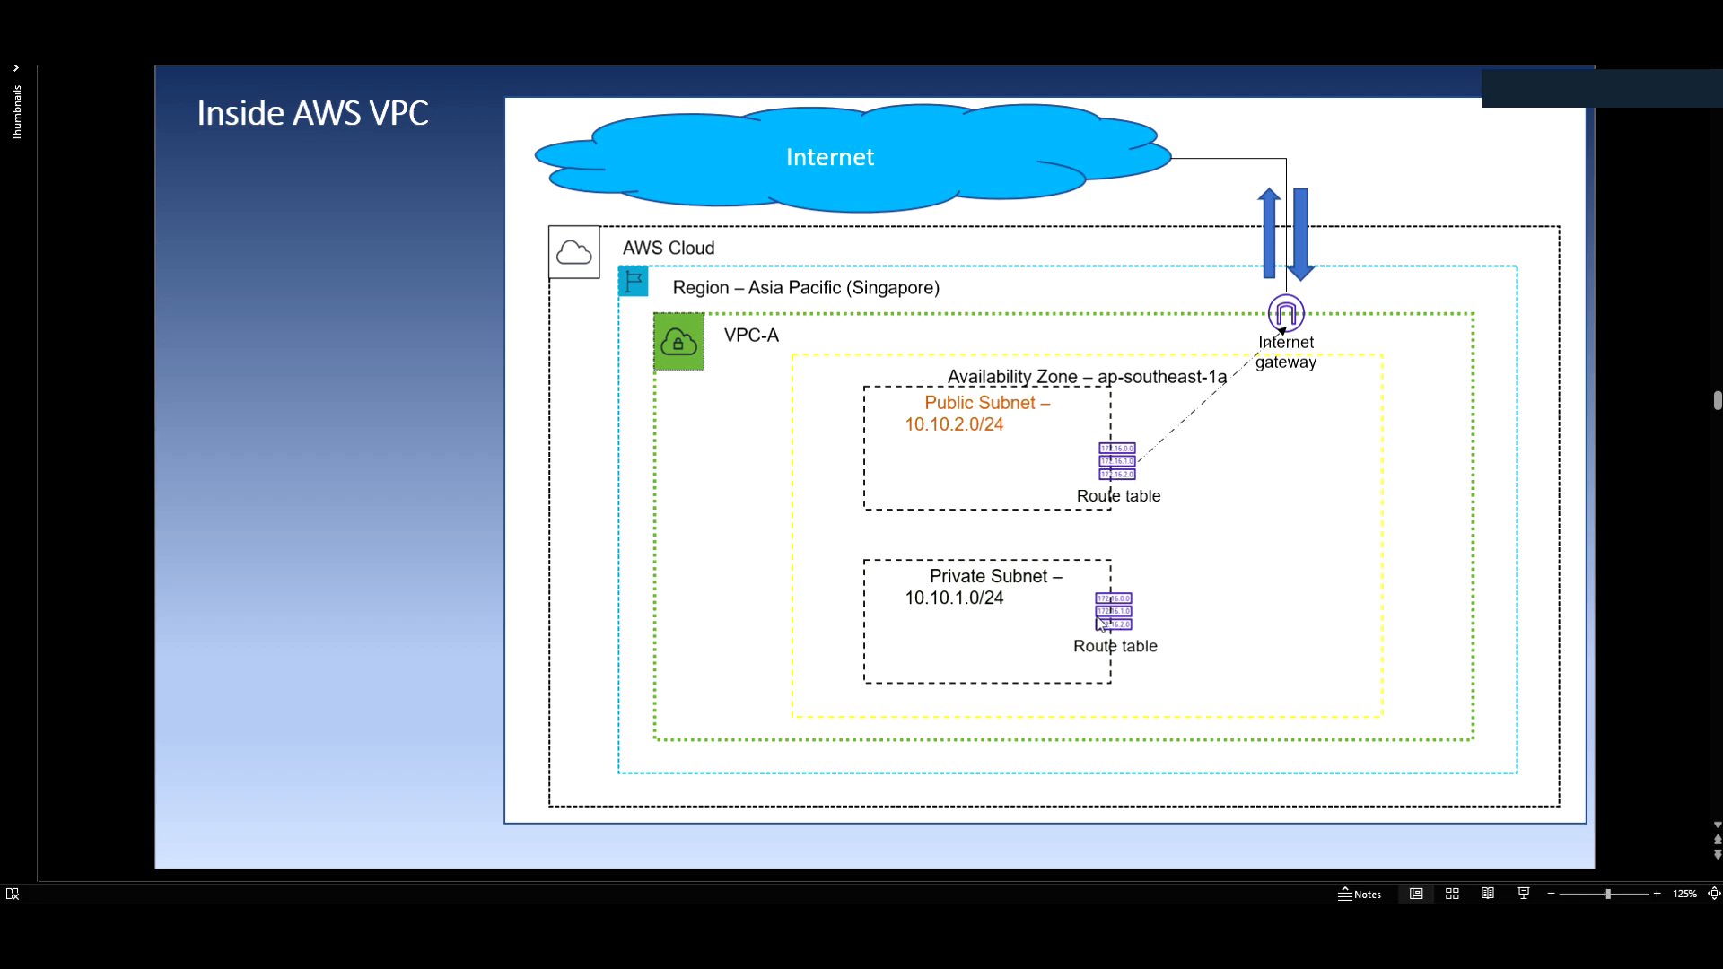
pyautogui.moveTo(1127, 625)
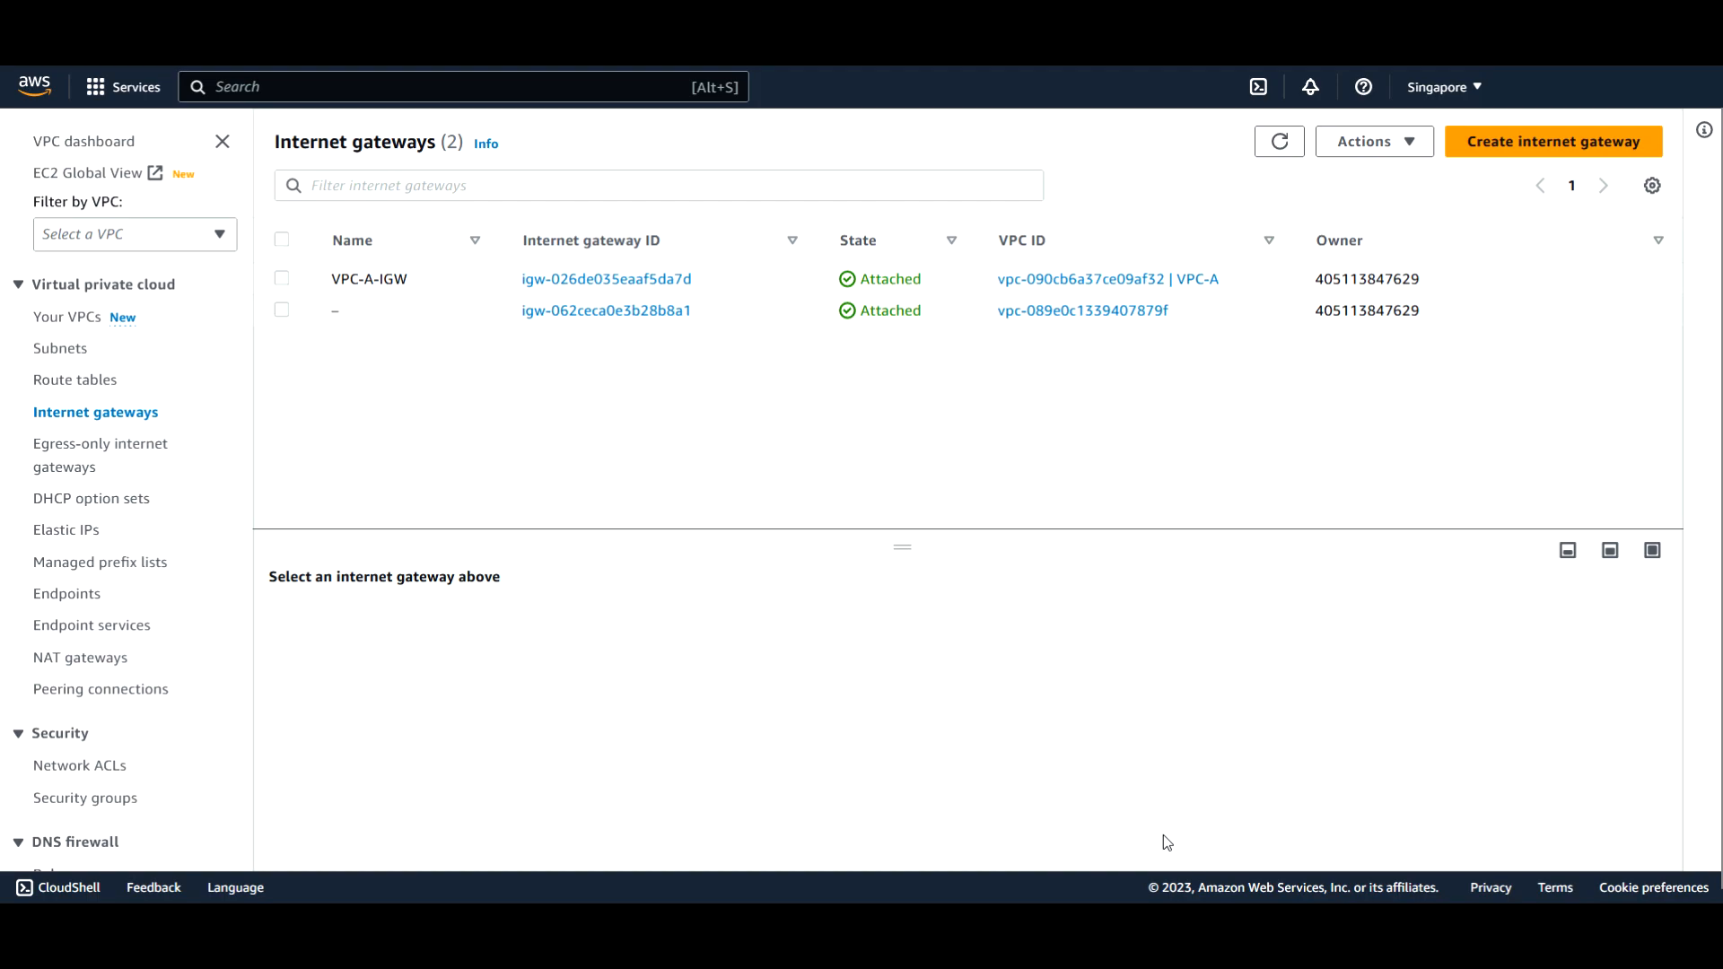
pyautogui.moveTo(106, 284)
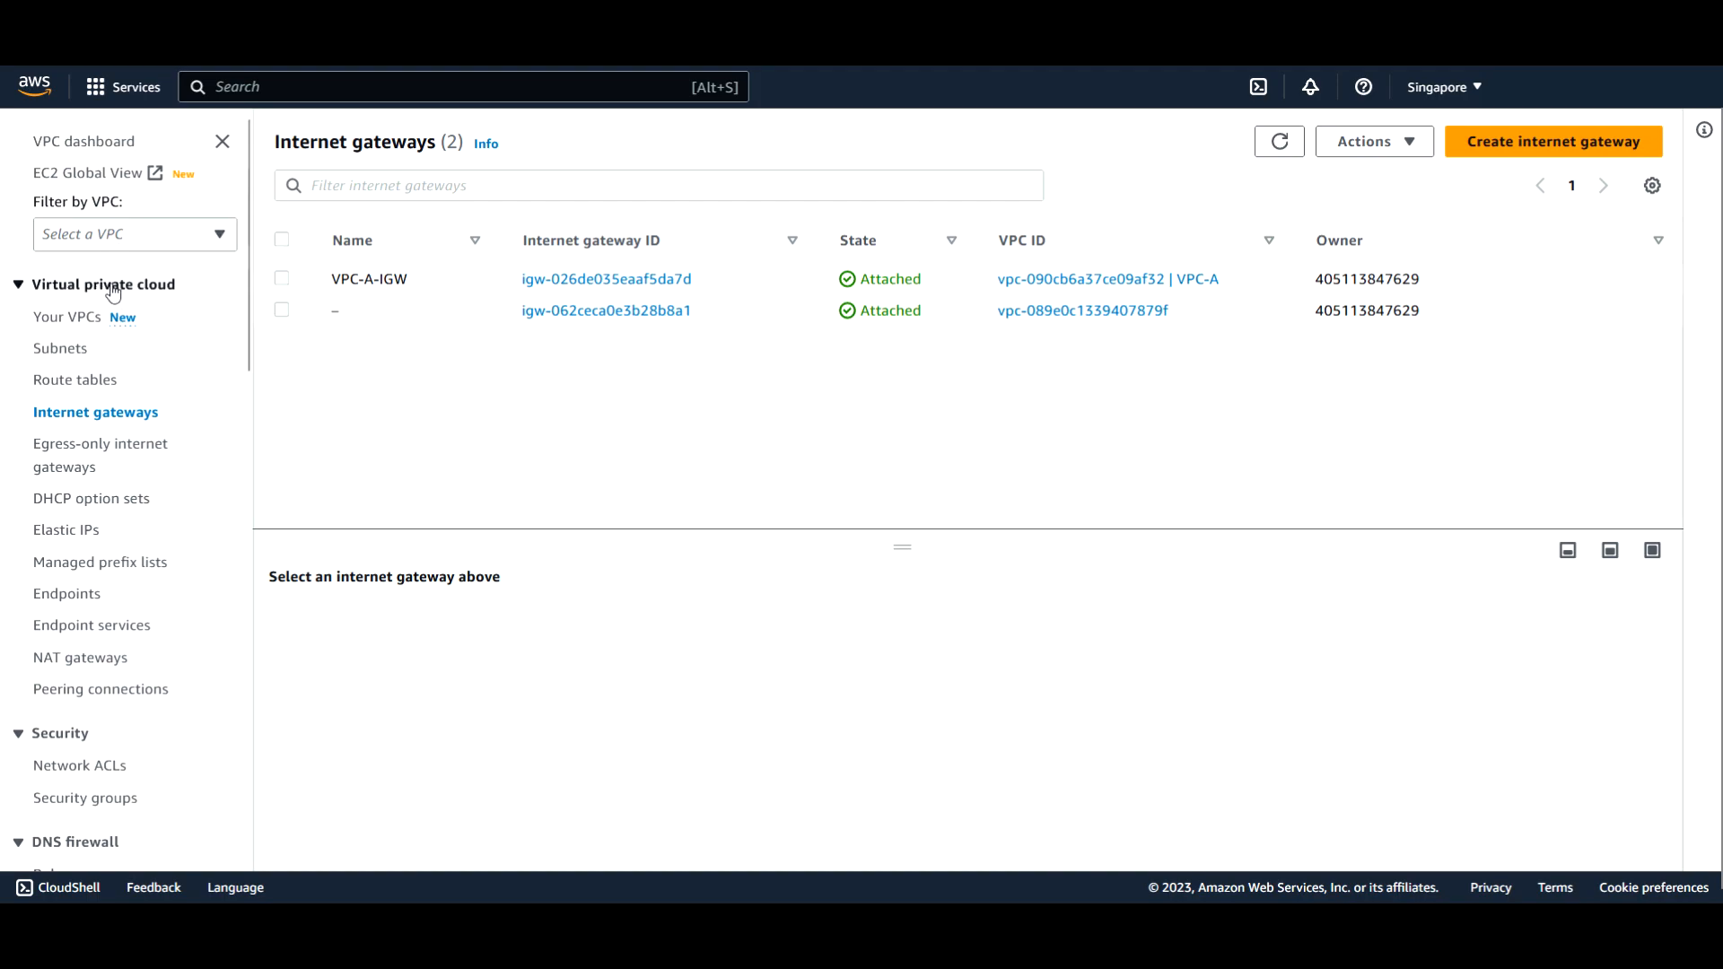
pyautogui.moveTo(76, 381)
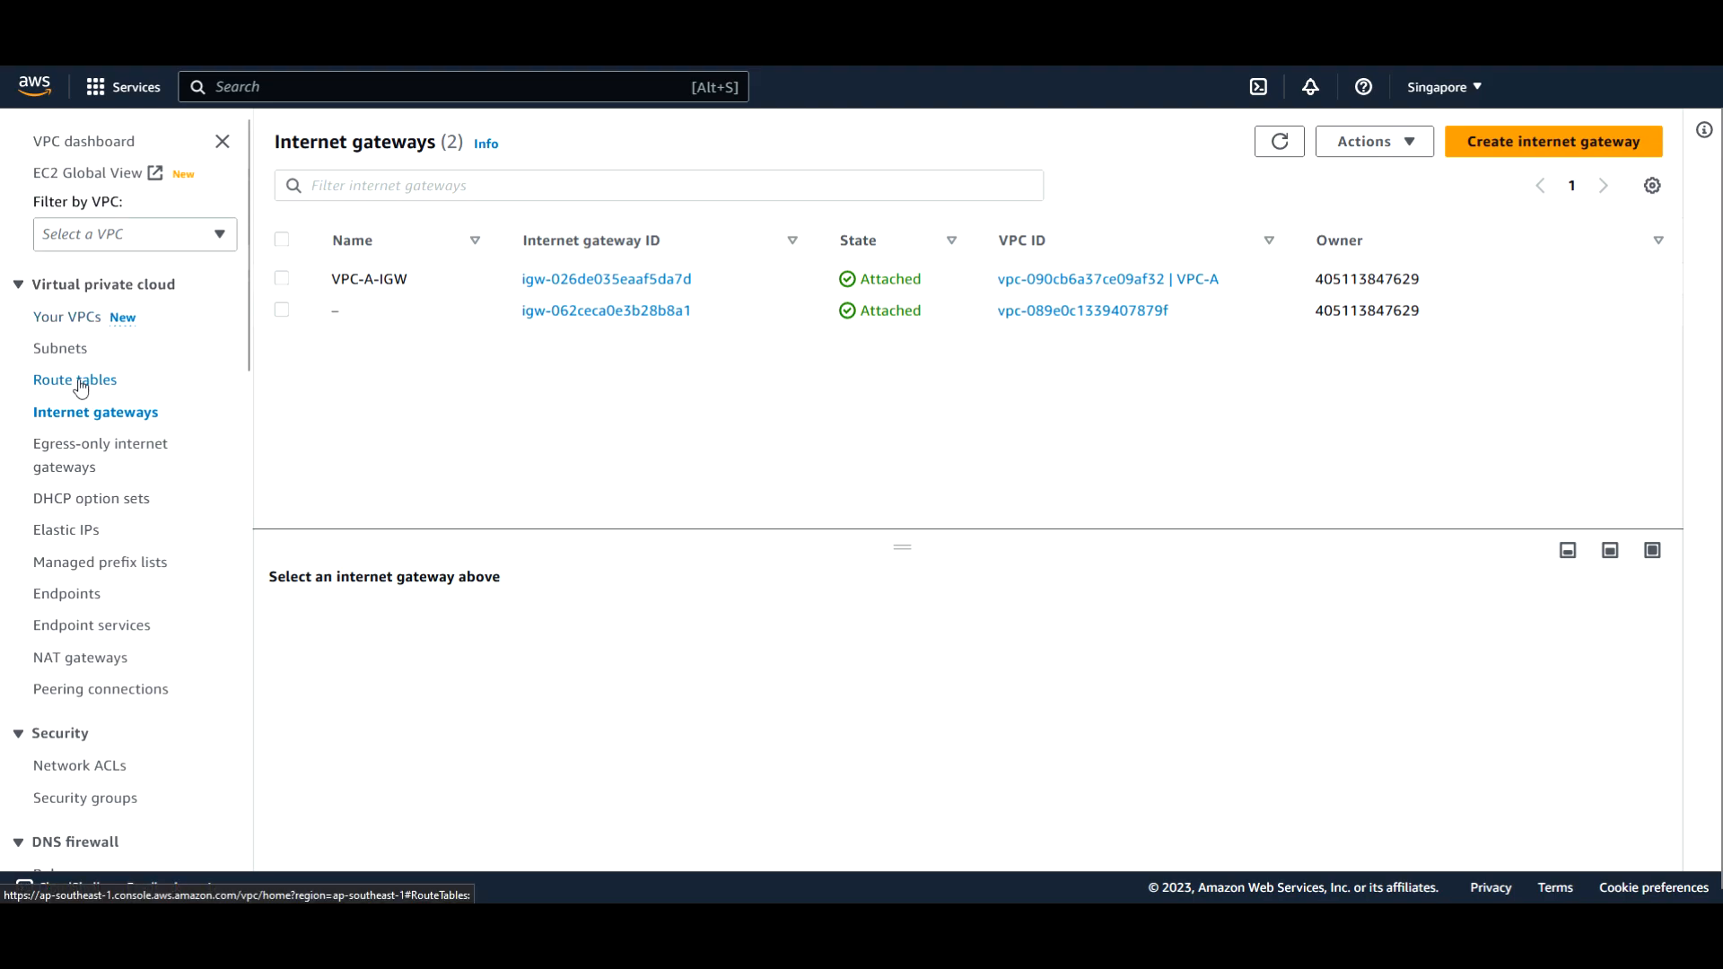
# Show the route tables list with the two default main tables, one in VPC-A
pyautogui.click(75, 380)
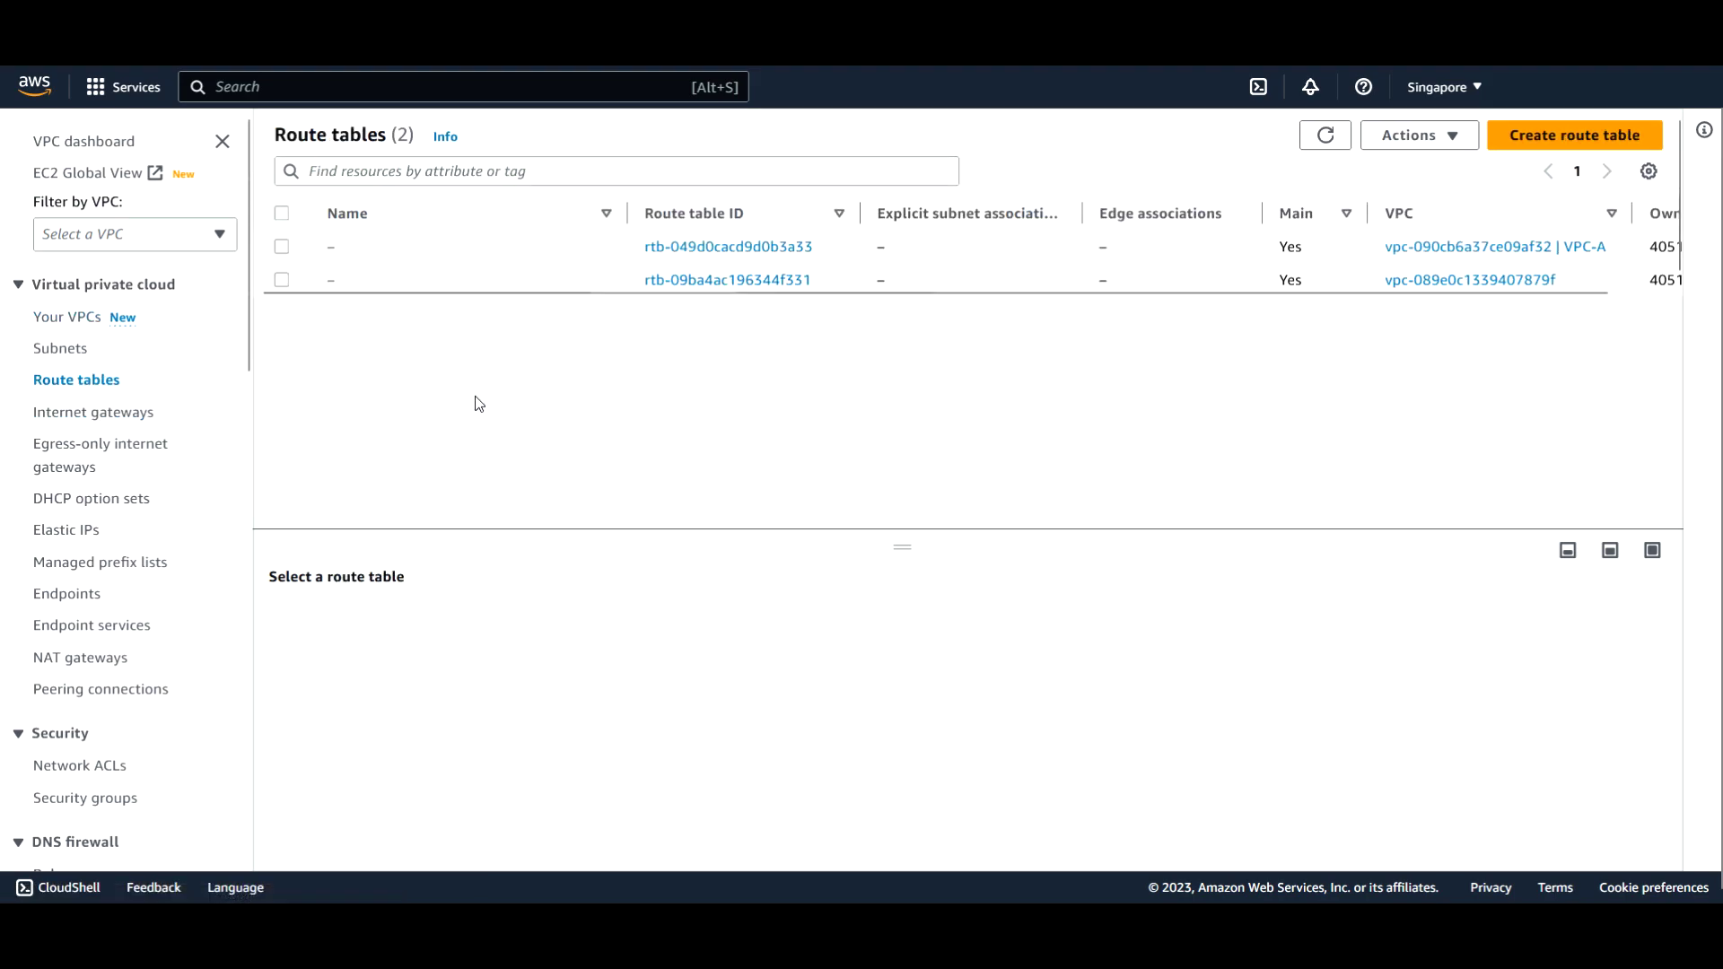
pyautogui.moveTo(490, 405)
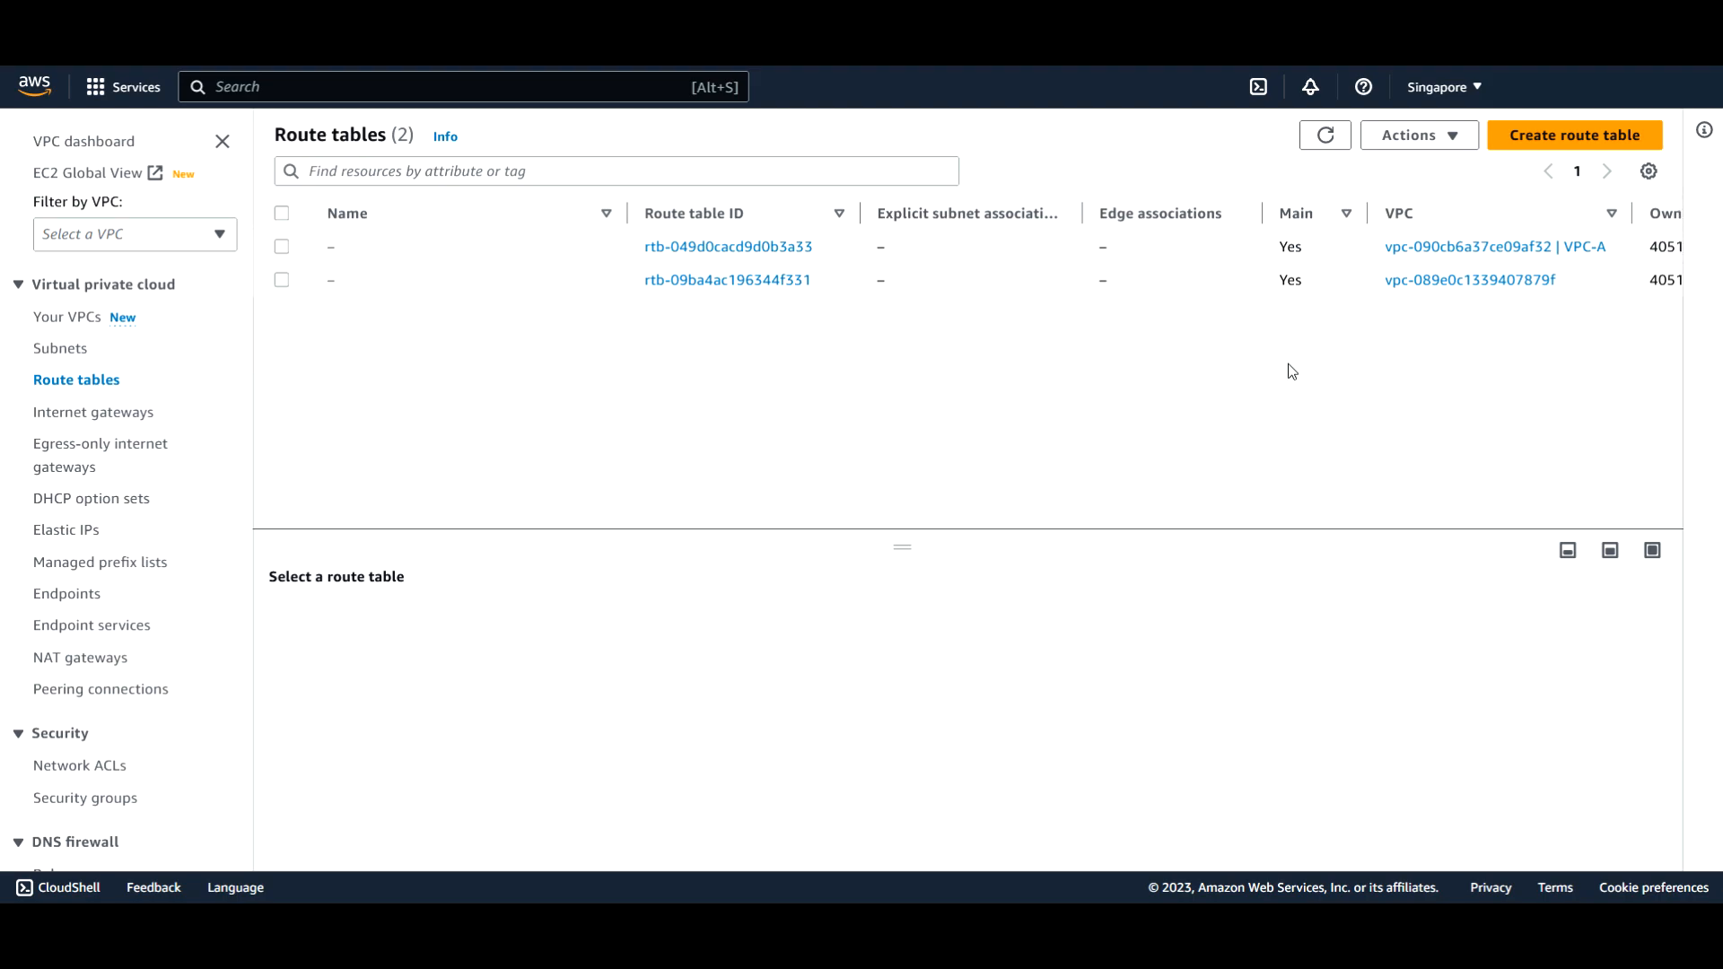
pyautogui.moveTo(1073, 373)
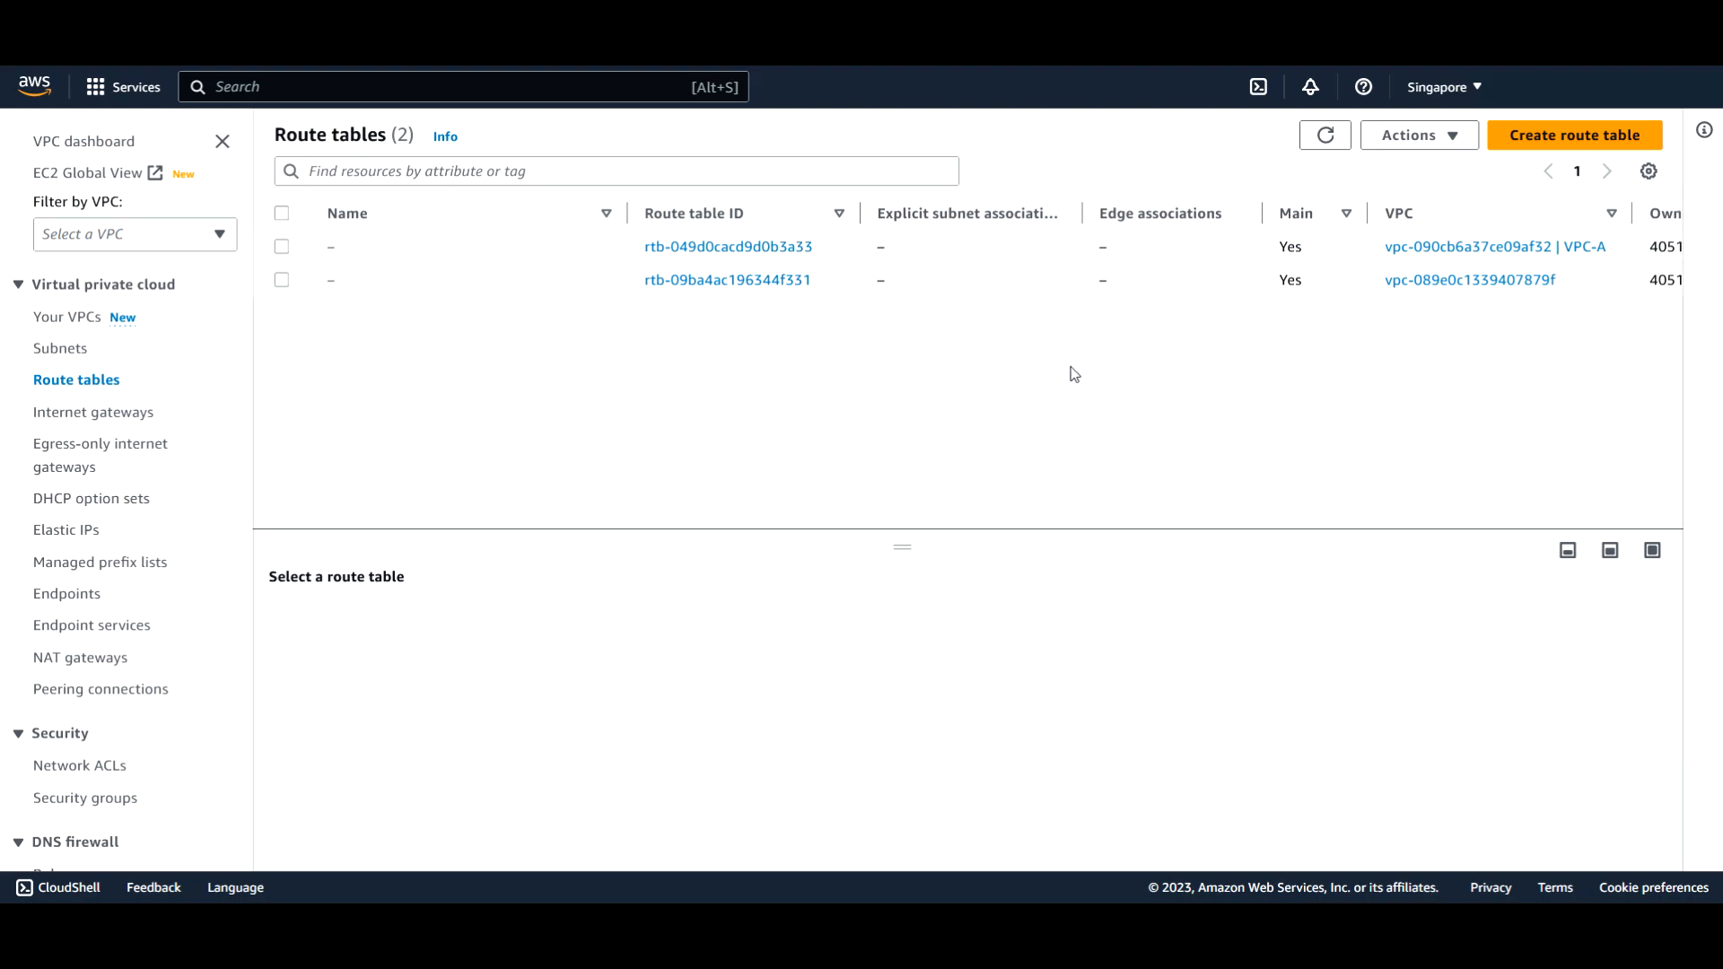
pyautogui.moveTo(1075, 382)
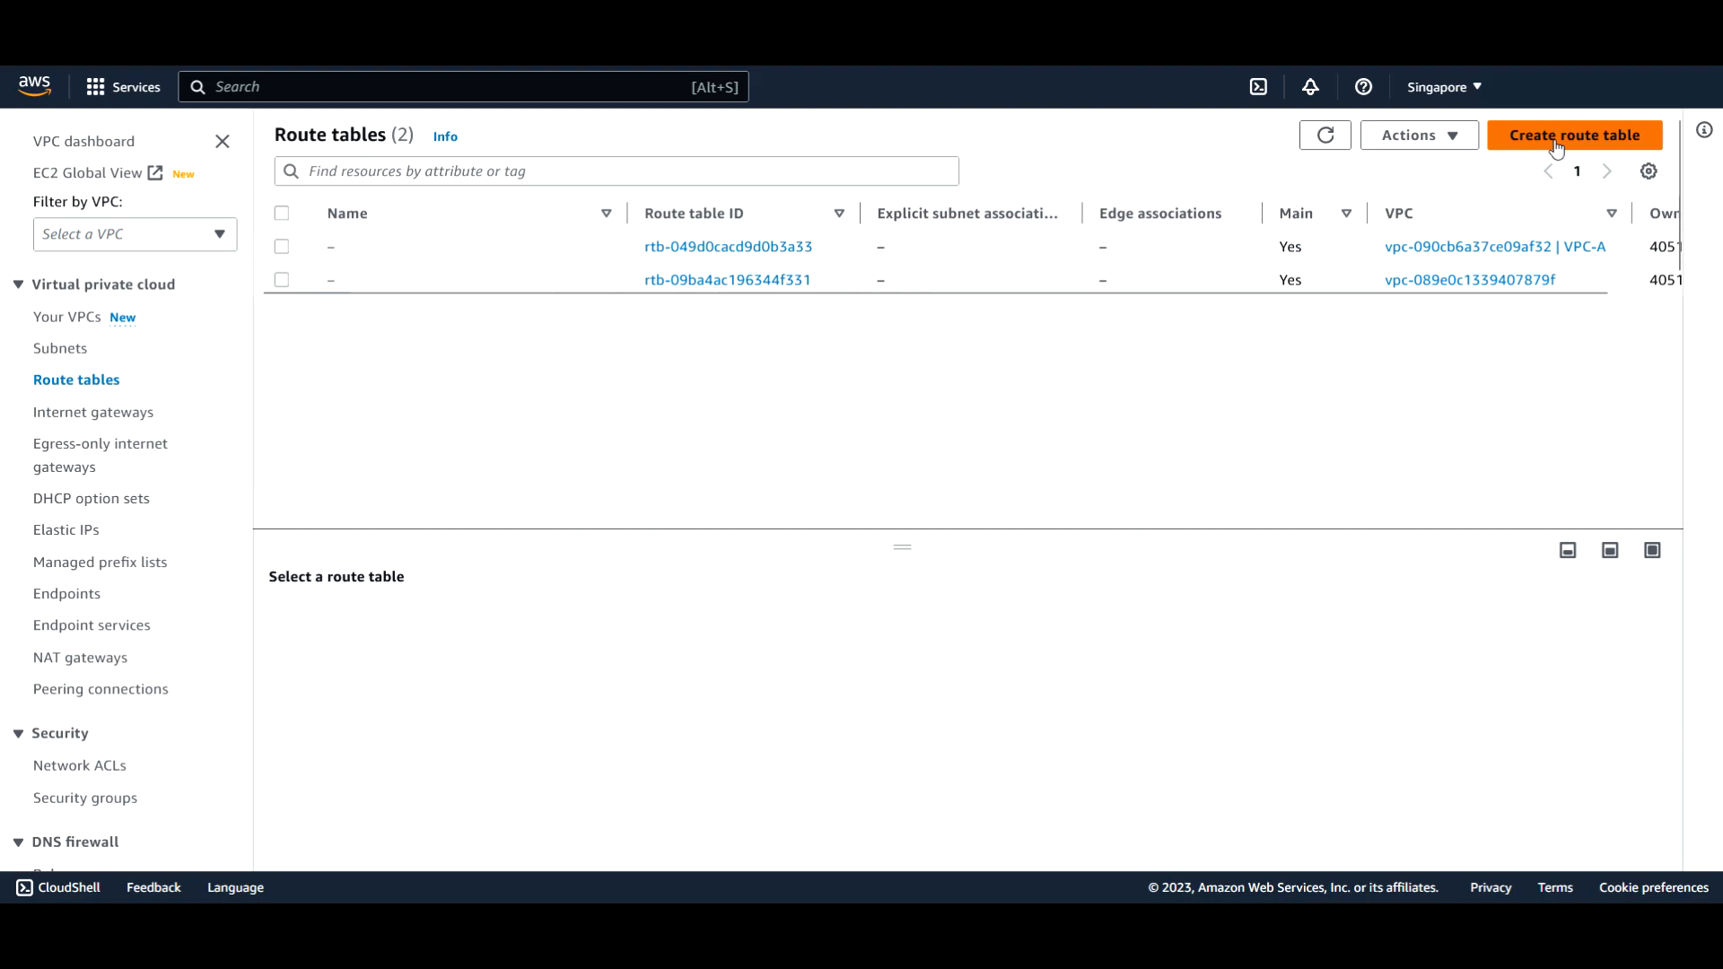
pyautogui.moveTo(1557, 260)
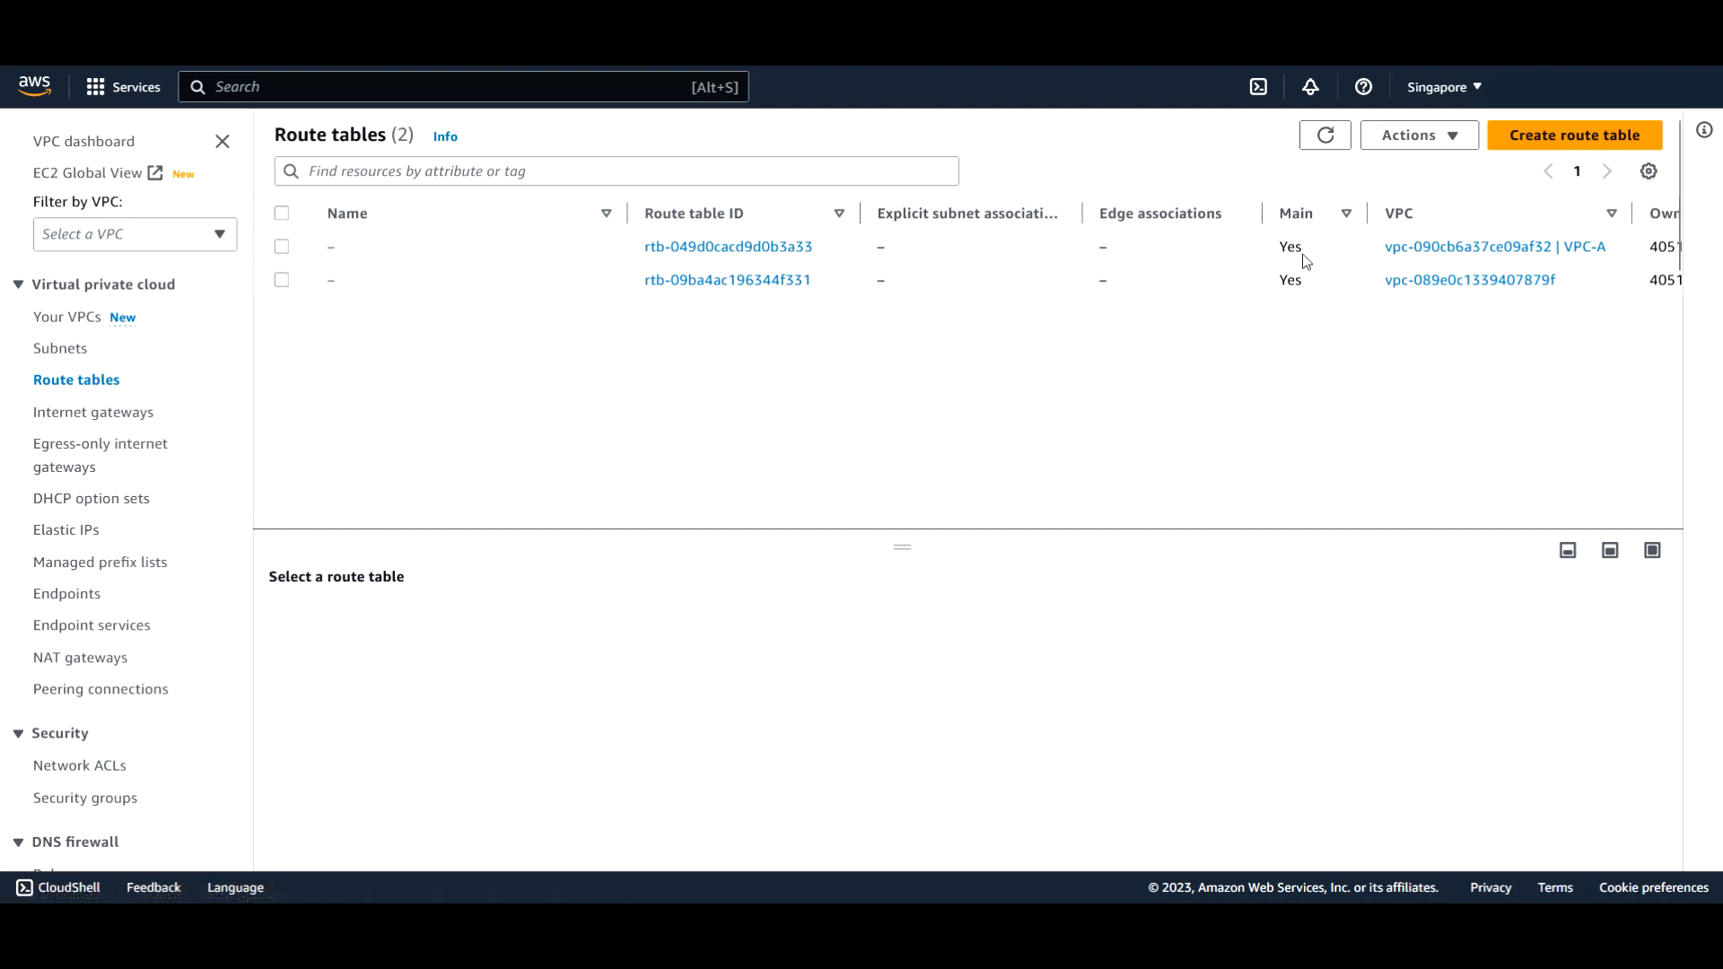
pyautogui.moveTo(692, 235)
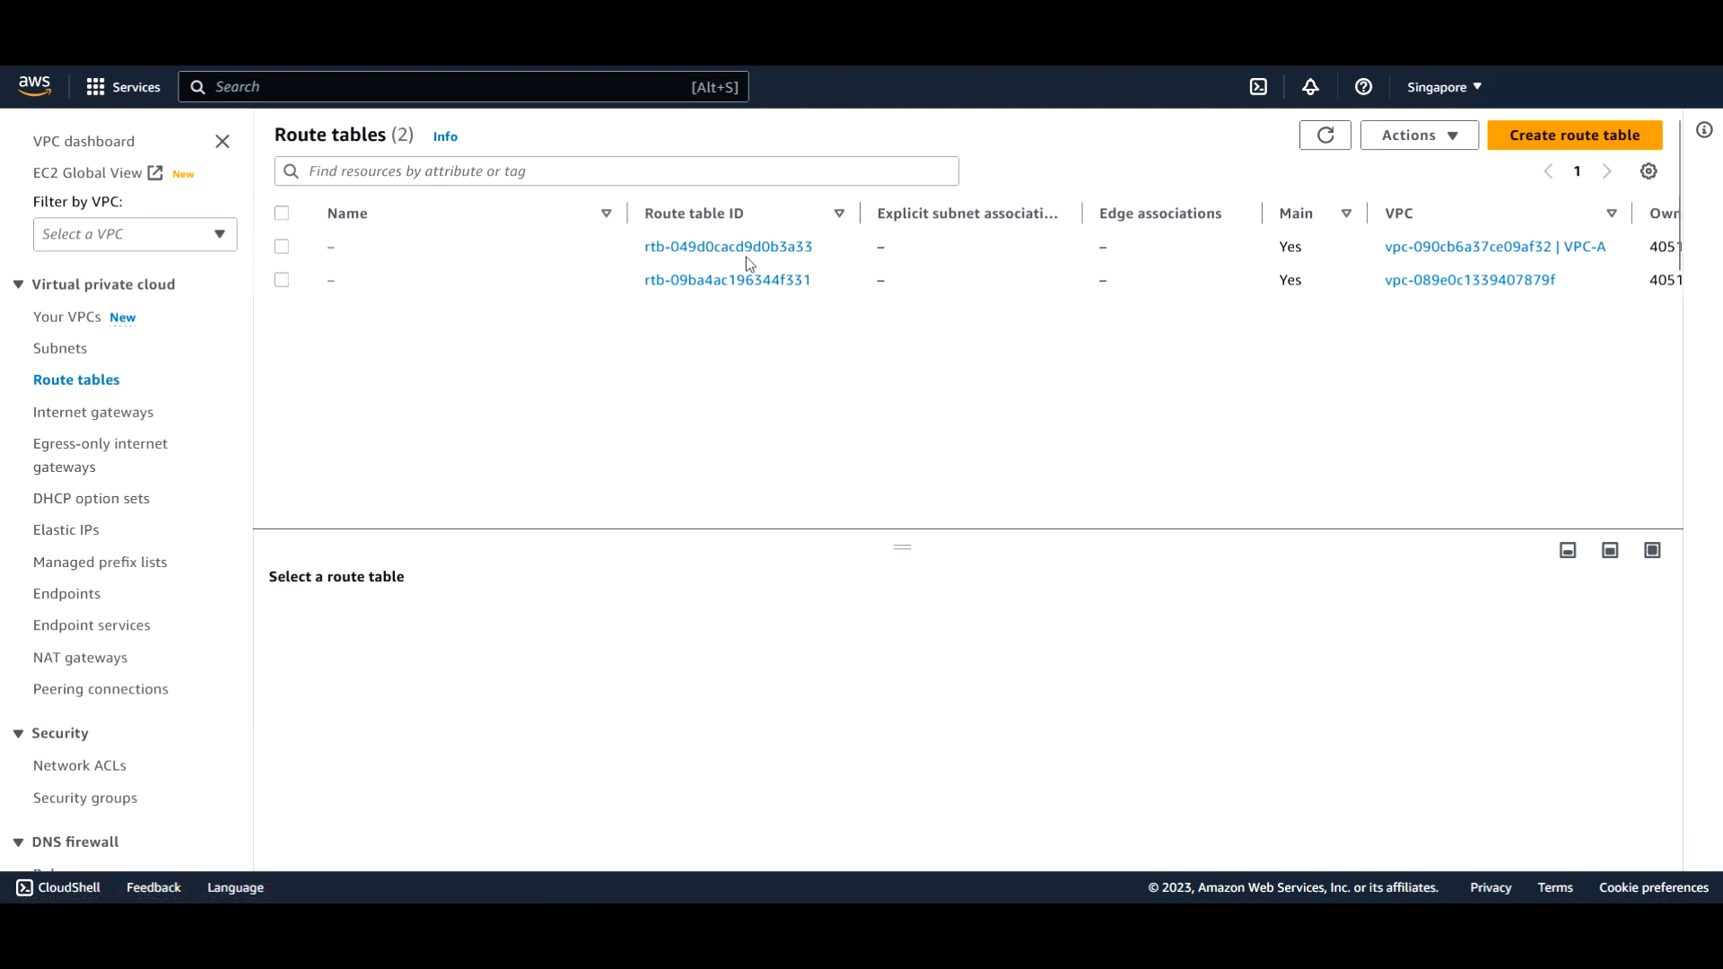
pyautogui.moveTo(1404, 389)
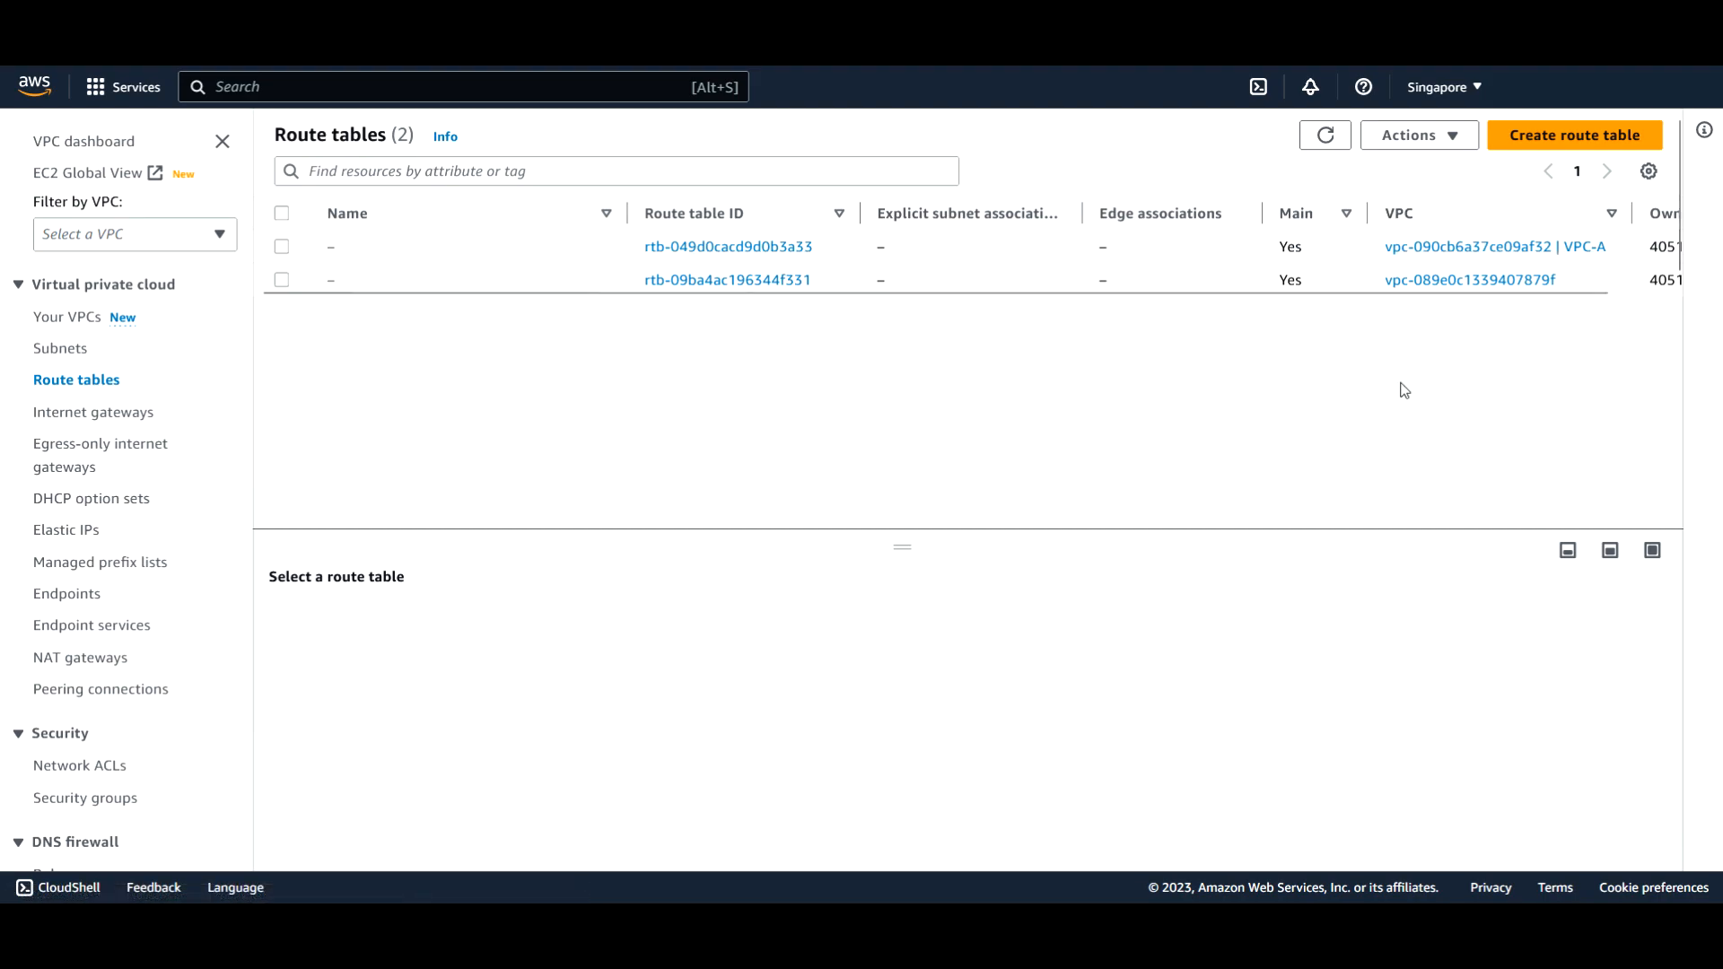
pyautogui.moveTo(804, 434)
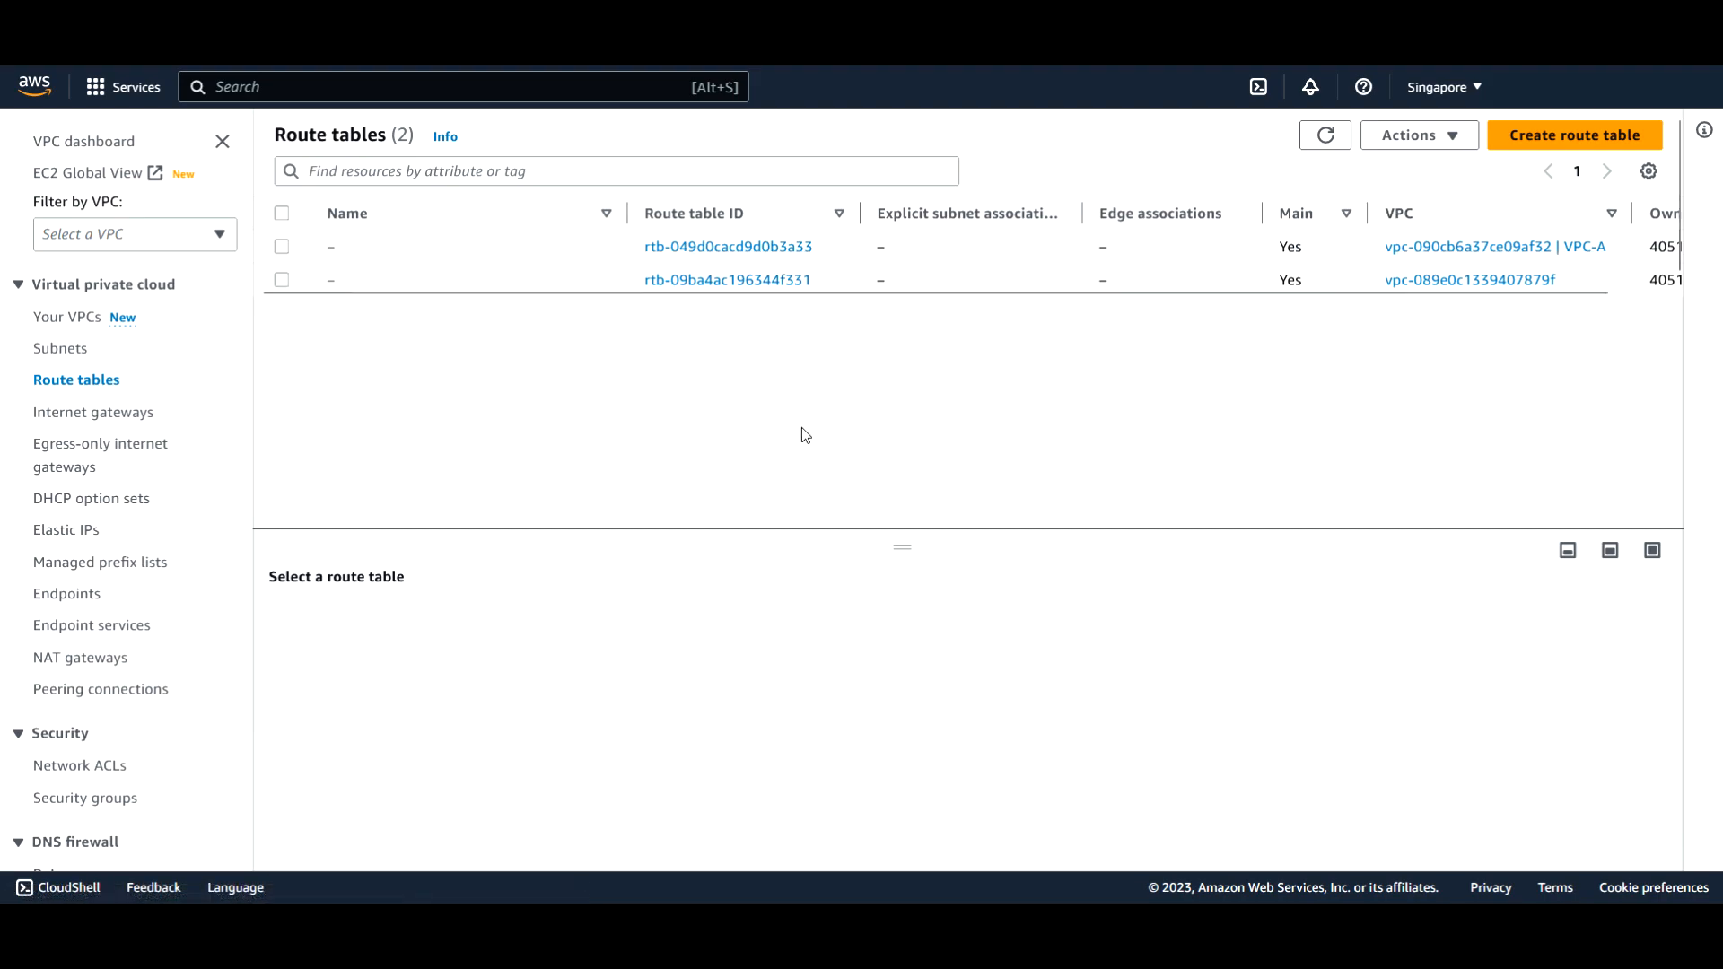
pyautogui.moveTo(1601, 140)
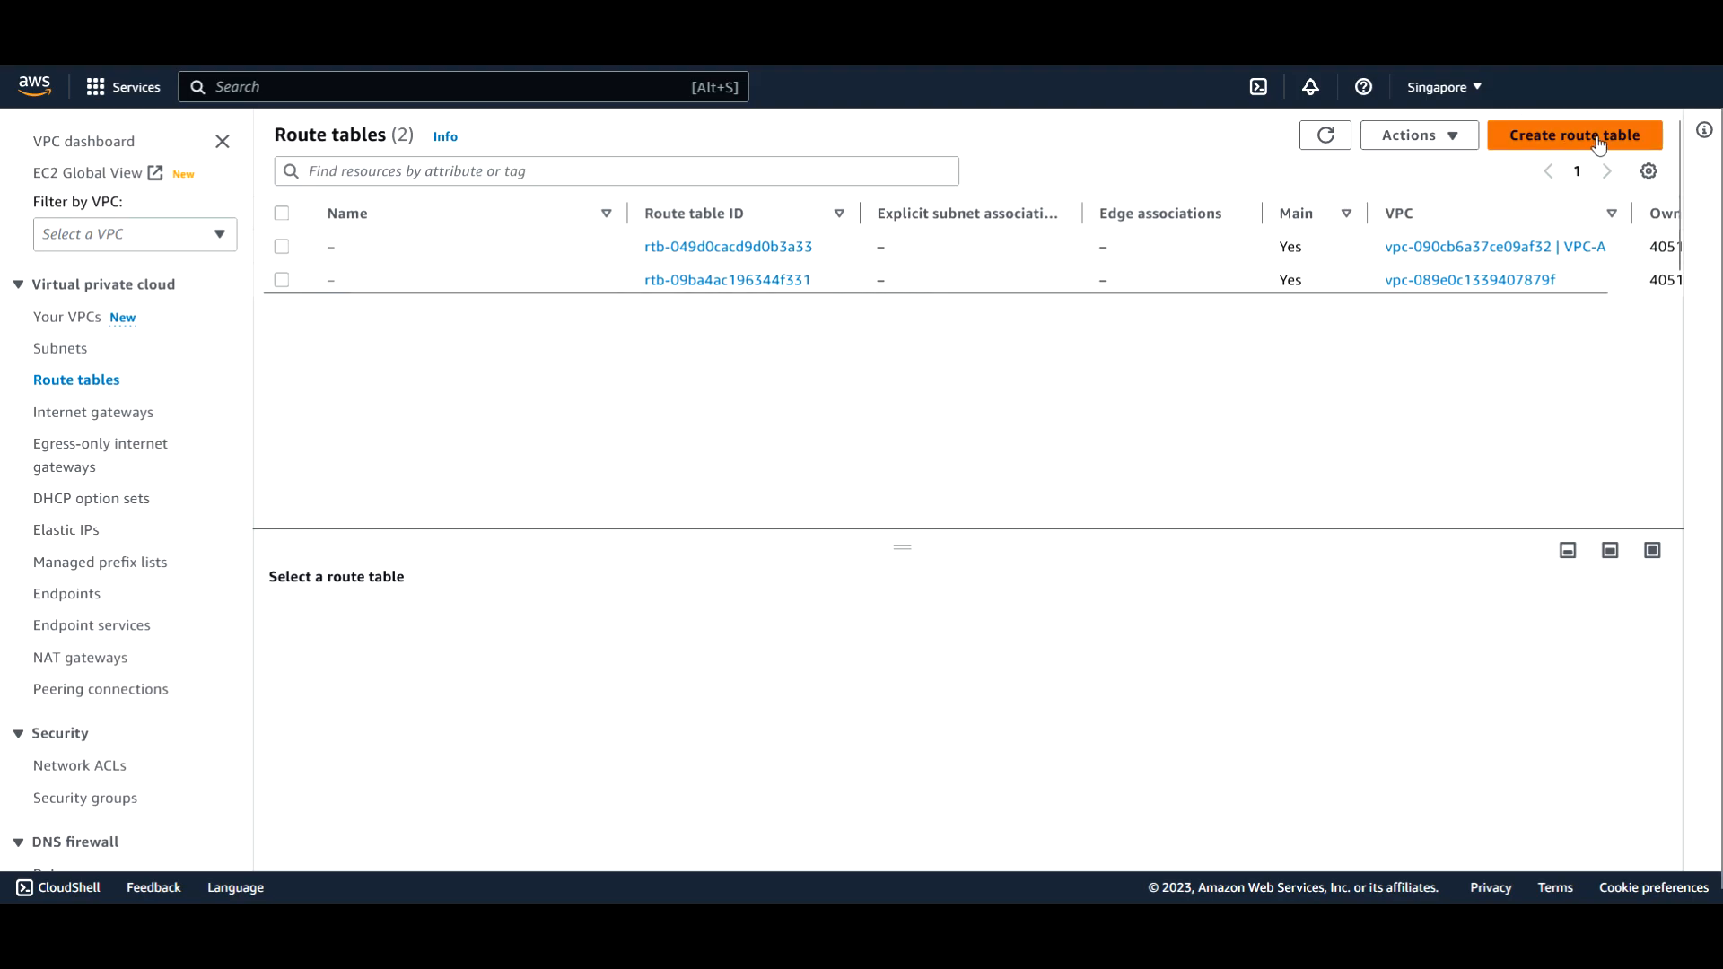
pyautogui.moveTo(1574, 143)
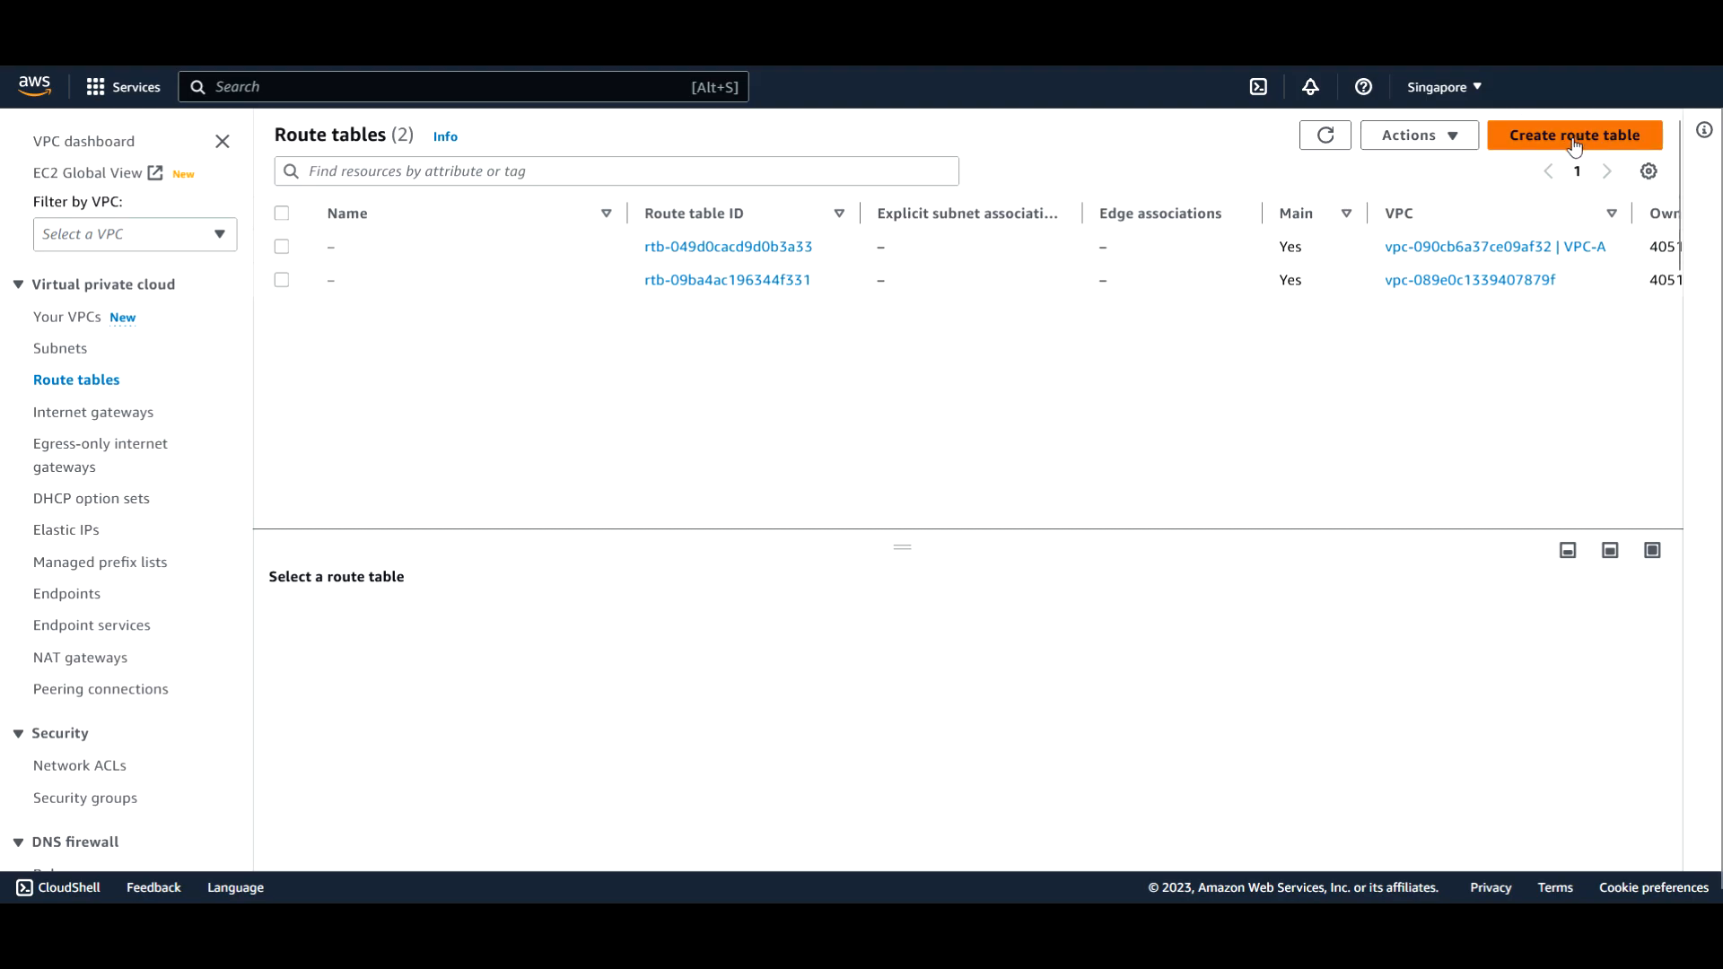
# Create route table VPC-A-Public-RT in VPC-A with only the local 10.10.0.0/16 route
pyautogui.click(1577, 134)
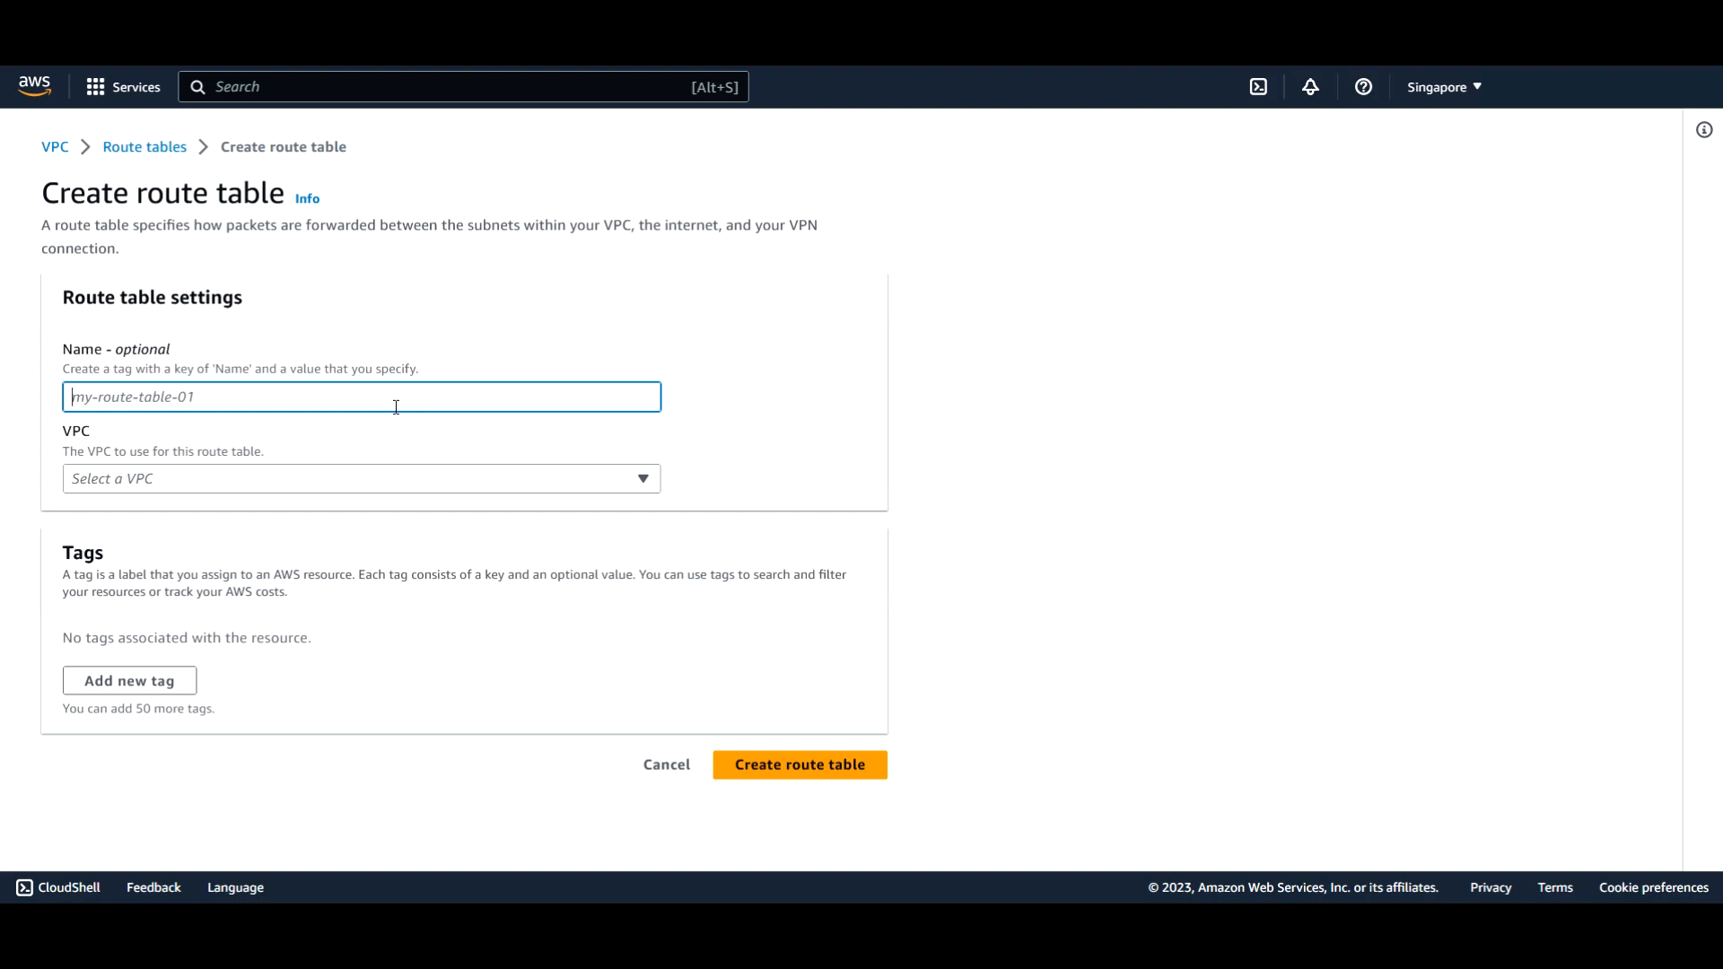
pyautogui.write('VPC-A-Public-')
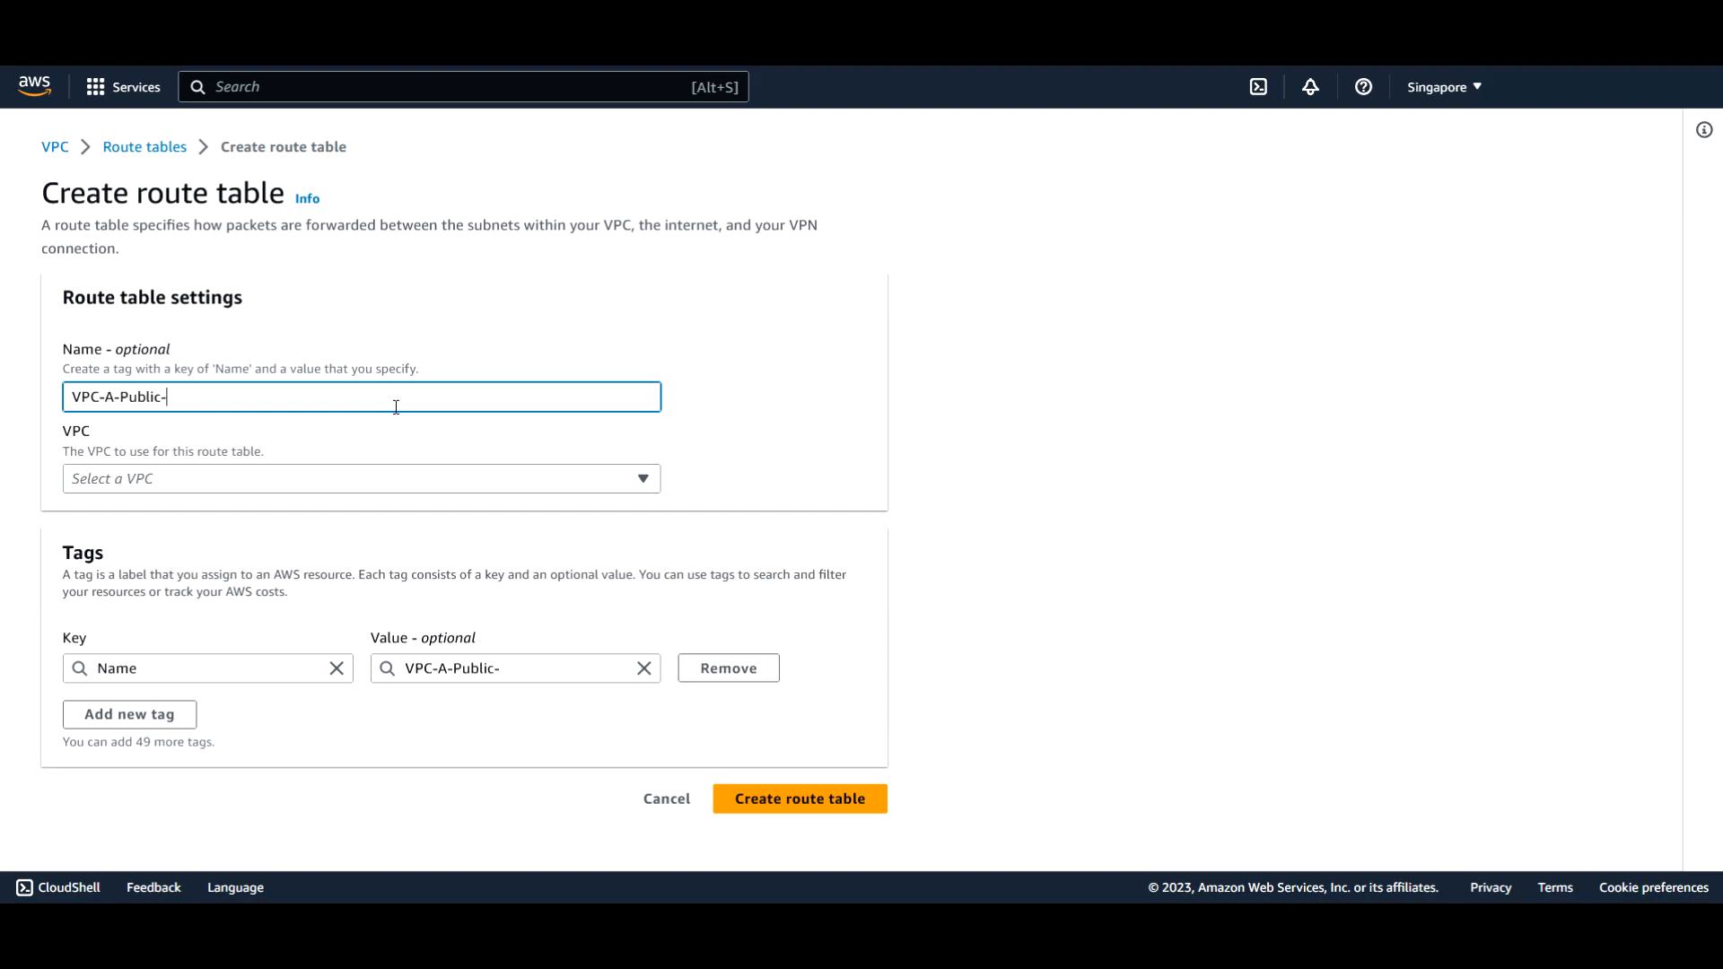
pyautogui.write('RT')
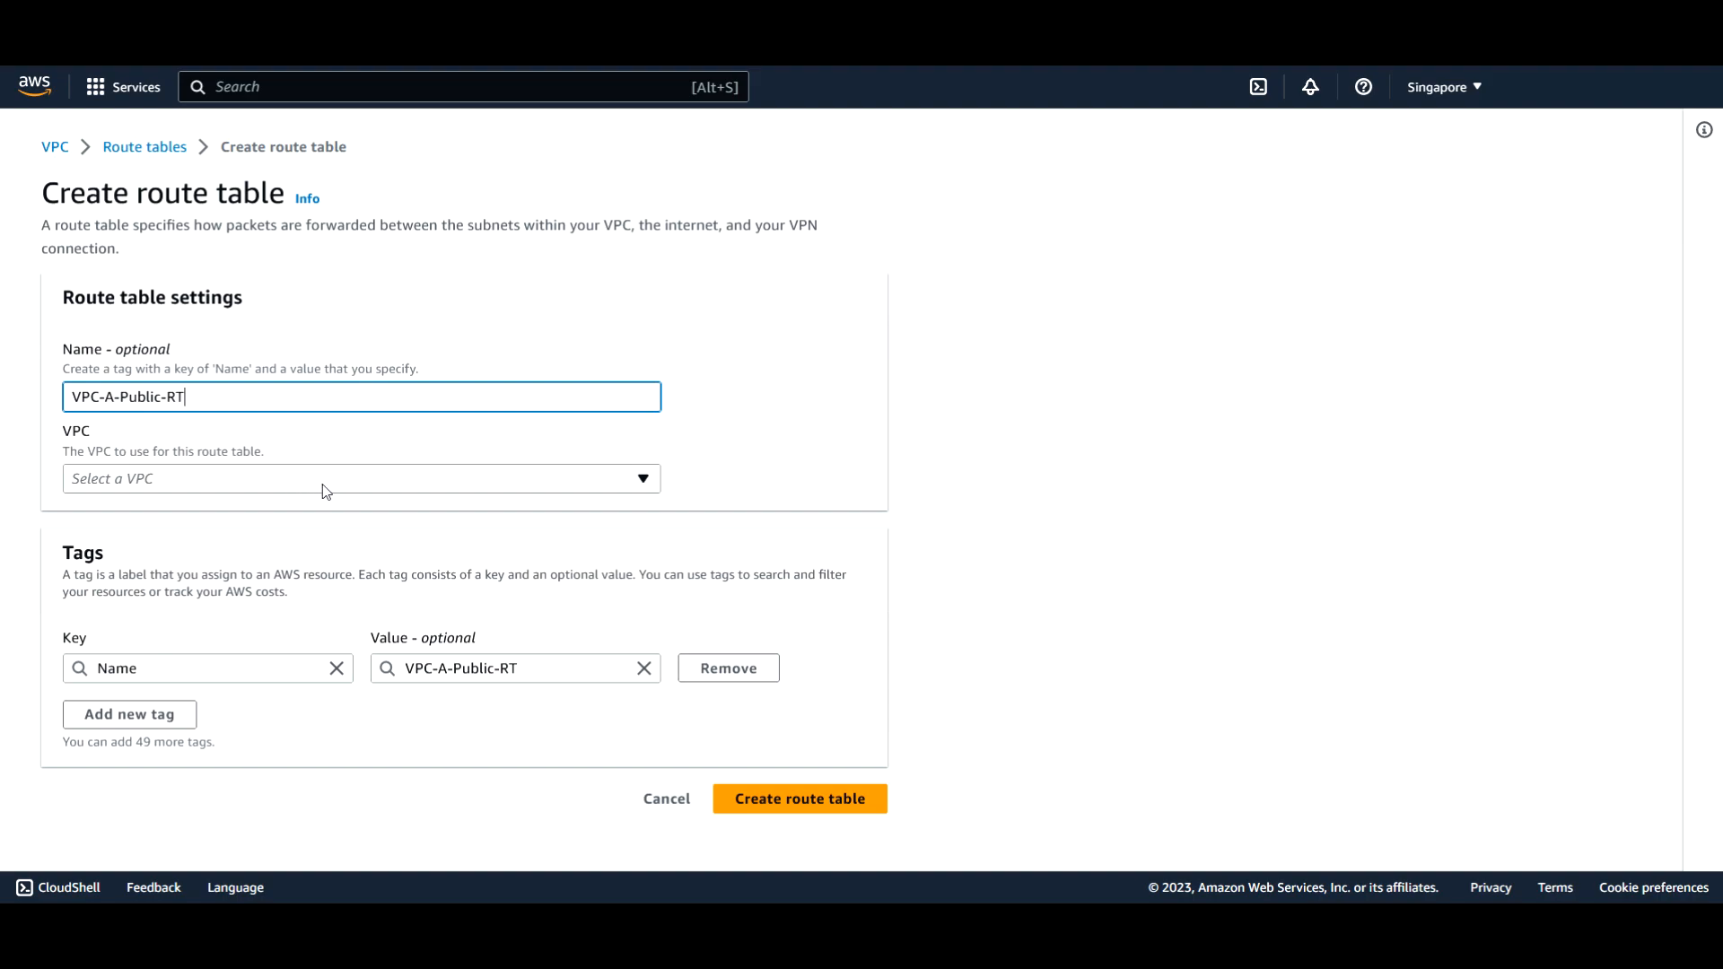
pyautogui.click(359, 478)
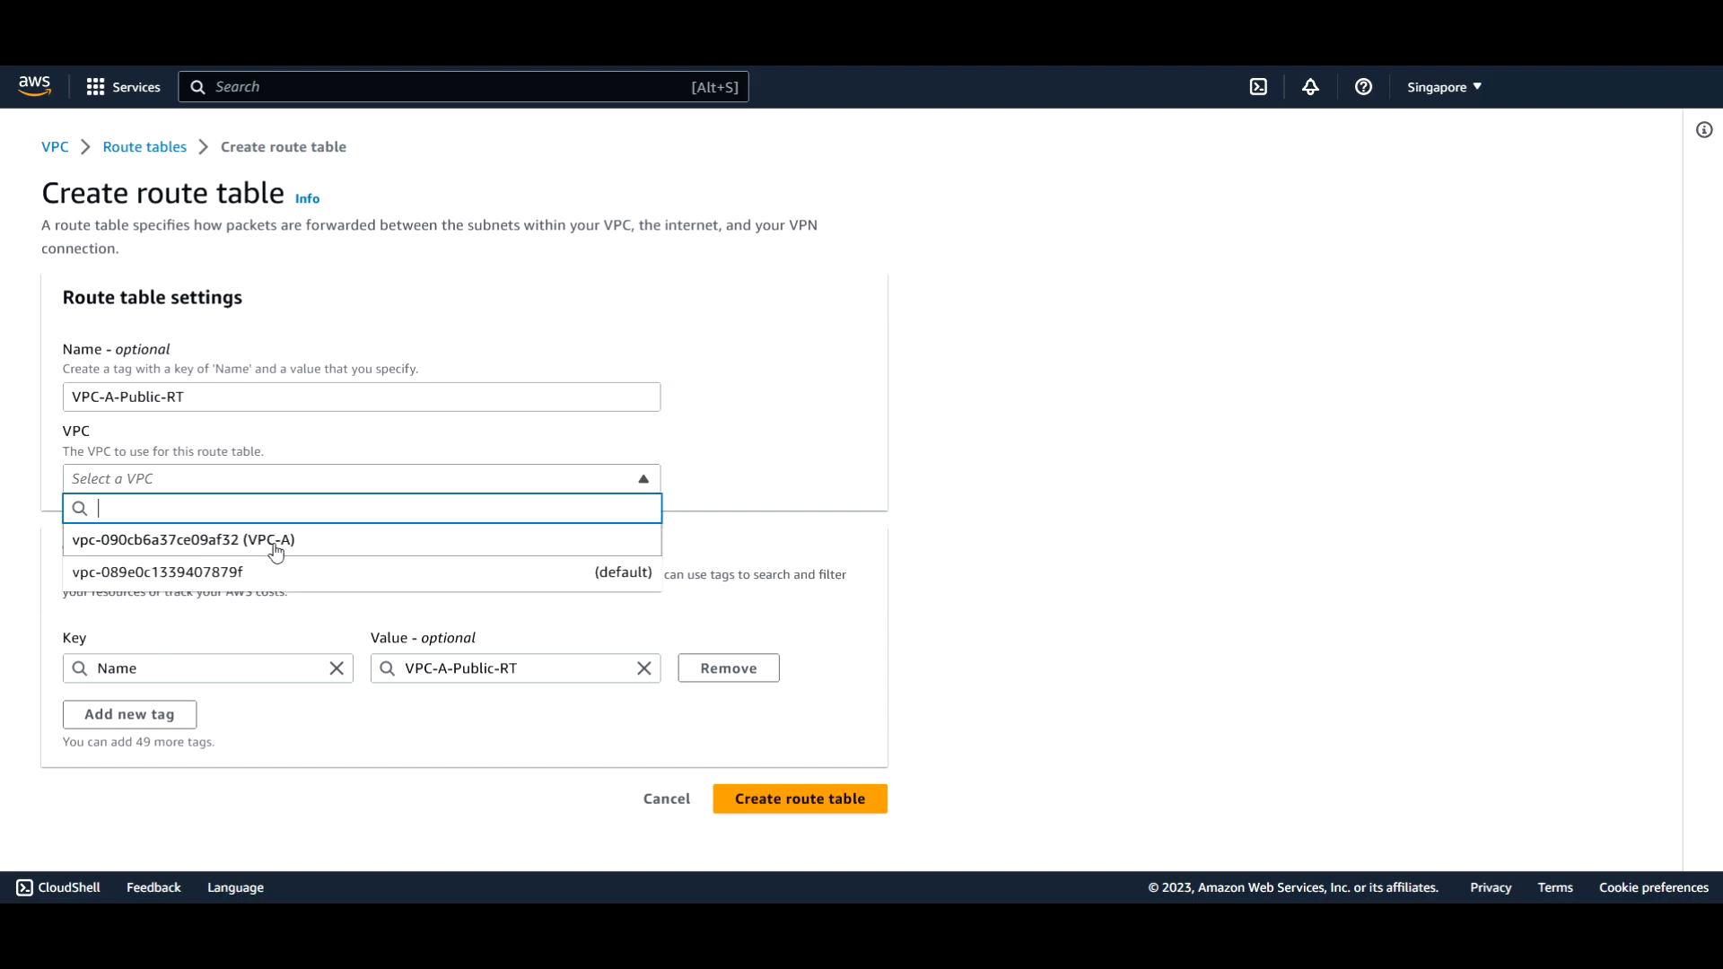
pyautogui.click(183, 540)
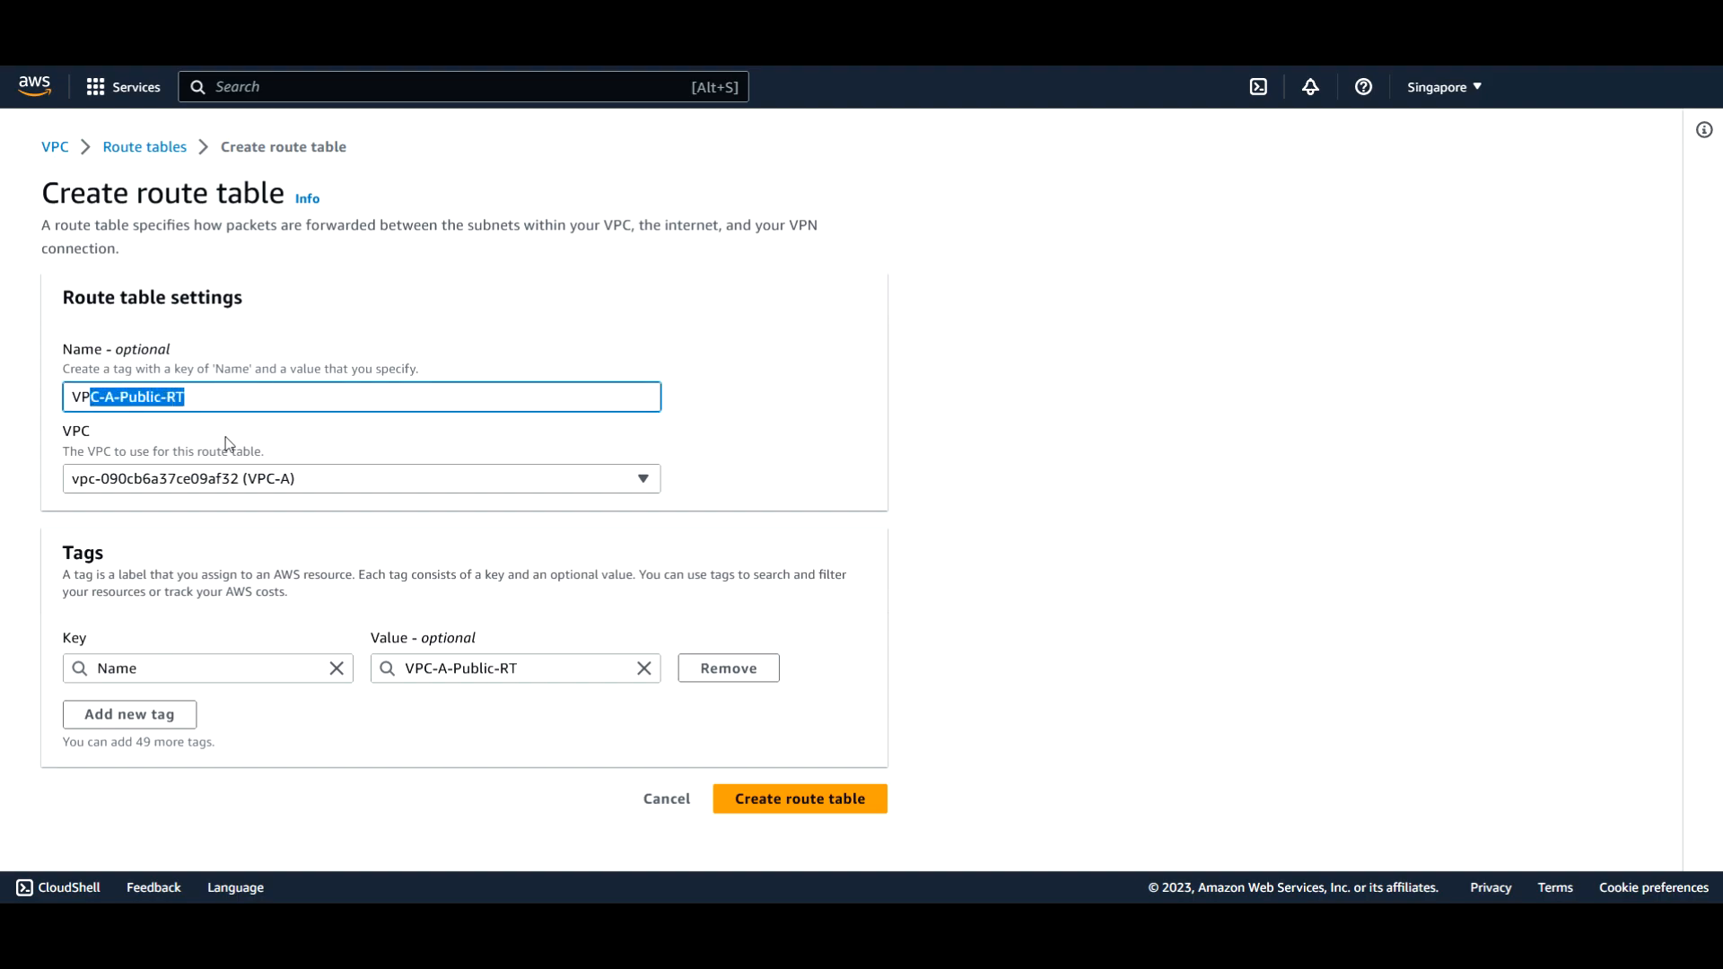
pyautogui.moveTo(443, 524)
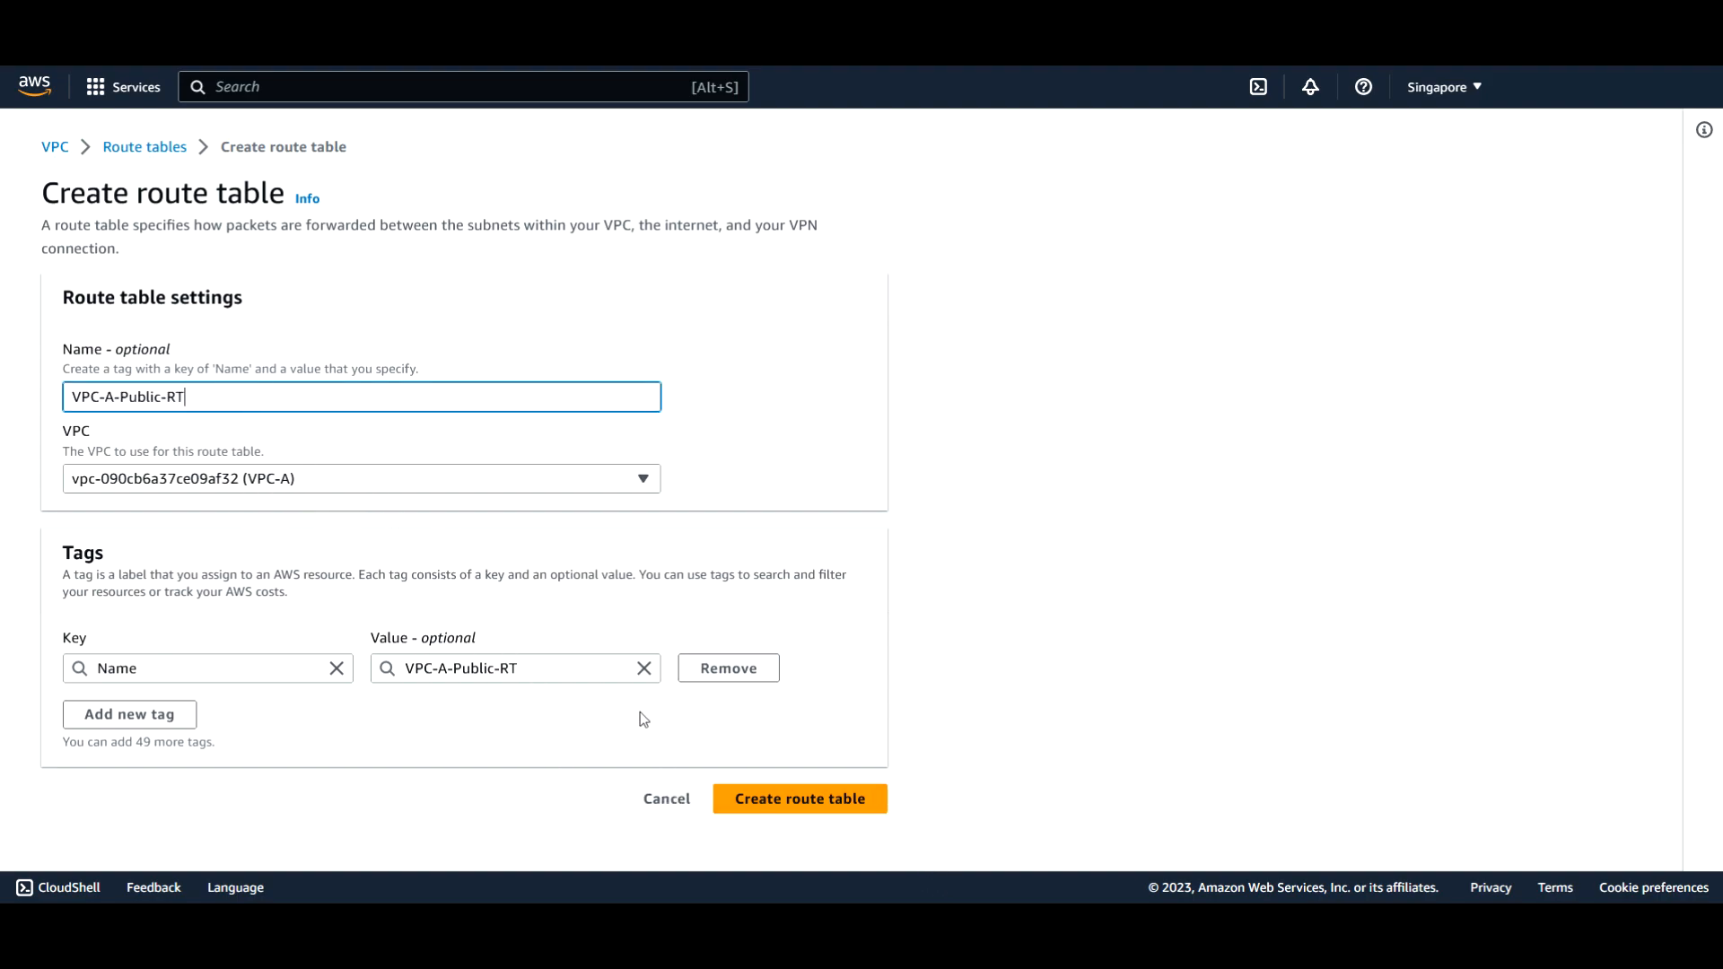
pyautogui.moveTo(157, 624)
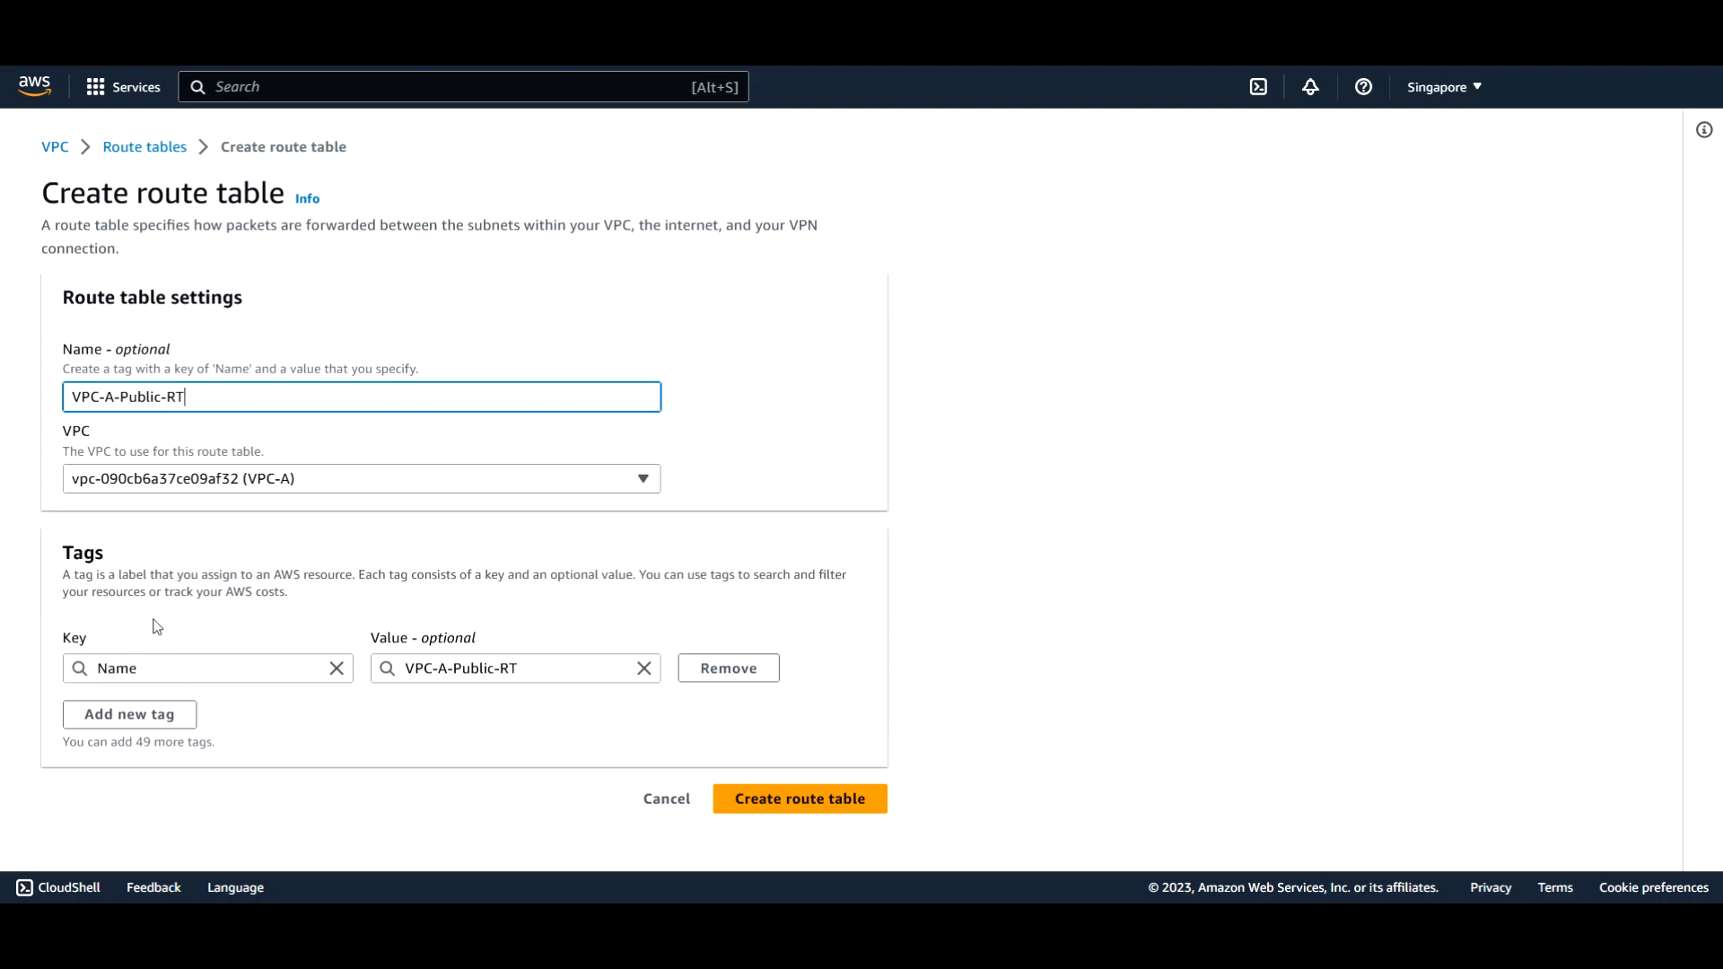
pyautogui.moveTo(535, 748)
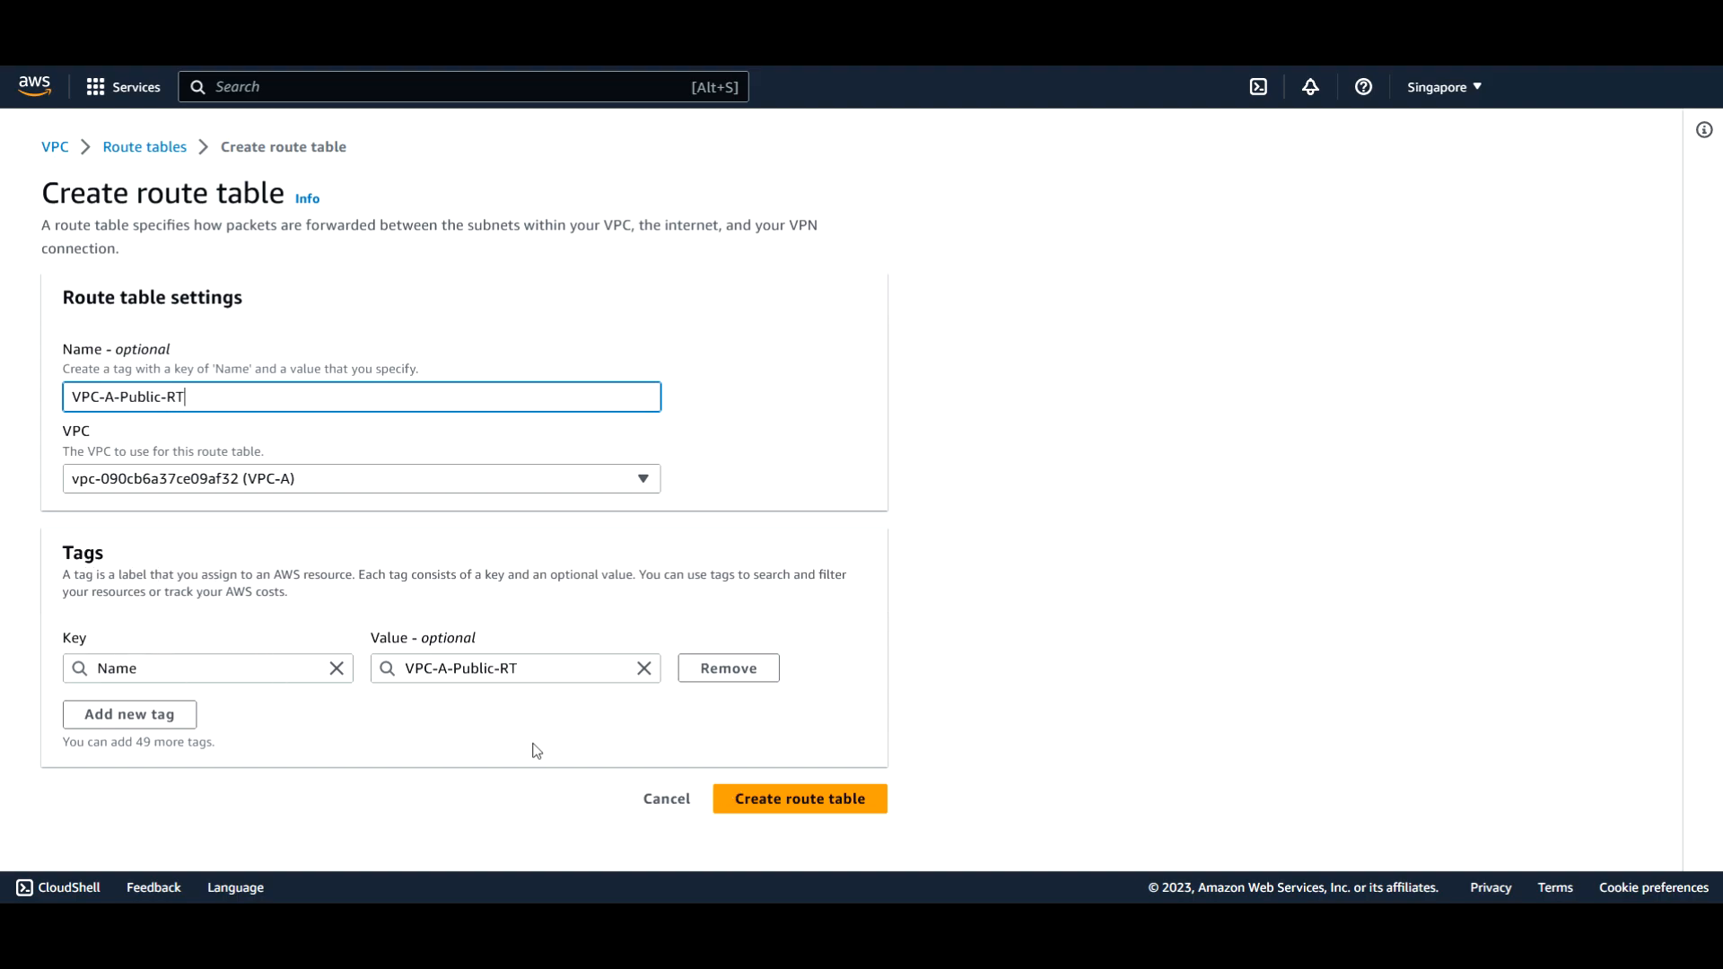
pyautogui.click(800, 798)
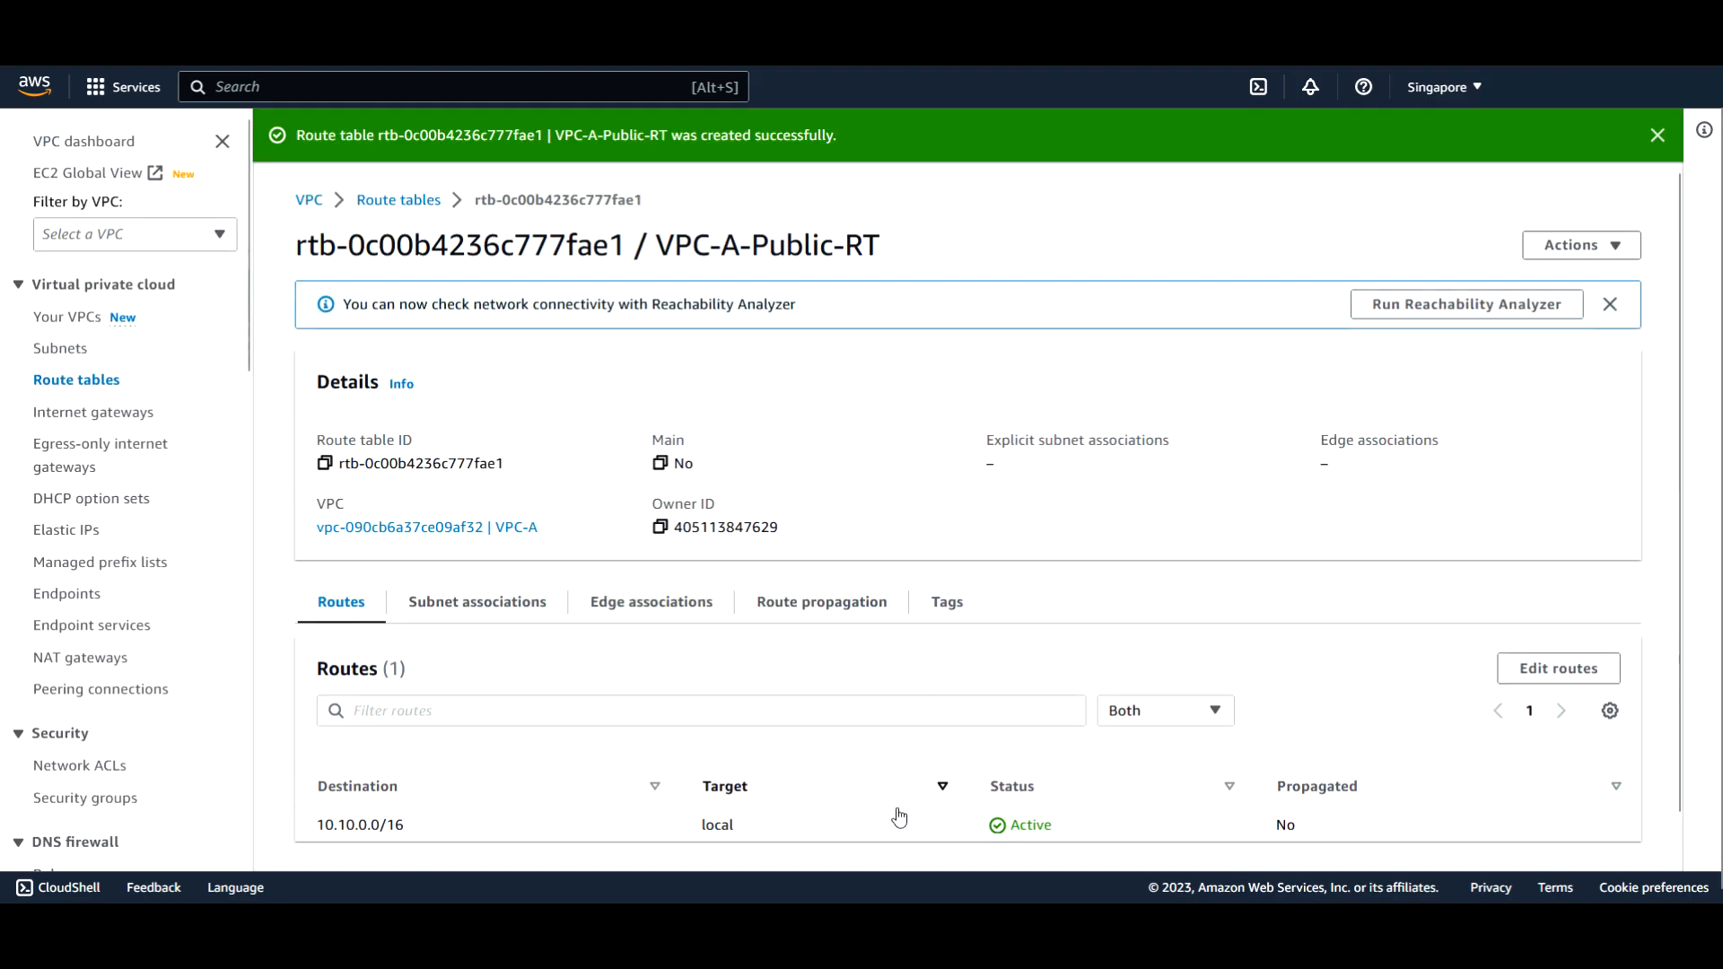
pyautogui.moveTo(308, 815)
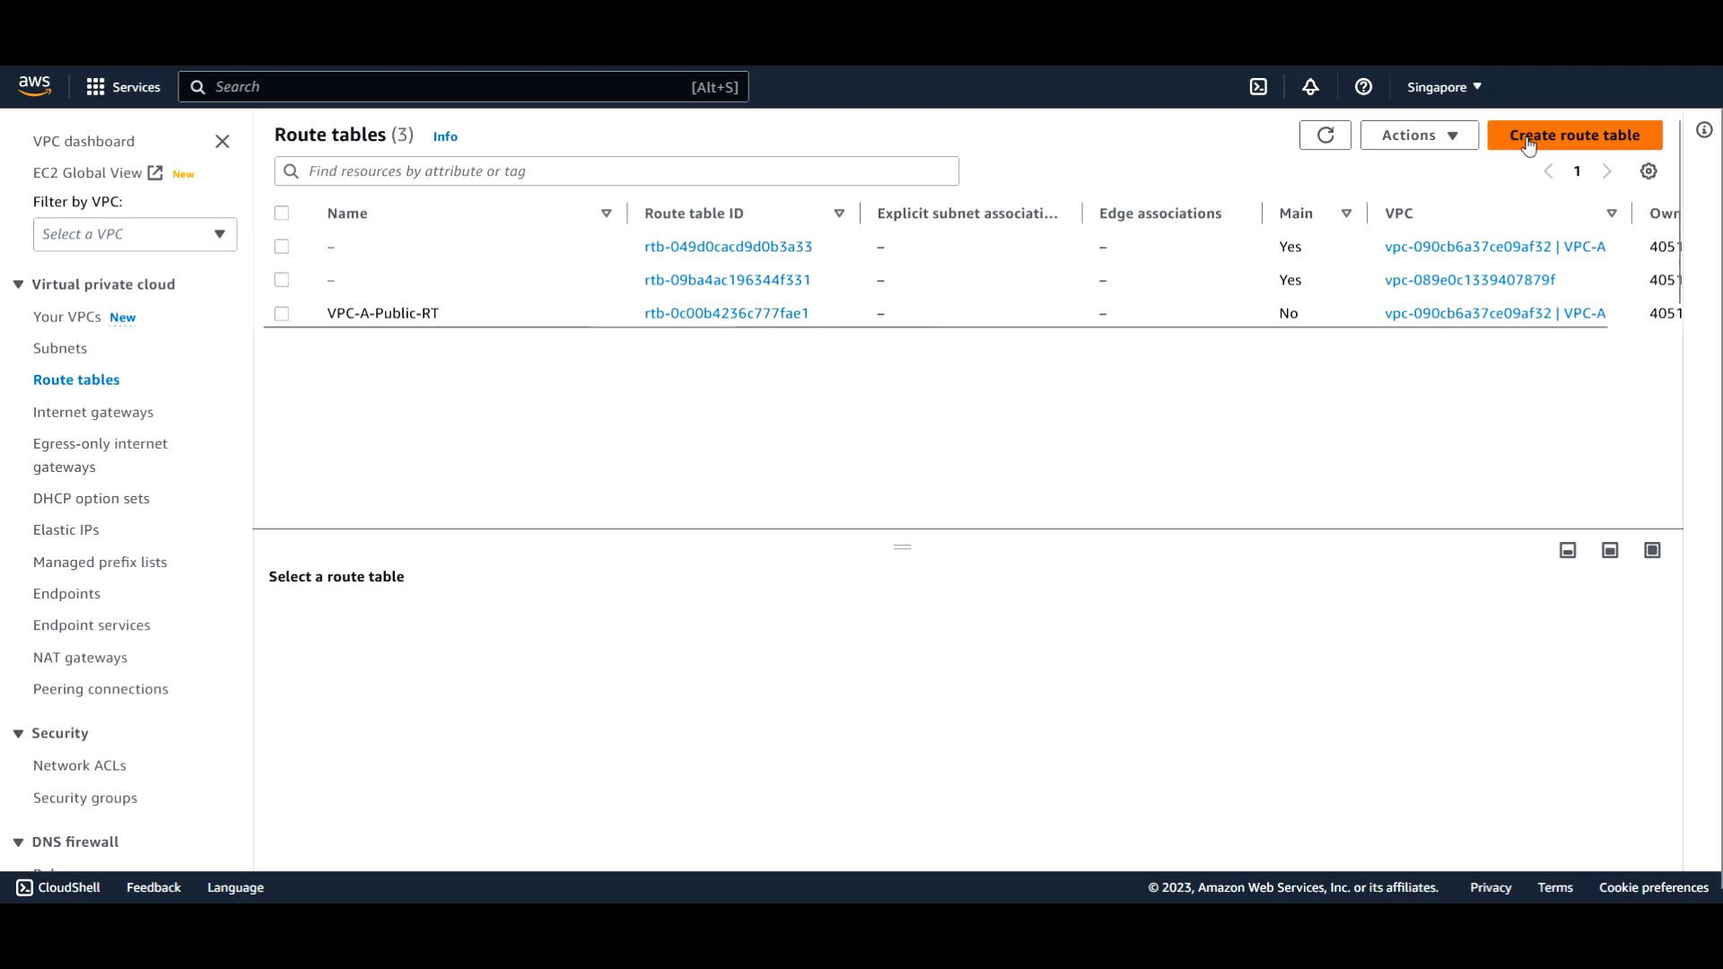
pyautogui.moveTo(1576, 142)
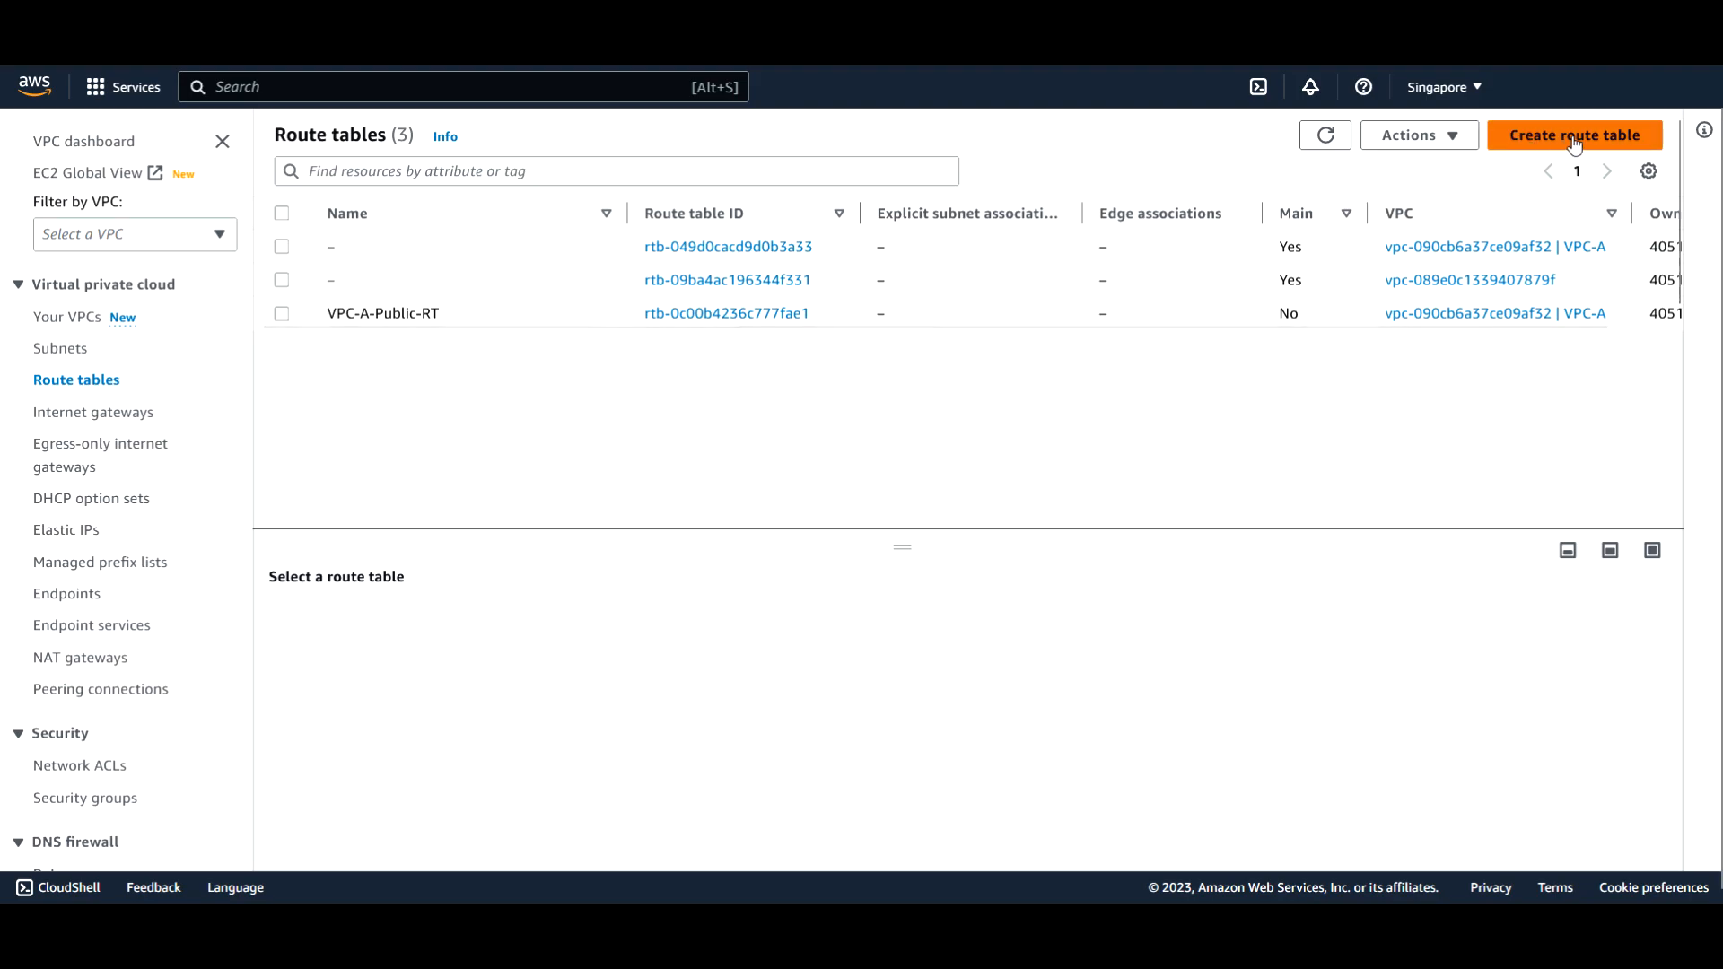
# Create a second route table VPC-A-Private-RT in VPC-A, making four tables total
pyautogui.click(1579, 135)
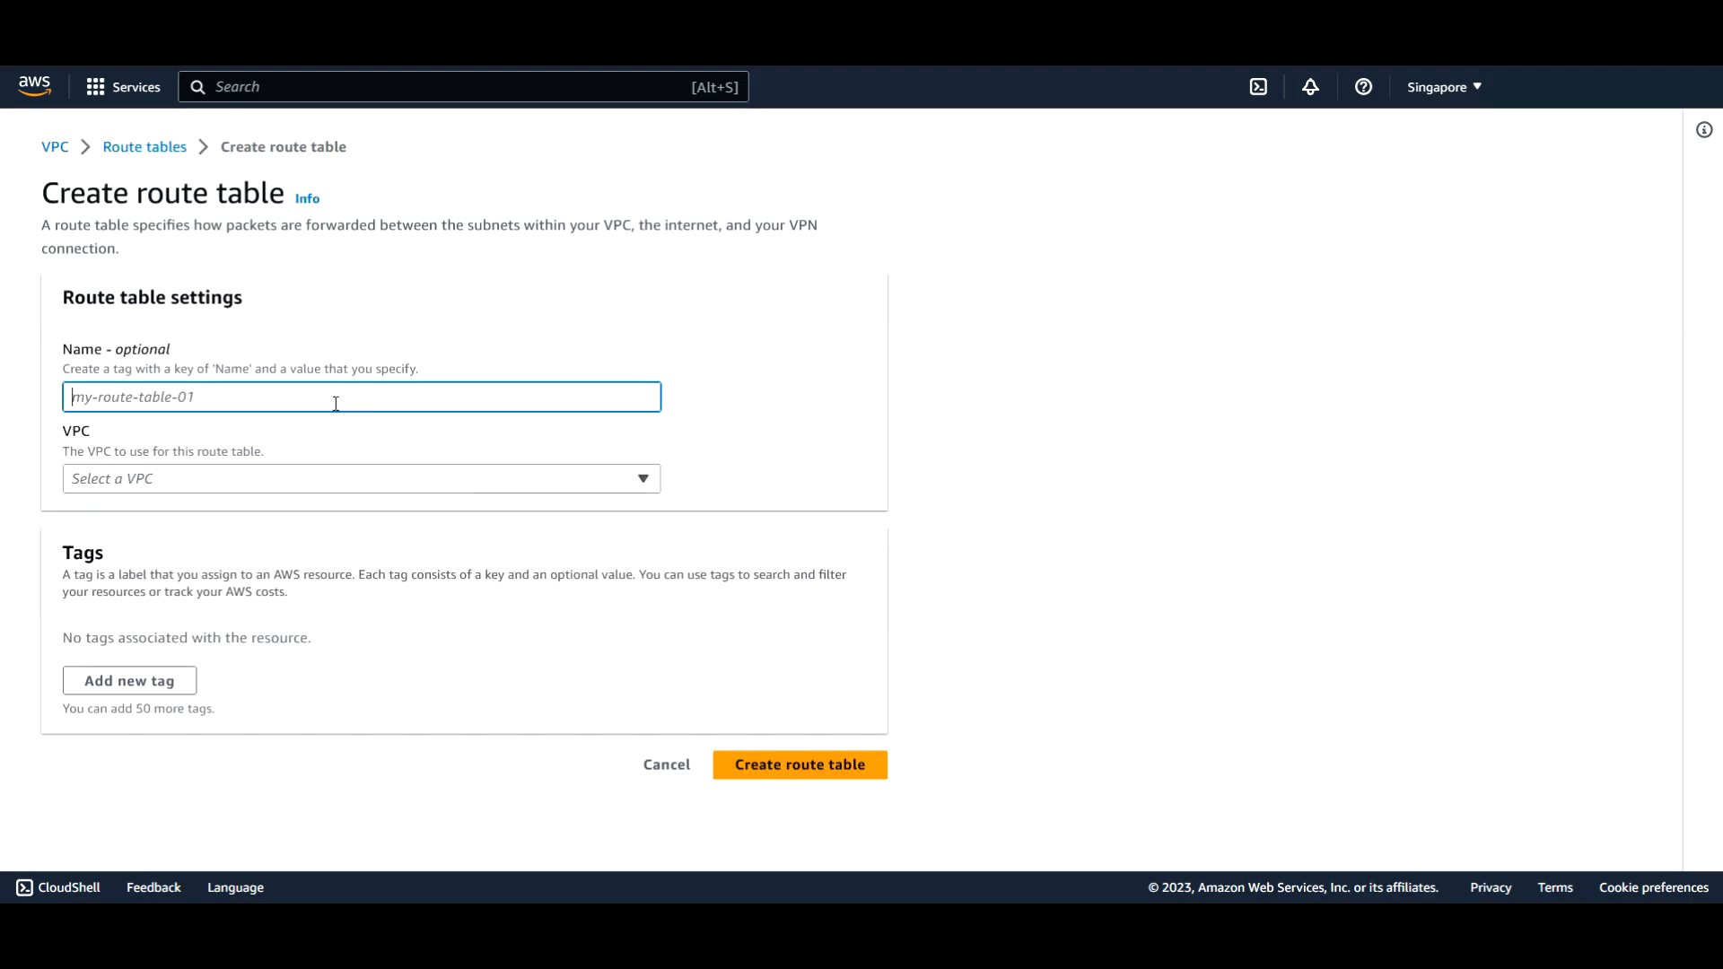
pyautogui.write('VPC-A-Private')
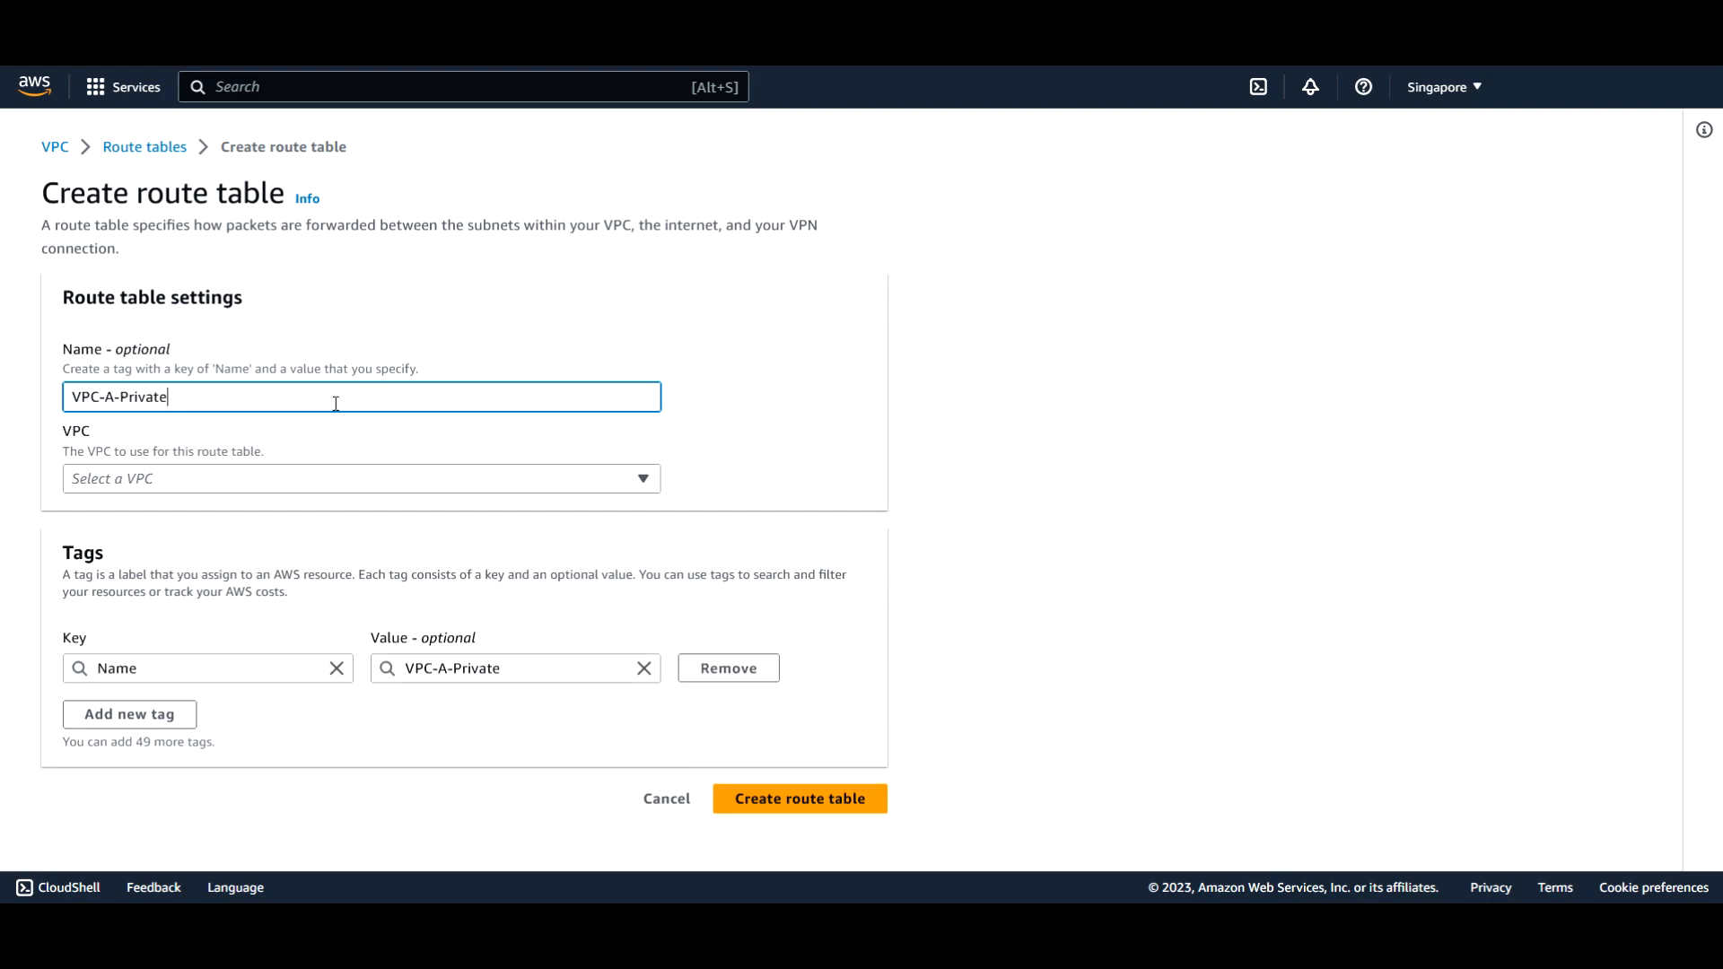
pyautogui.write('_RT')
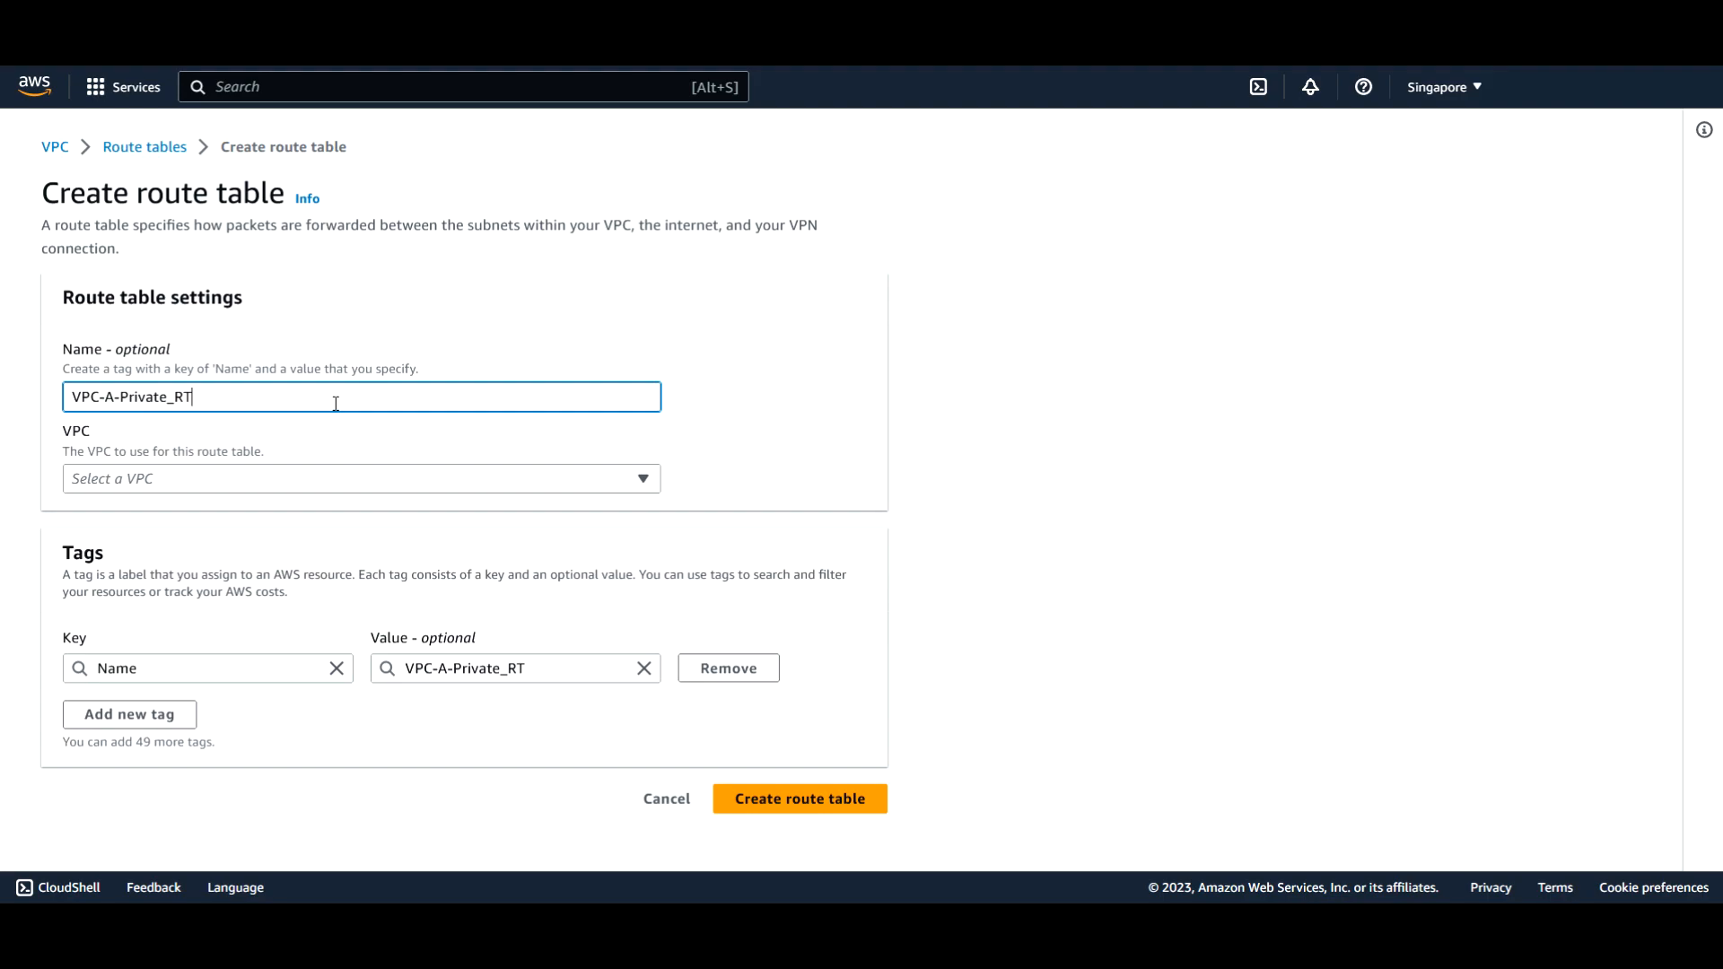
pyautogui.write('VPC-A-Private-RT')
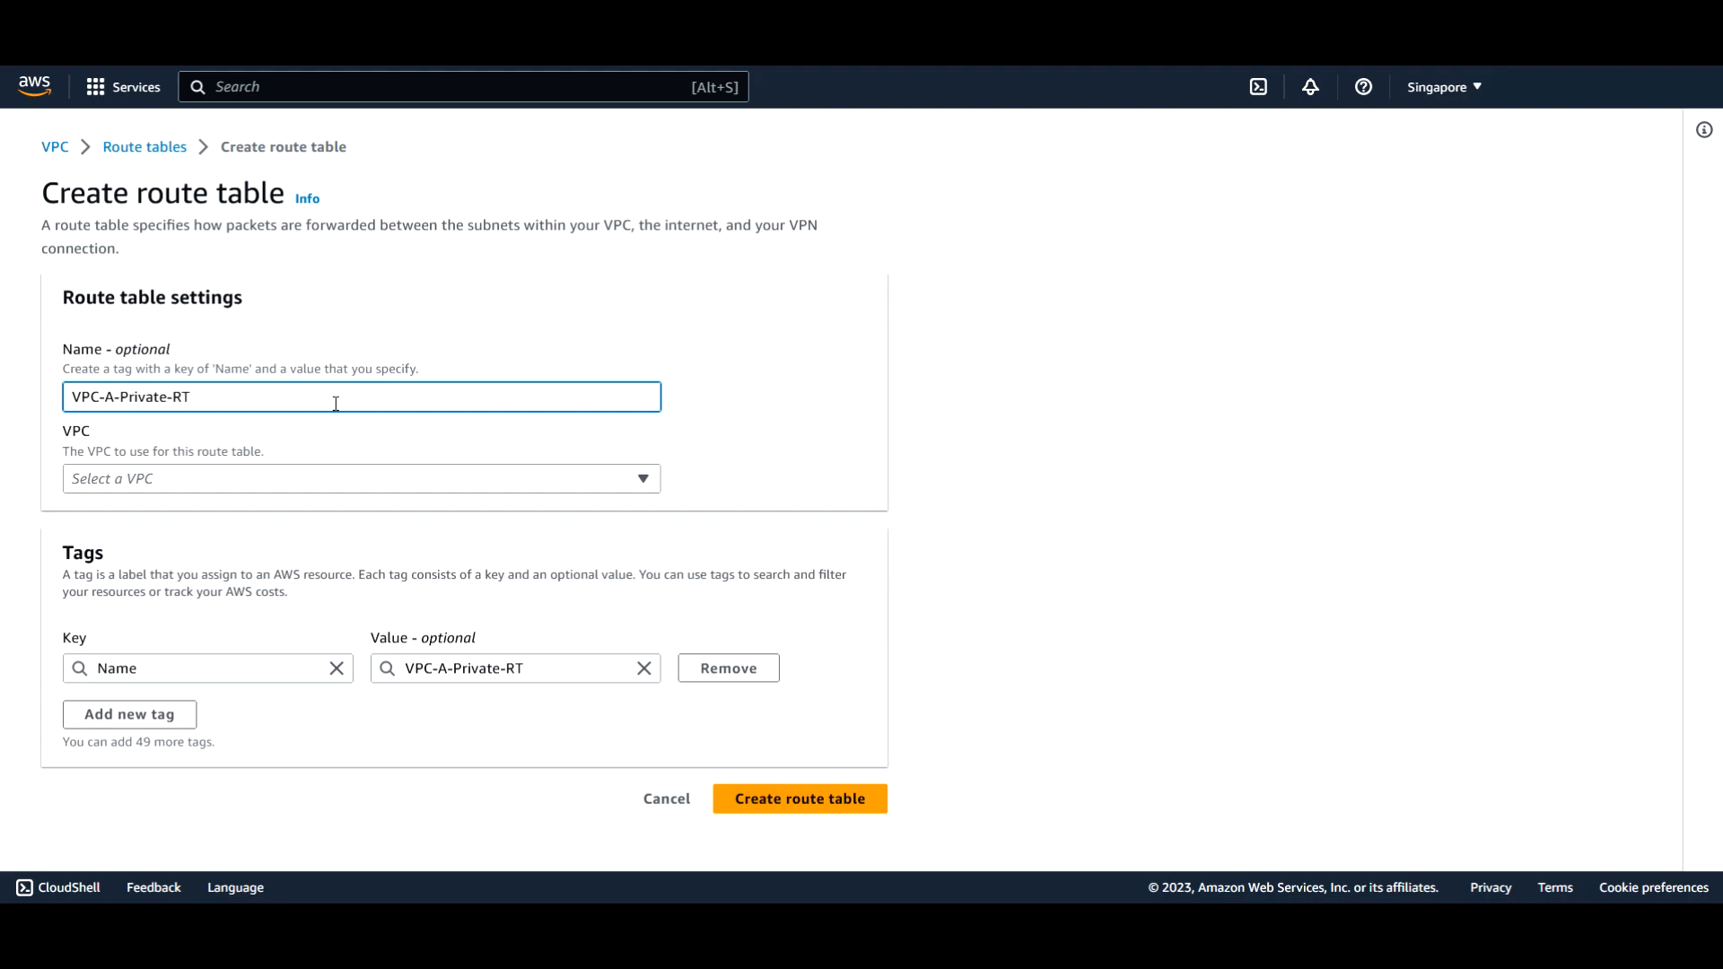
pyautogui.moveTo(254, 490)
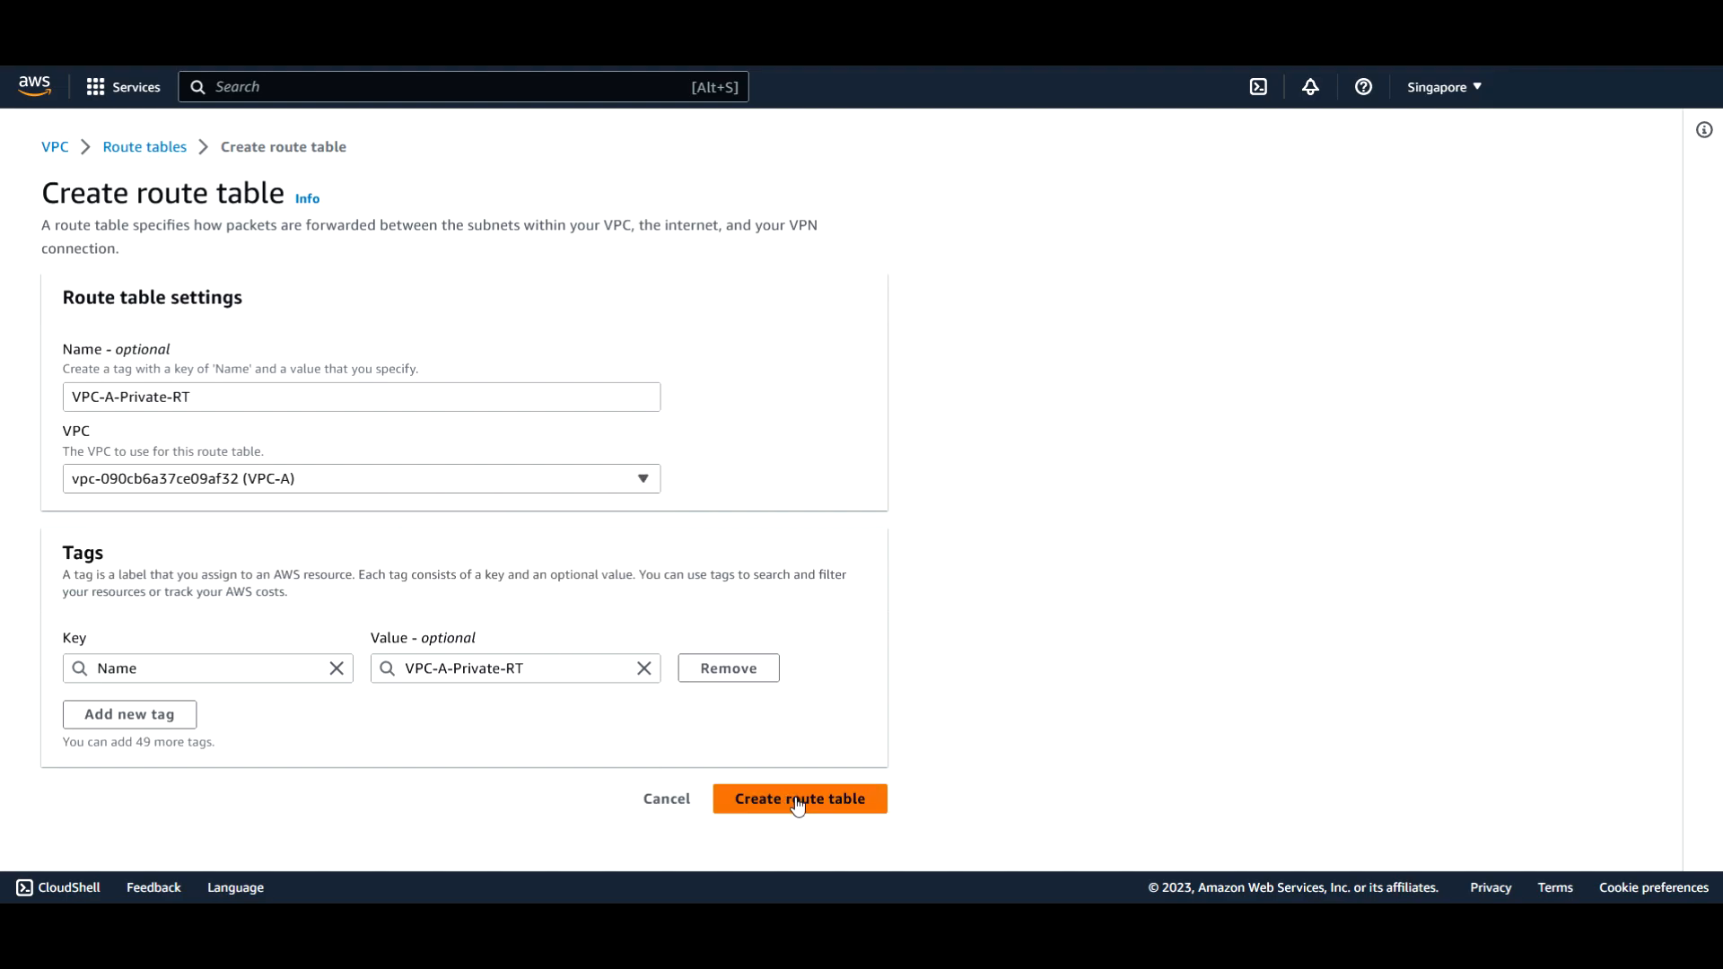
pyautogui.click(800, 799)
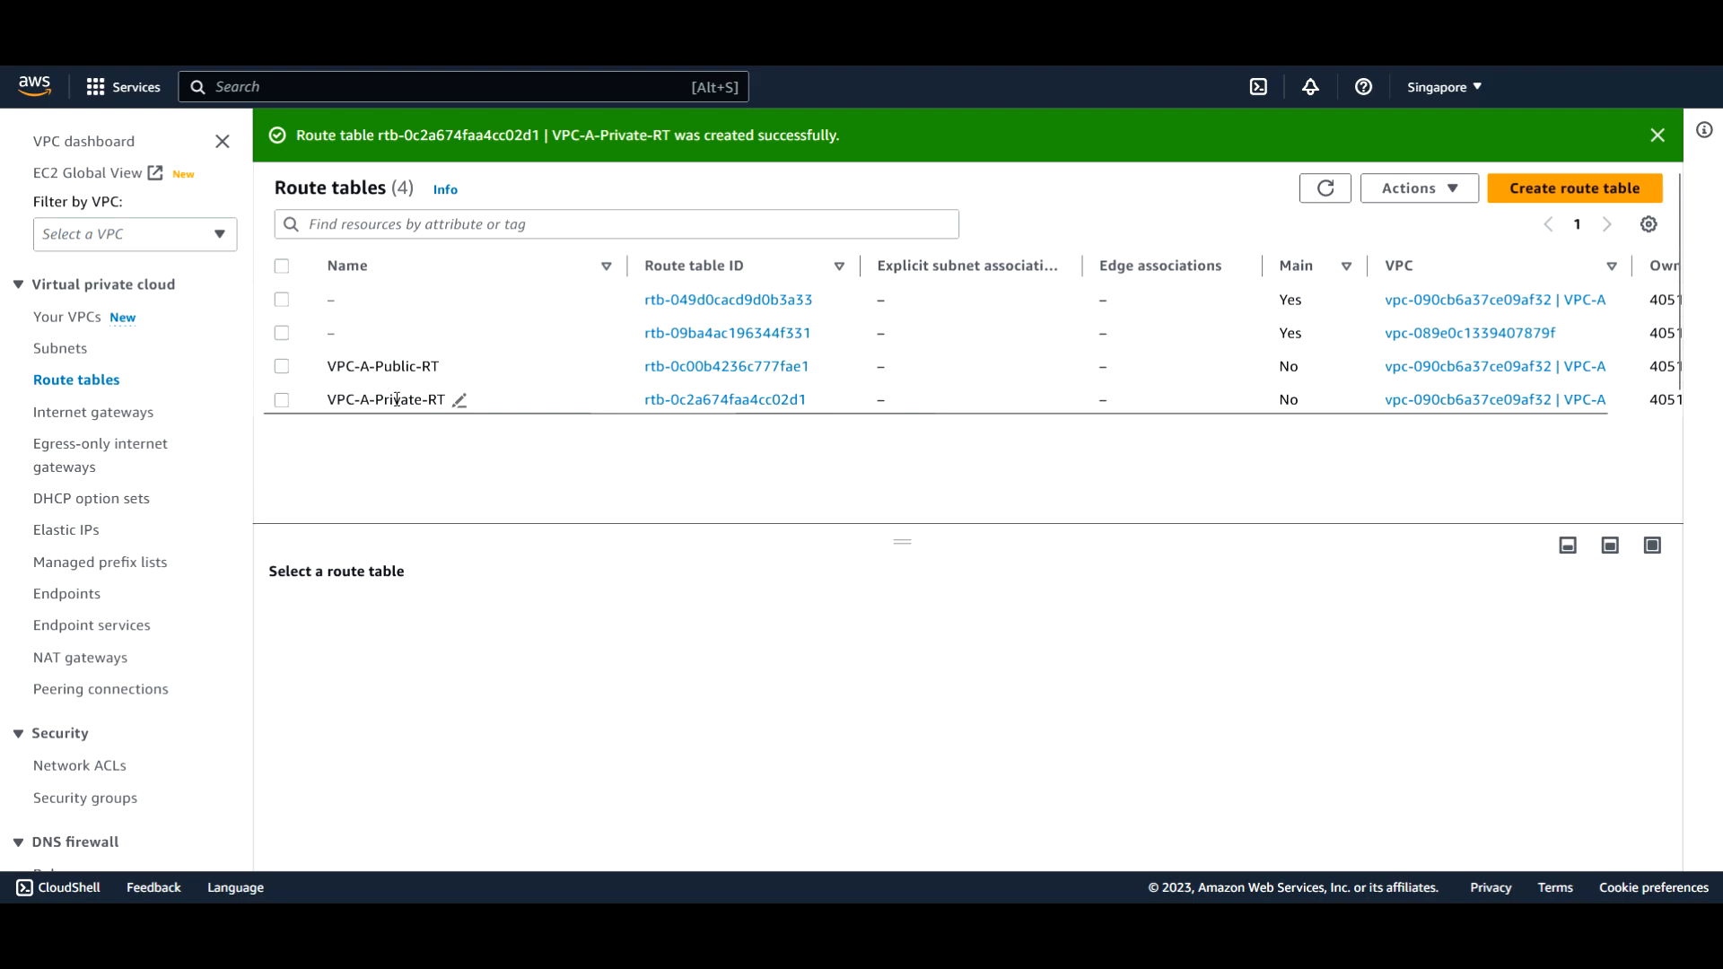
pyautogui.moveTo(757, 445)
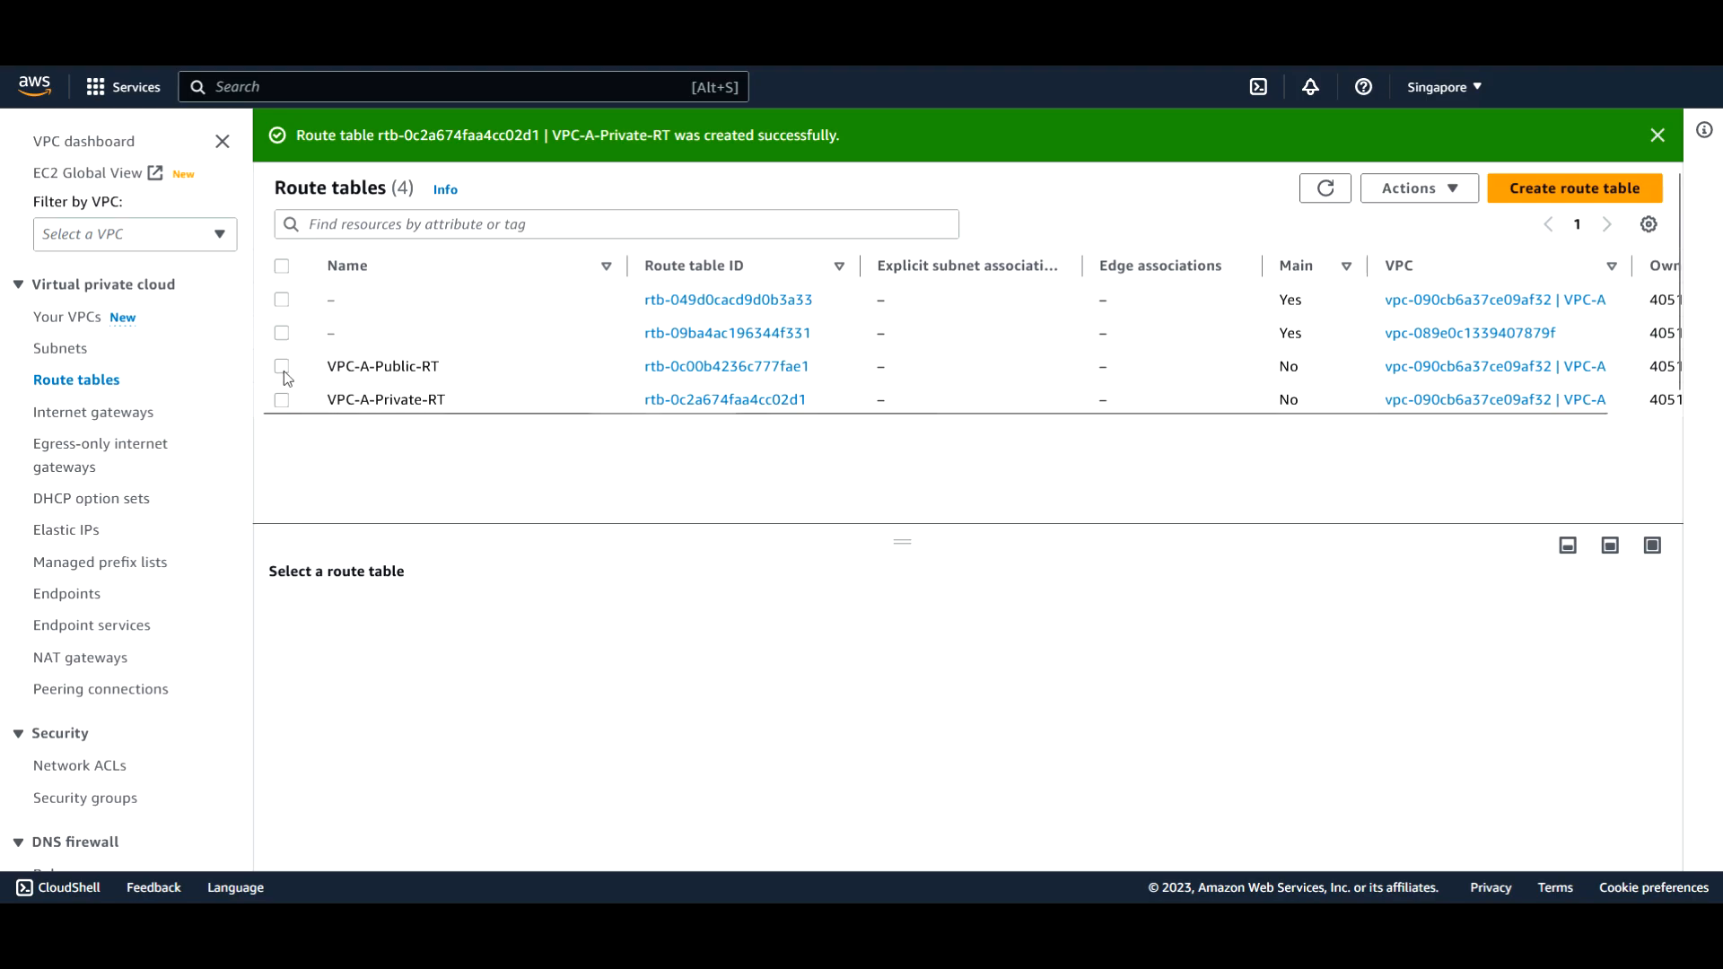
# Select VPC-A-Public-RT and enlarge its details, a non-main VPC-A table with no subnets
pyautogui.click(282, 366)
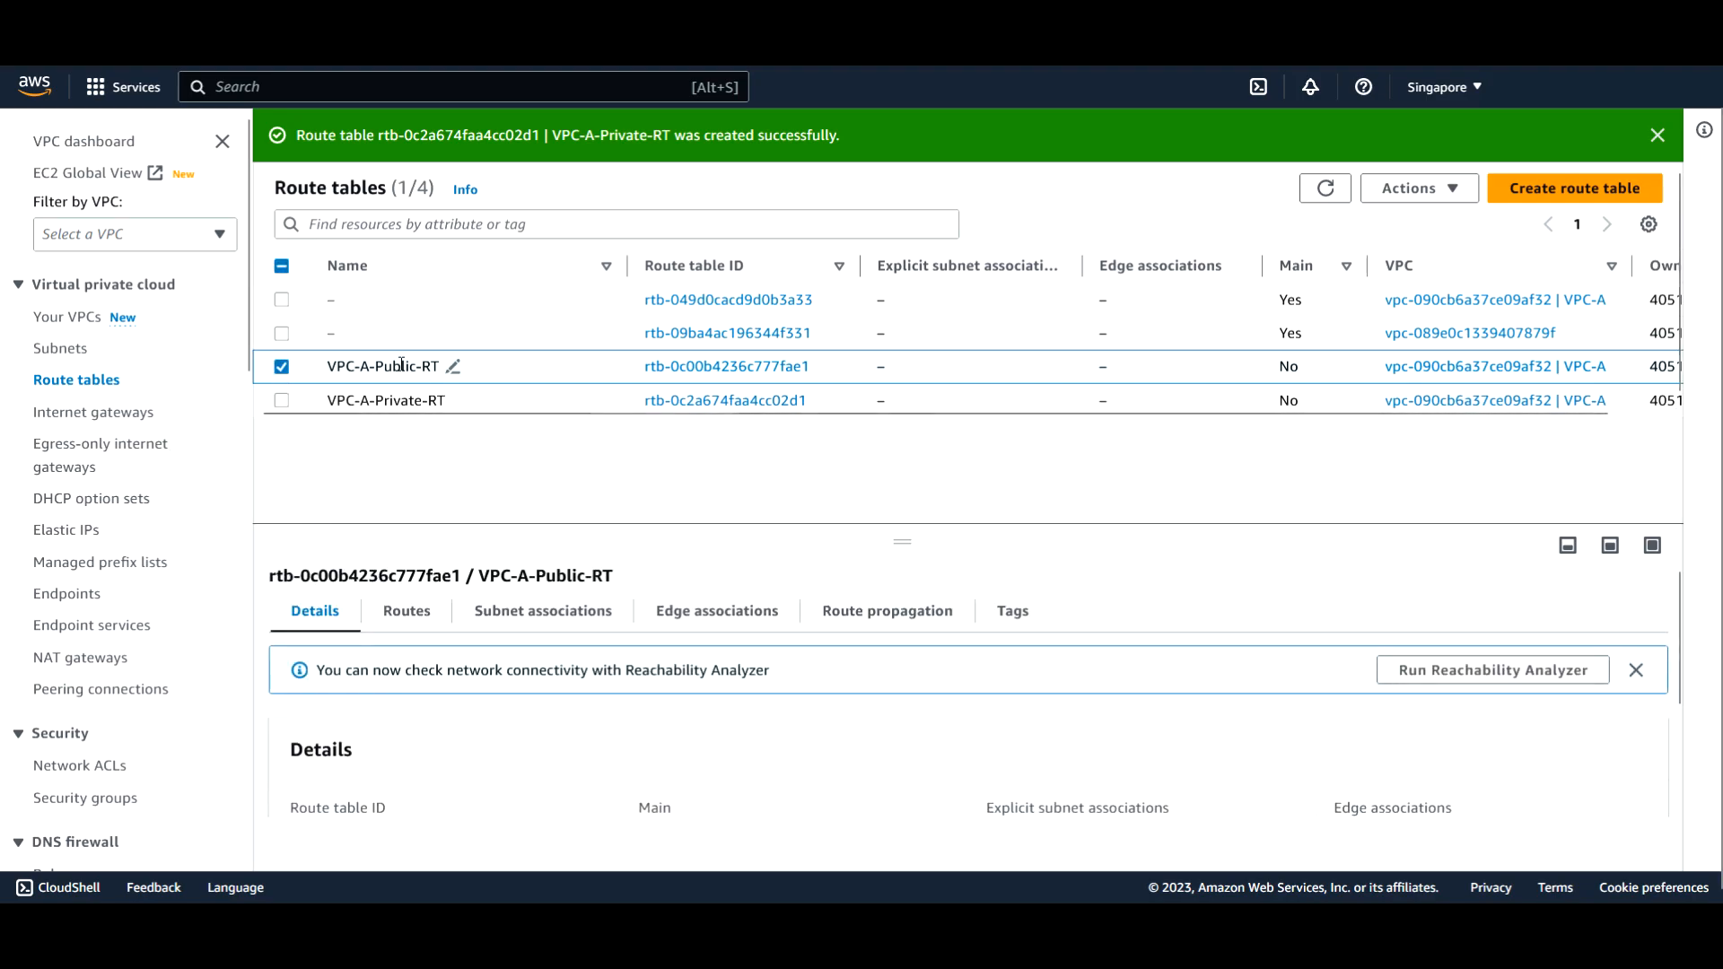
pyautogui.moveTo(908, 546)
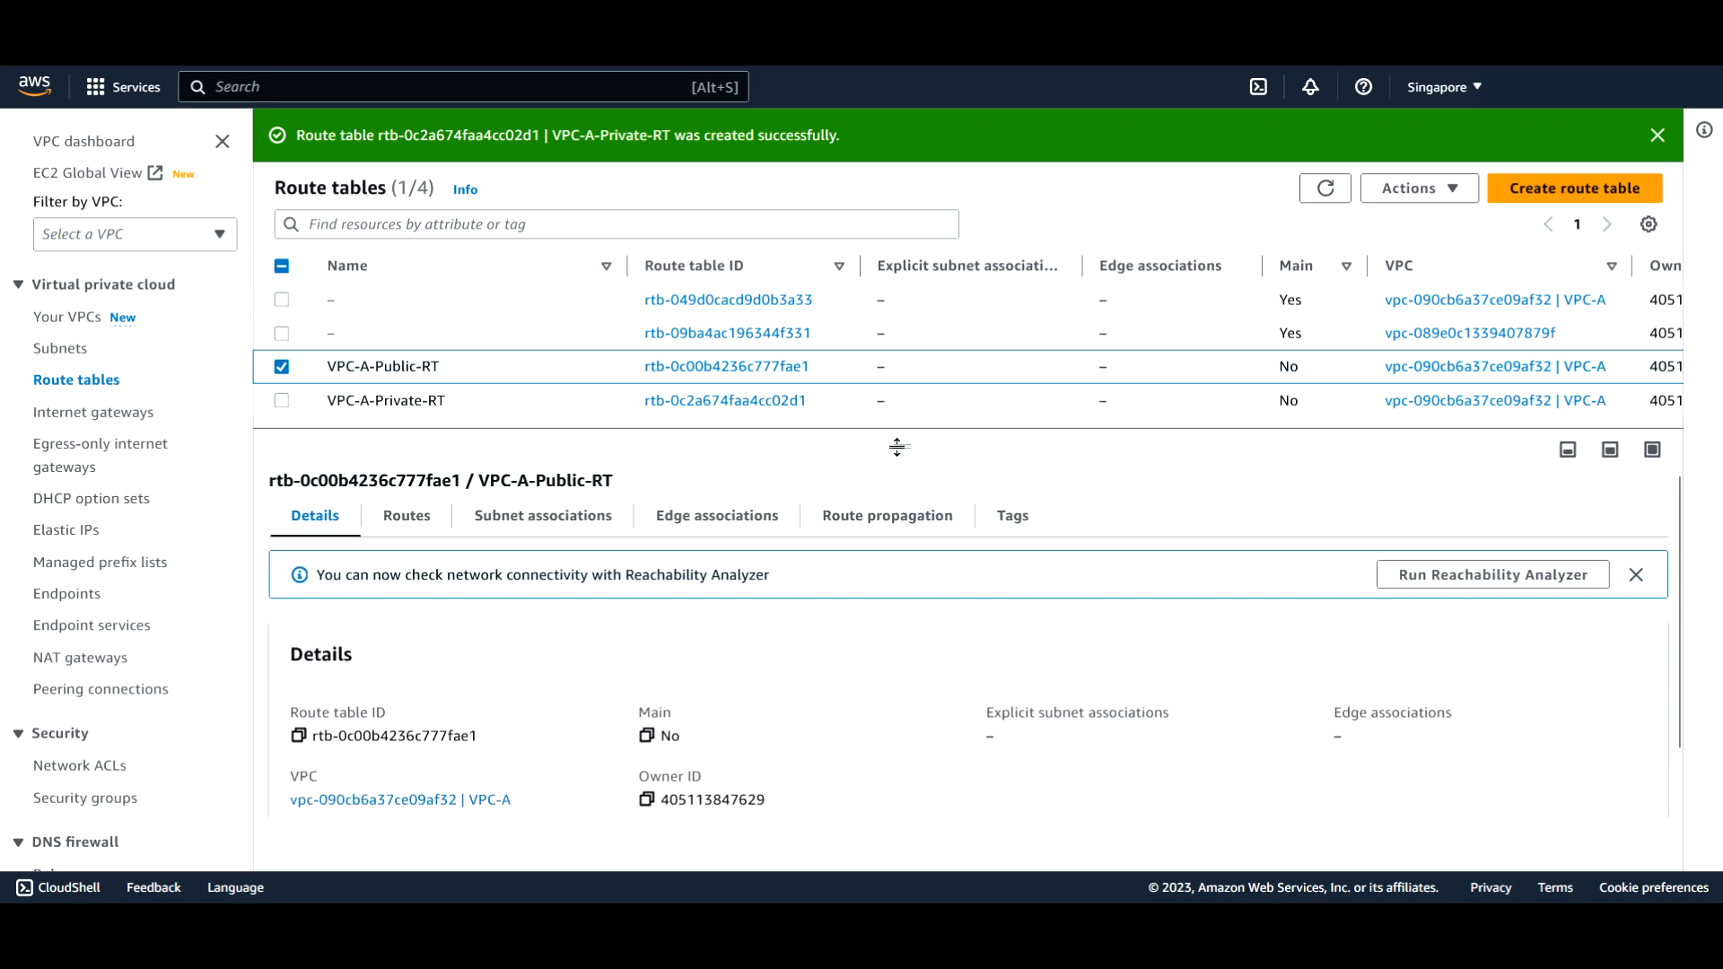
pyautogui.moveTo(899, 446); pyautogui.dragTo(899, 540)
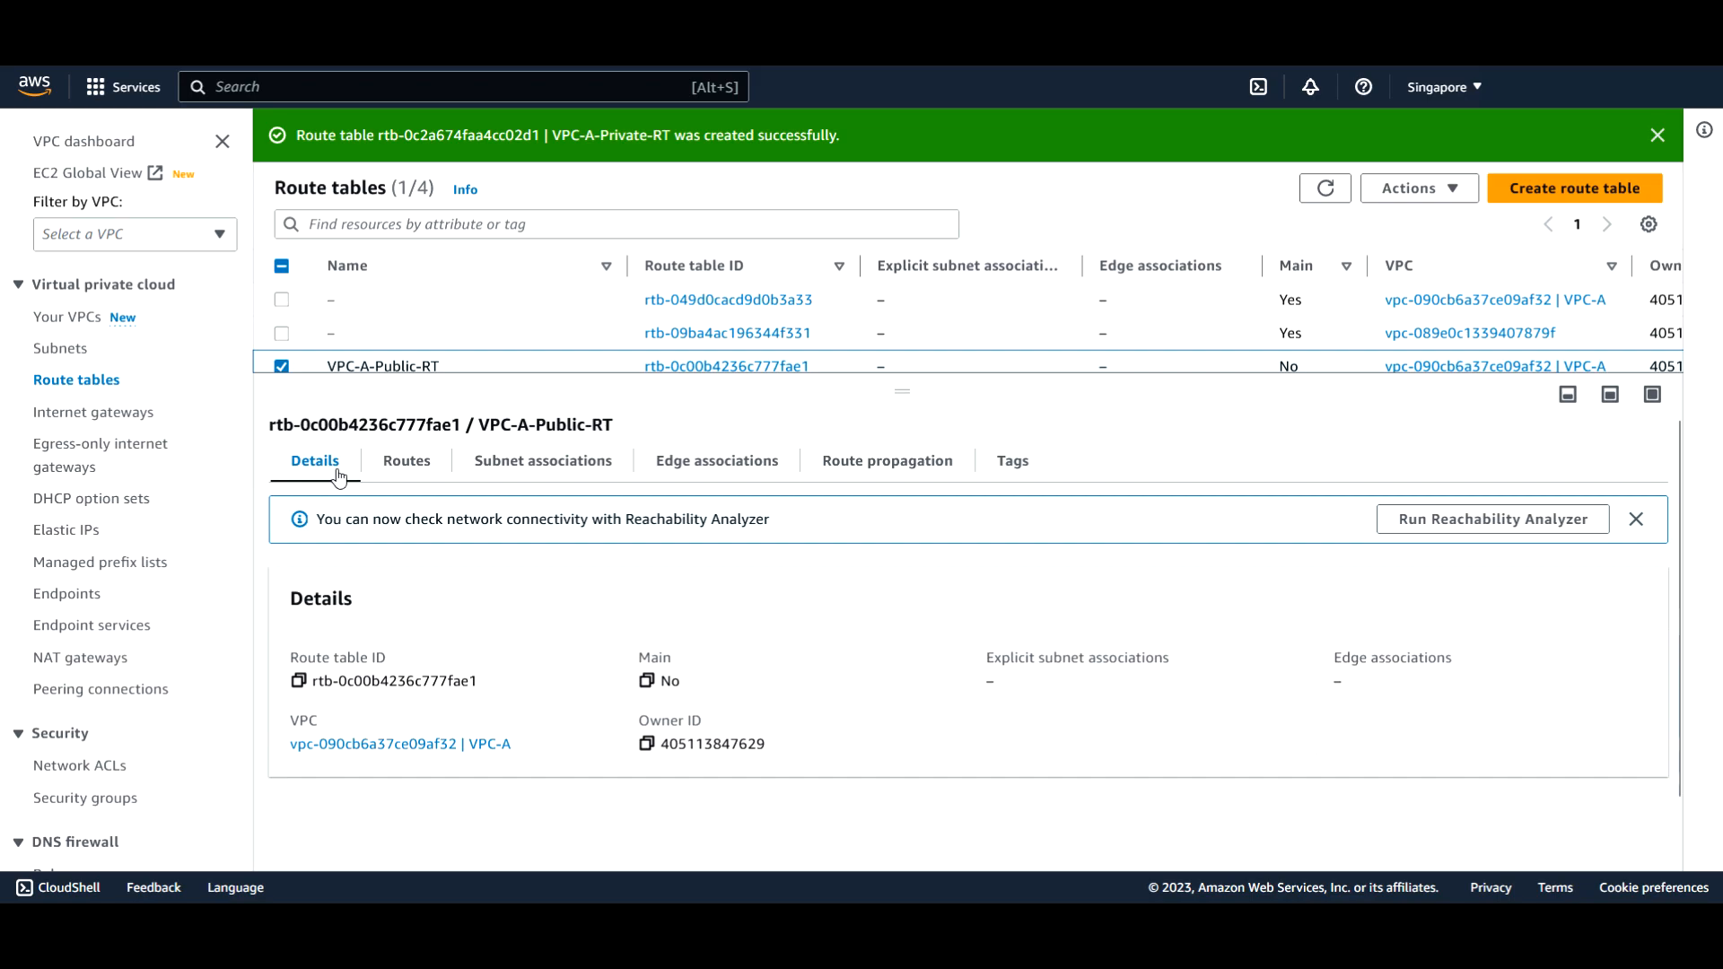
pyautogui.moveTo(352, 654)
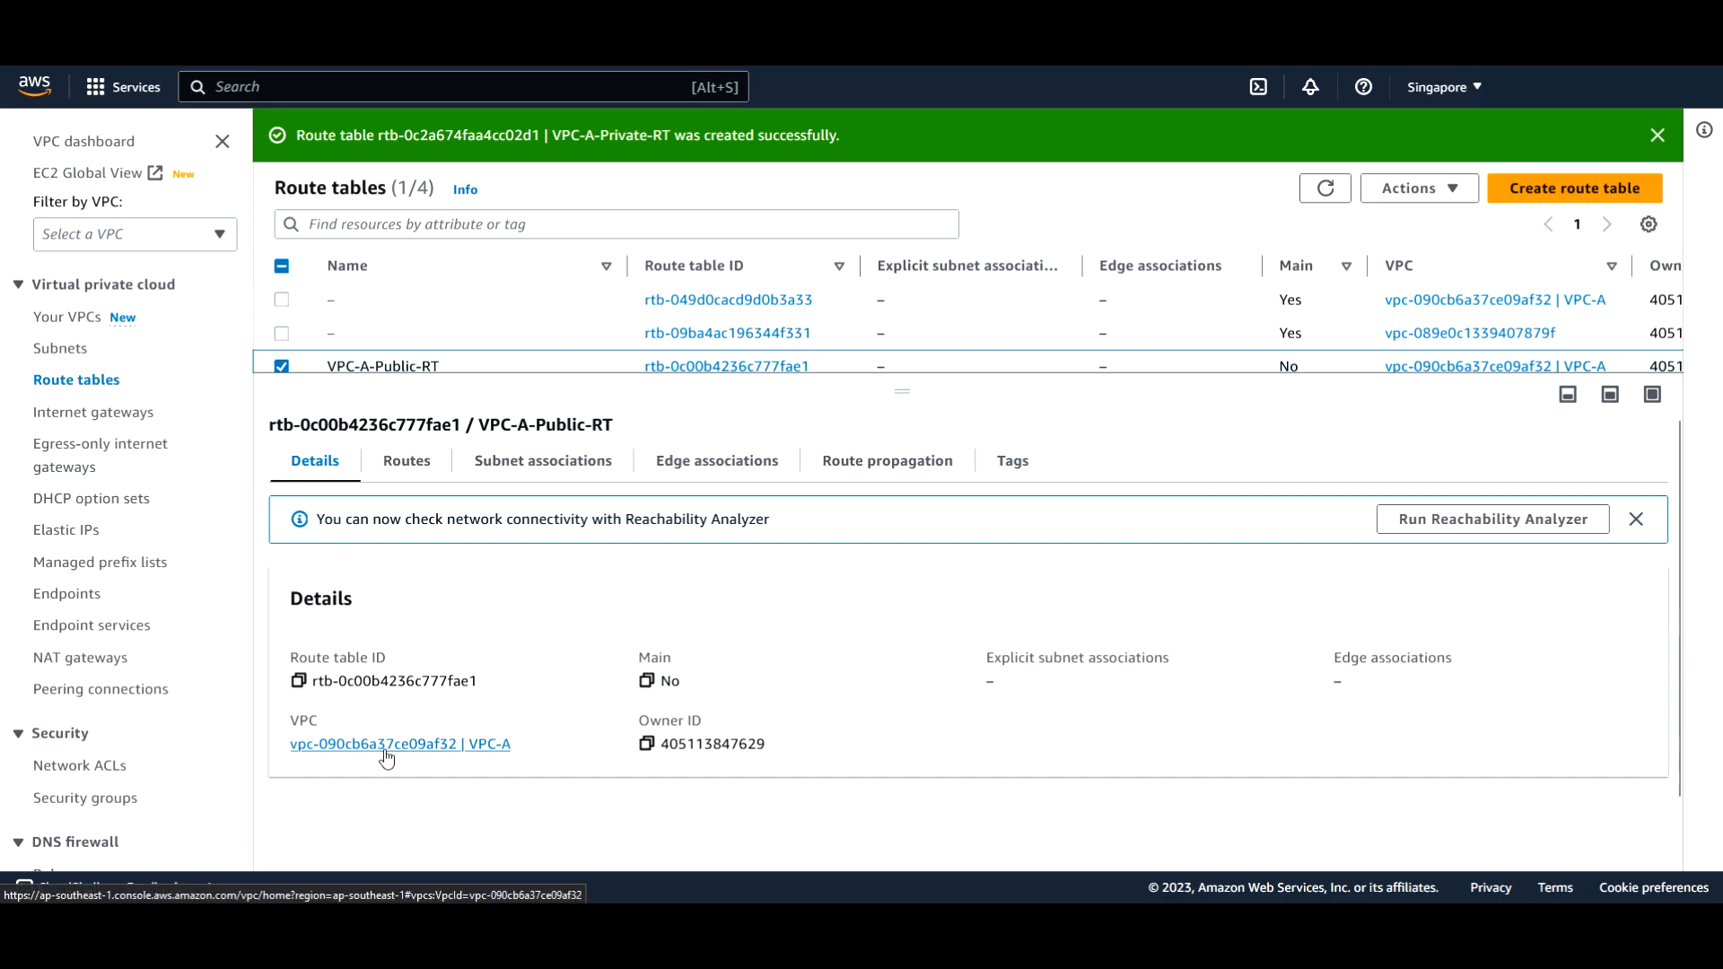
pyautogui.moveTo(355, 786)
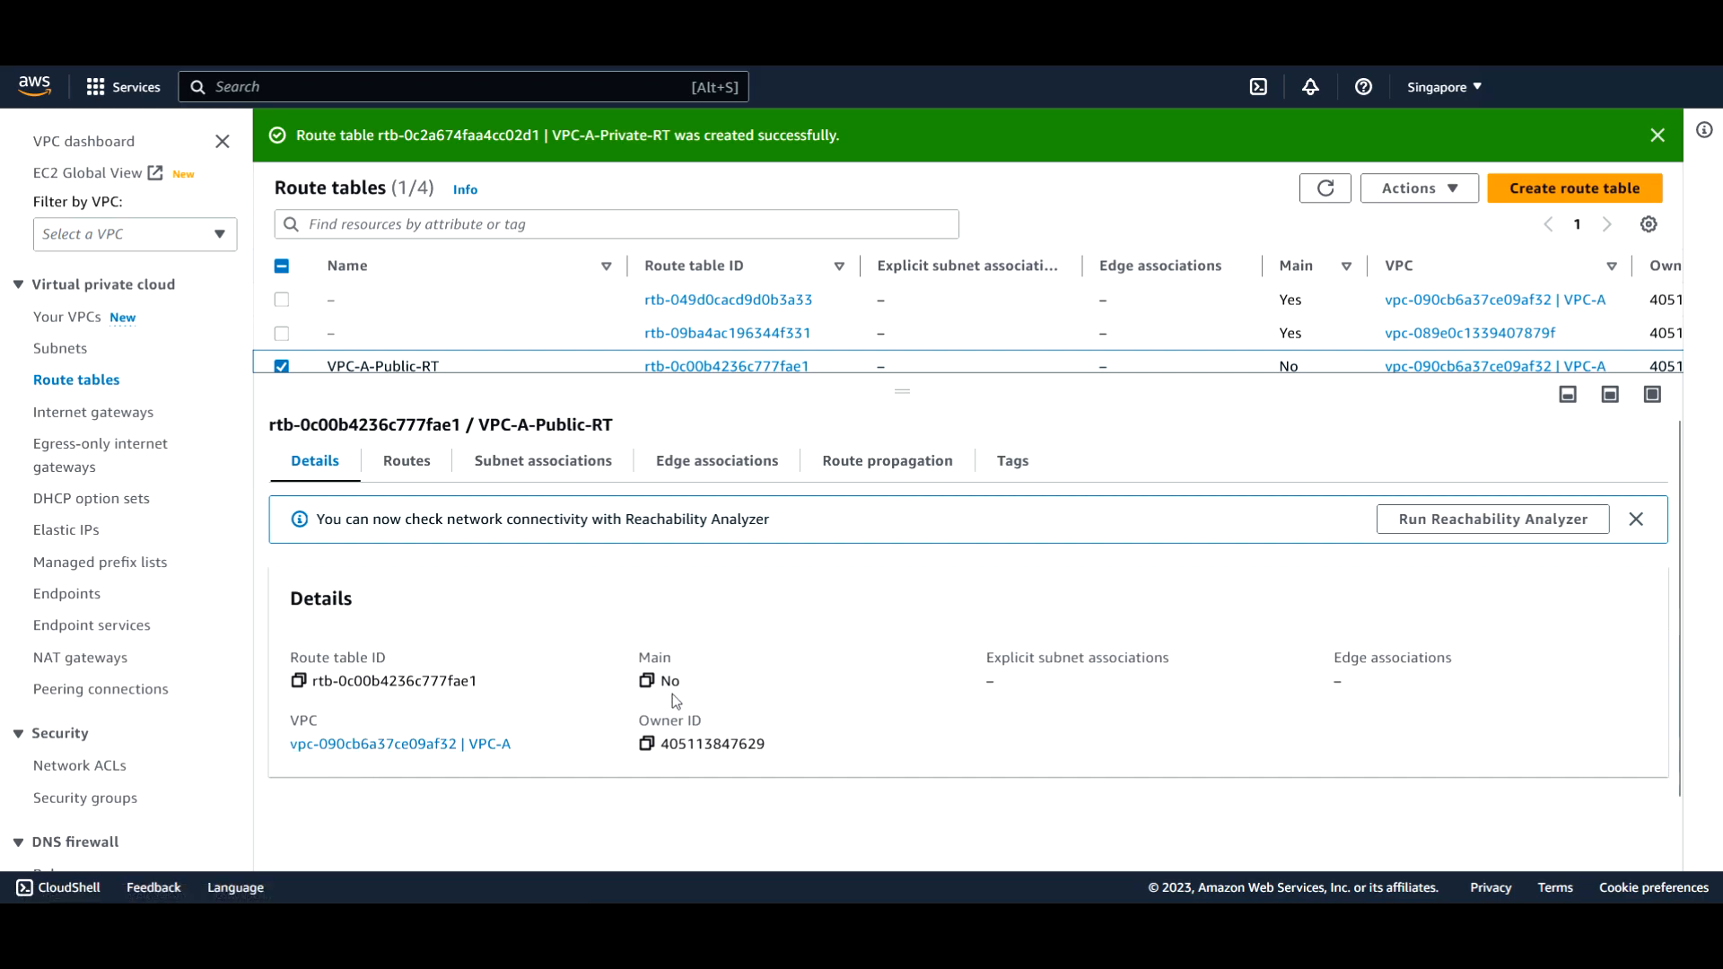
pyautogui.doubleClick(671, 682)
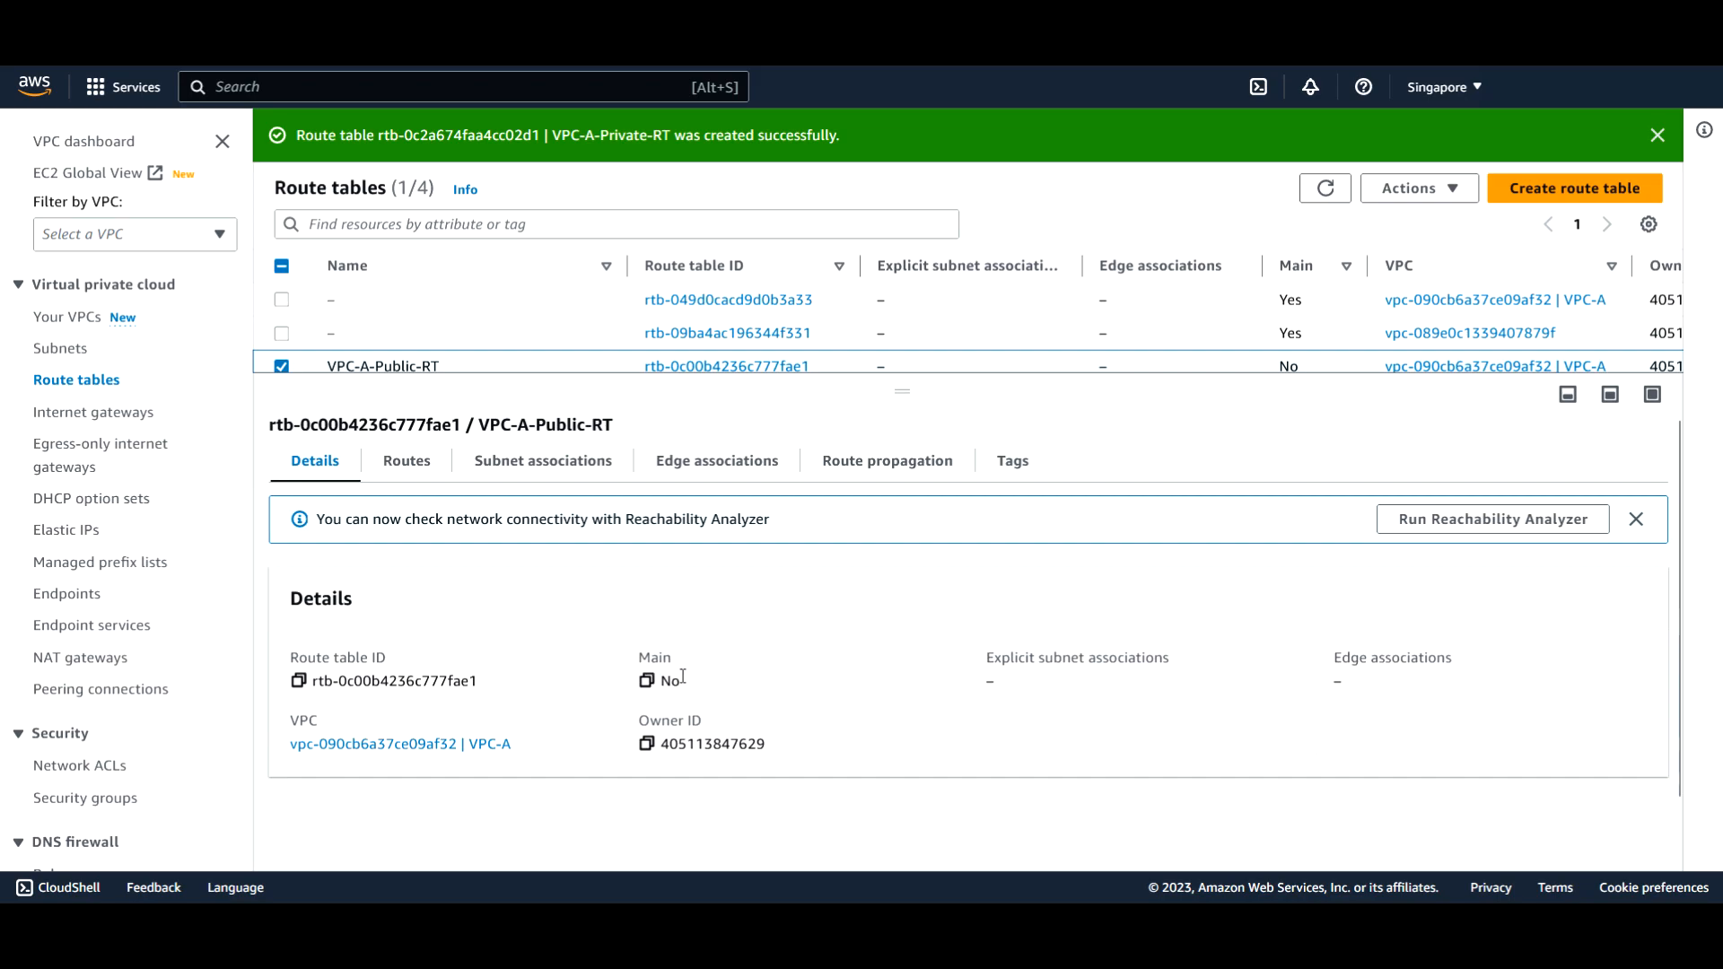
pyautogui.moveTo(761, 671)
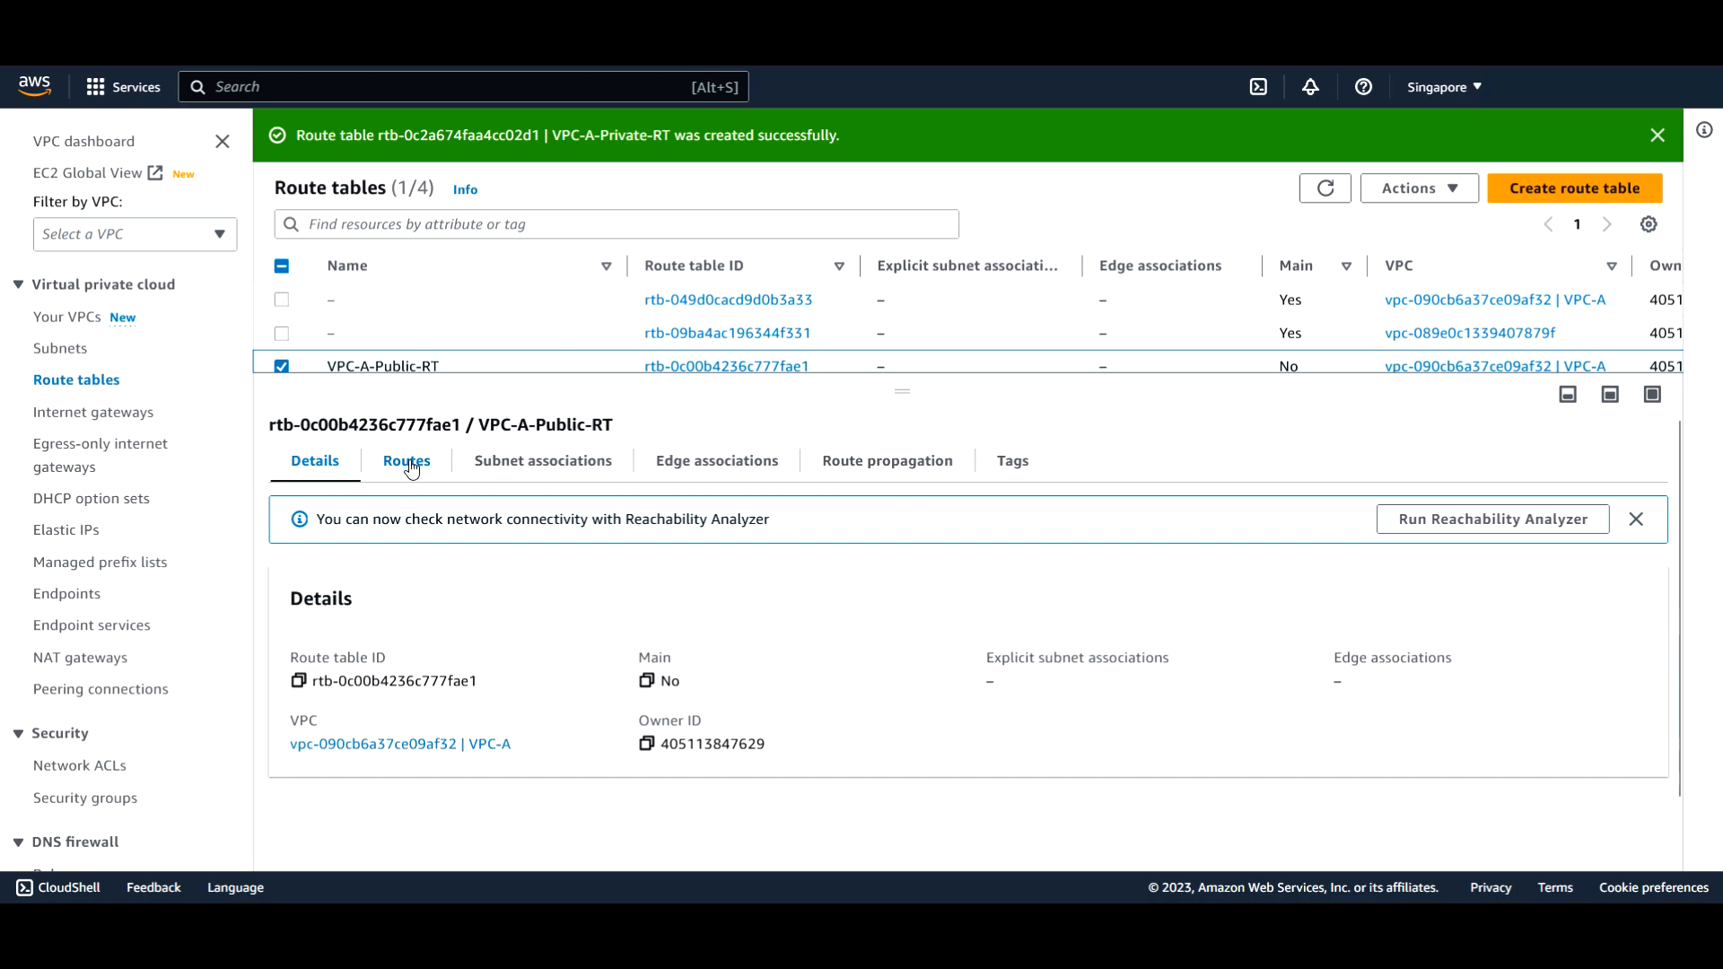
pyautogui.moveTo(427, 483)
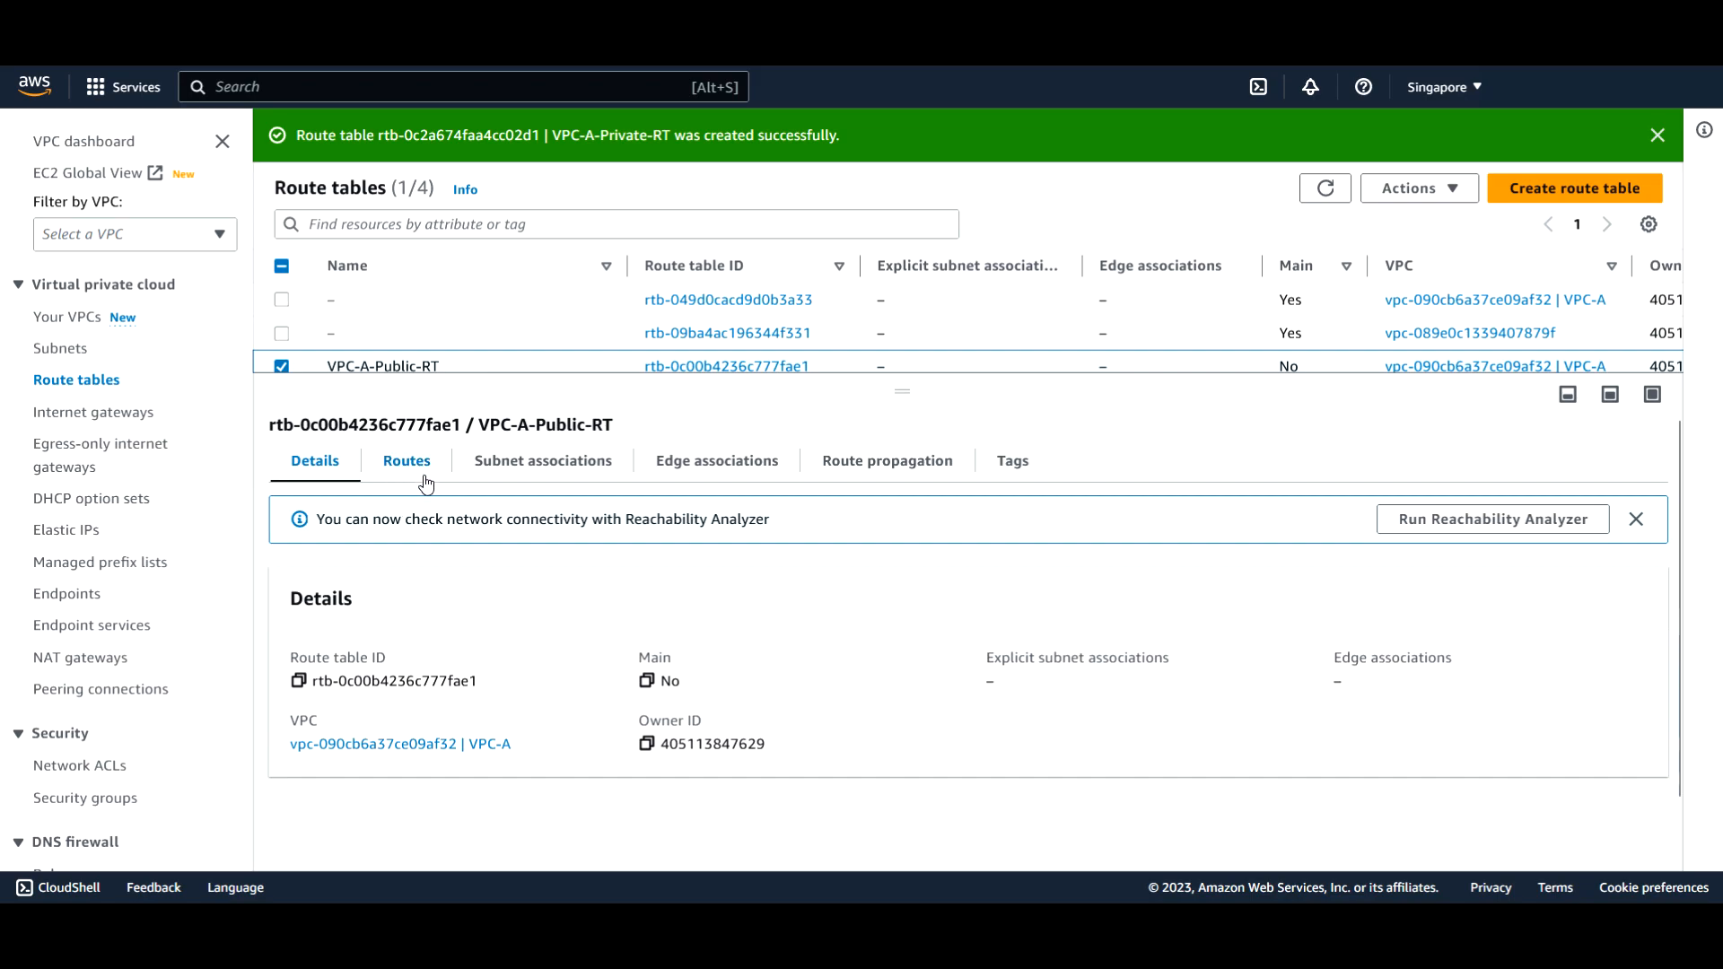
# Show VPC-A-Public-RT's routes, listing only the local 10.10.0.0/16 route
pyautogui.click(406, 459)
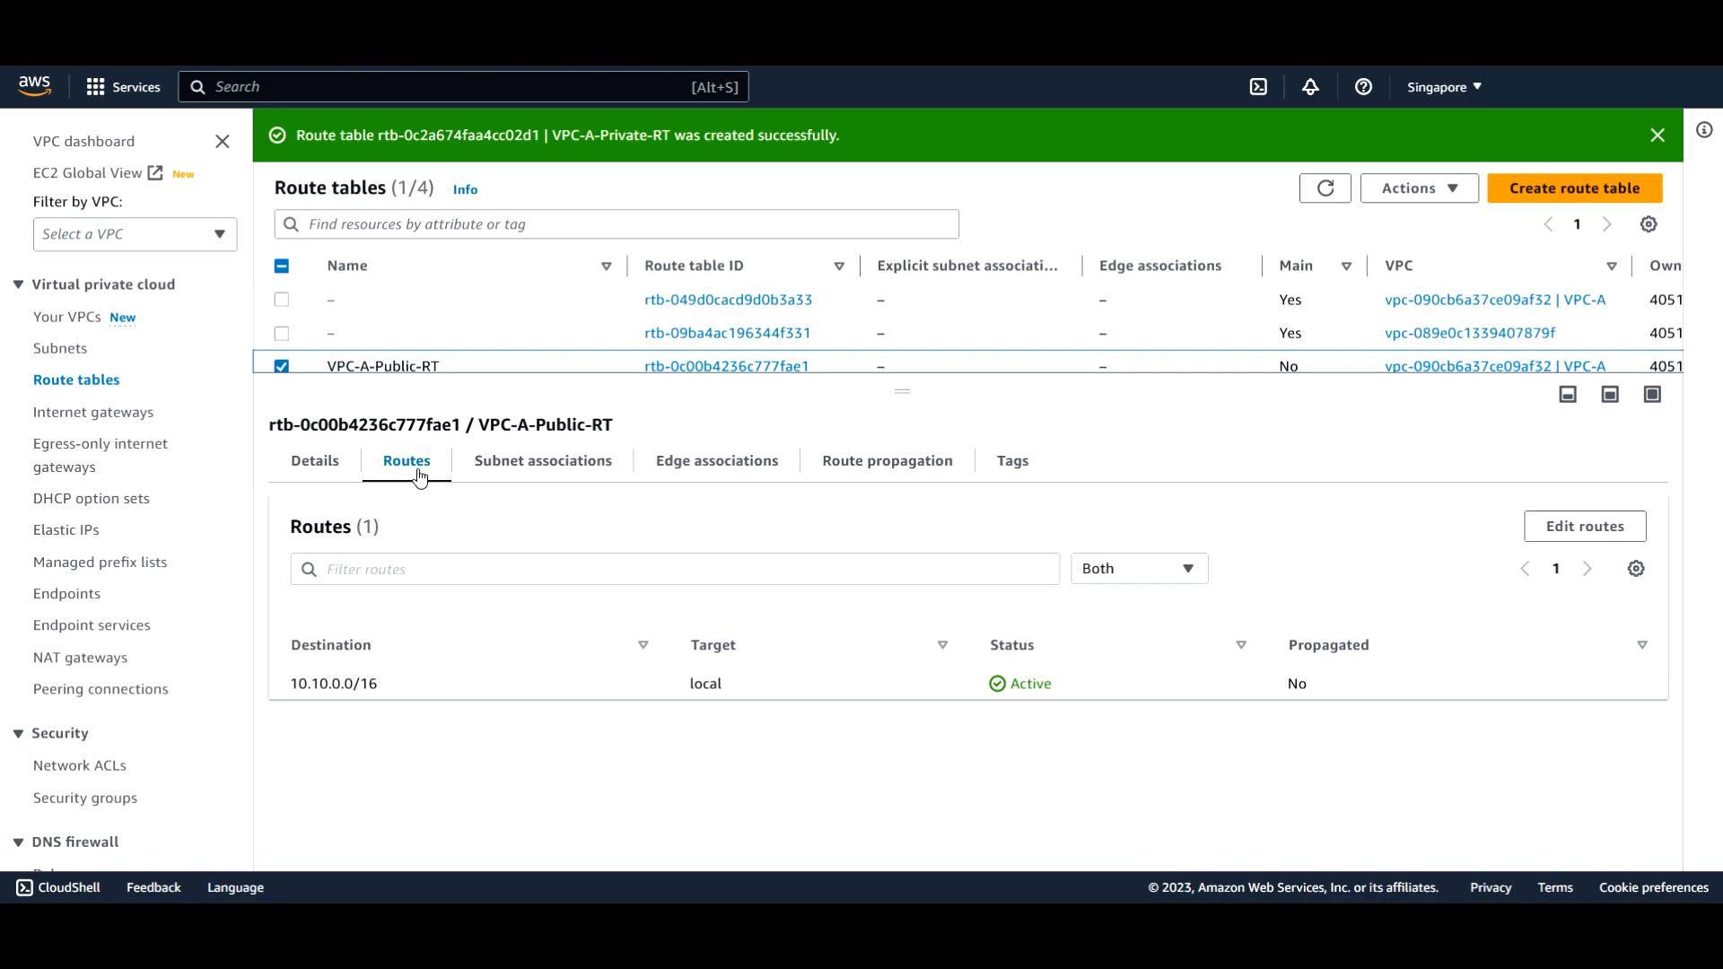
pyautogui.moveTo(714, 648)
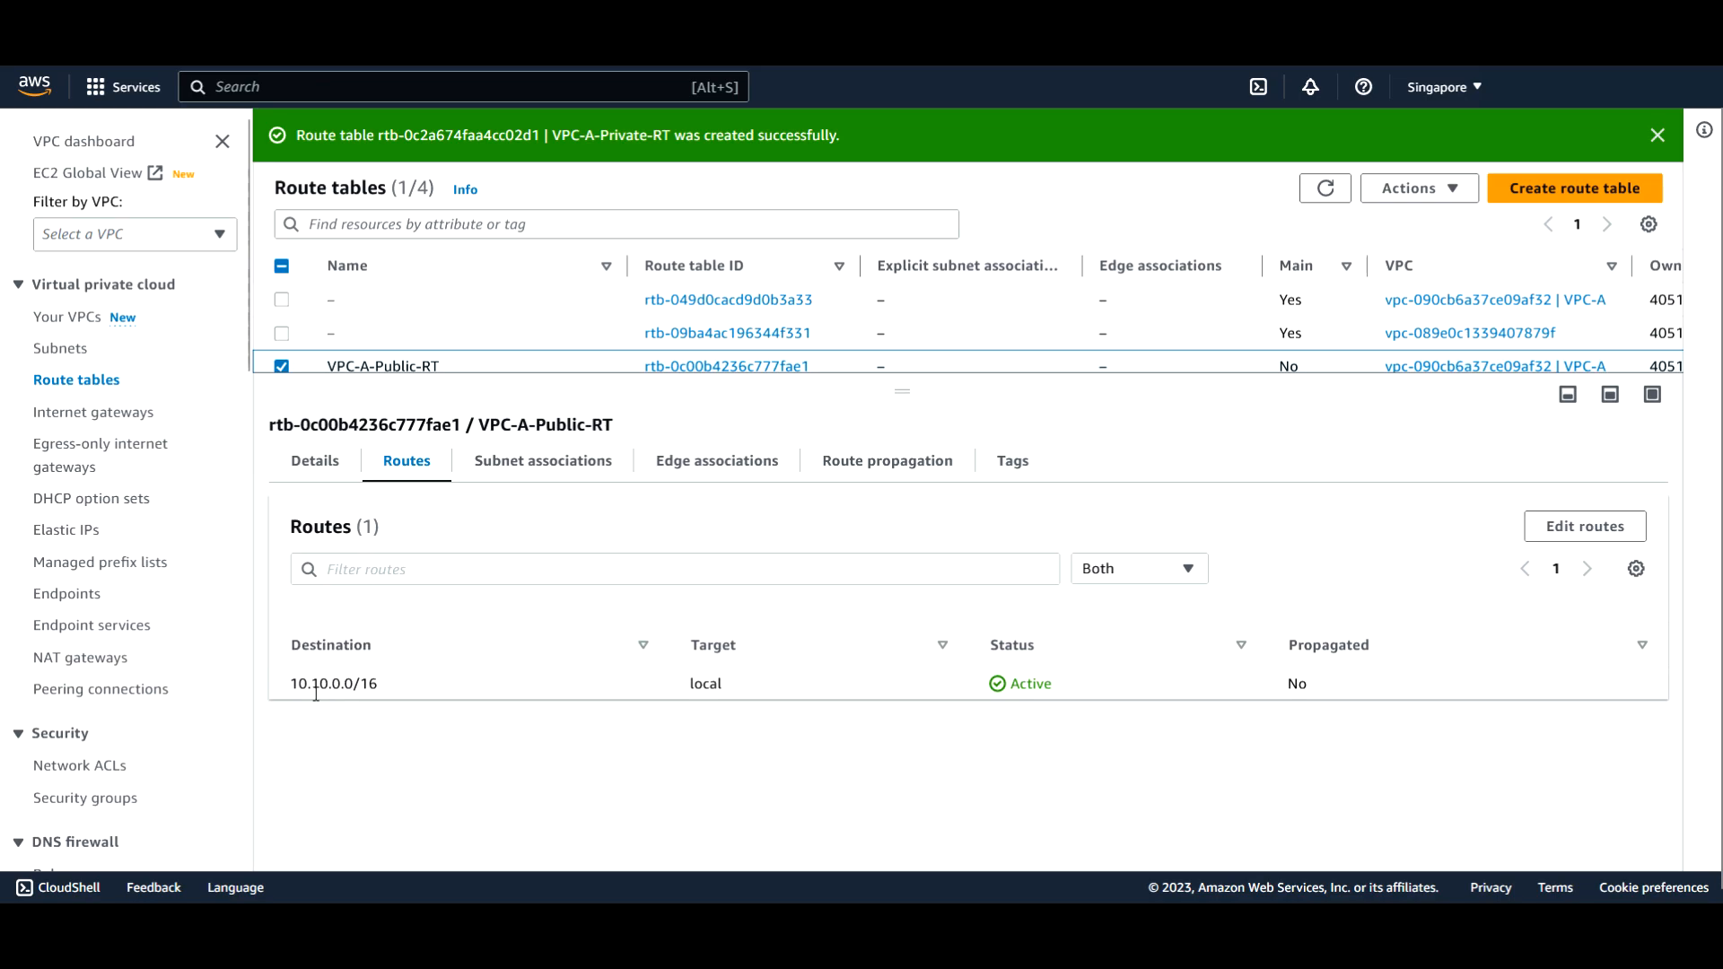
pyautogui.moveTo(427, 504)
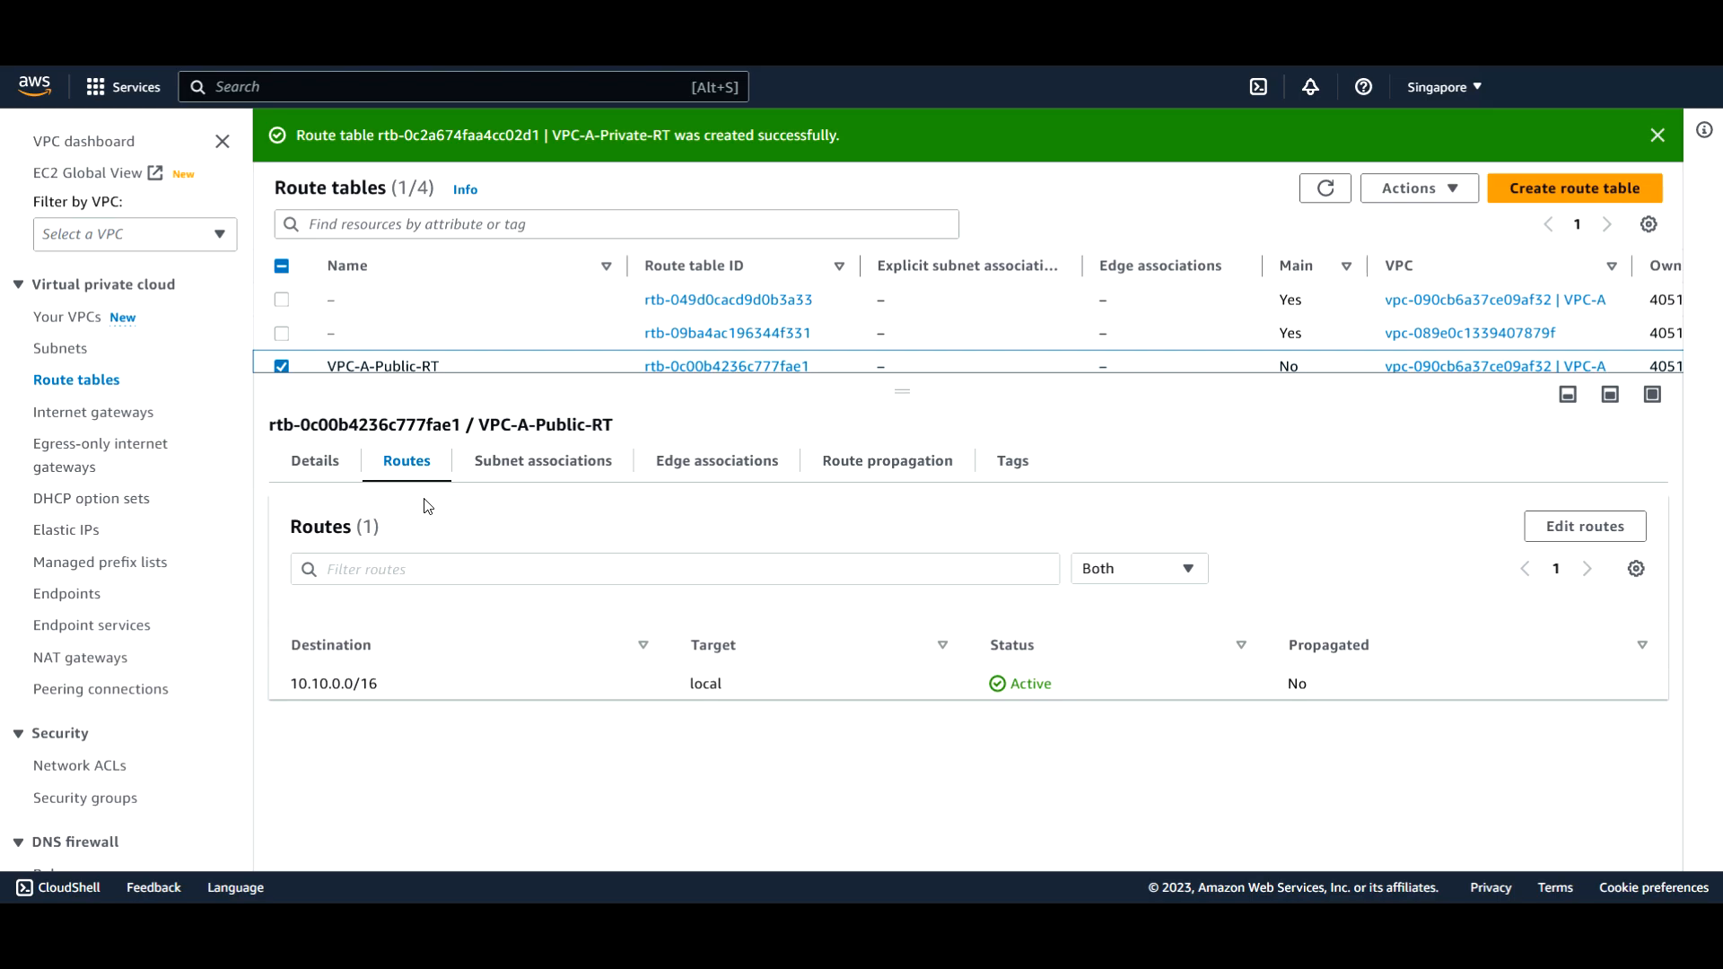
pyautogui.moveTo(732, 691)
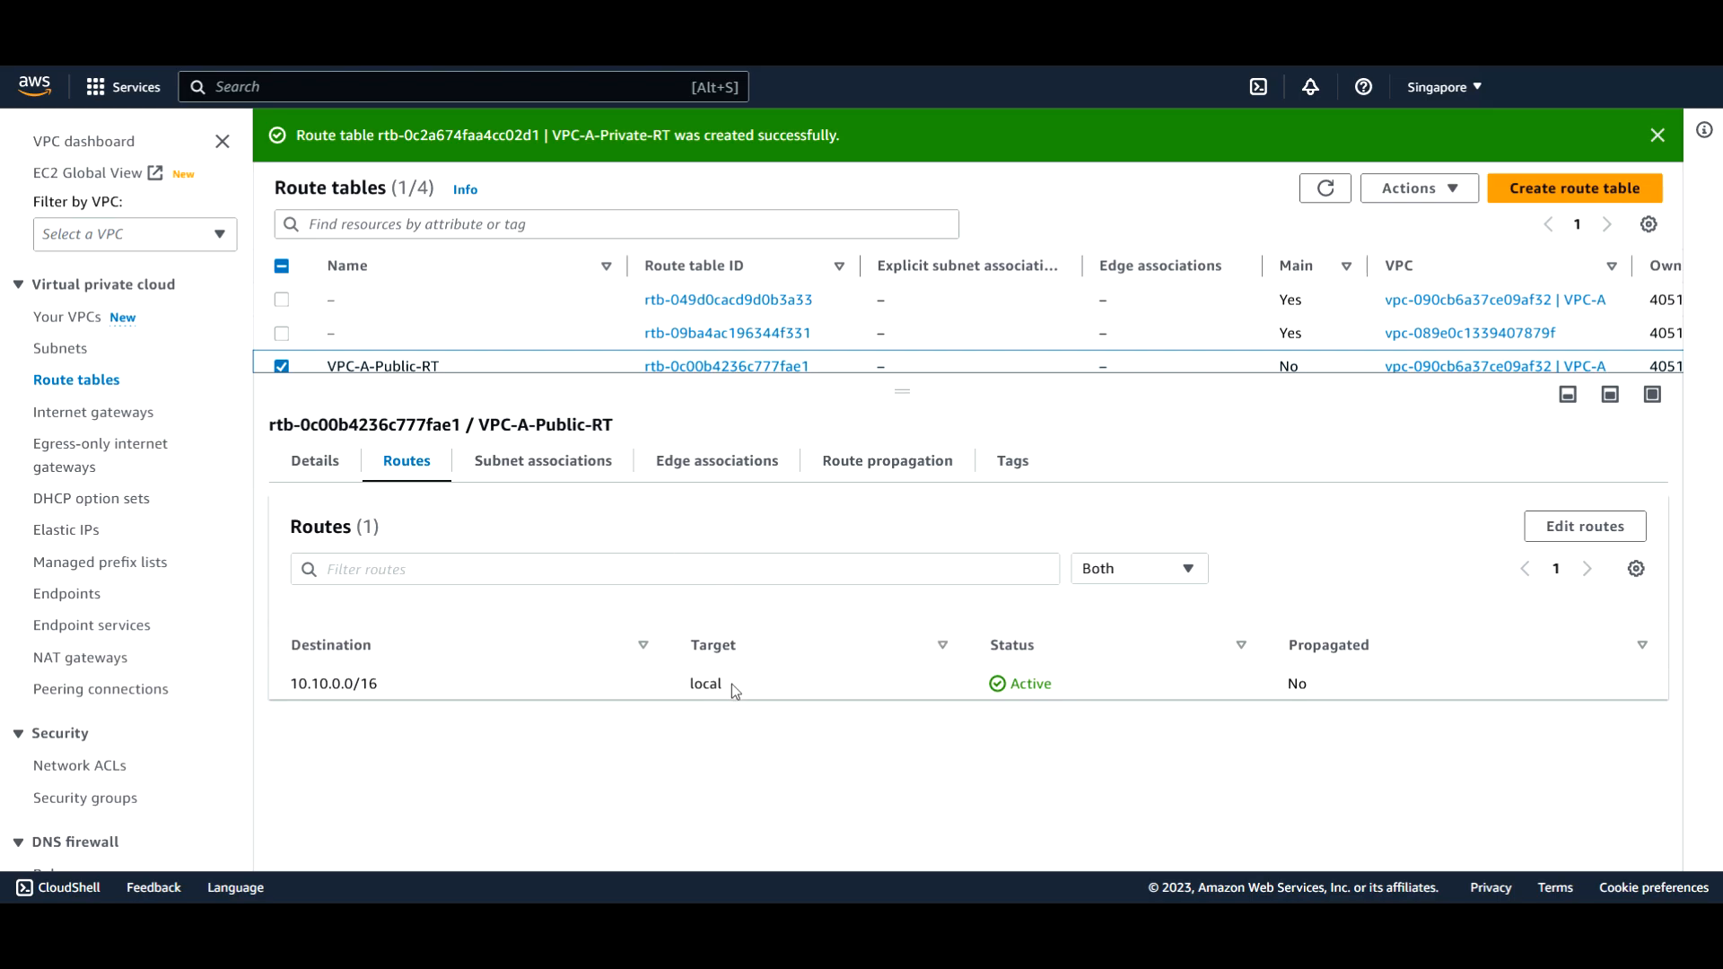
pyautogui.moveTo(275, 698)
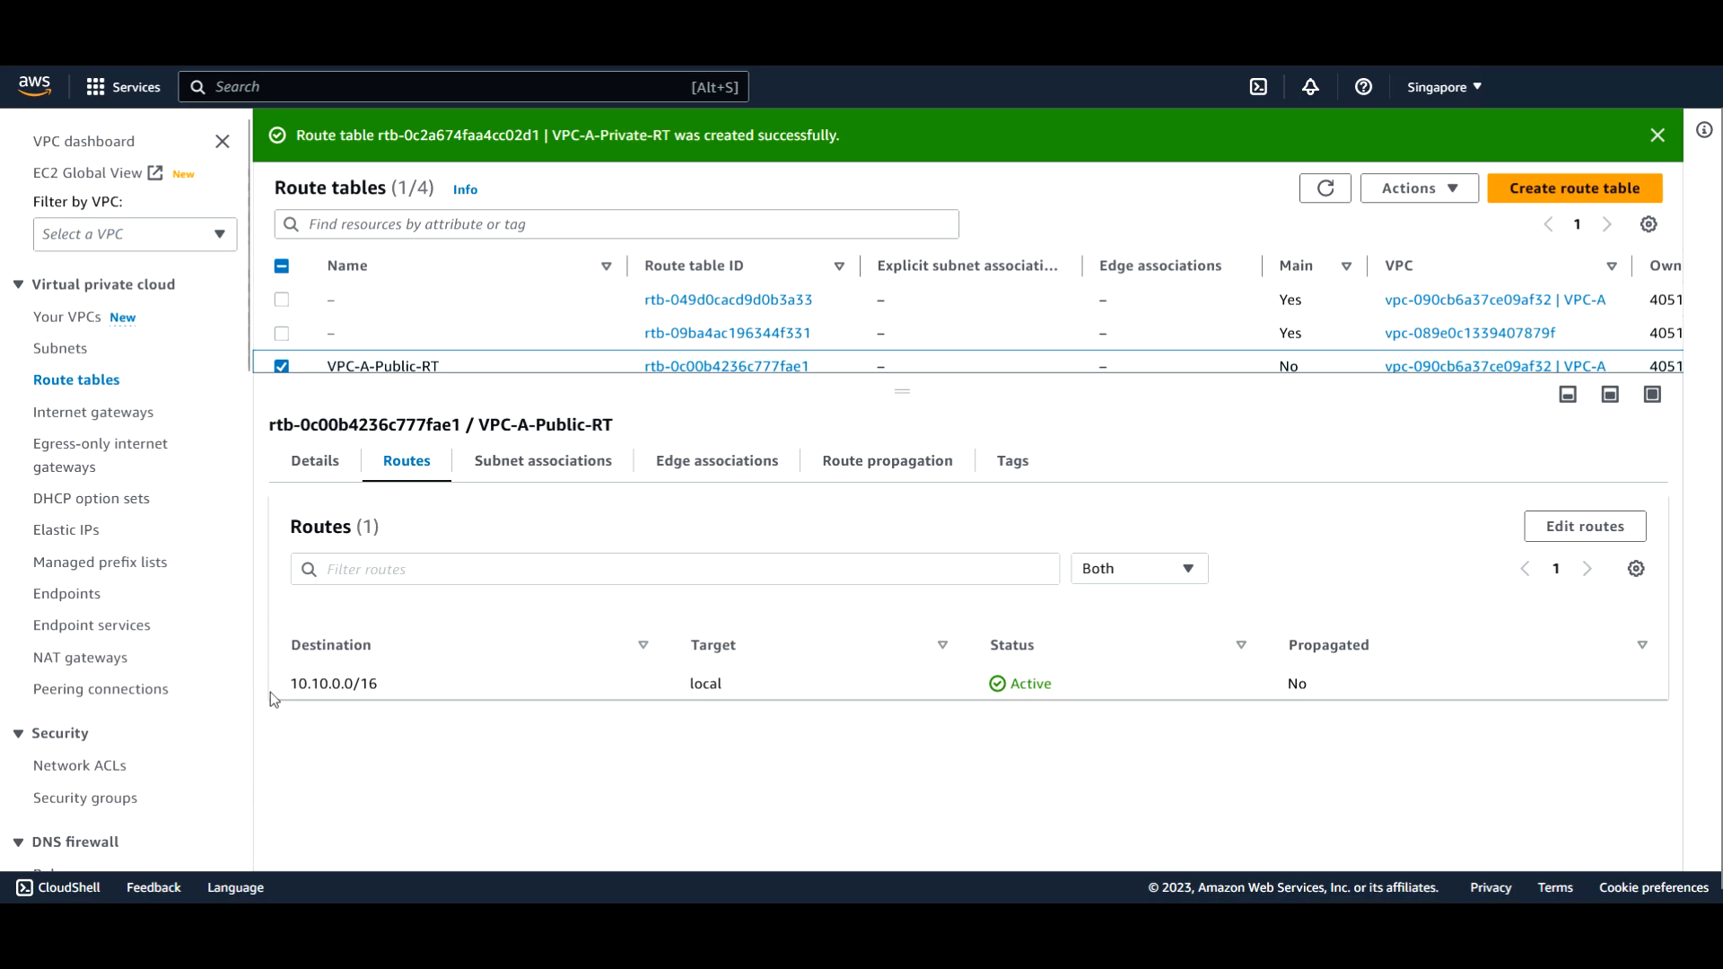
pyautogui.moveTo(436, 709)
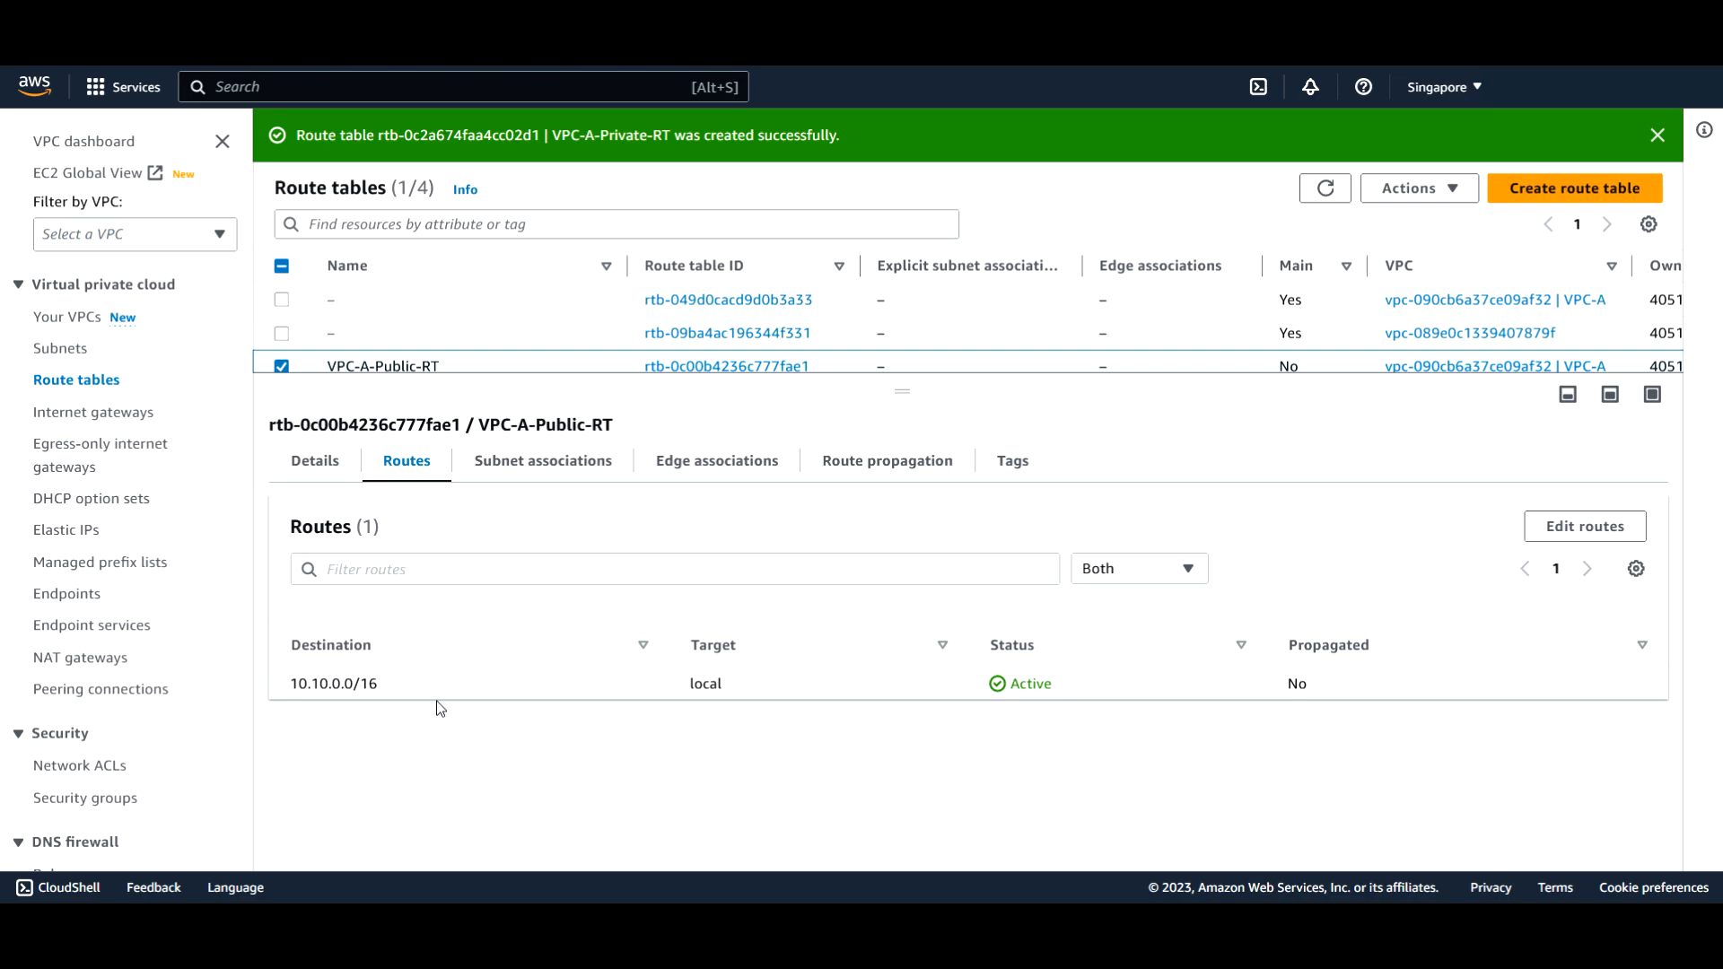
pyautogui.moveTo(822, 644)
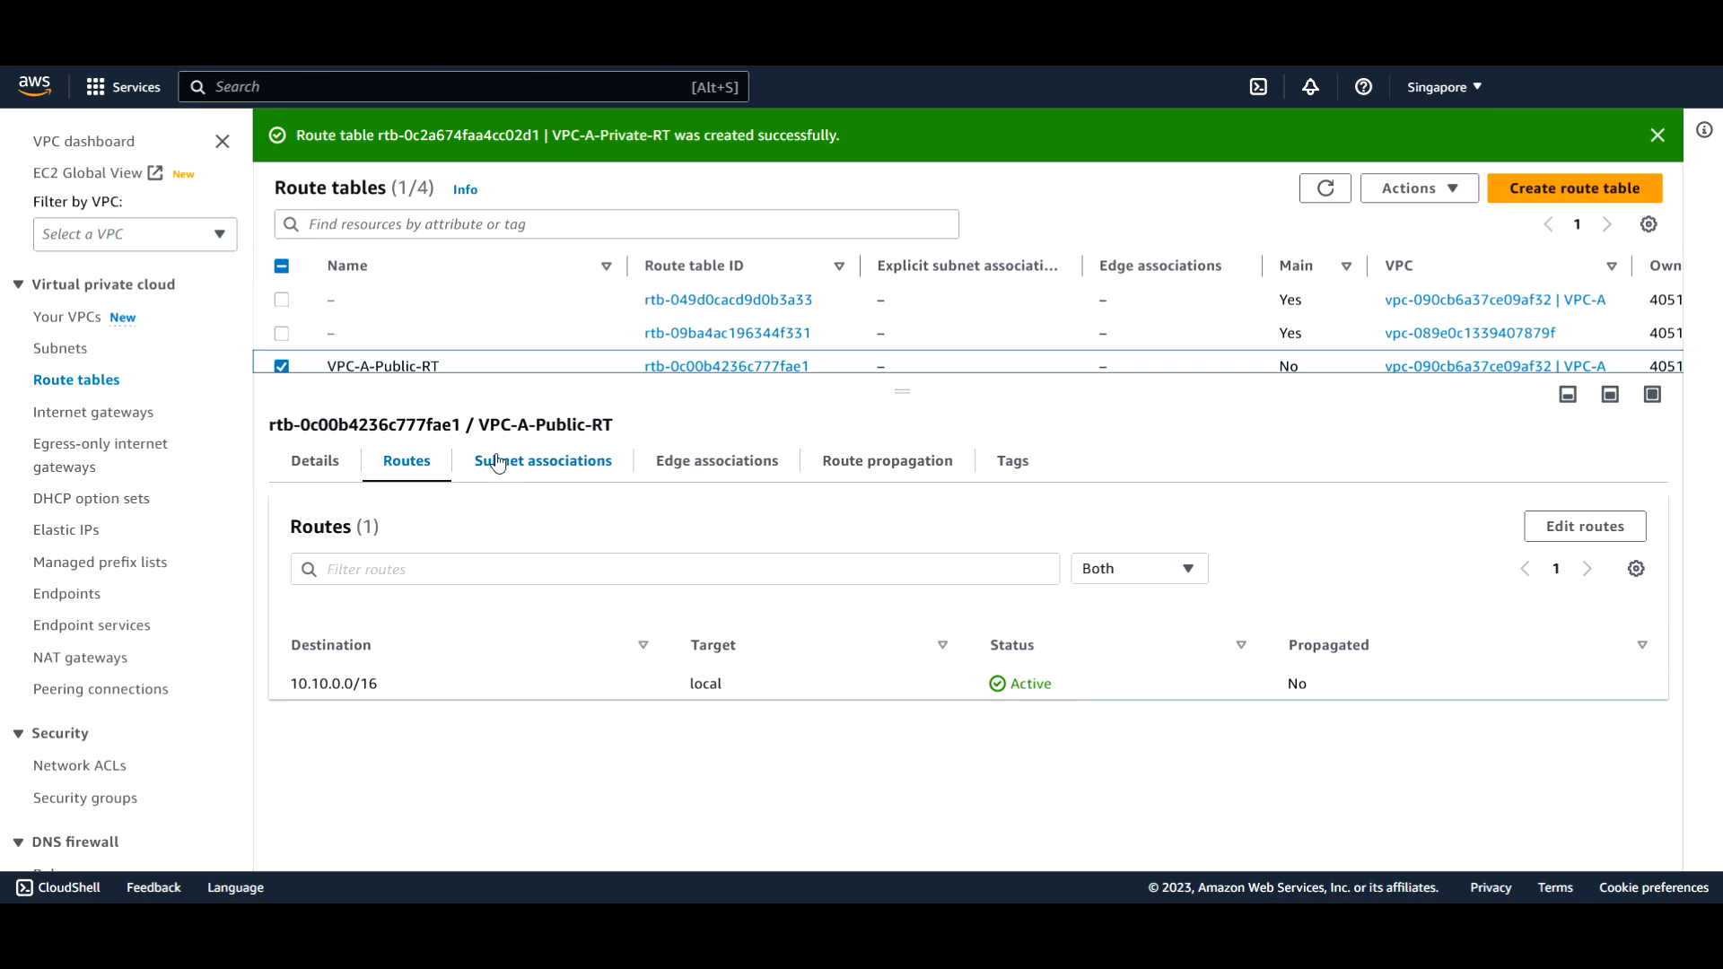
pyautogui.moveTo(552, 556)
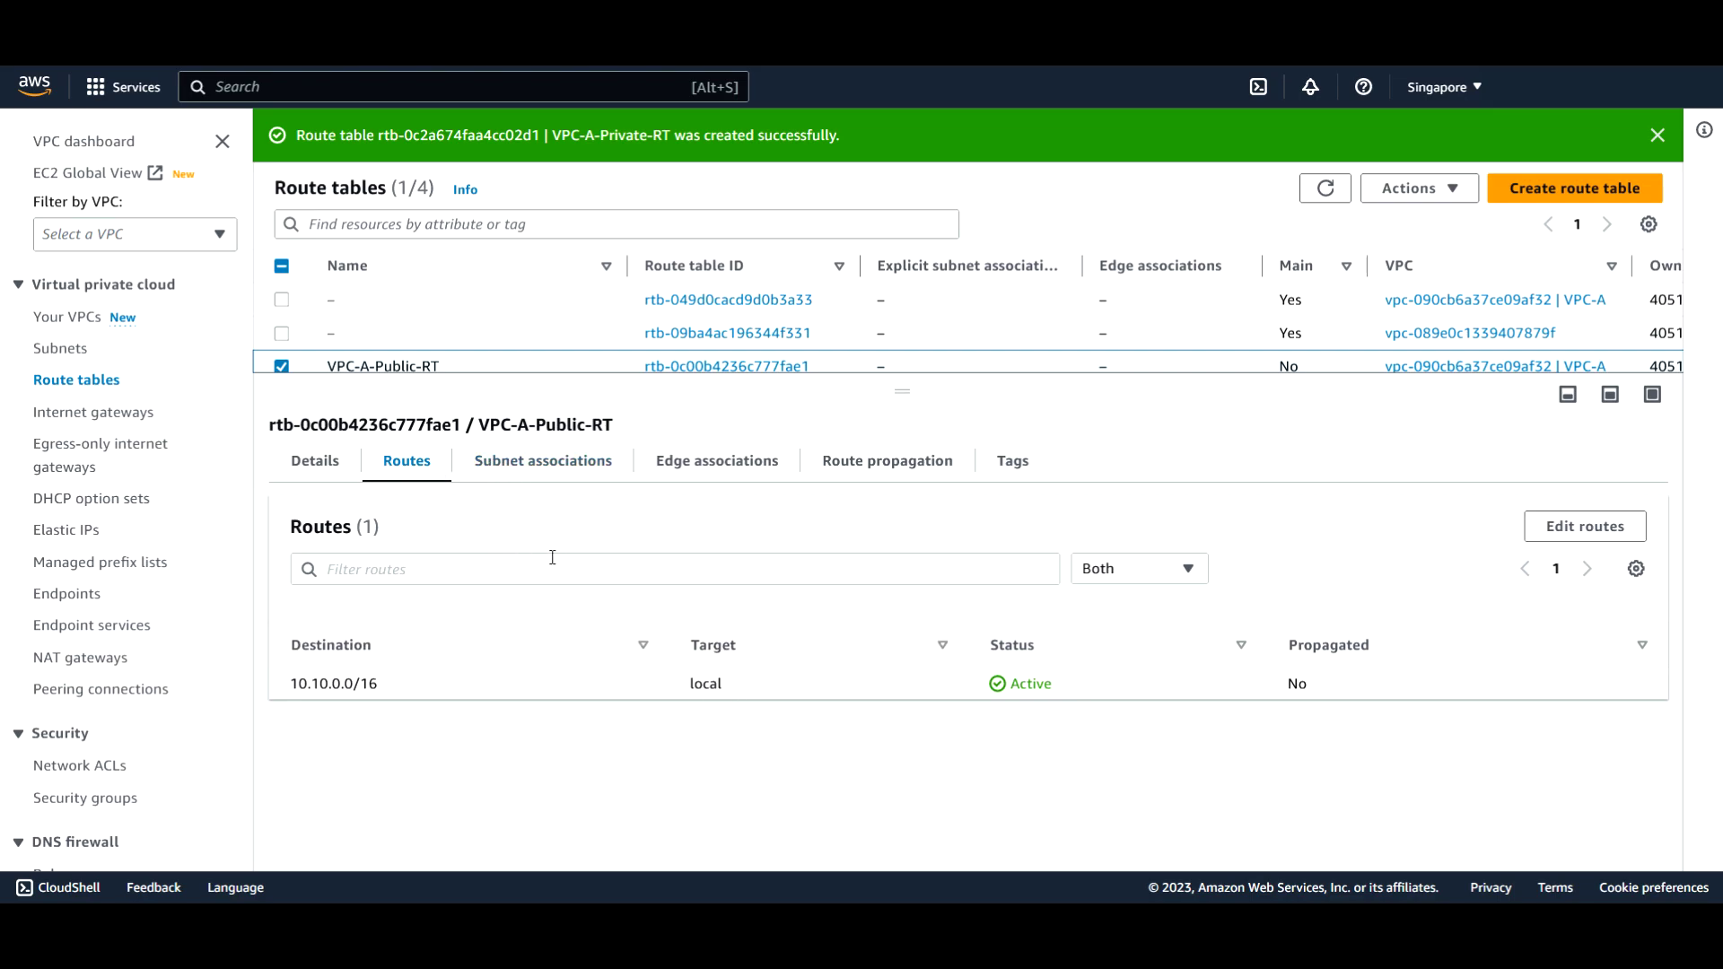
pyautogui.moveTo(1102, 876)
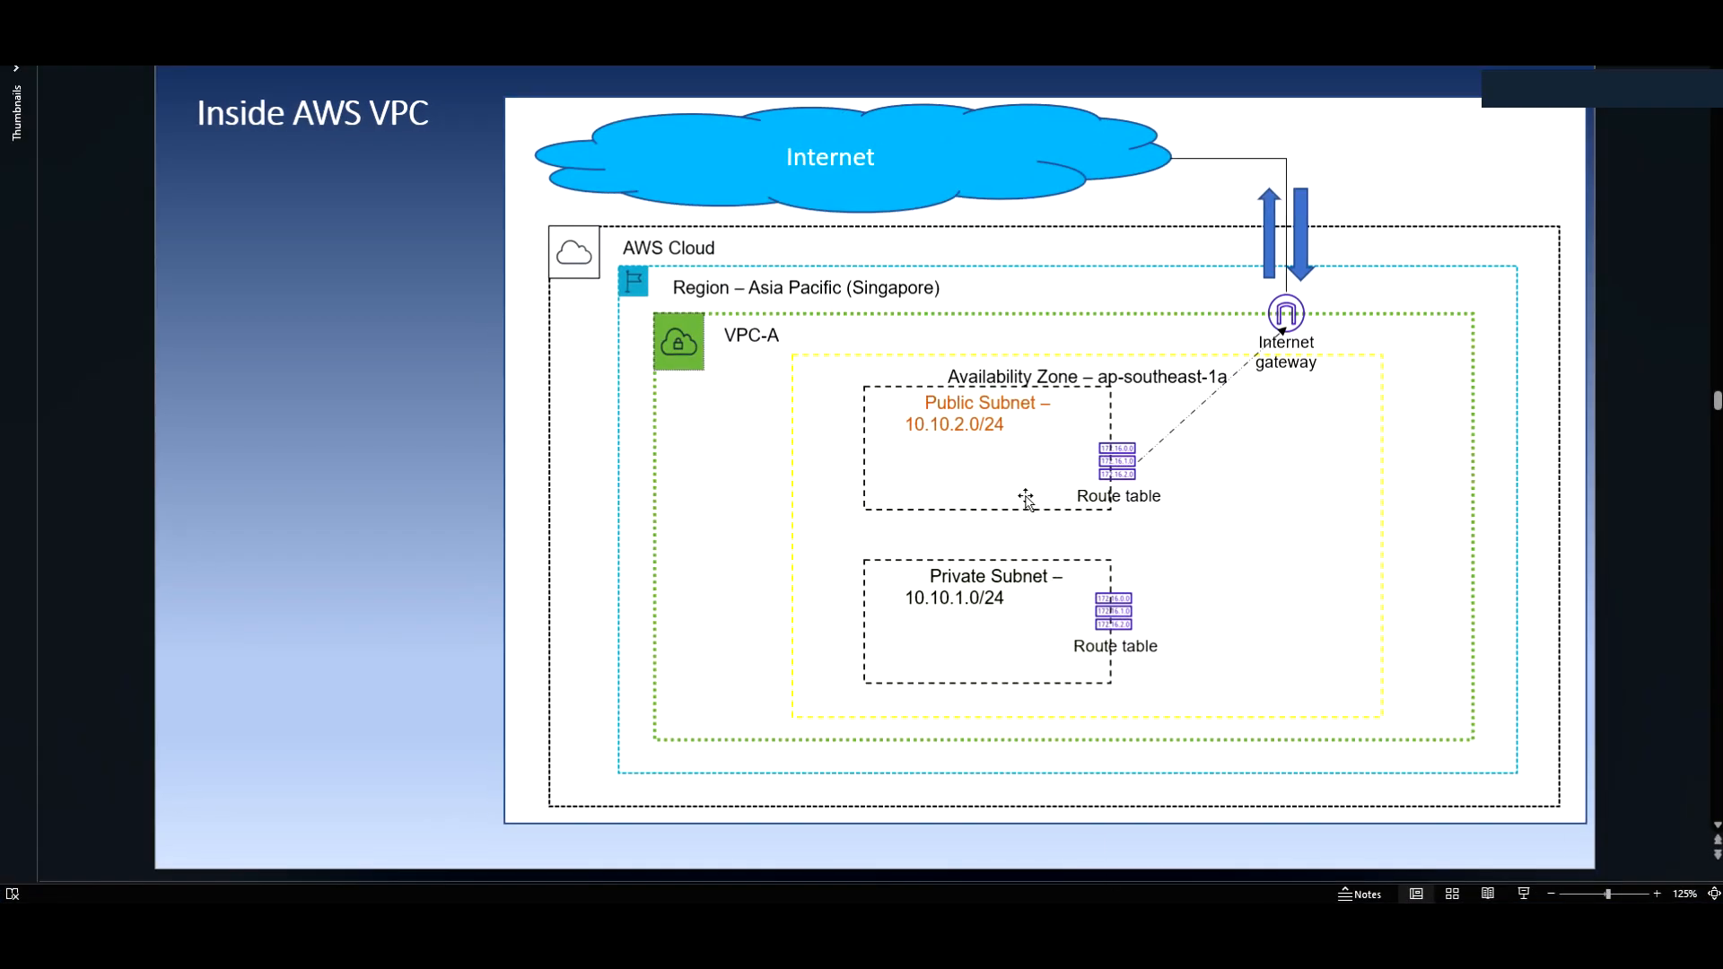
pyautogui.moveTo(1173, 436)
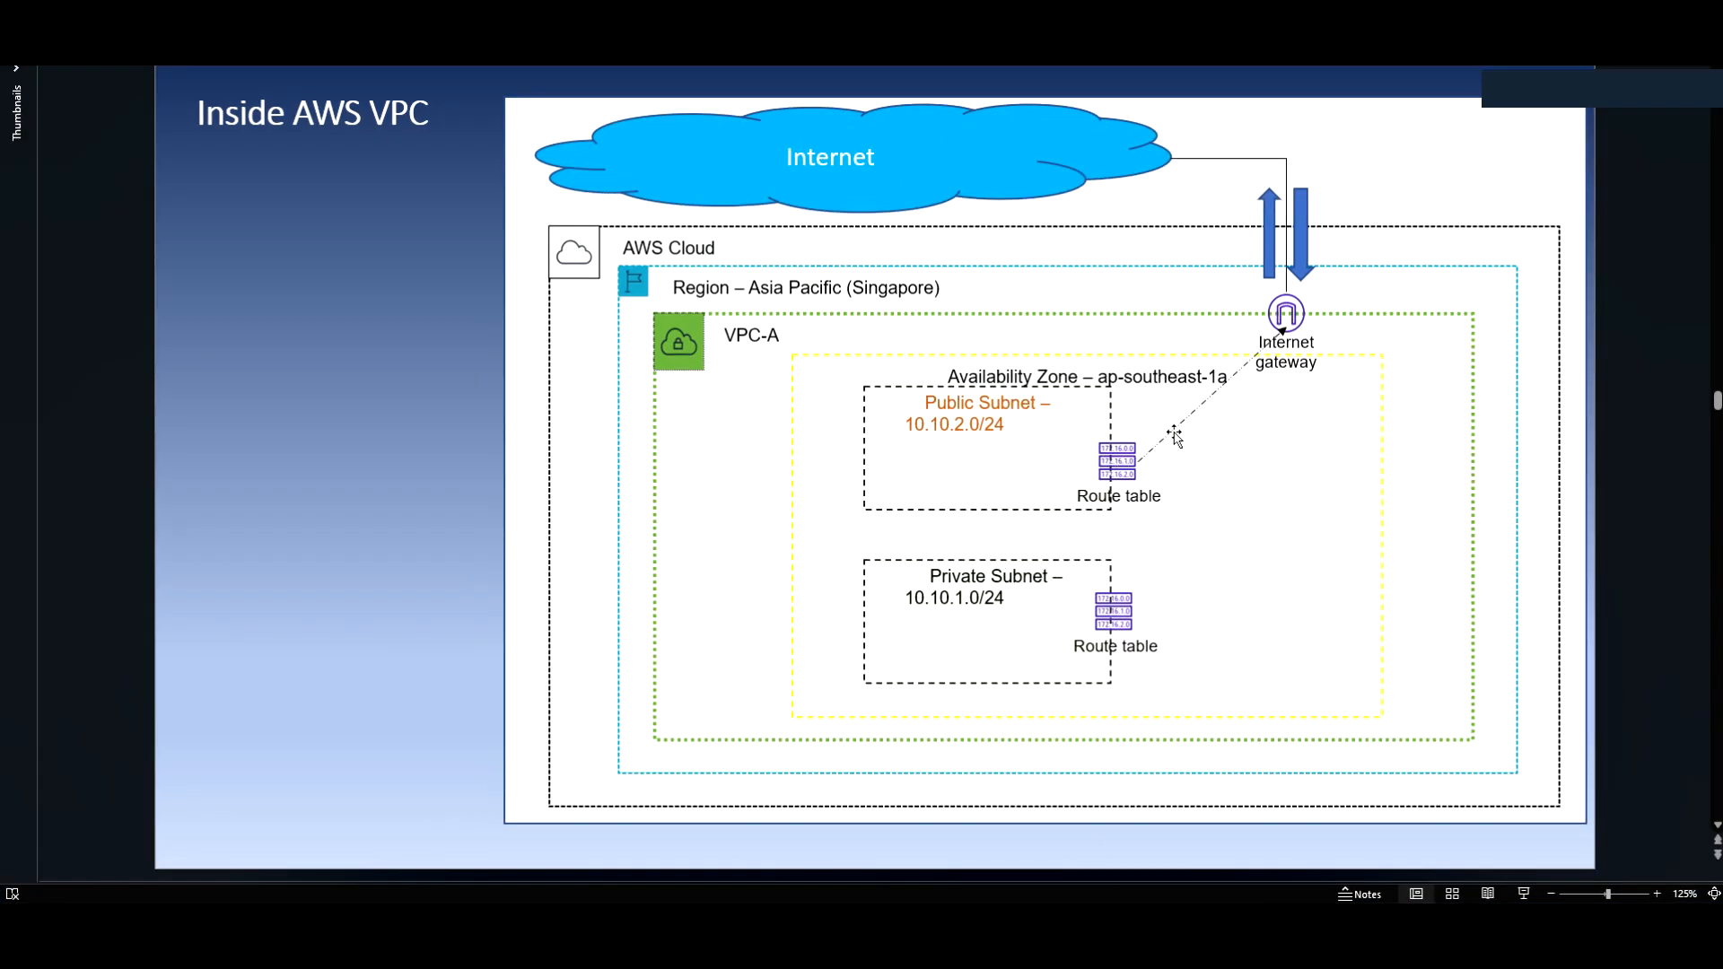
pyautogui.moveTo(1199, 427)
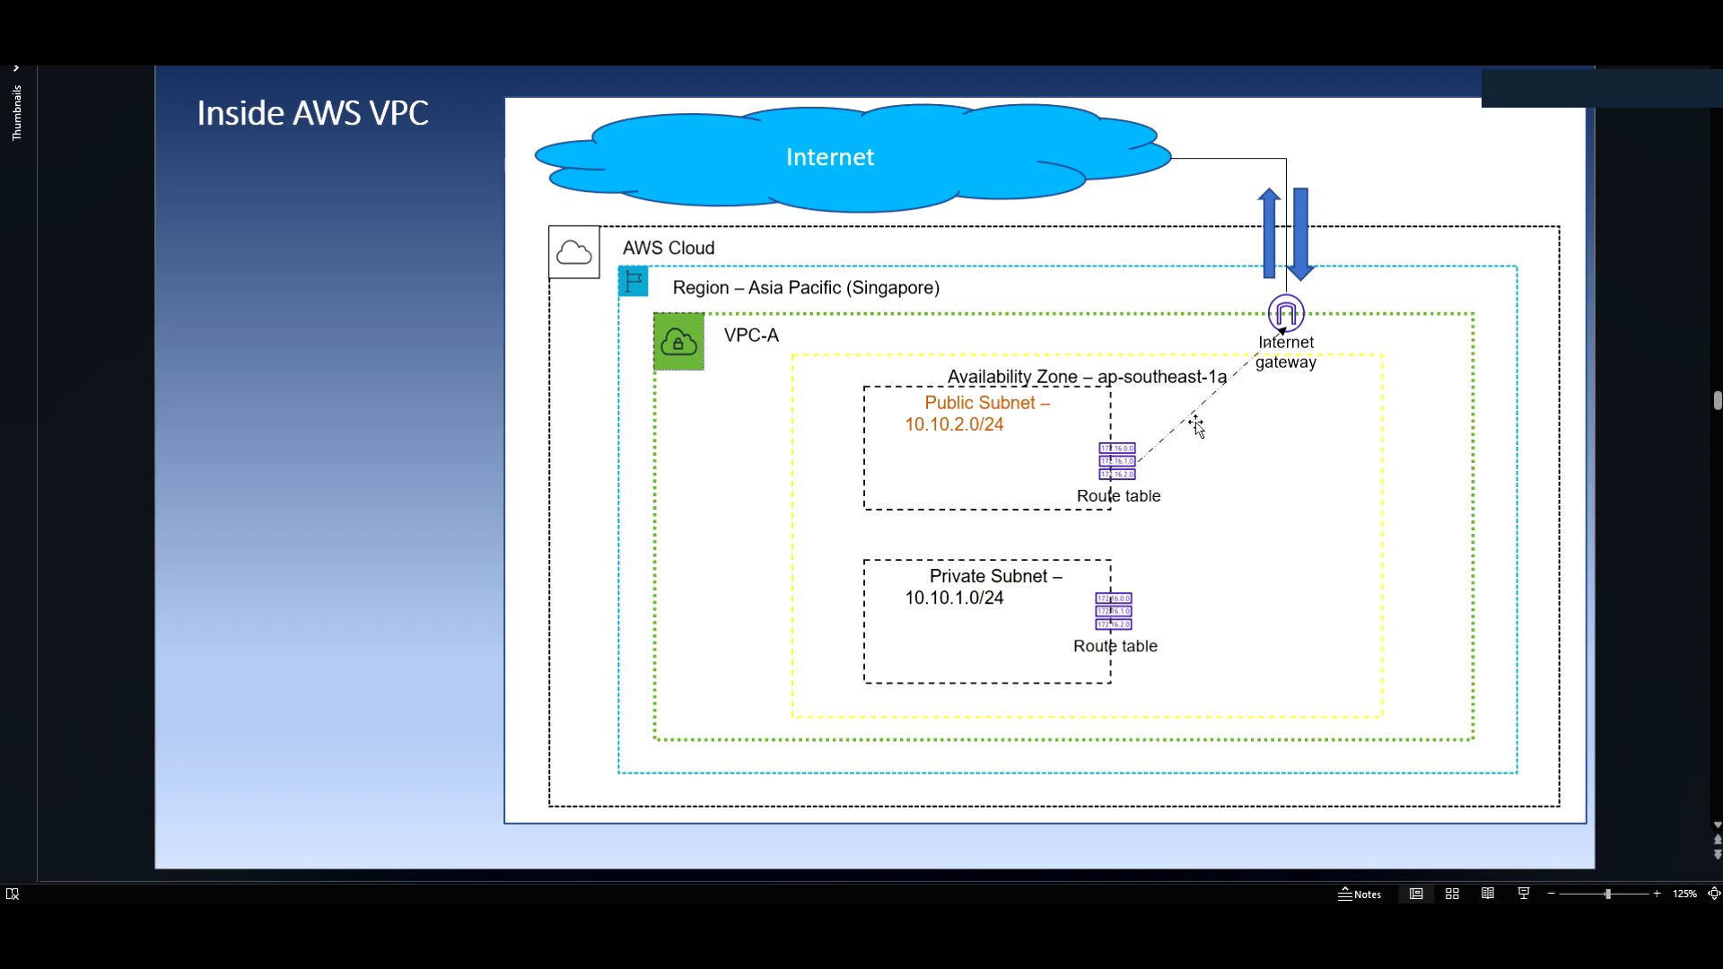
pyautogui.moveTo(1285, 277)
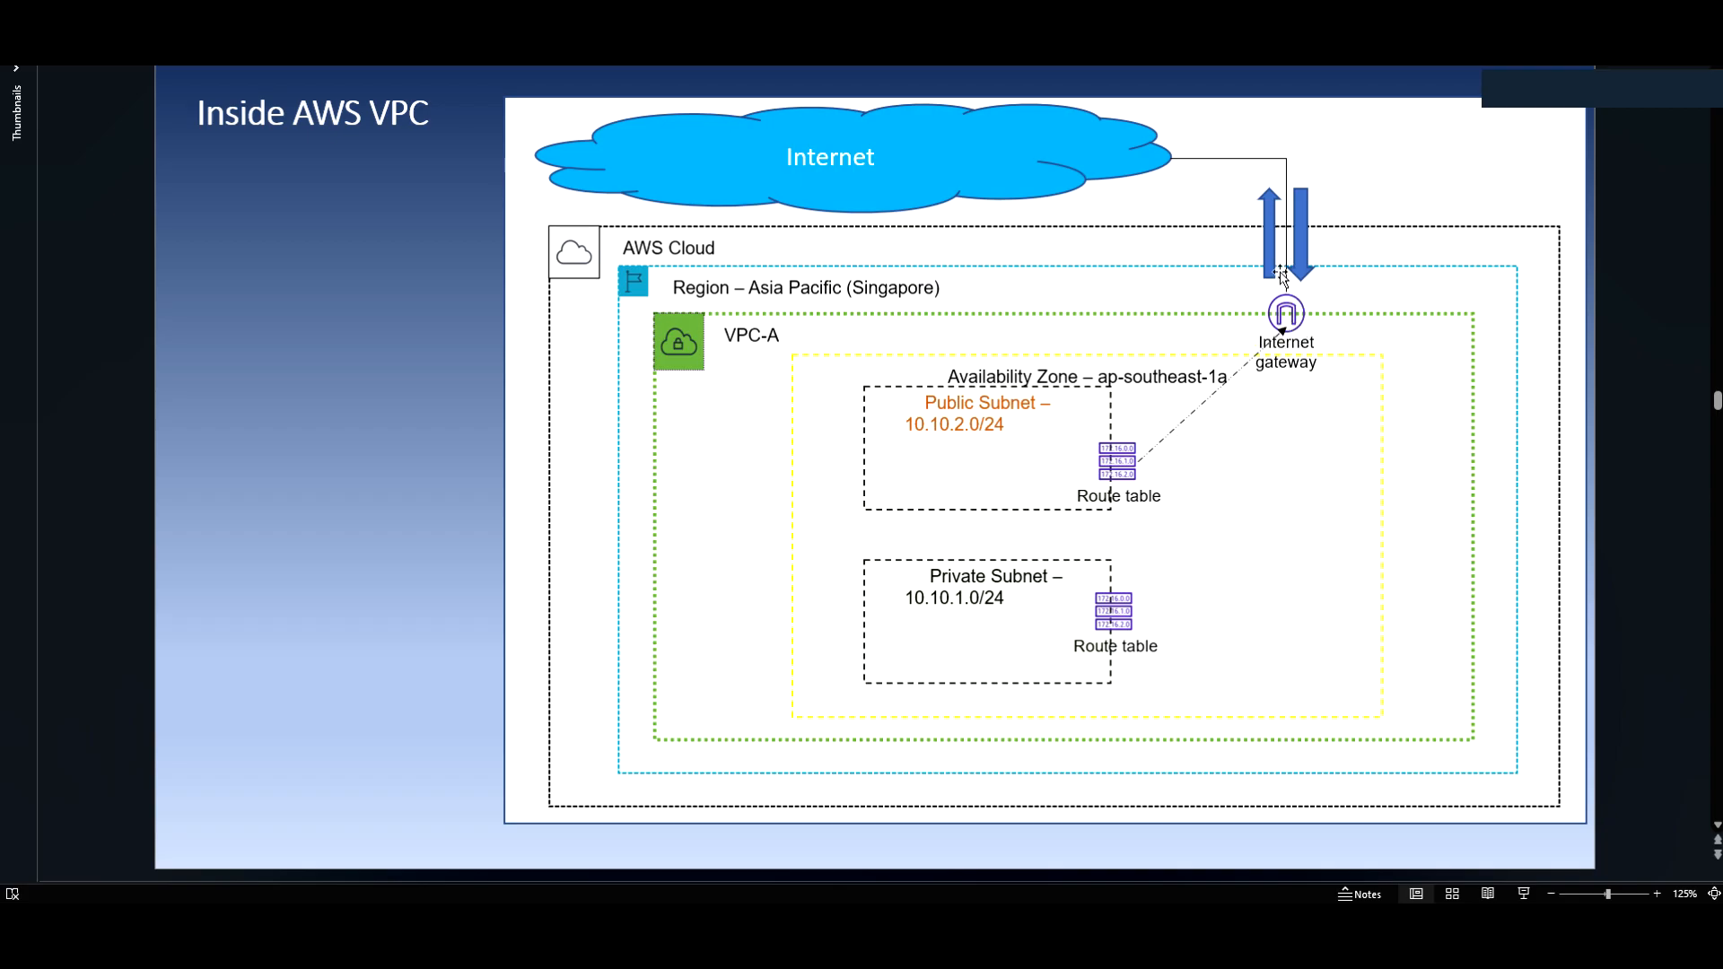
pyautogui.moveTo(1314, 286)
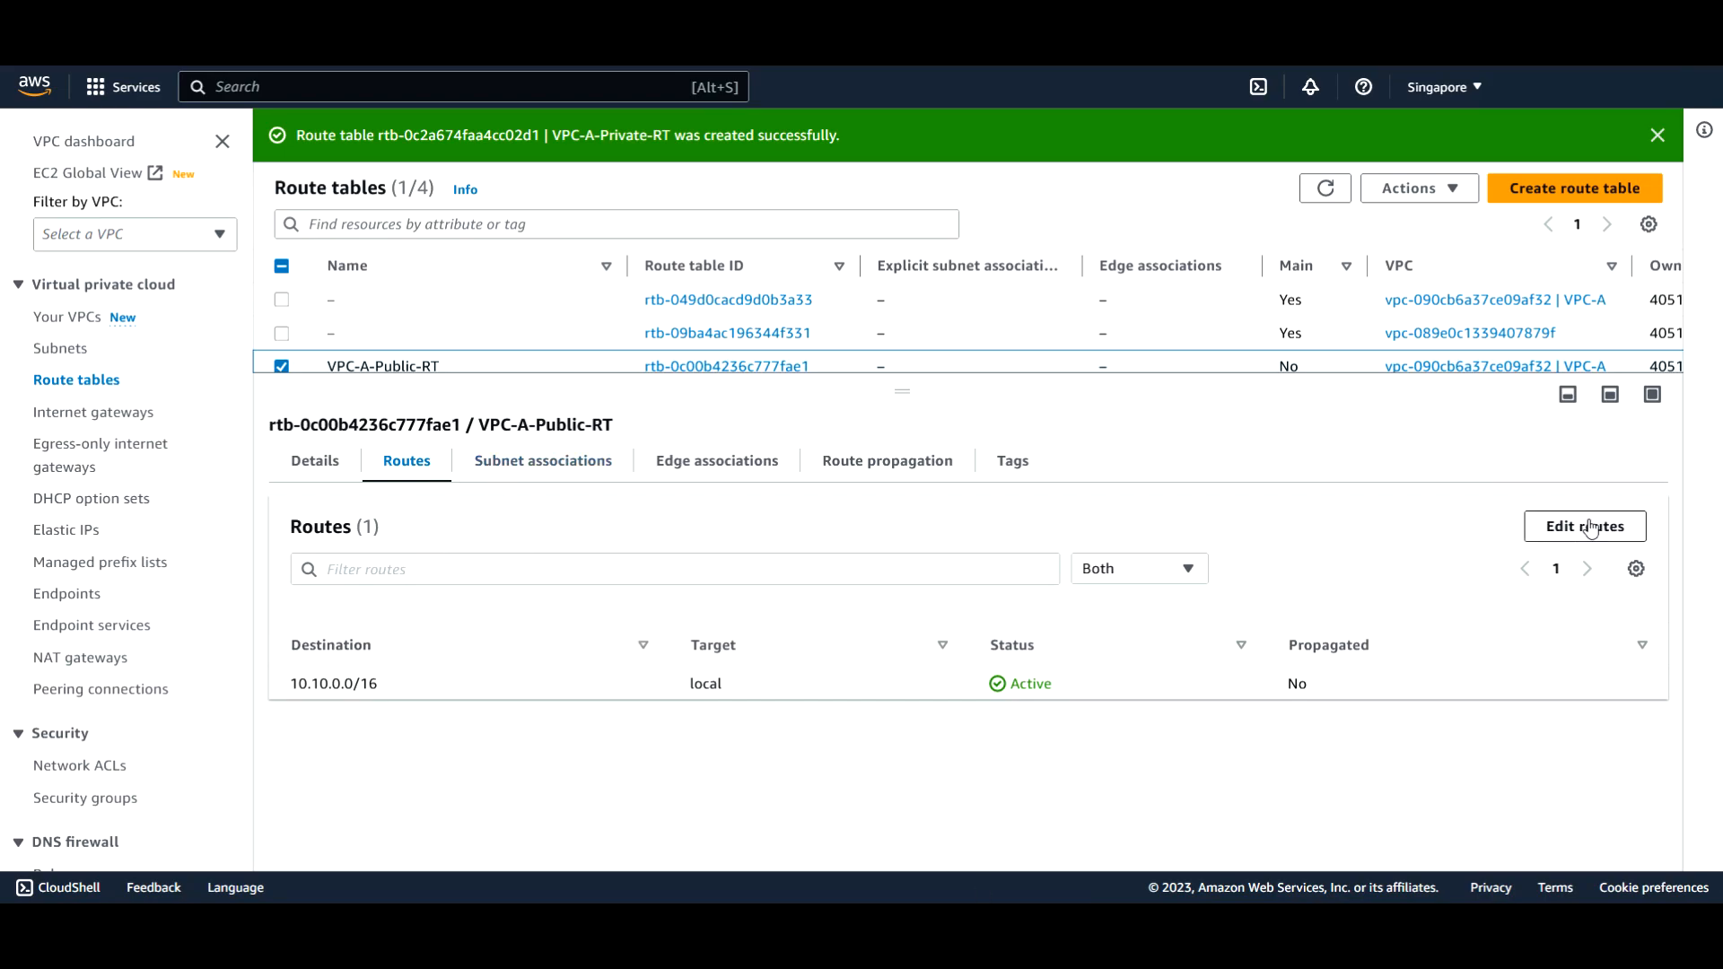
# Add and save a 0.0.0.0/0 route targeting internet gateway VPC-A-IGW in VPC-A-Public-RT
pyautogui.click(1583, 526)
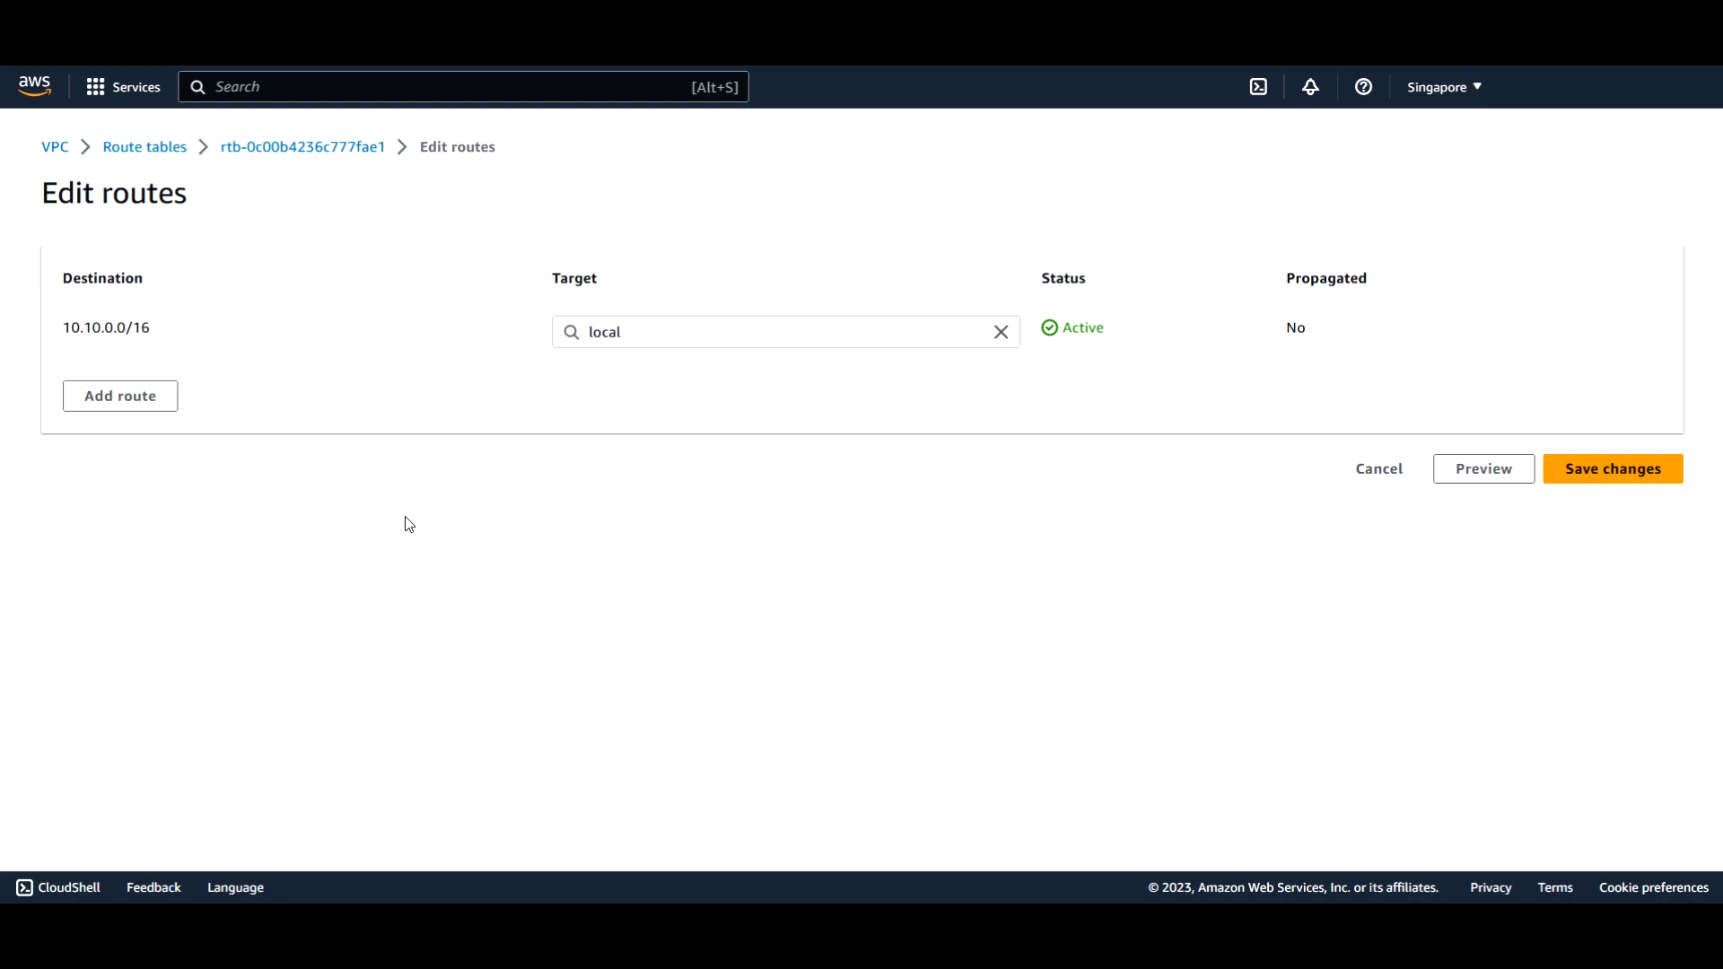
pyautogui.click(119, 395)
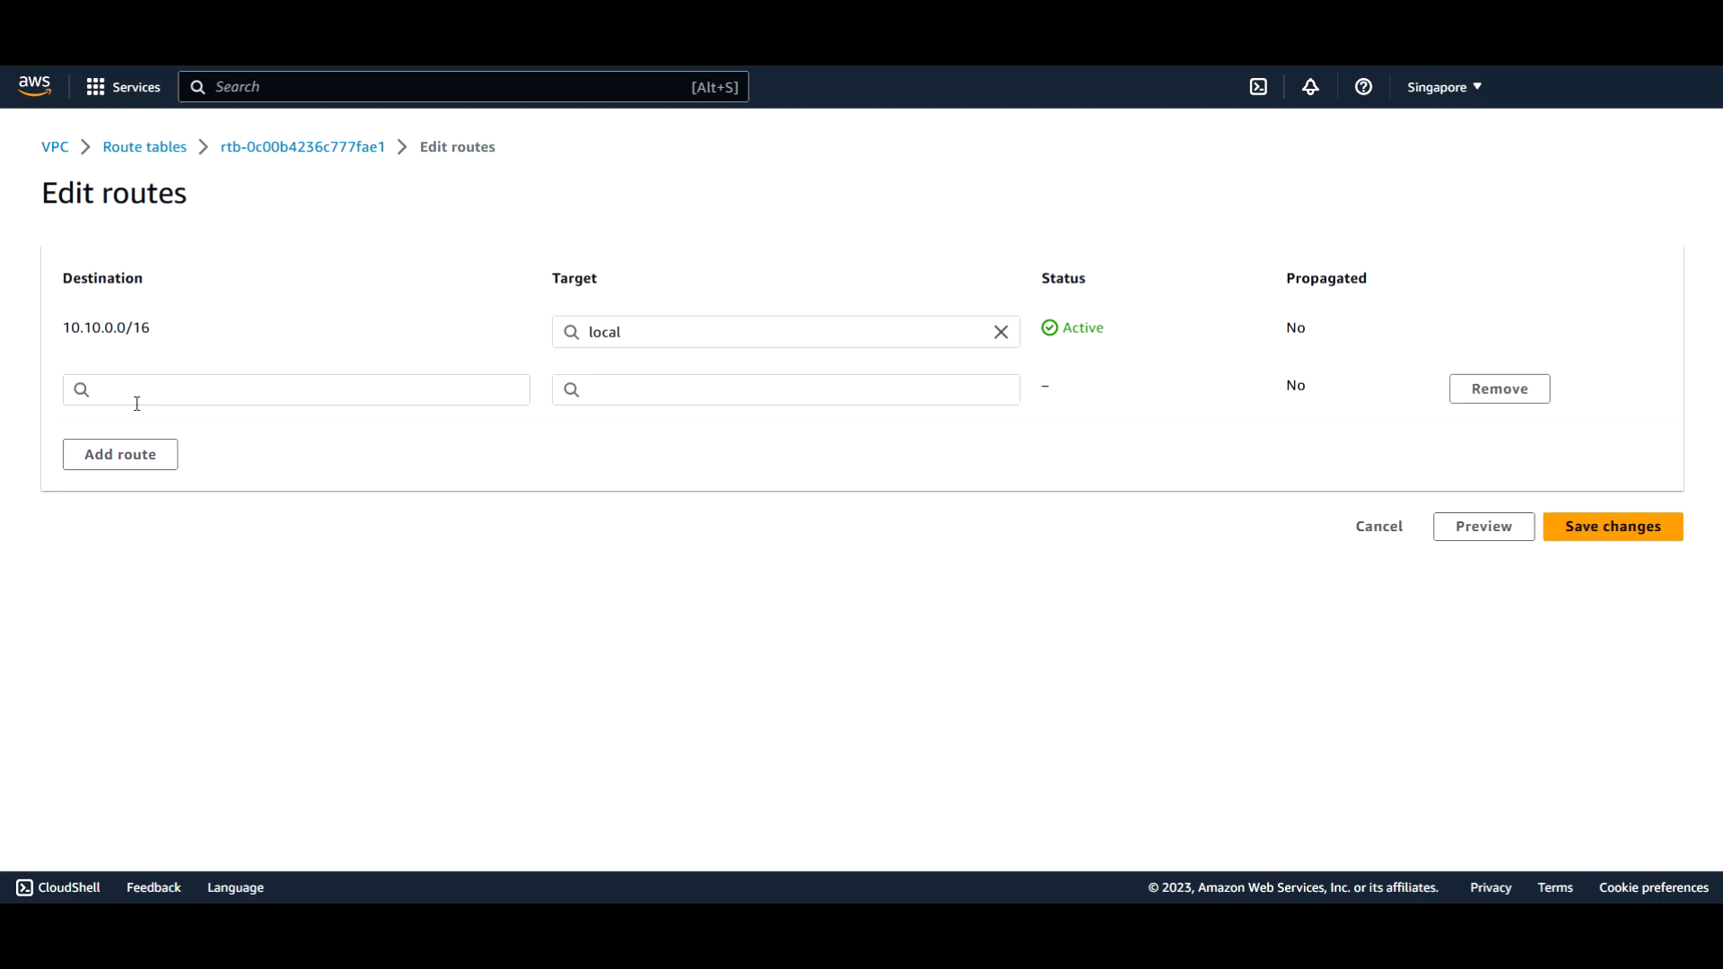
pyautogui.click(269, 390)
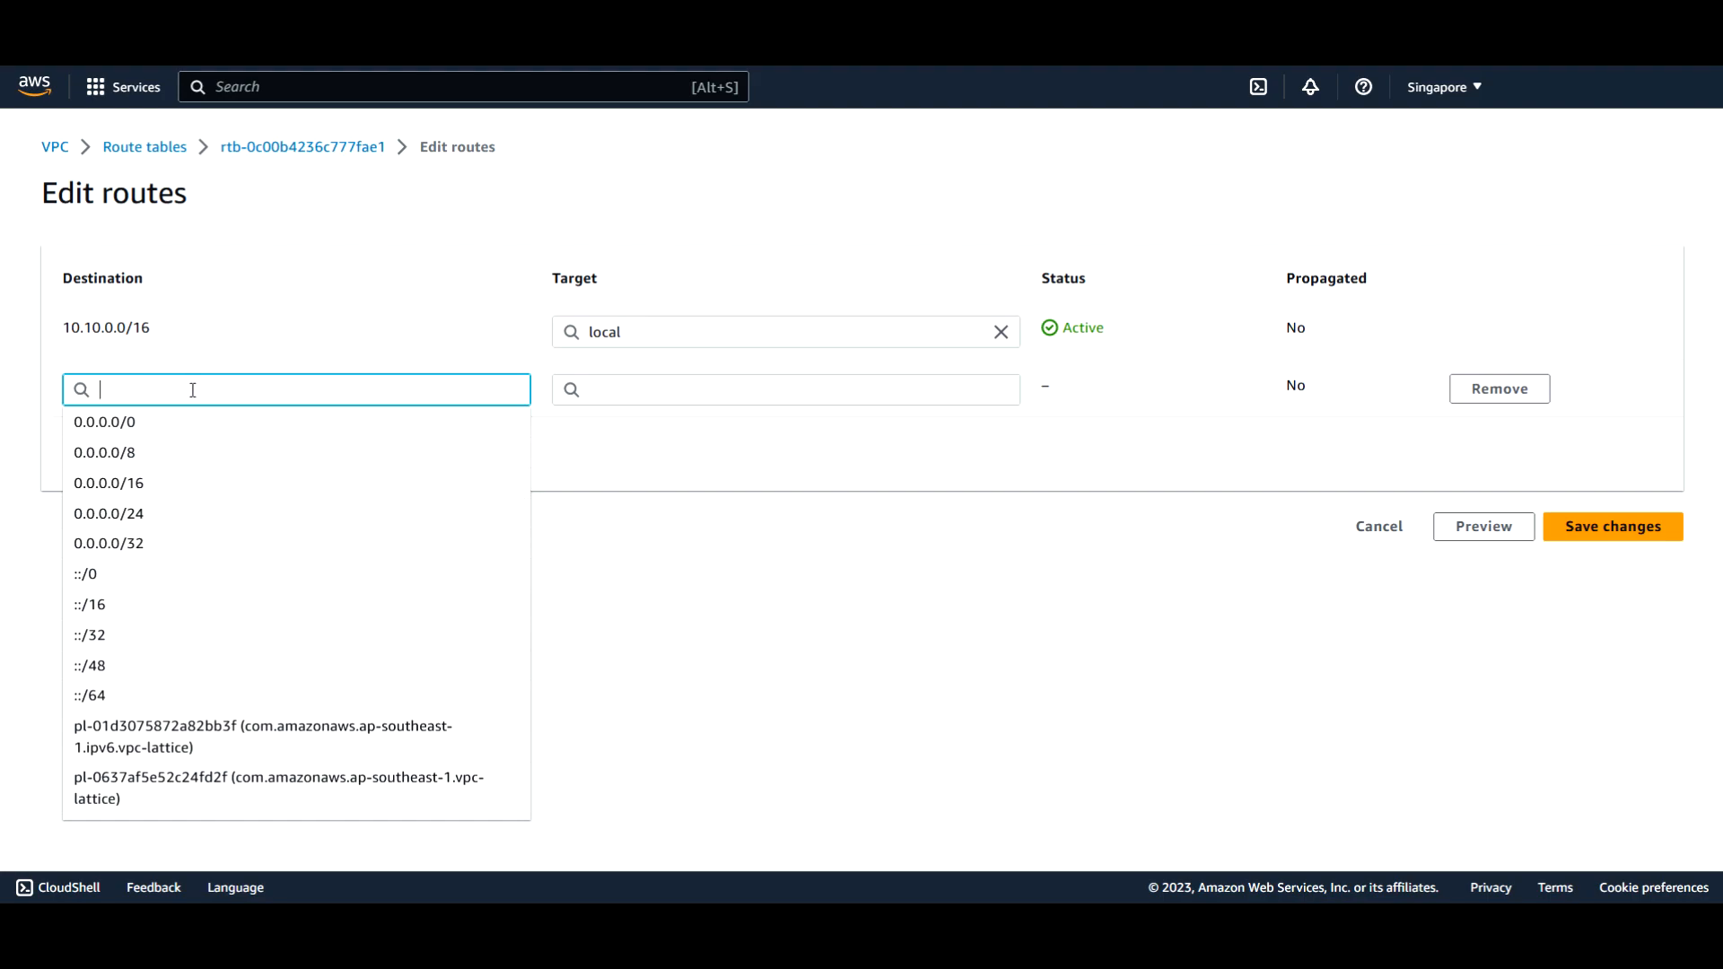
pyautogui.moveTo(126, 434)
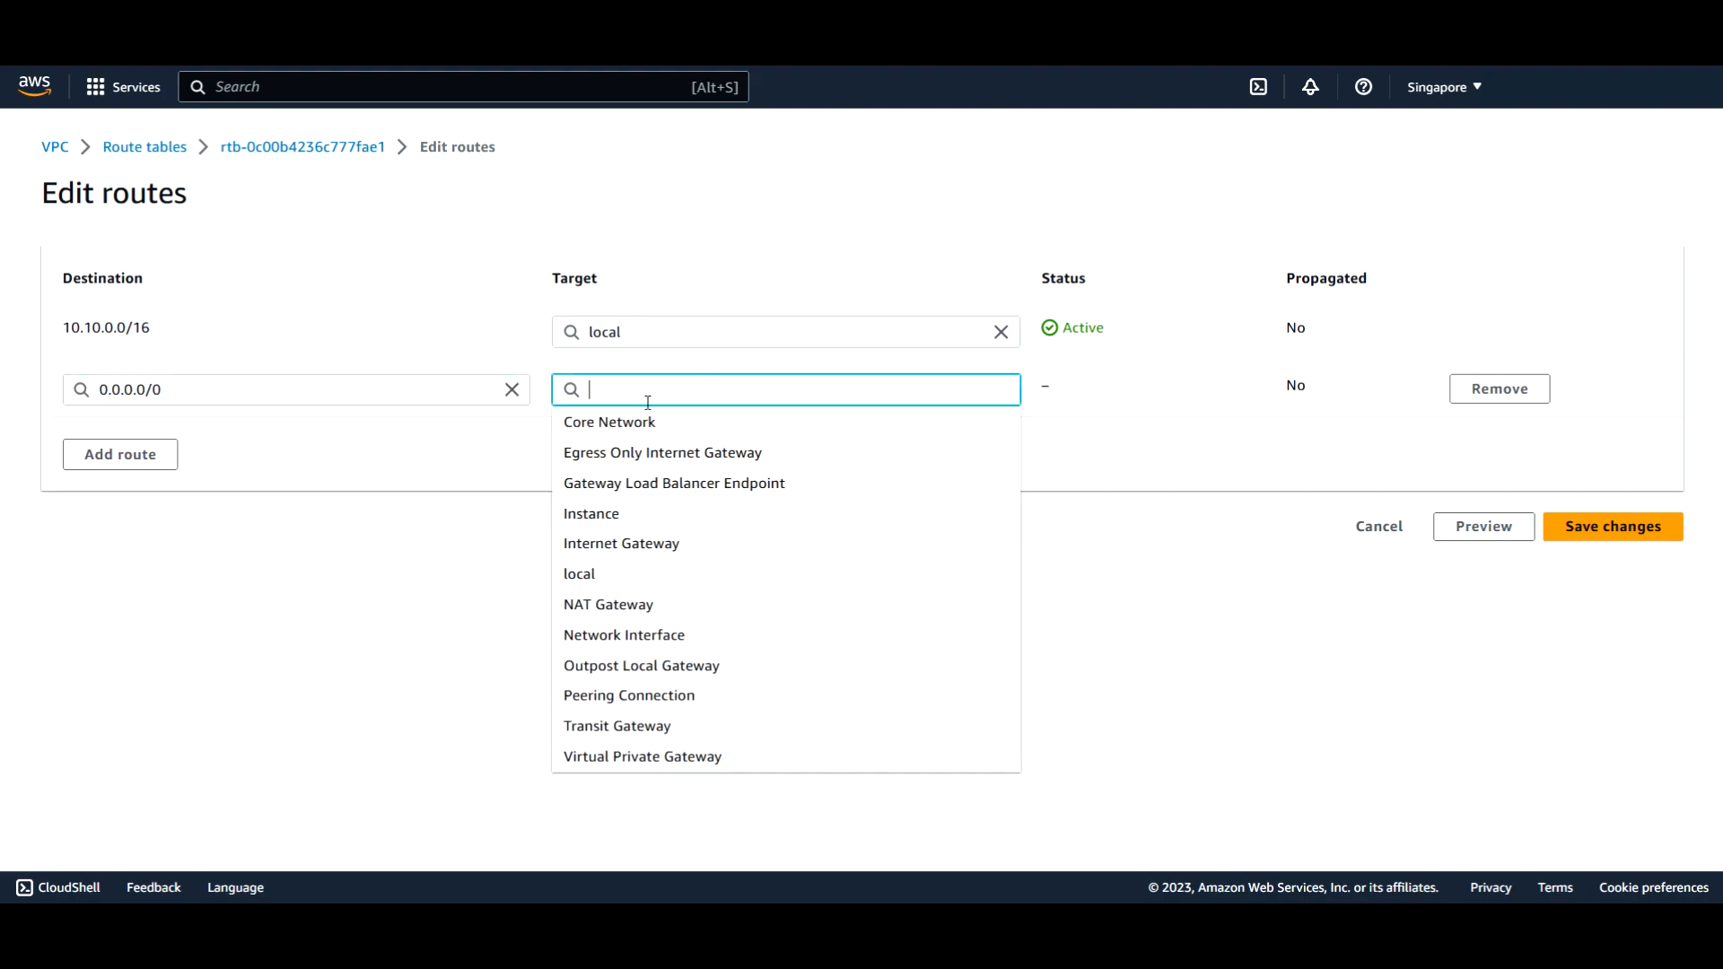
pyautogui.moveTo(646, 542)
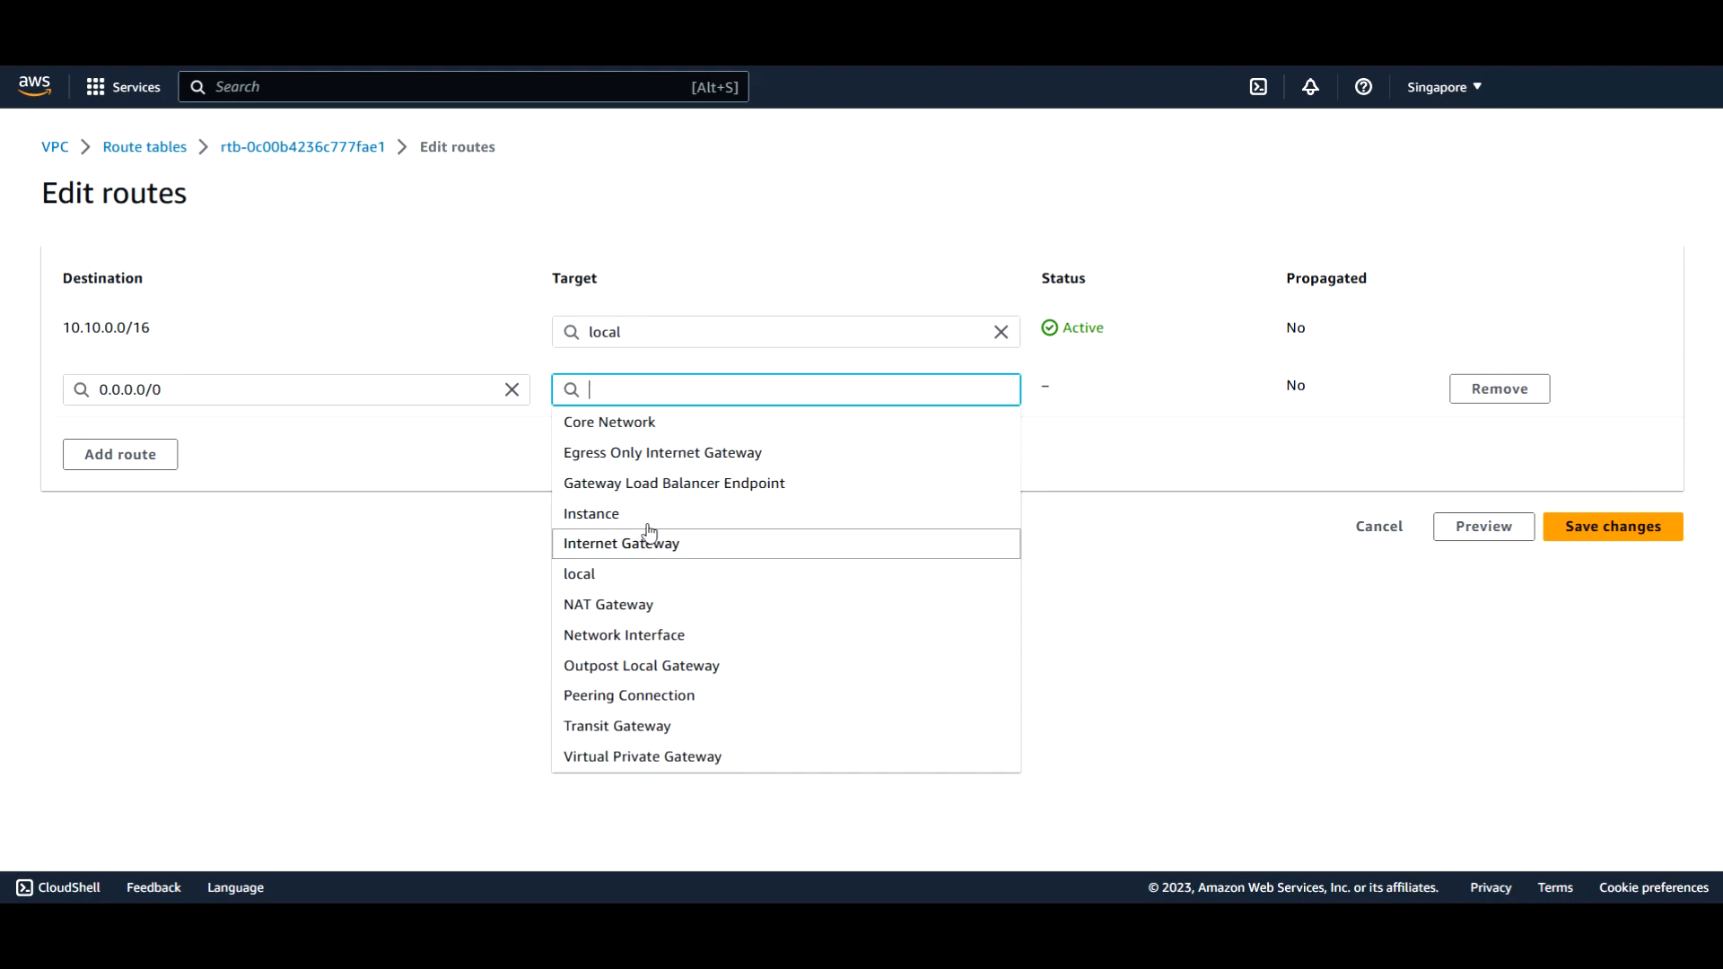
pyautogui.moveTo(693, 470)
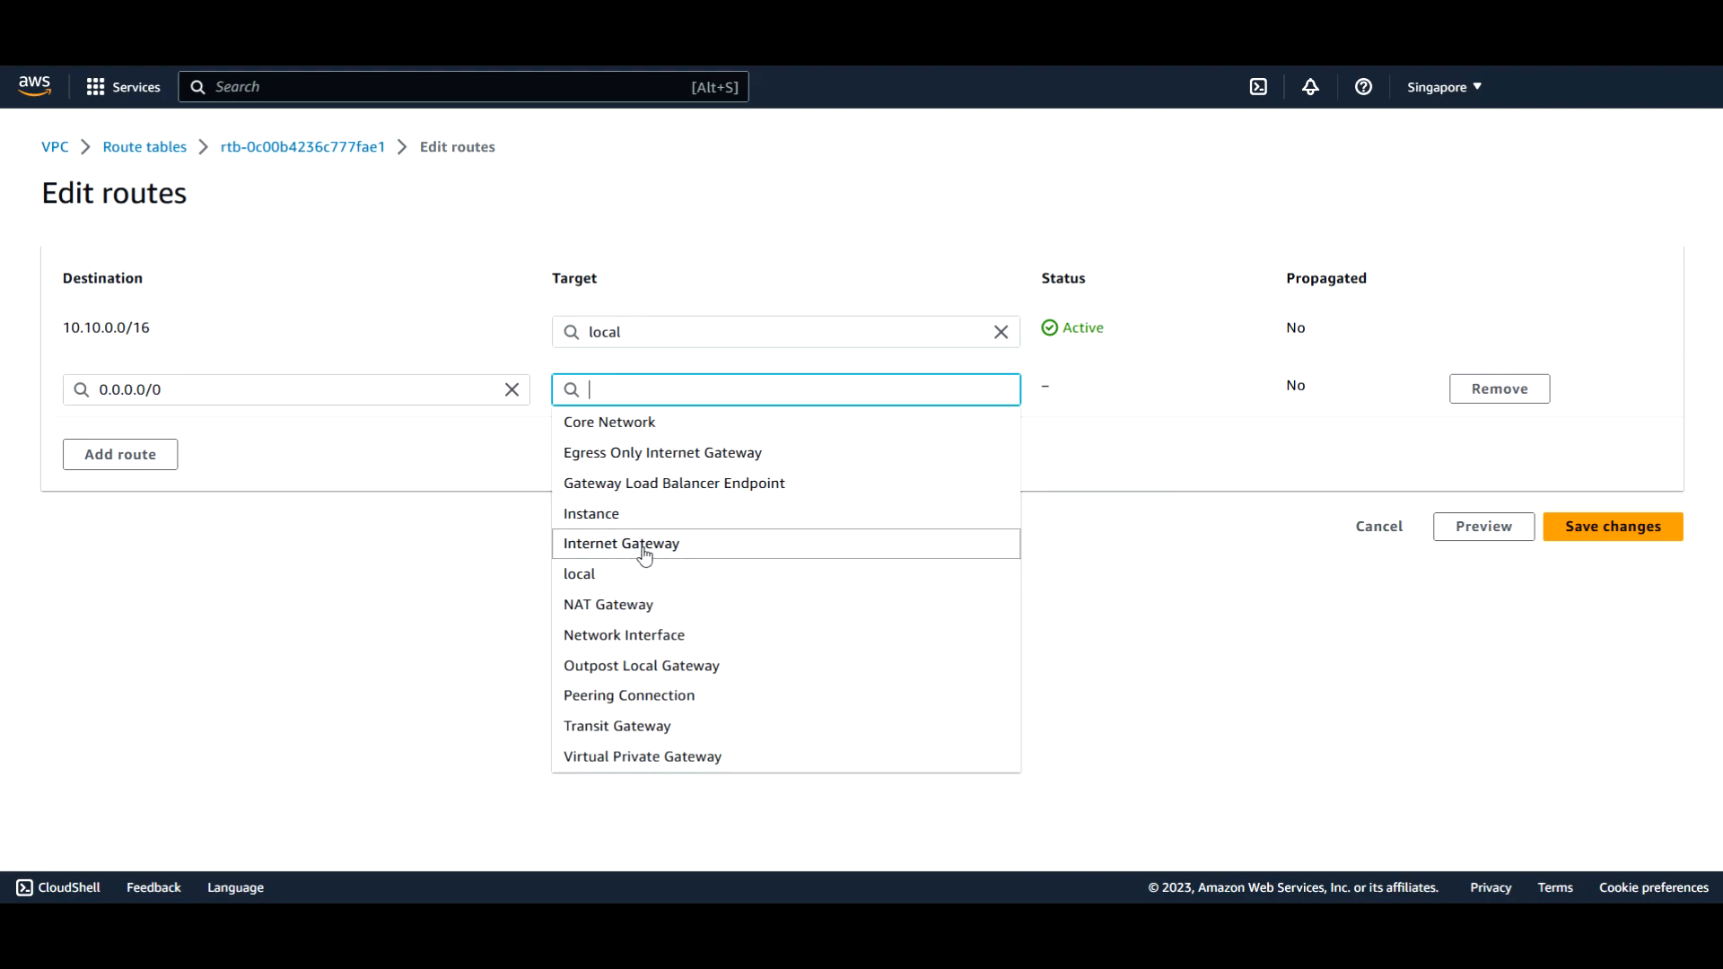
pyautogui.moveTo(651, 645)
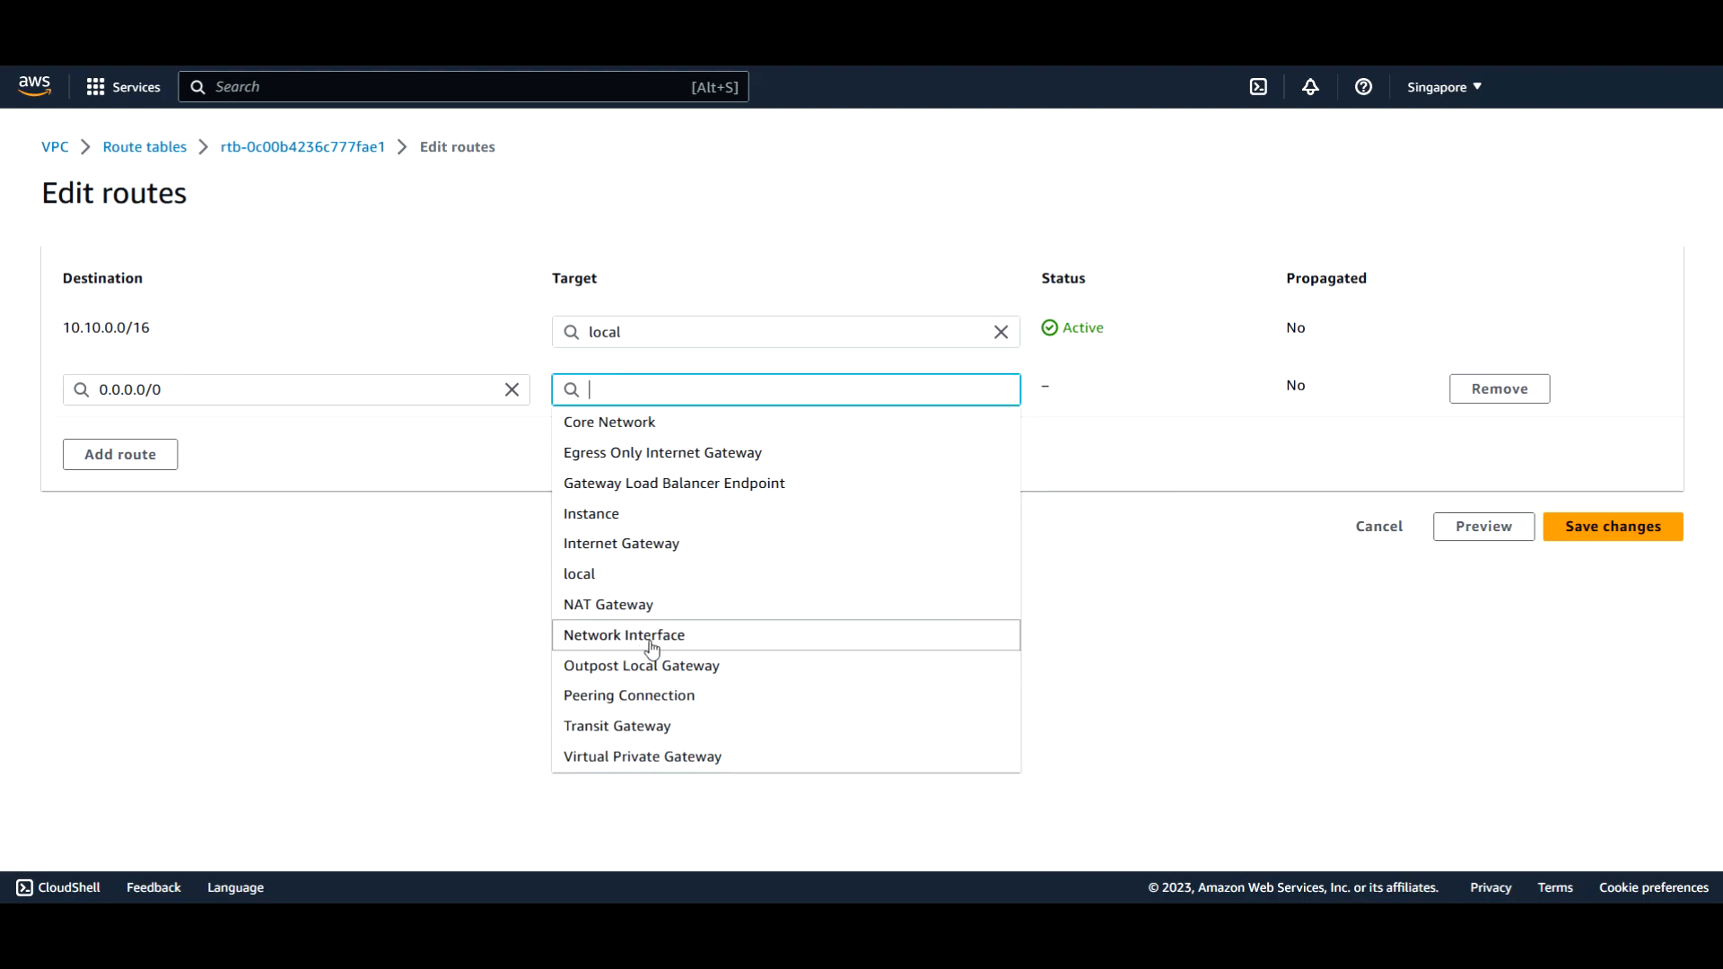
pyautogui.moveTo(643, 452)
pyautogui.write('igw-')
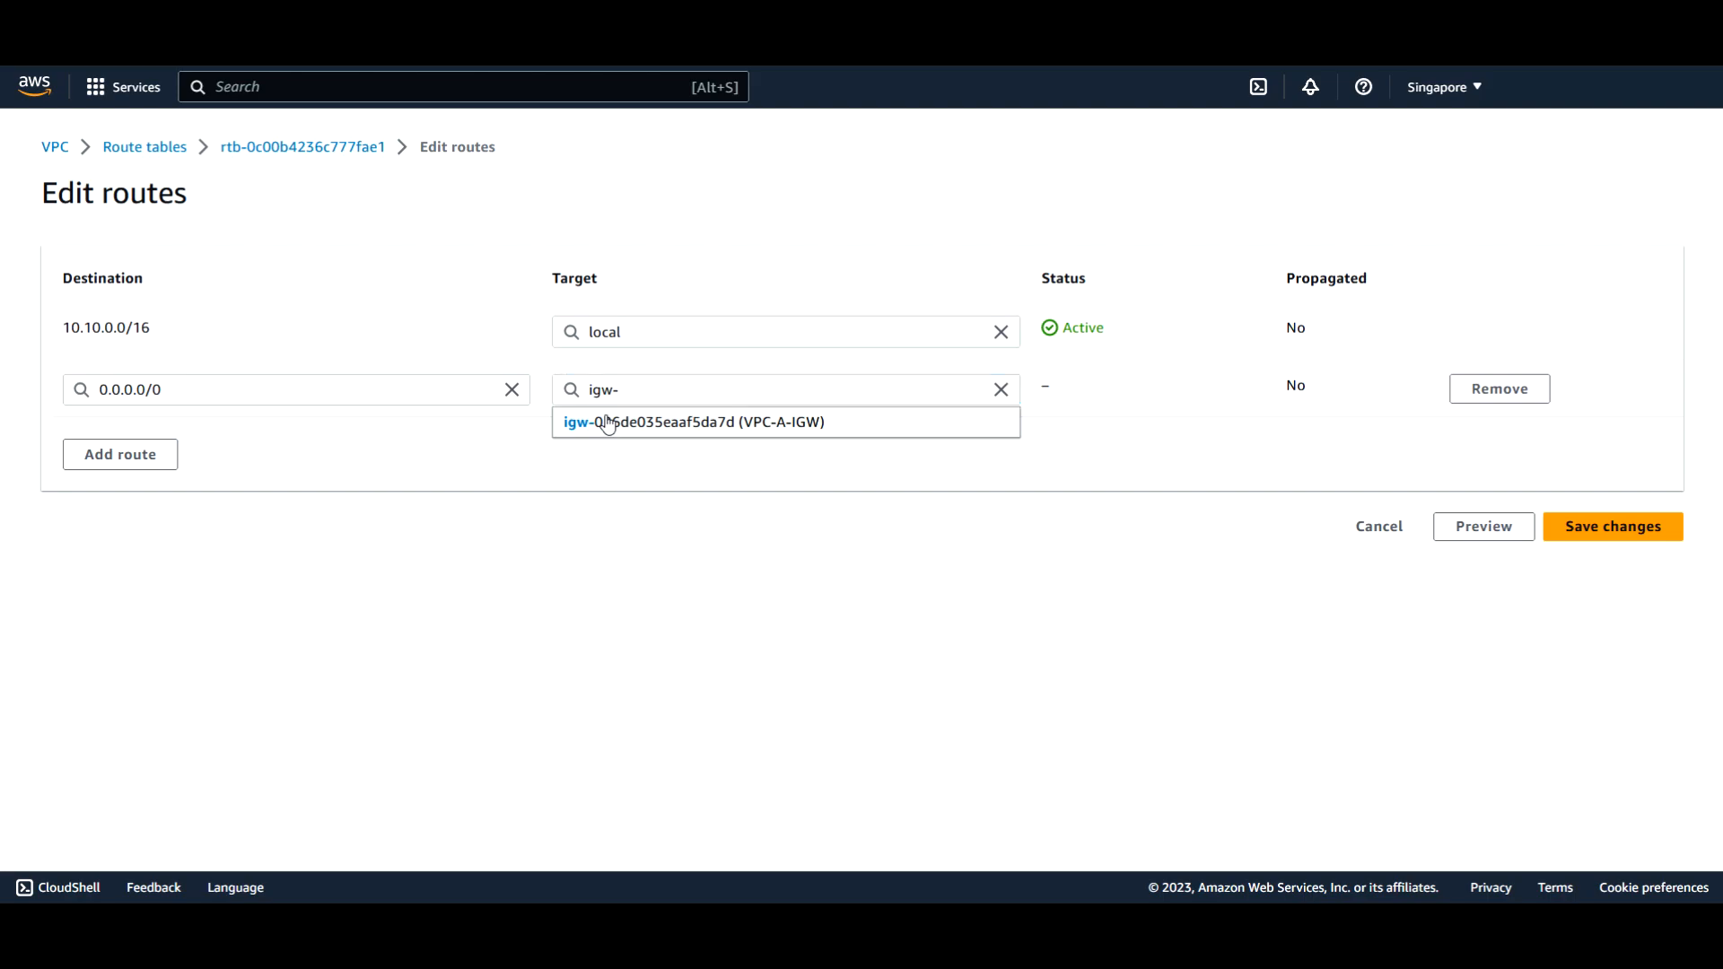
pyautogui.click(692, 422)
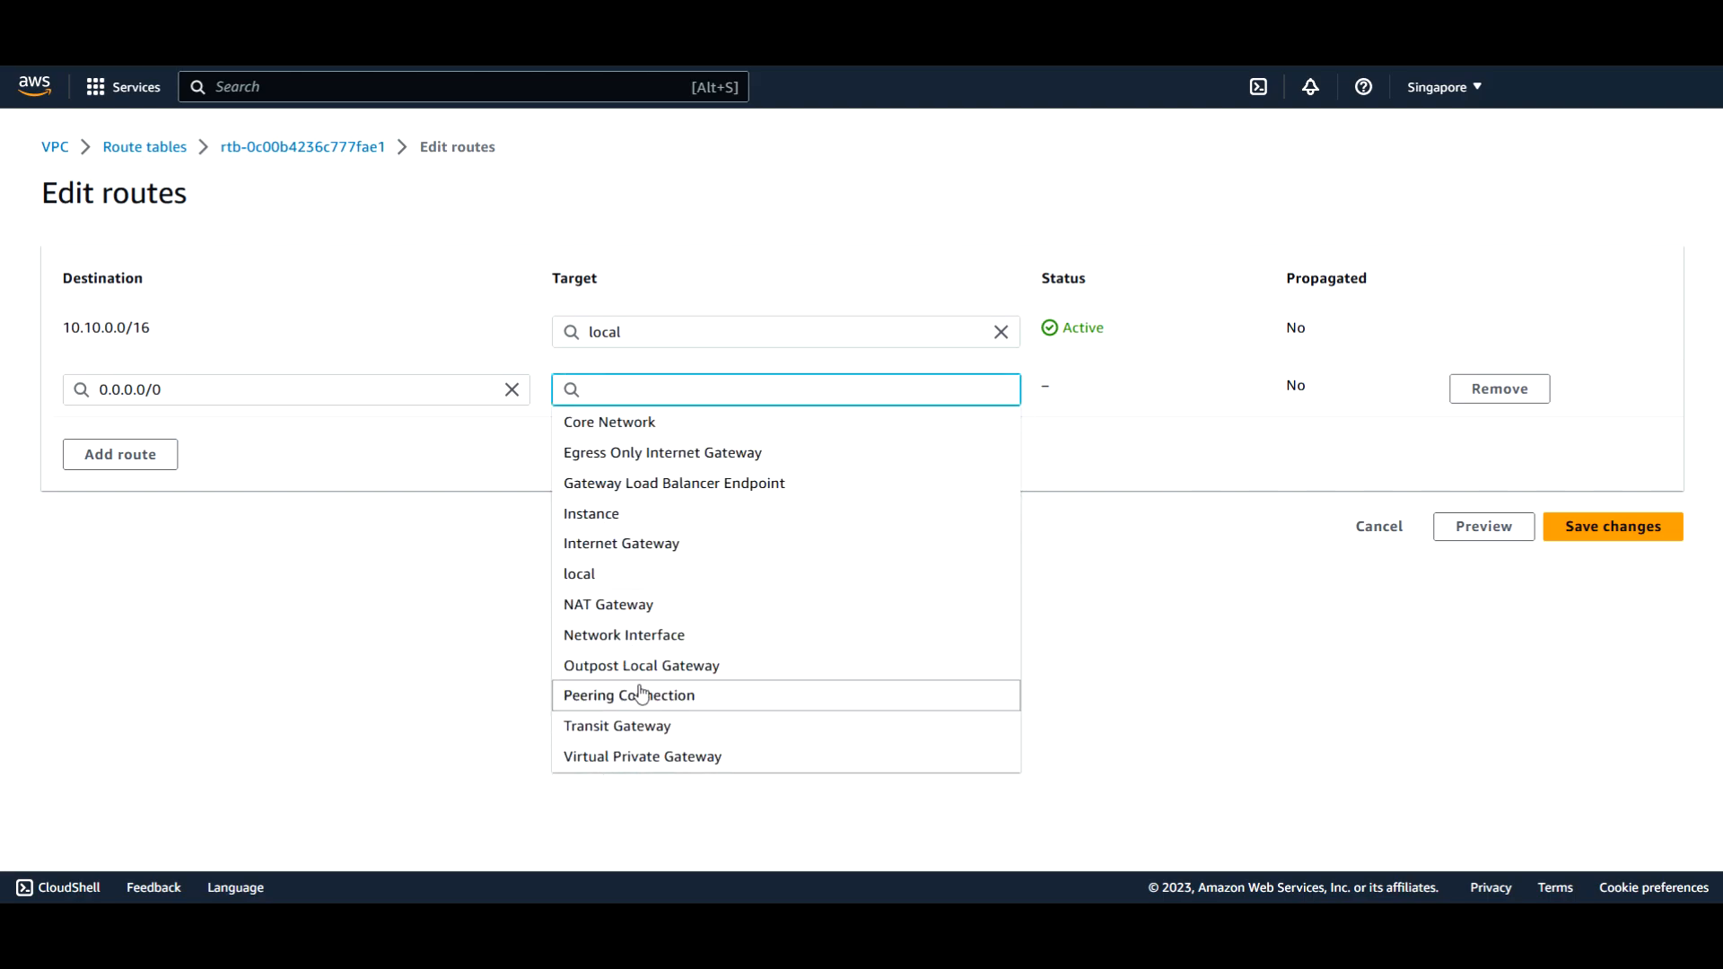
pyautogui.write('igw-')
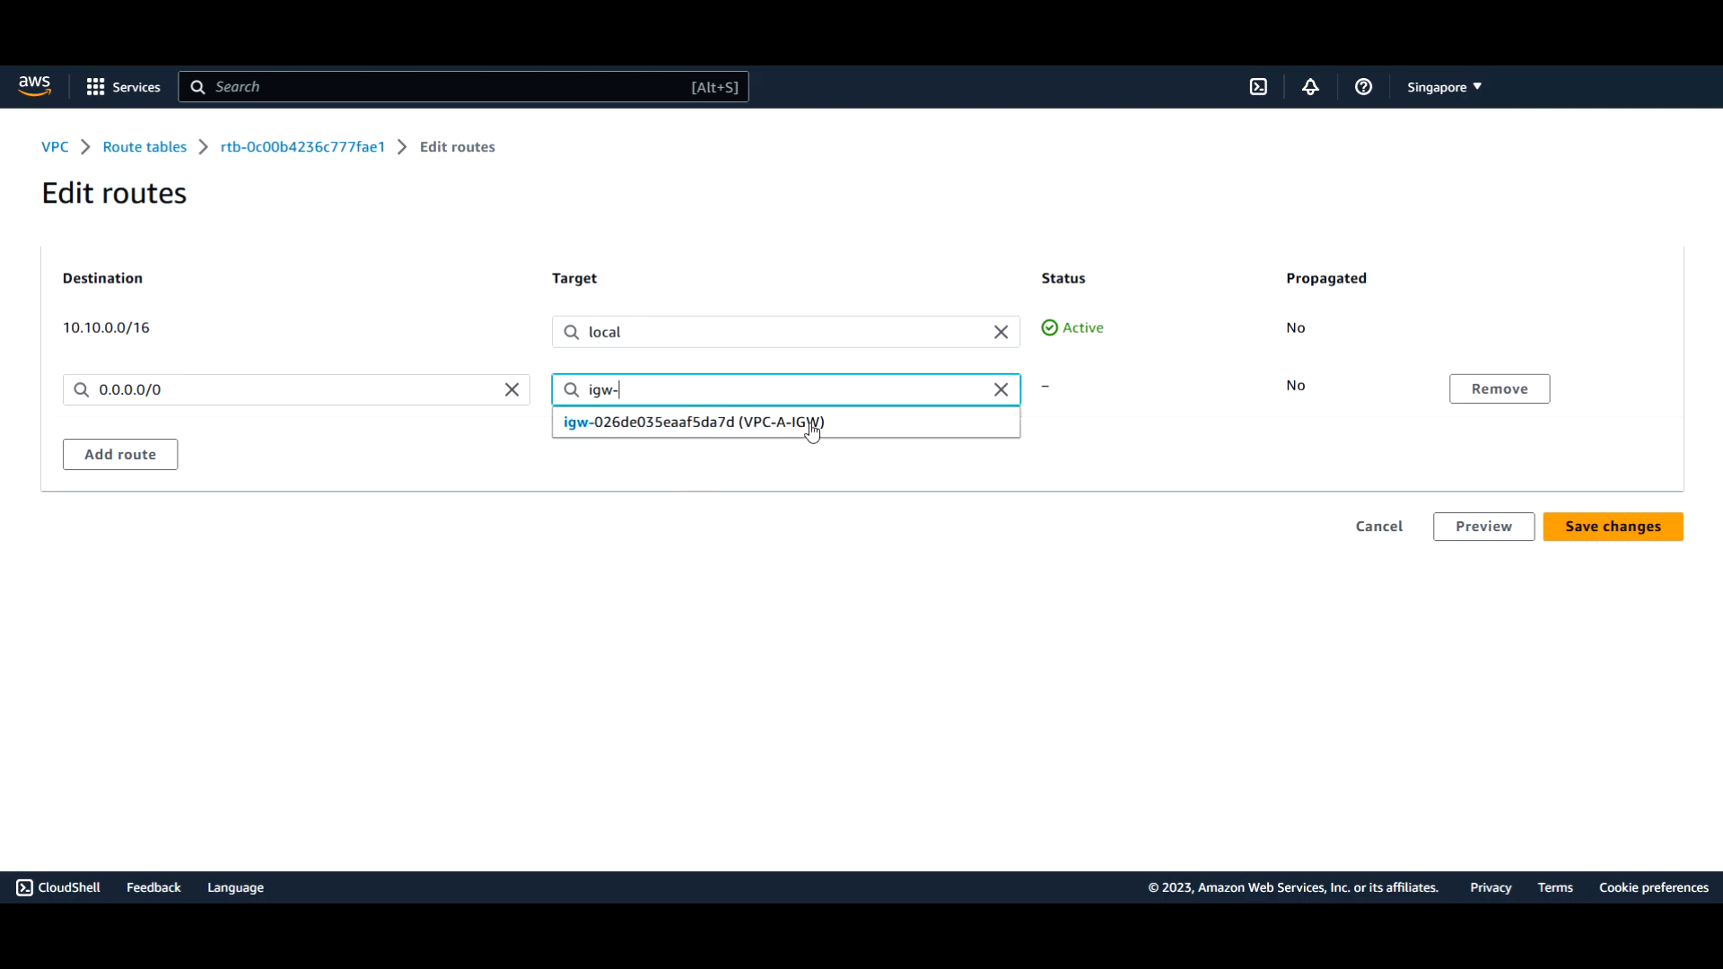
pyautogui.moveTo(747, 433)
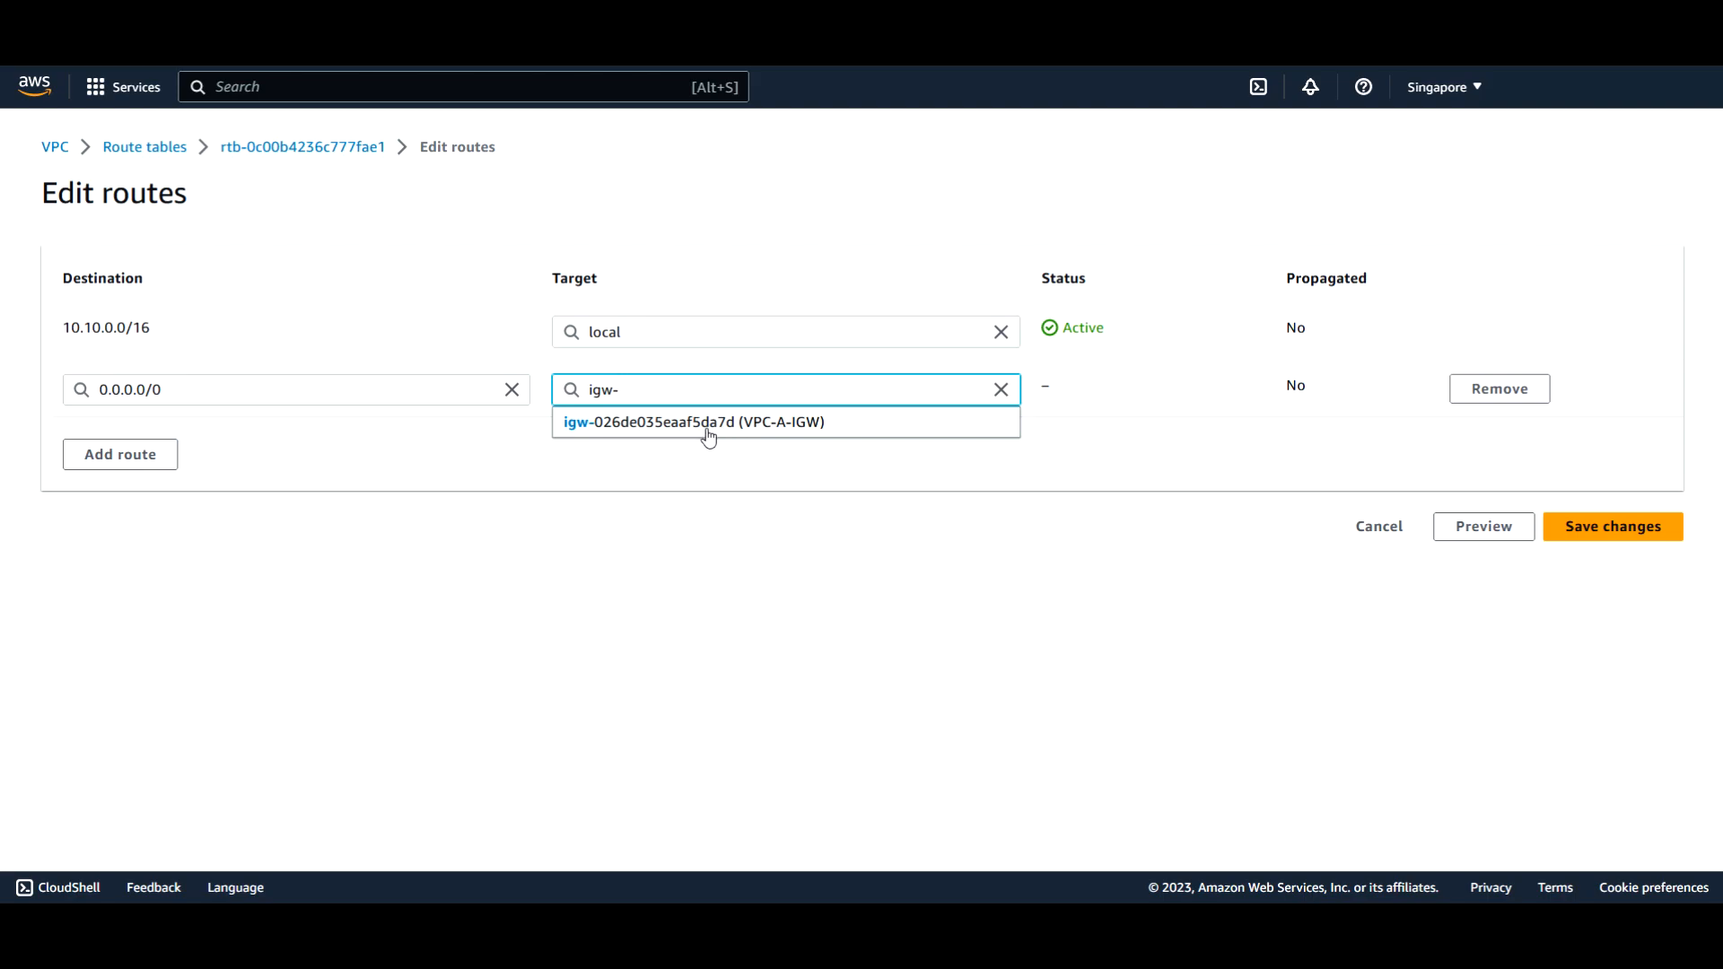
pyautogui.click(702, 421)
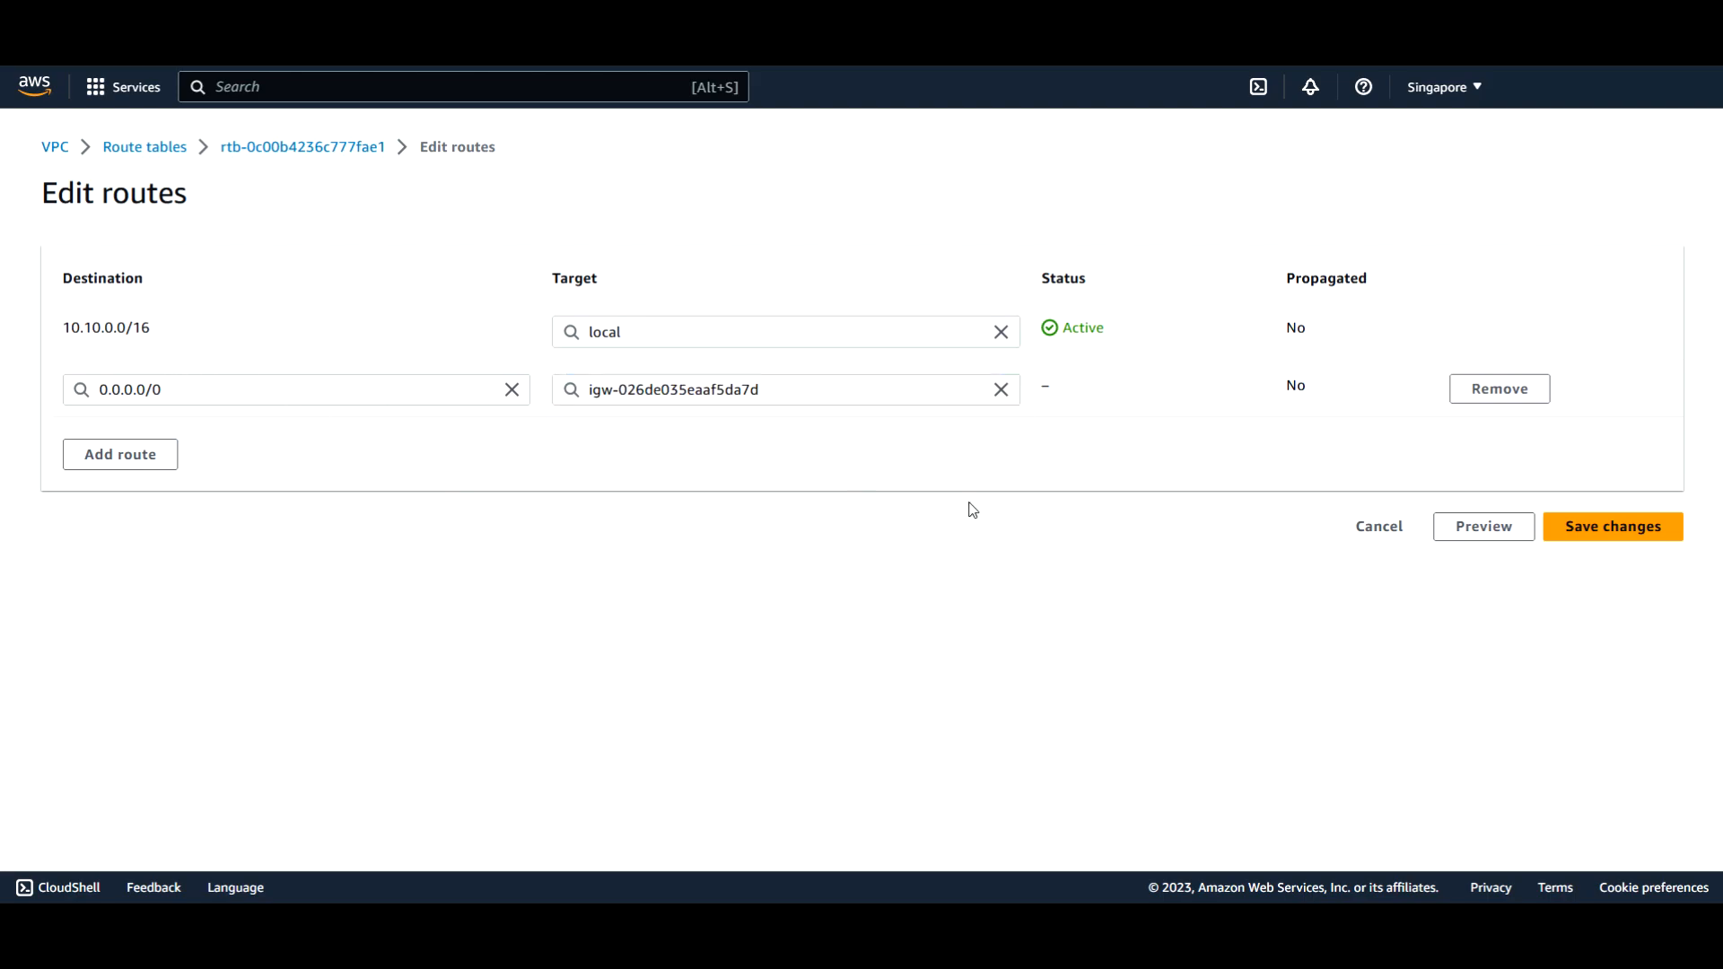
pyautogui.moveTo(1608, 535)
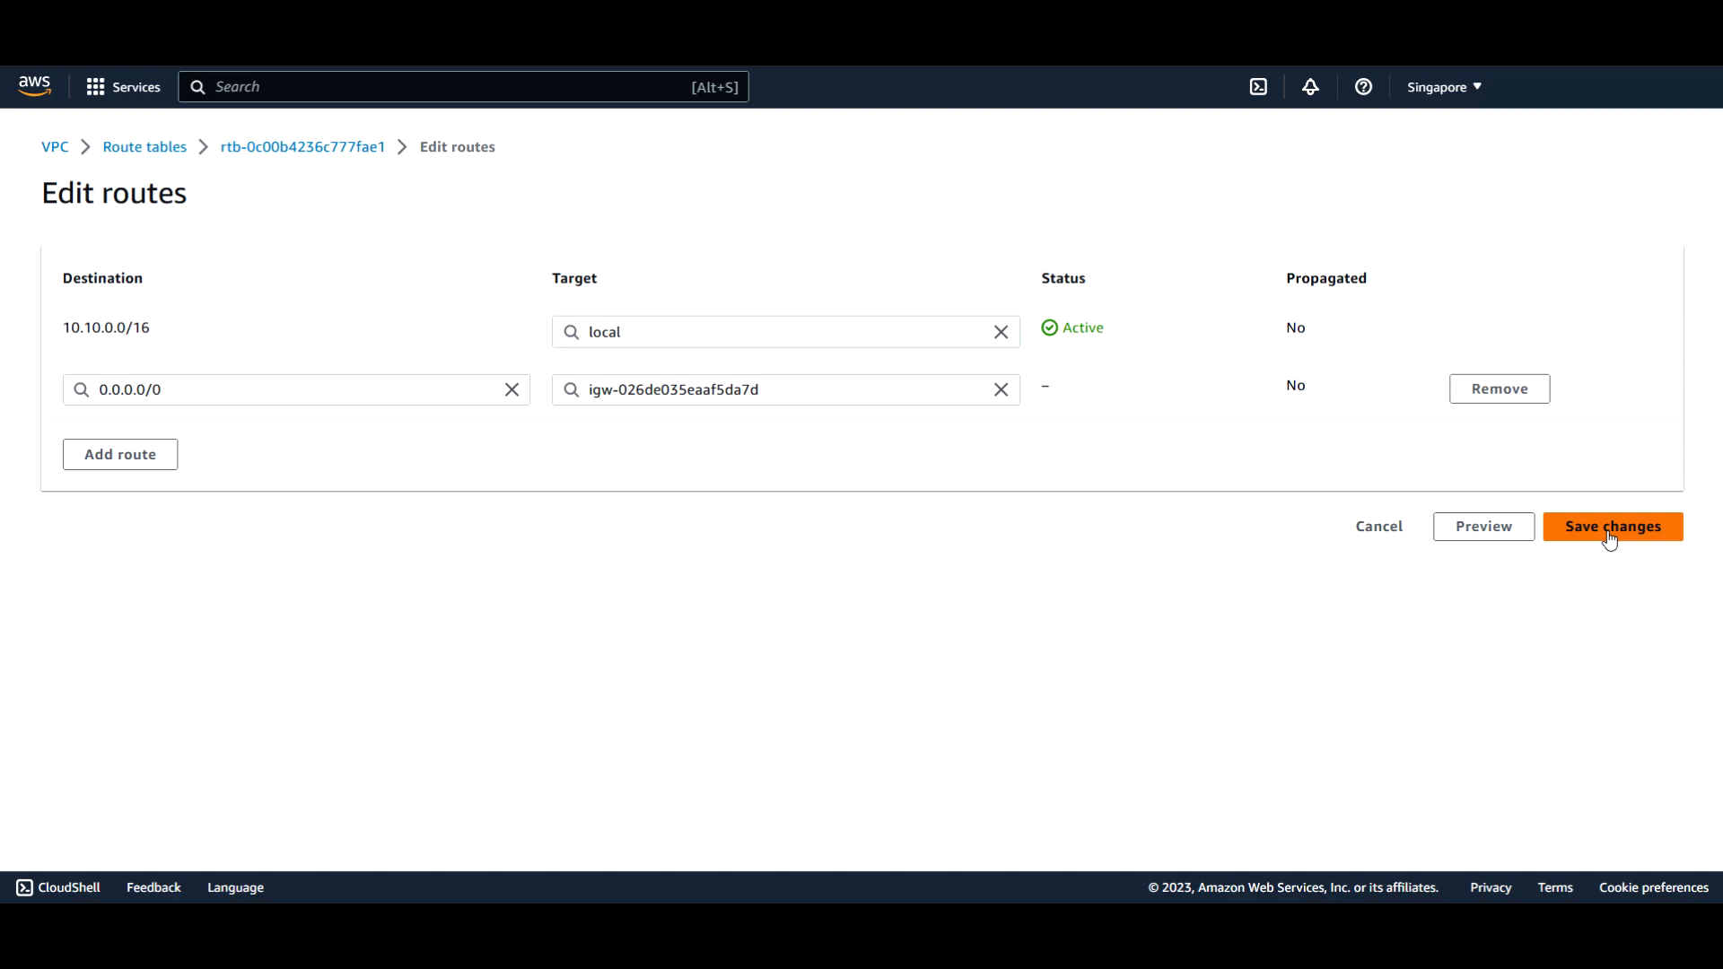
pyautogui.click(1612, 526)
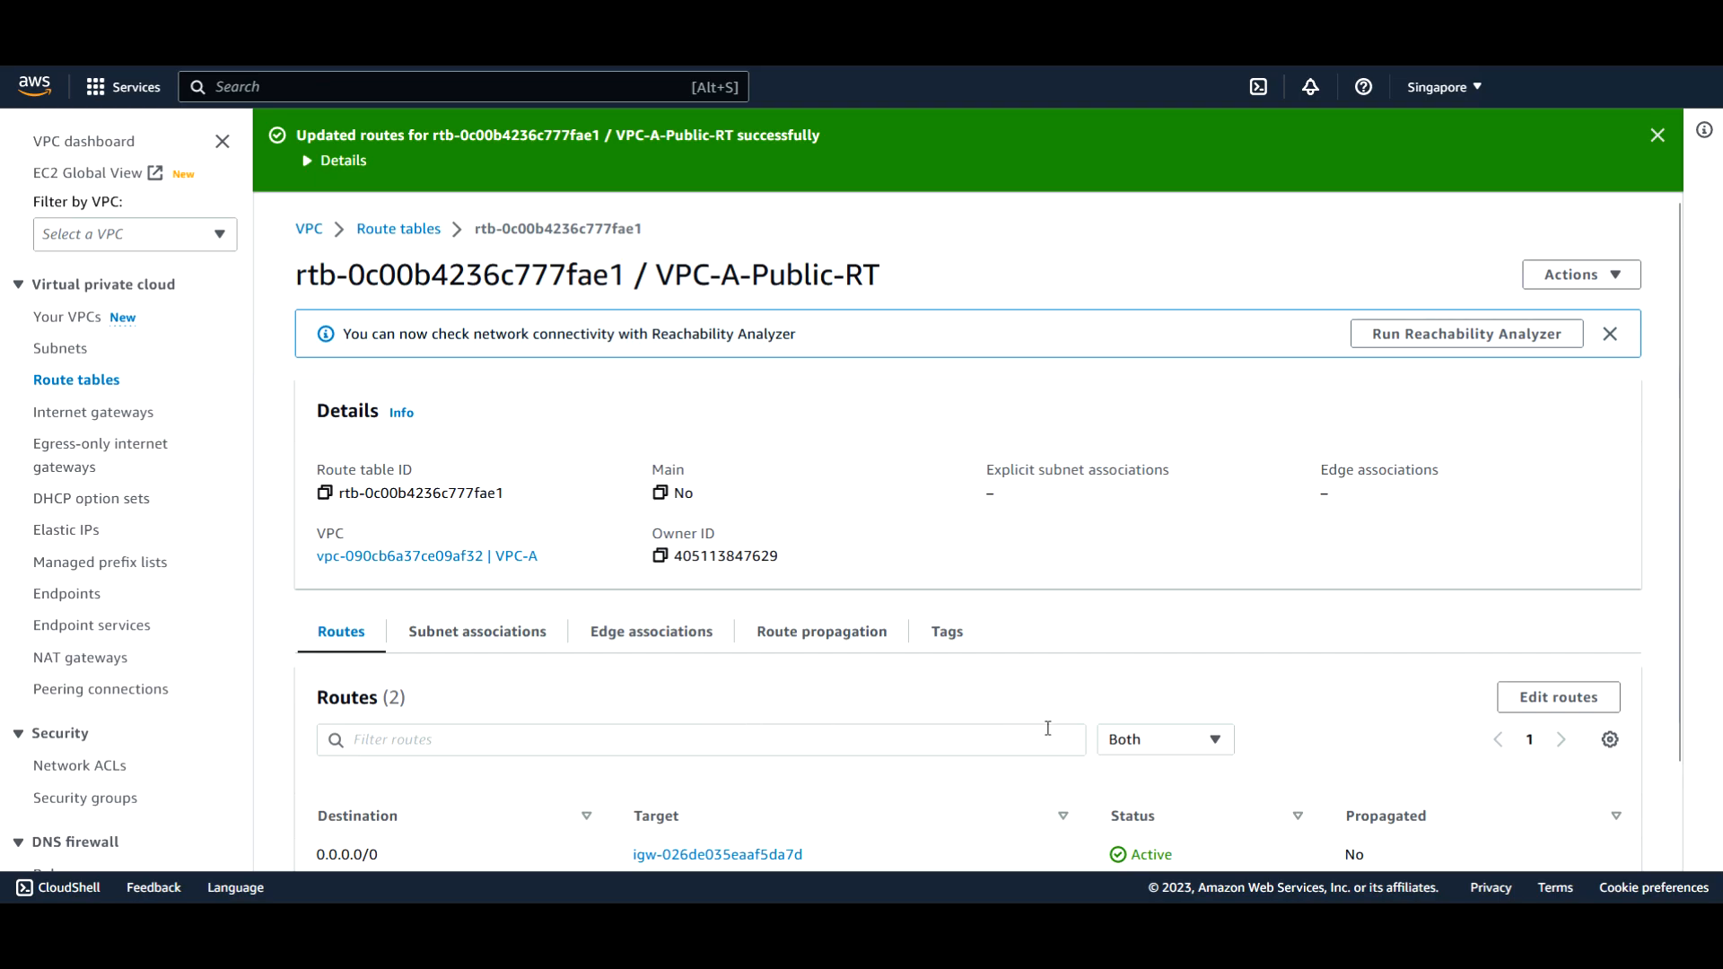
pyautogui.moveTo(1032, 800)
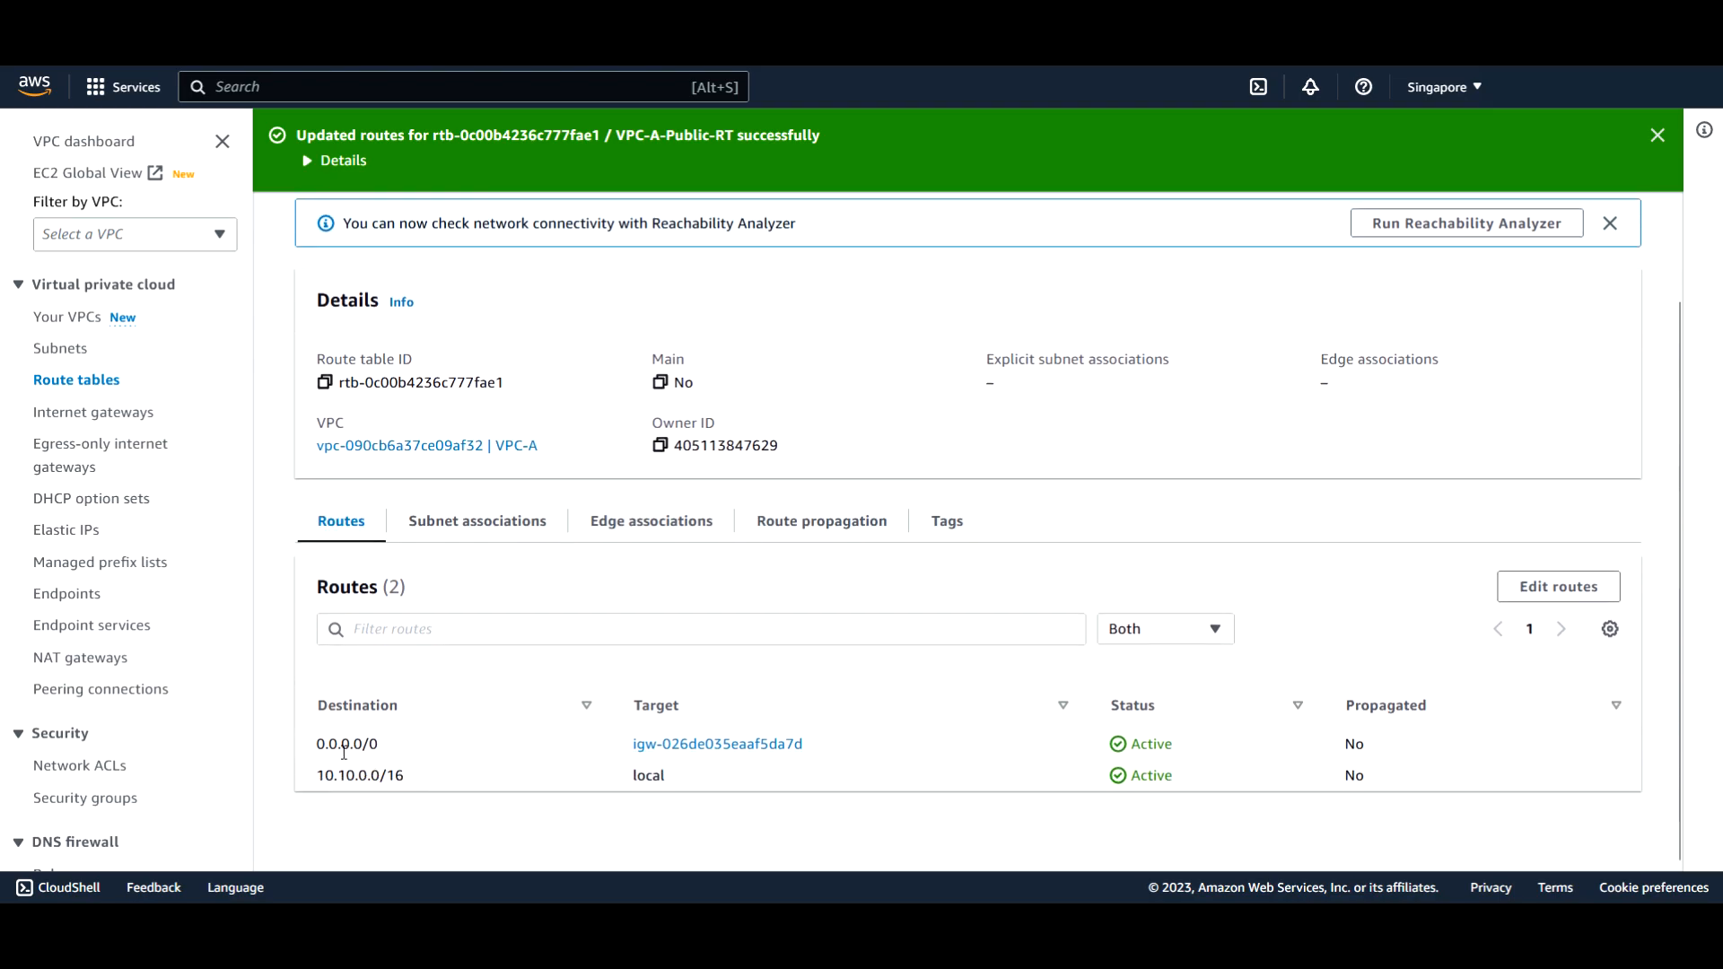
pyautogui.moveTo(667, 752)
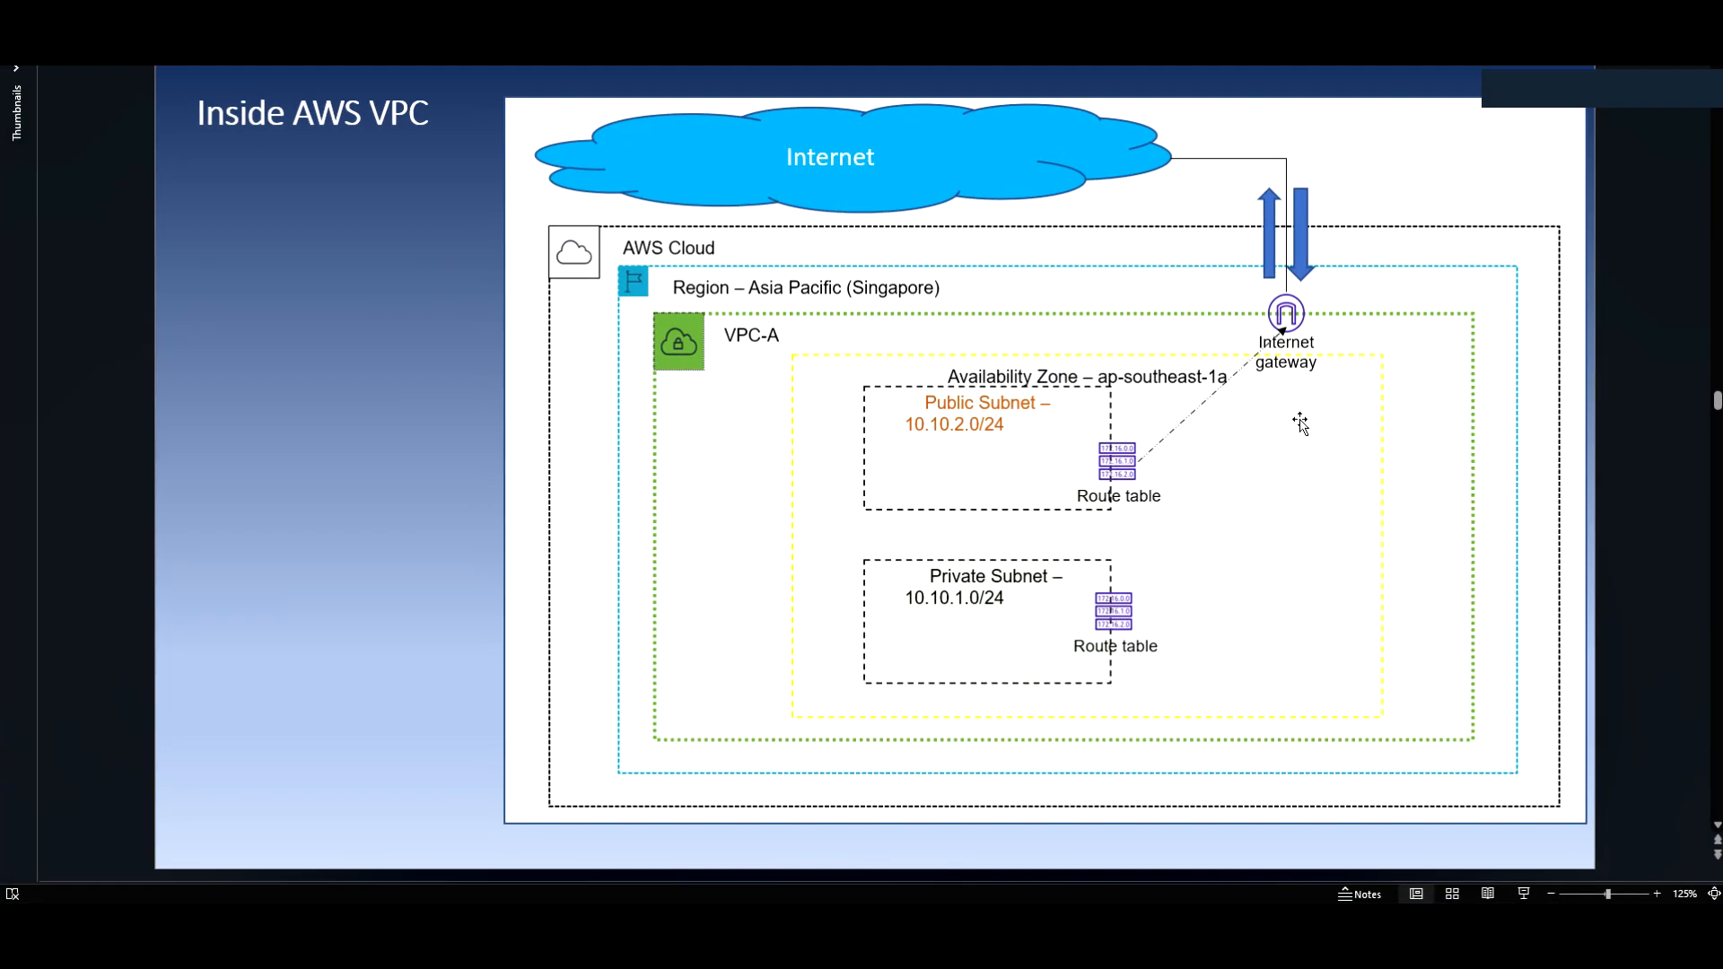
pyautogui.moveTo(1105, 464)
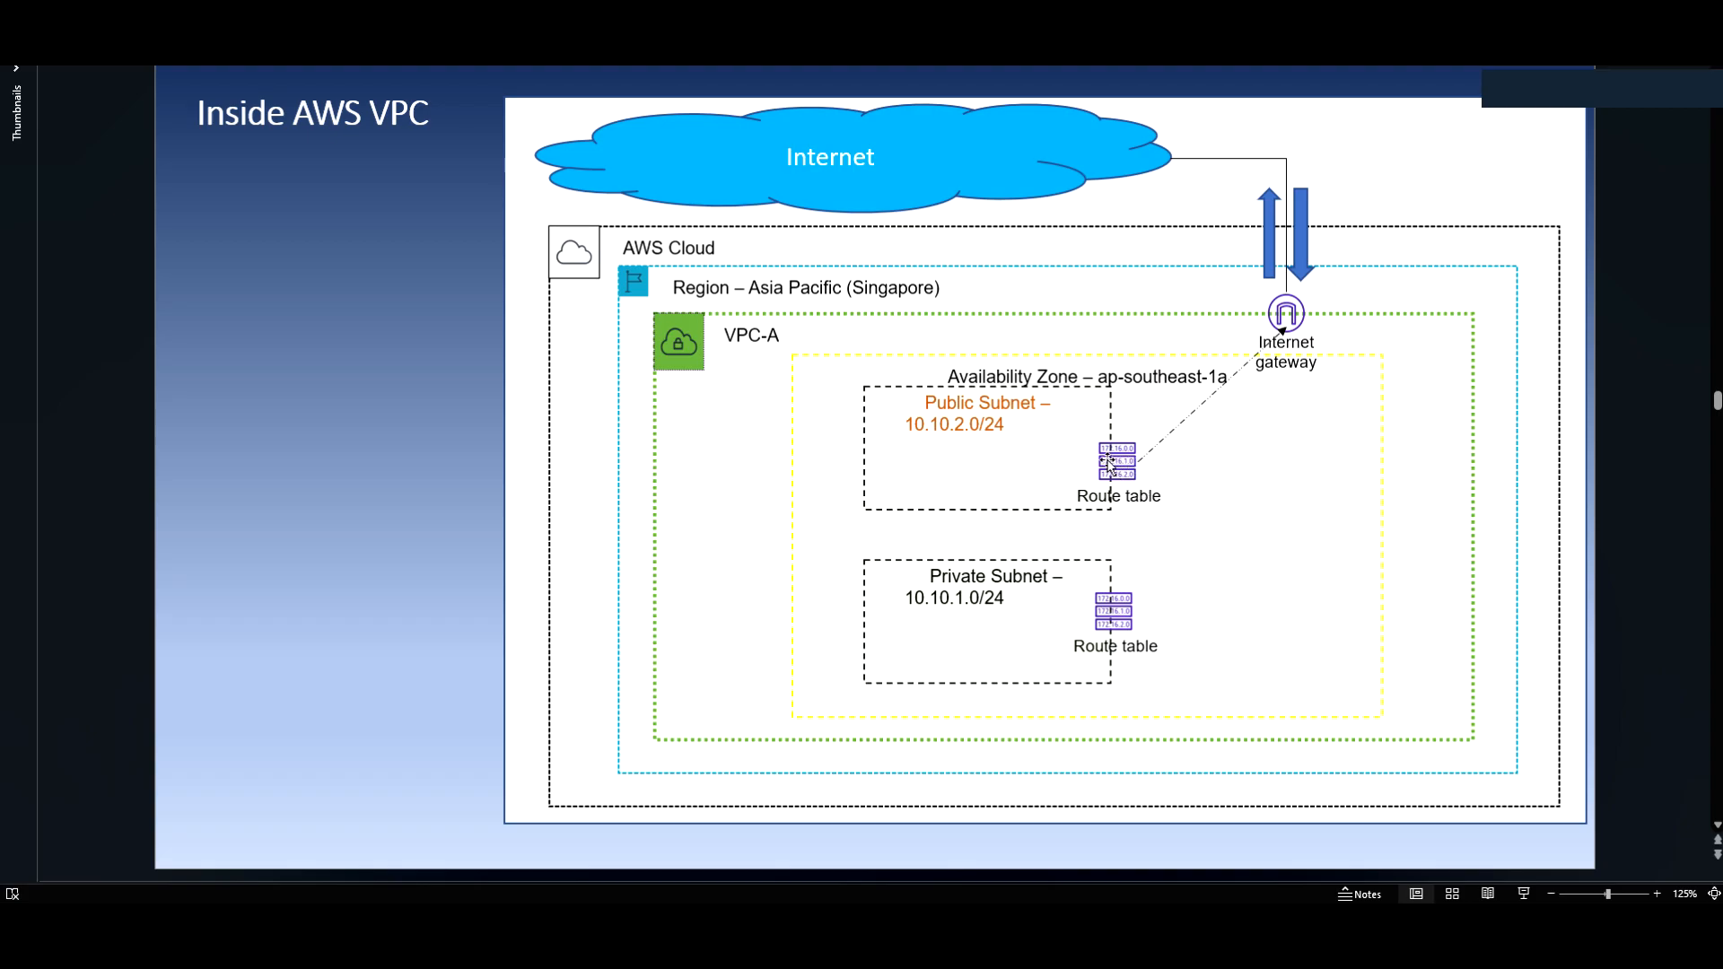
pyautogui.moveTo(1209, 423)
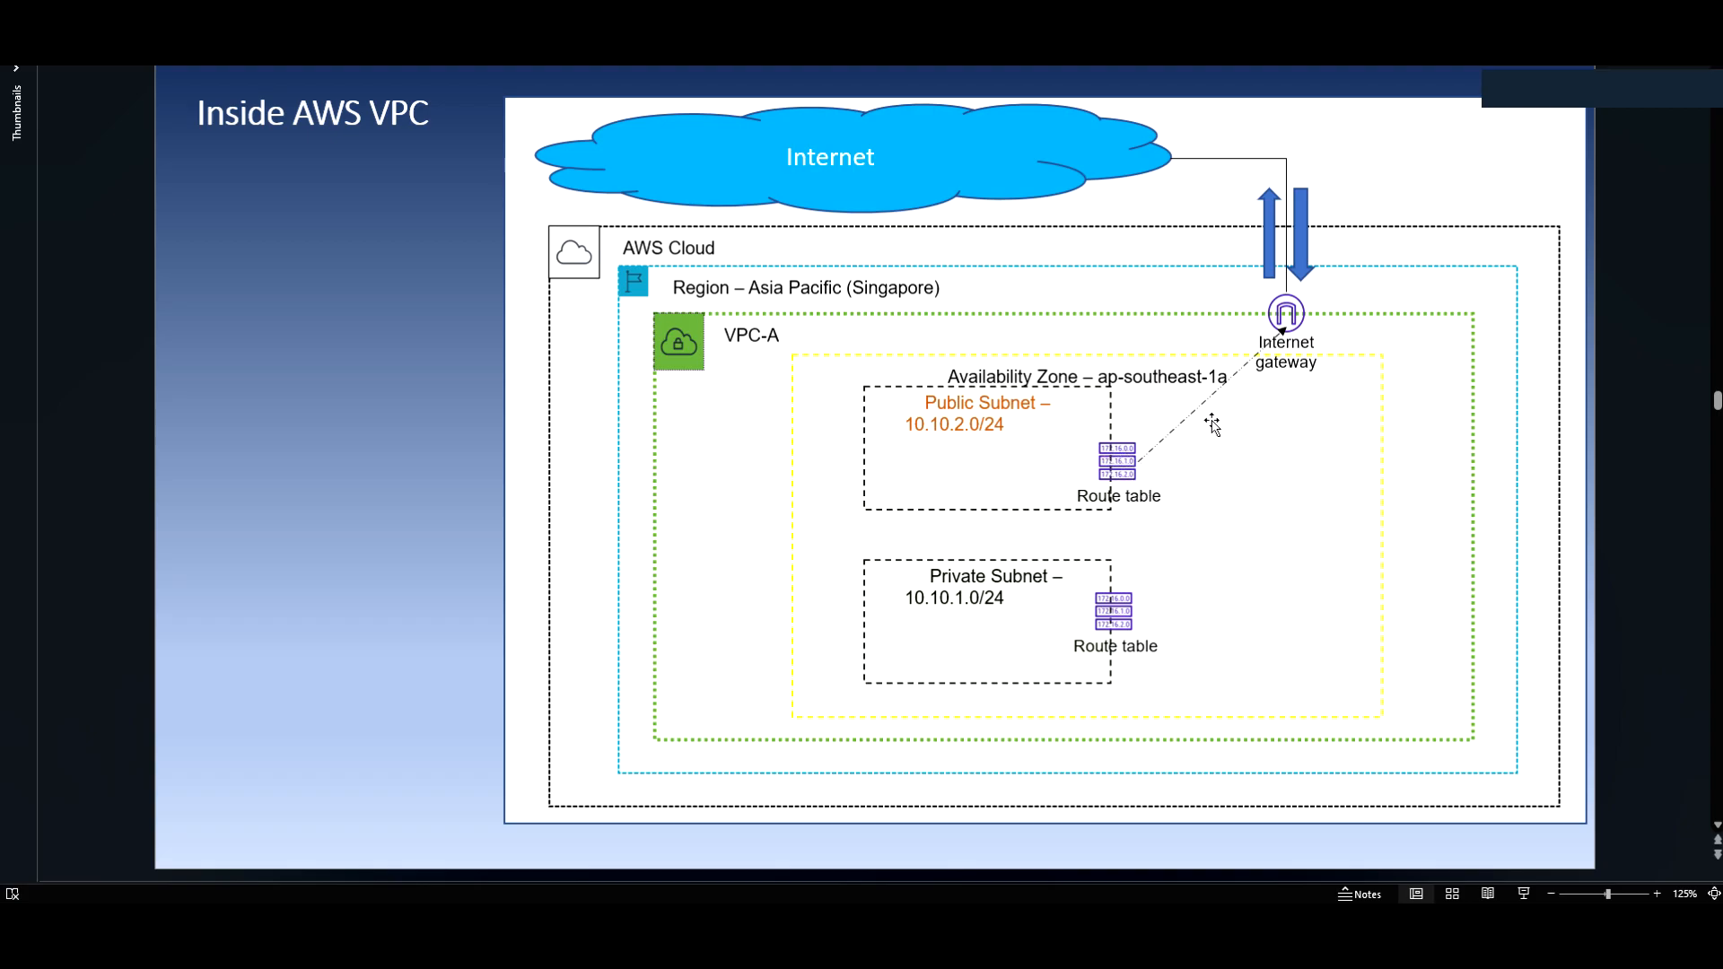
pyautogui.moveTo(1134, 707)
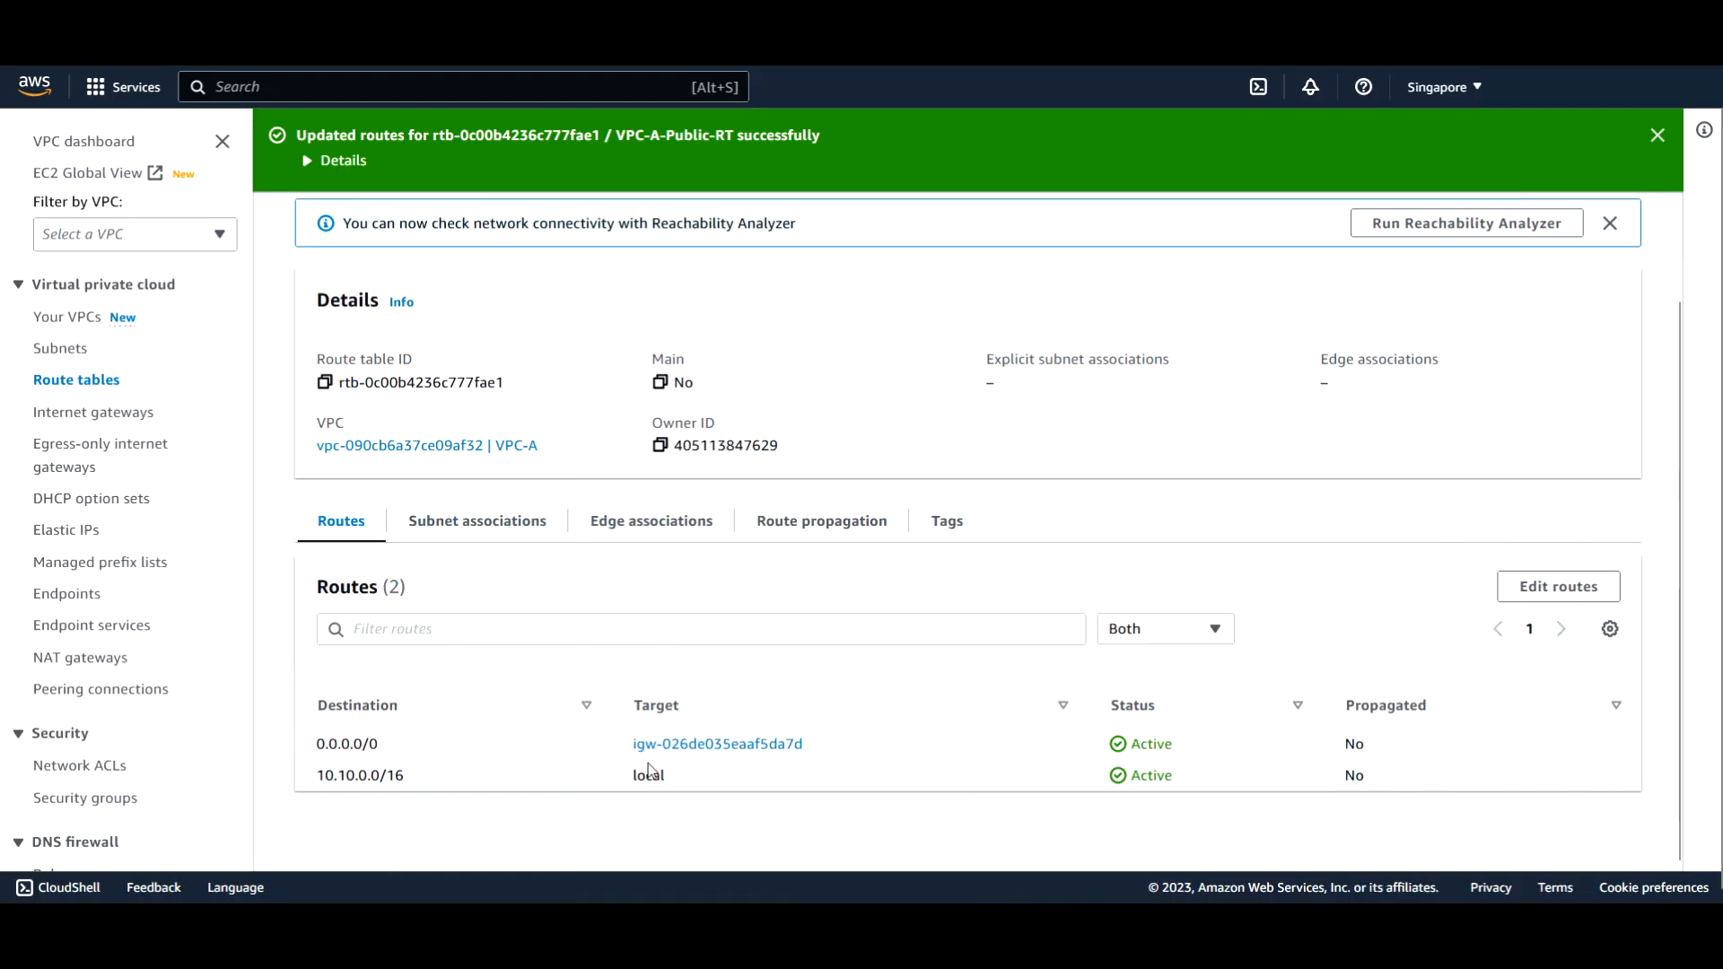
pyautogui.moveTo(73, 388)
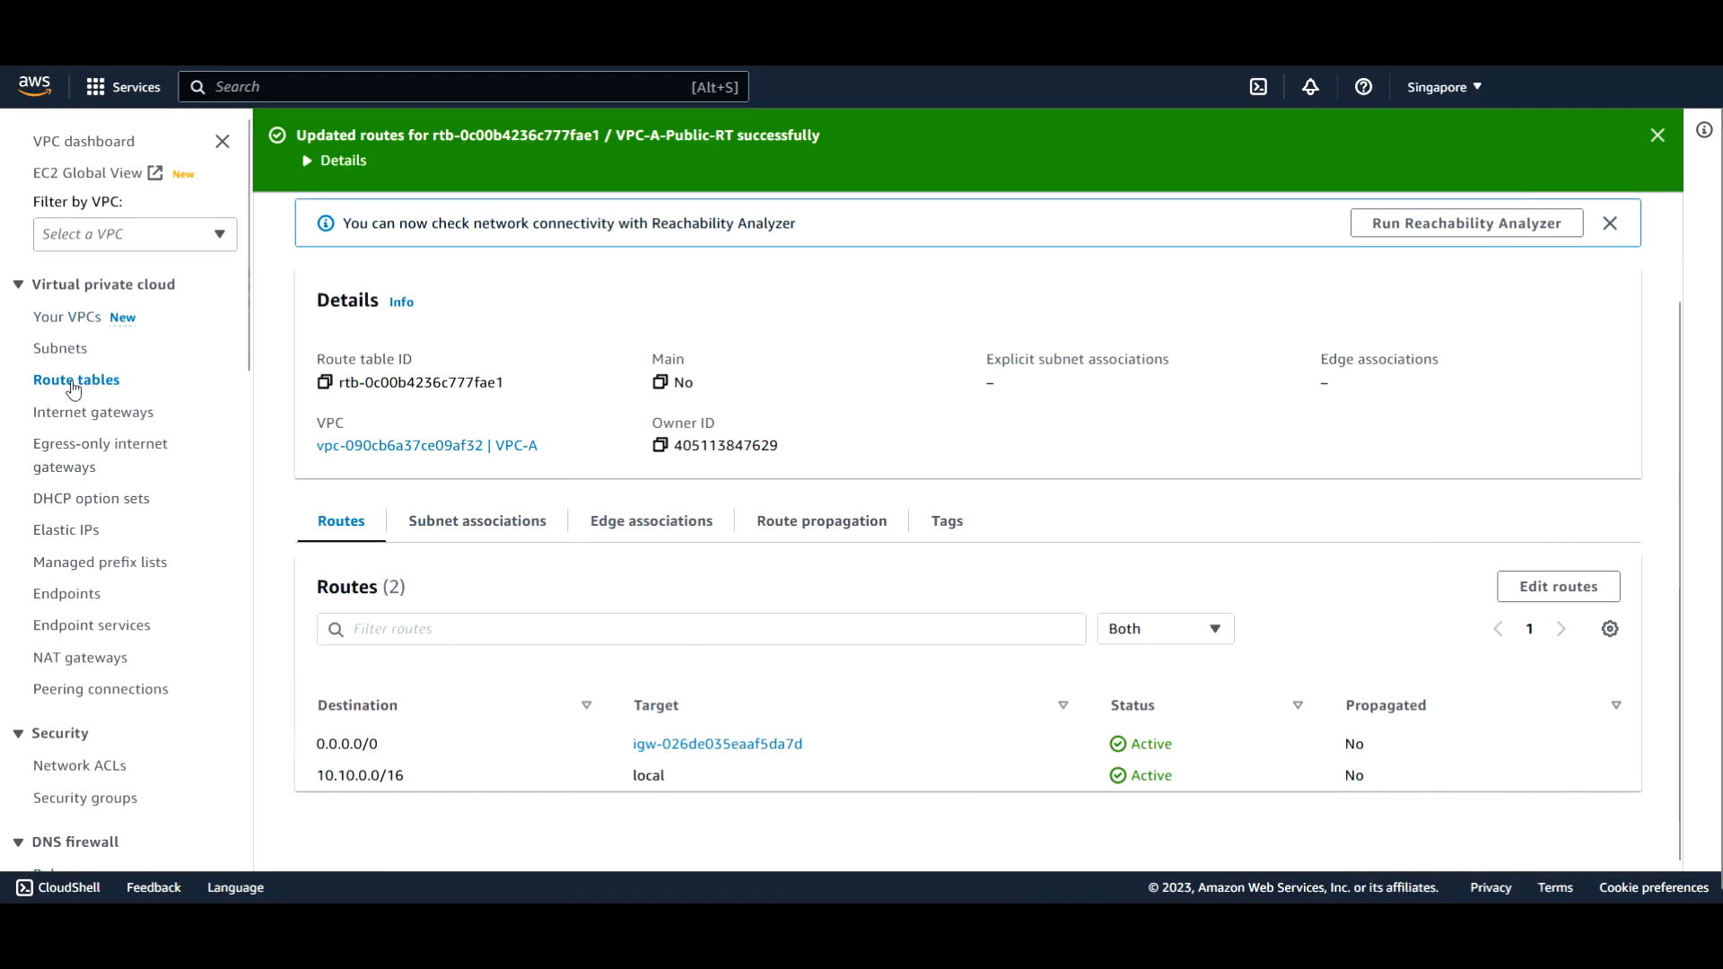
# Check VPC-A-Private-RT holds only the local route, then show VPC-A-Public-RT's gateway route again
pyautogui.click(76, 380)
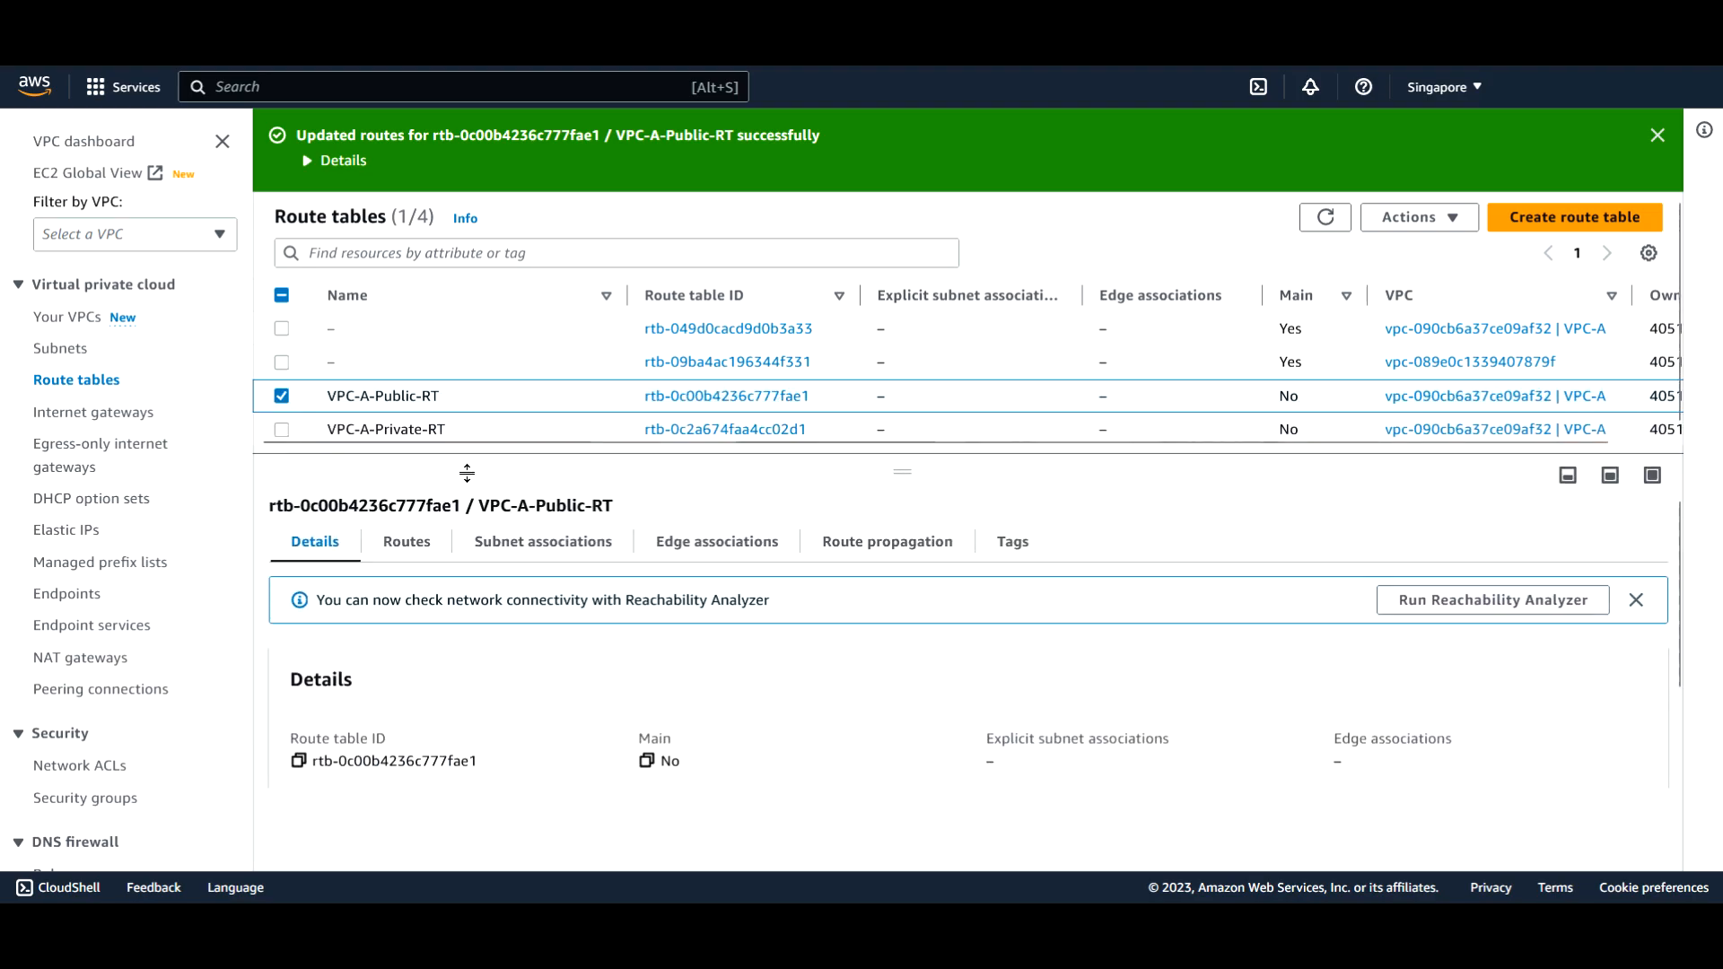
pyautogui.click(406, 542)
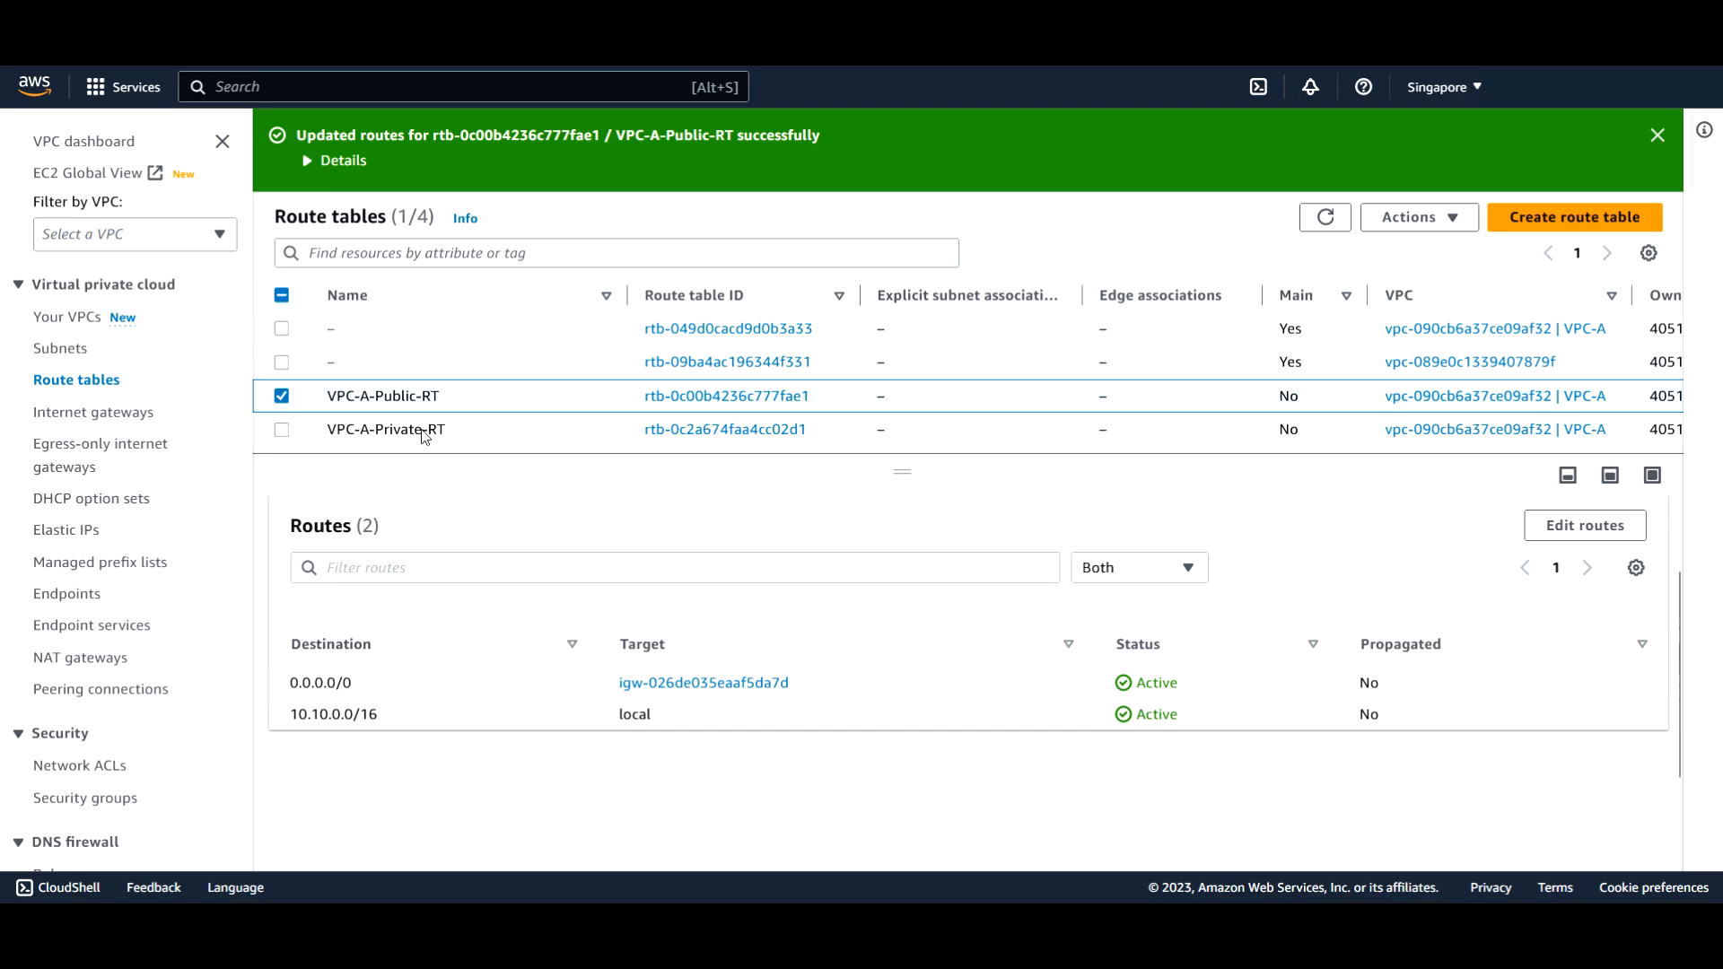
pyautogui.click(384, 429)
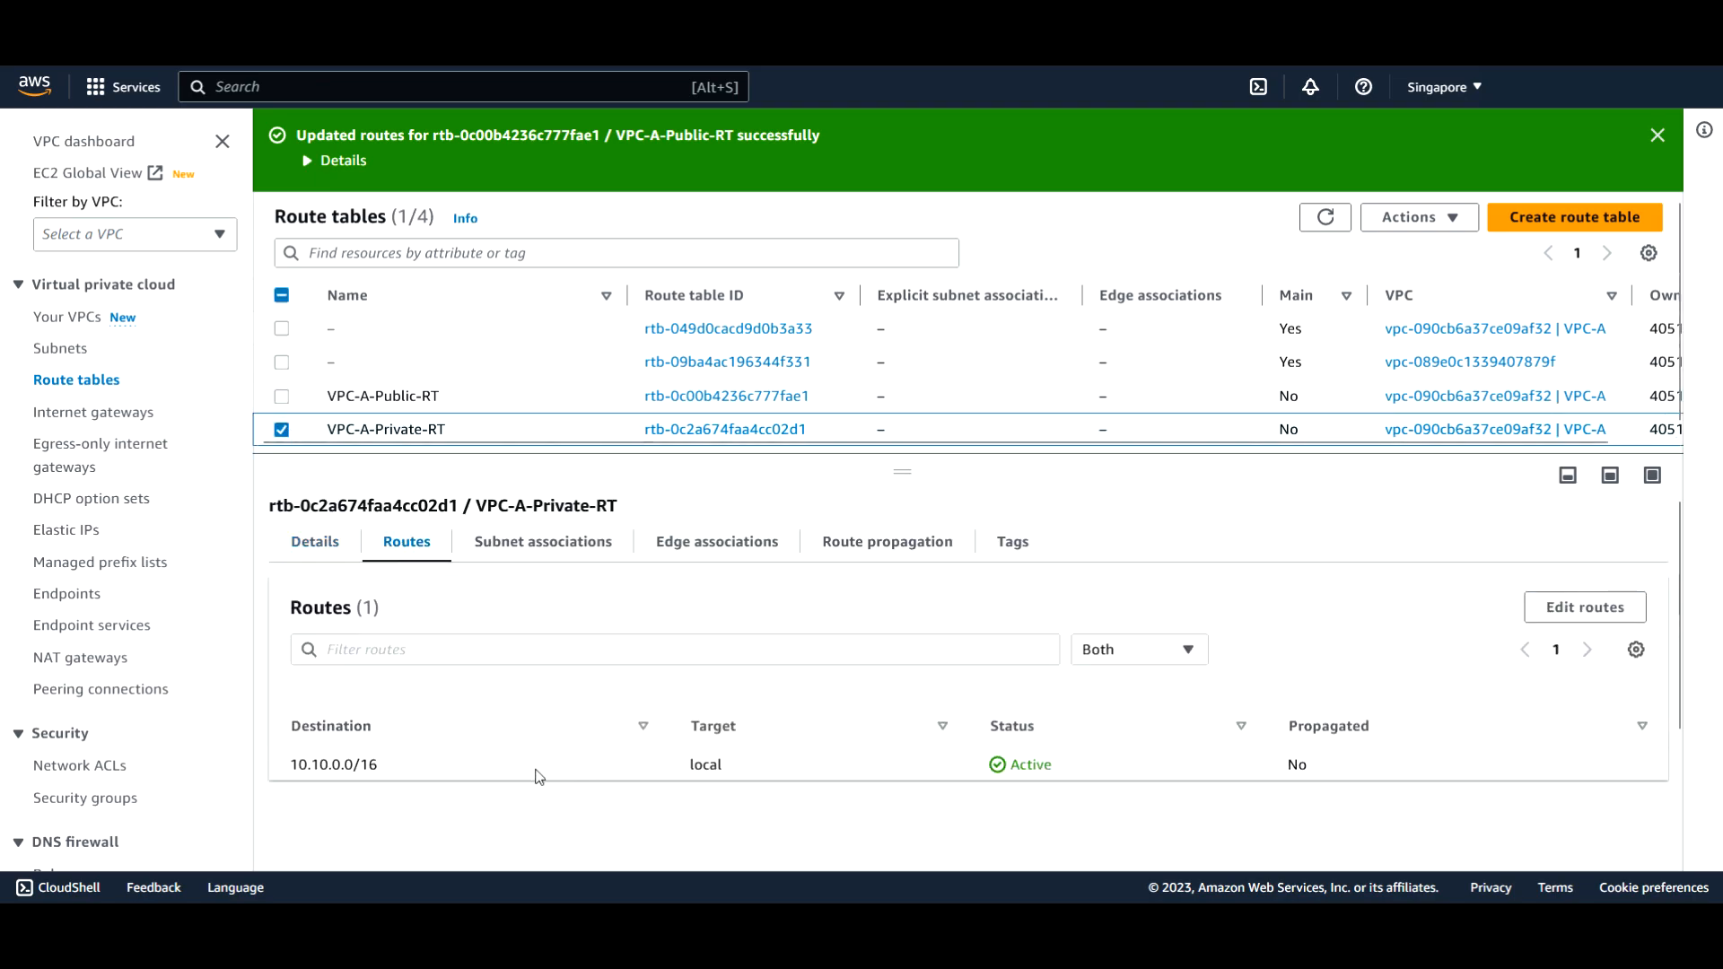
pyautogui.moveTo(1091, 804)
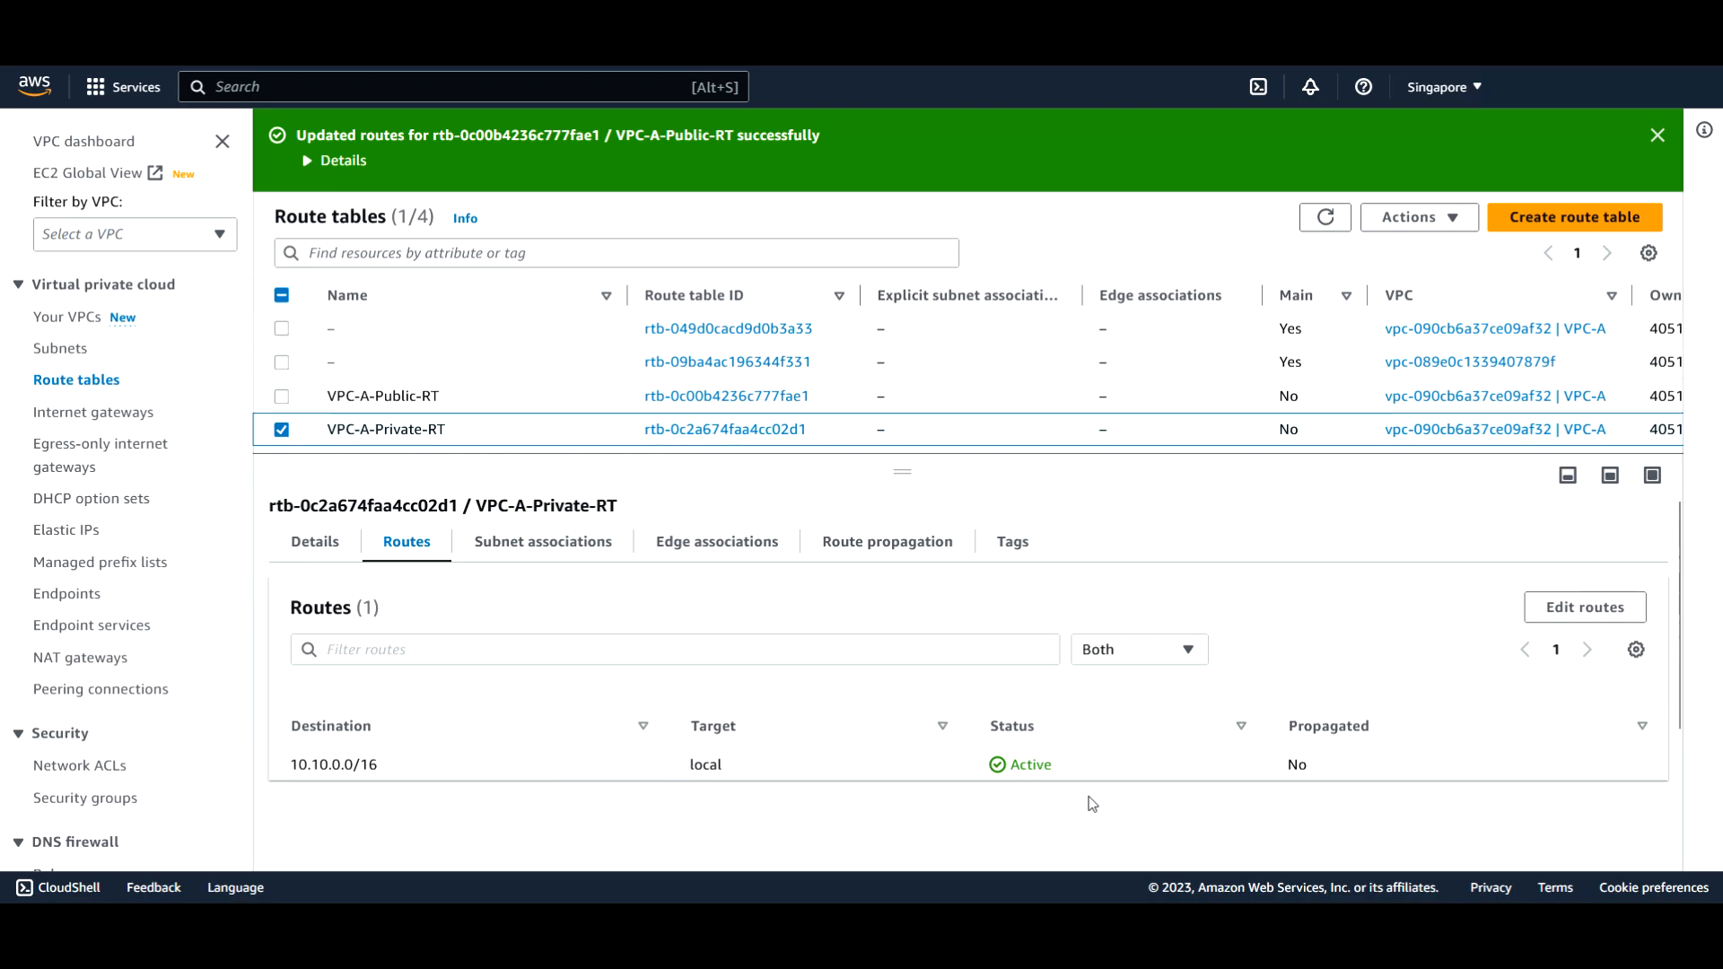
pyautogui.moveTo(963, 790)
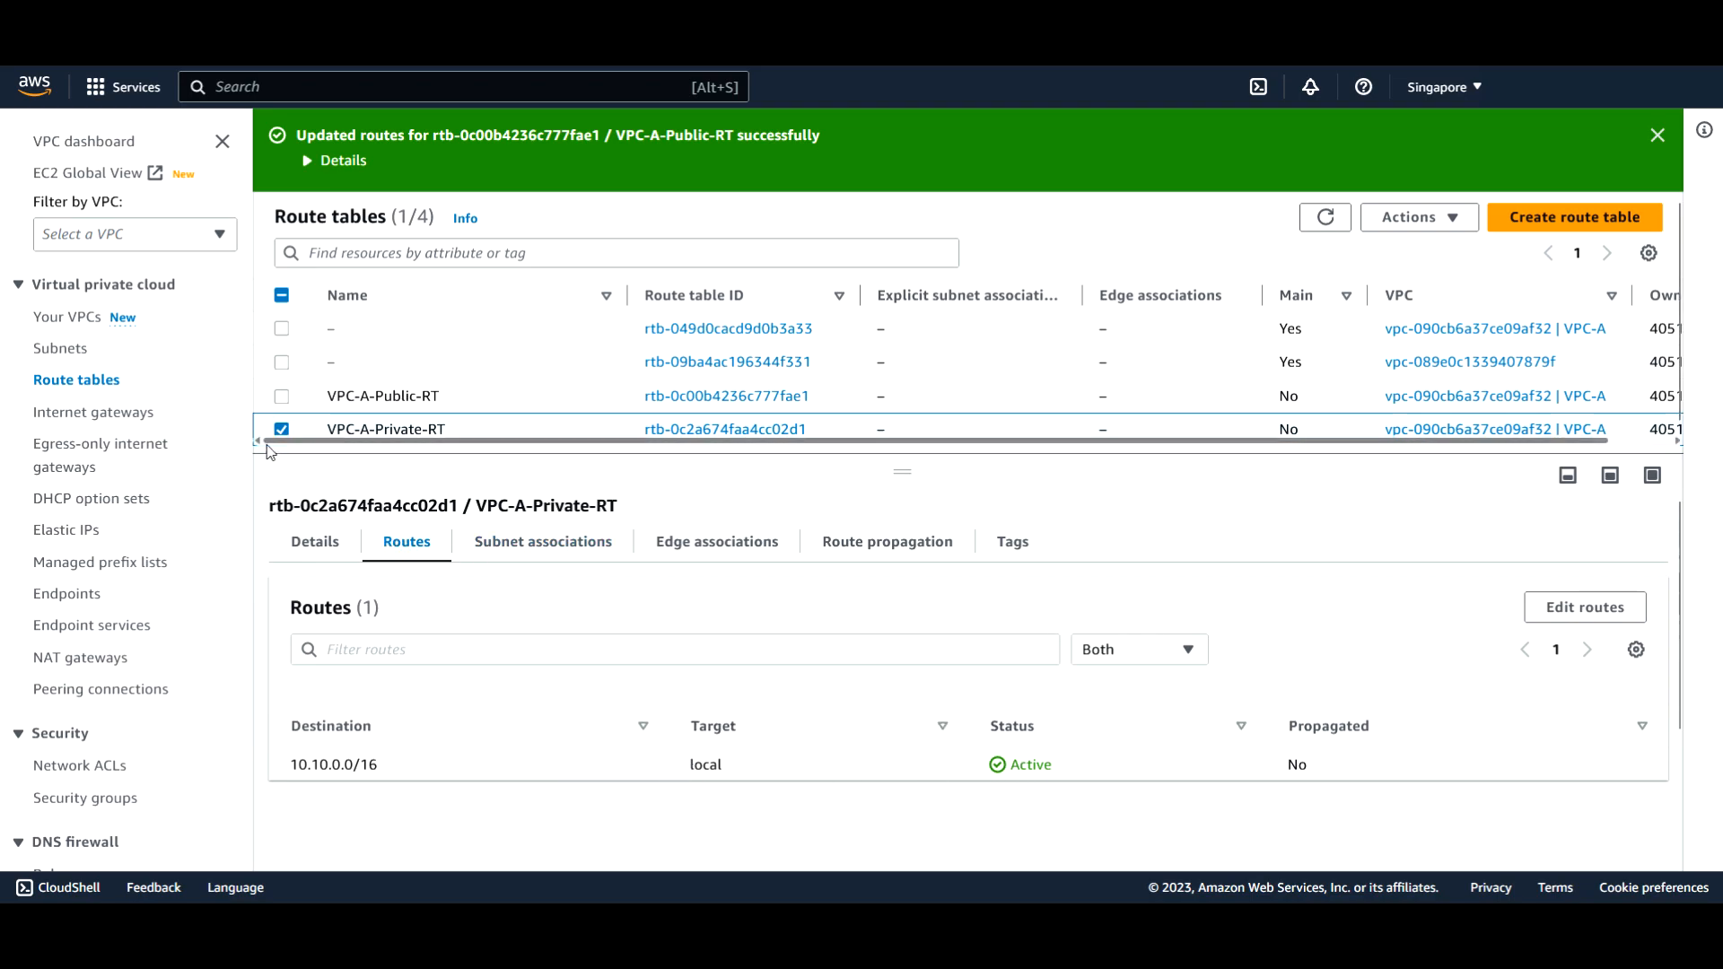
pyautogui.click(281, 429)
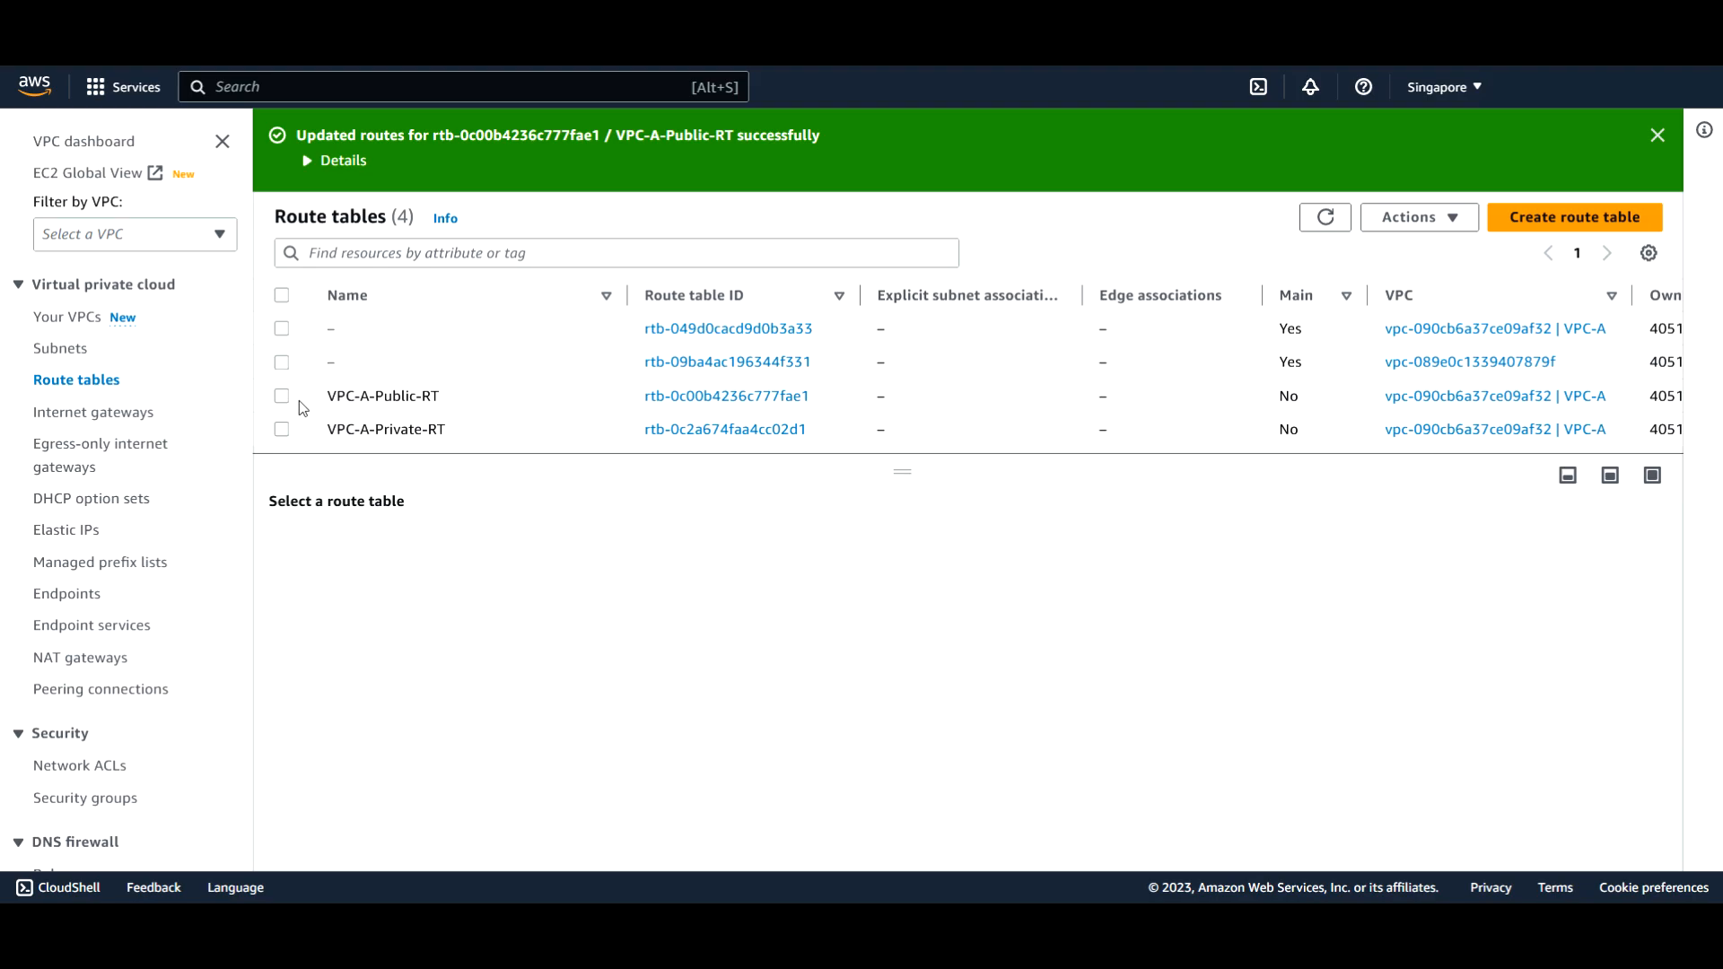
pyautogui.moveTo(282, 392)
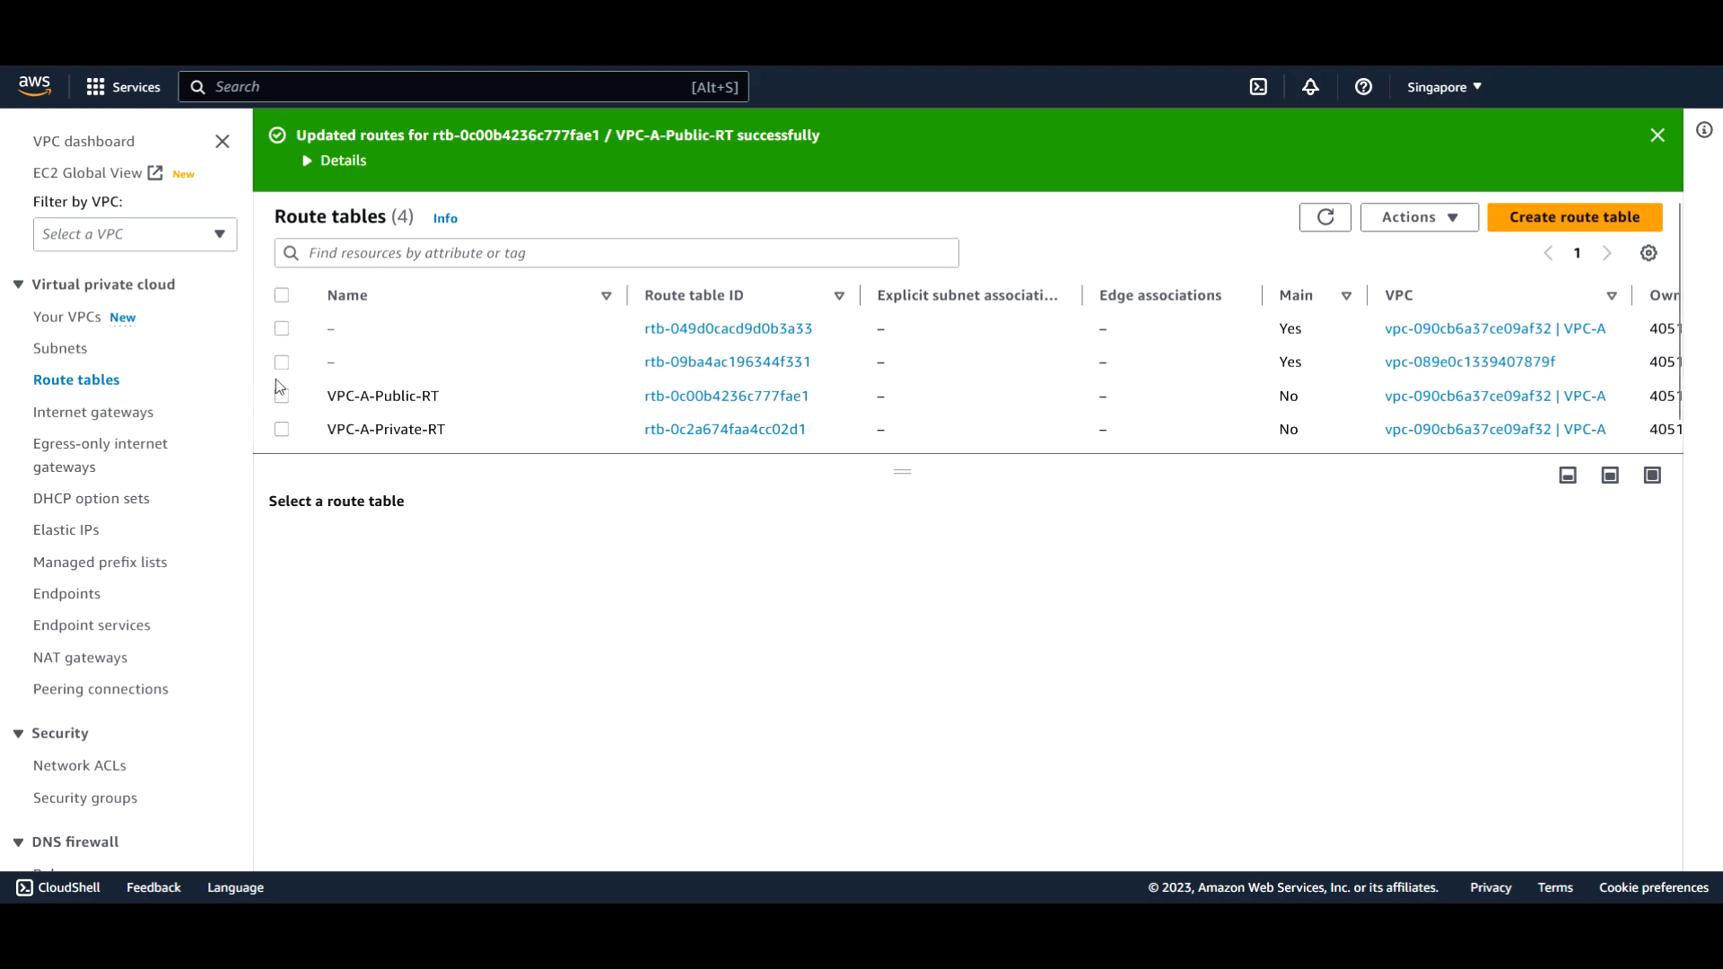
pyautogui.click(280, 395)
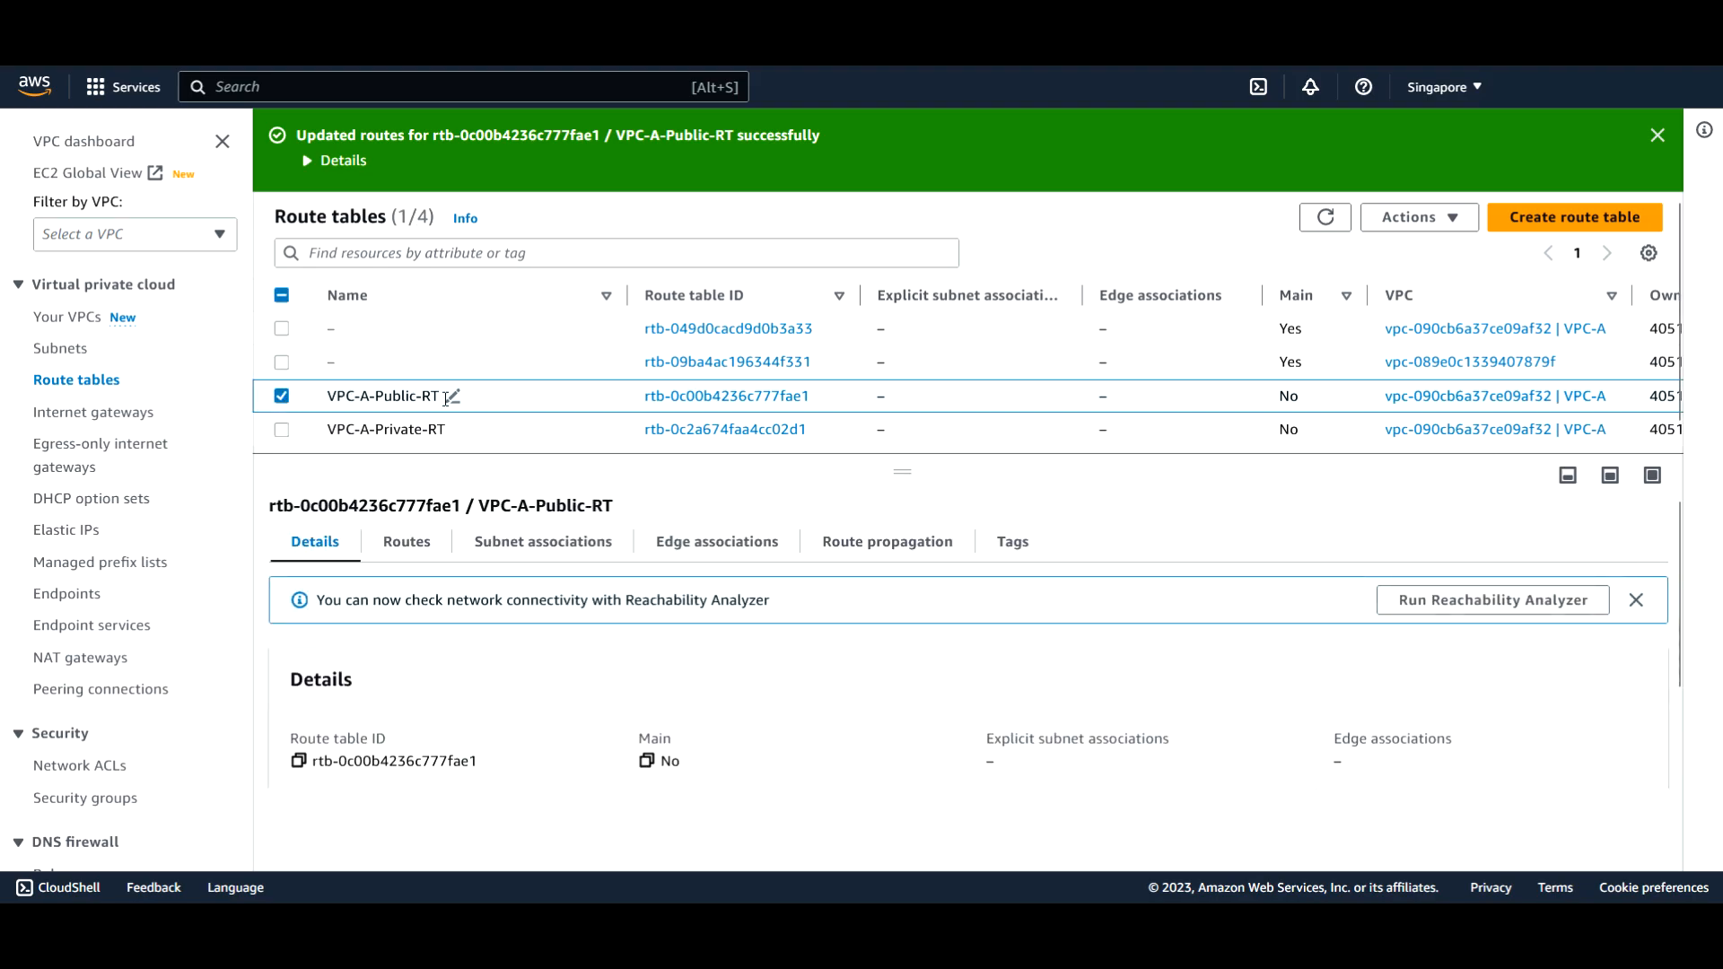
pyautogui.moveTo(431, 551)
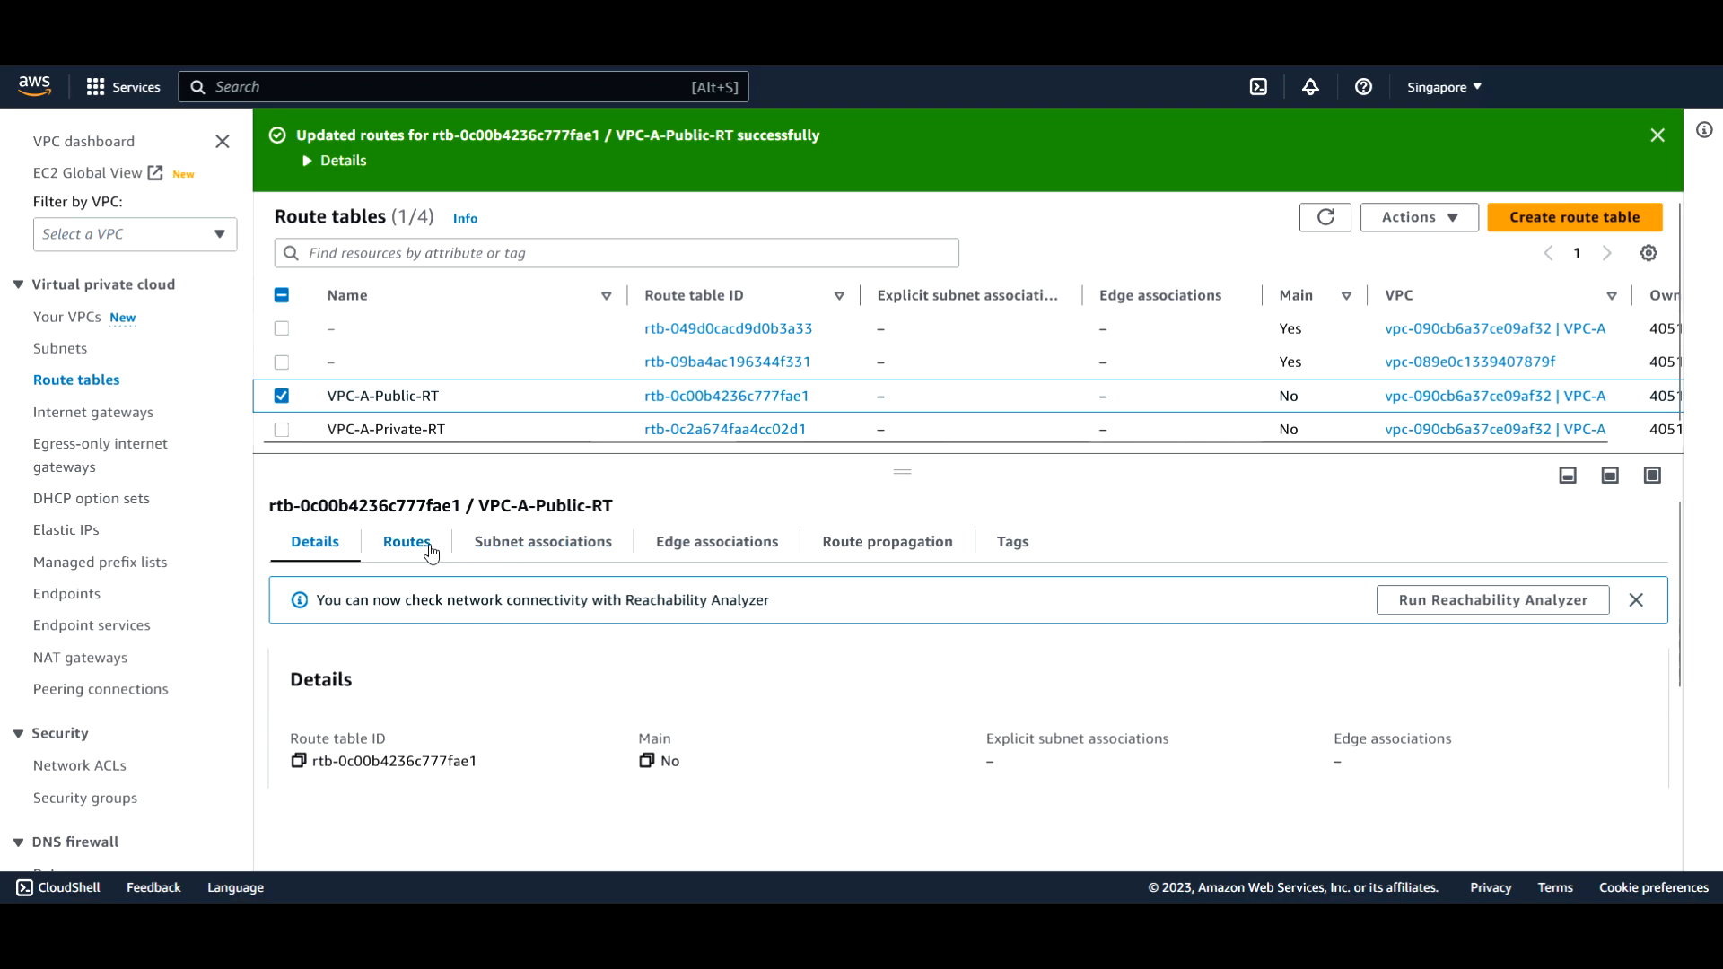
pyautogui.click(406, 542)
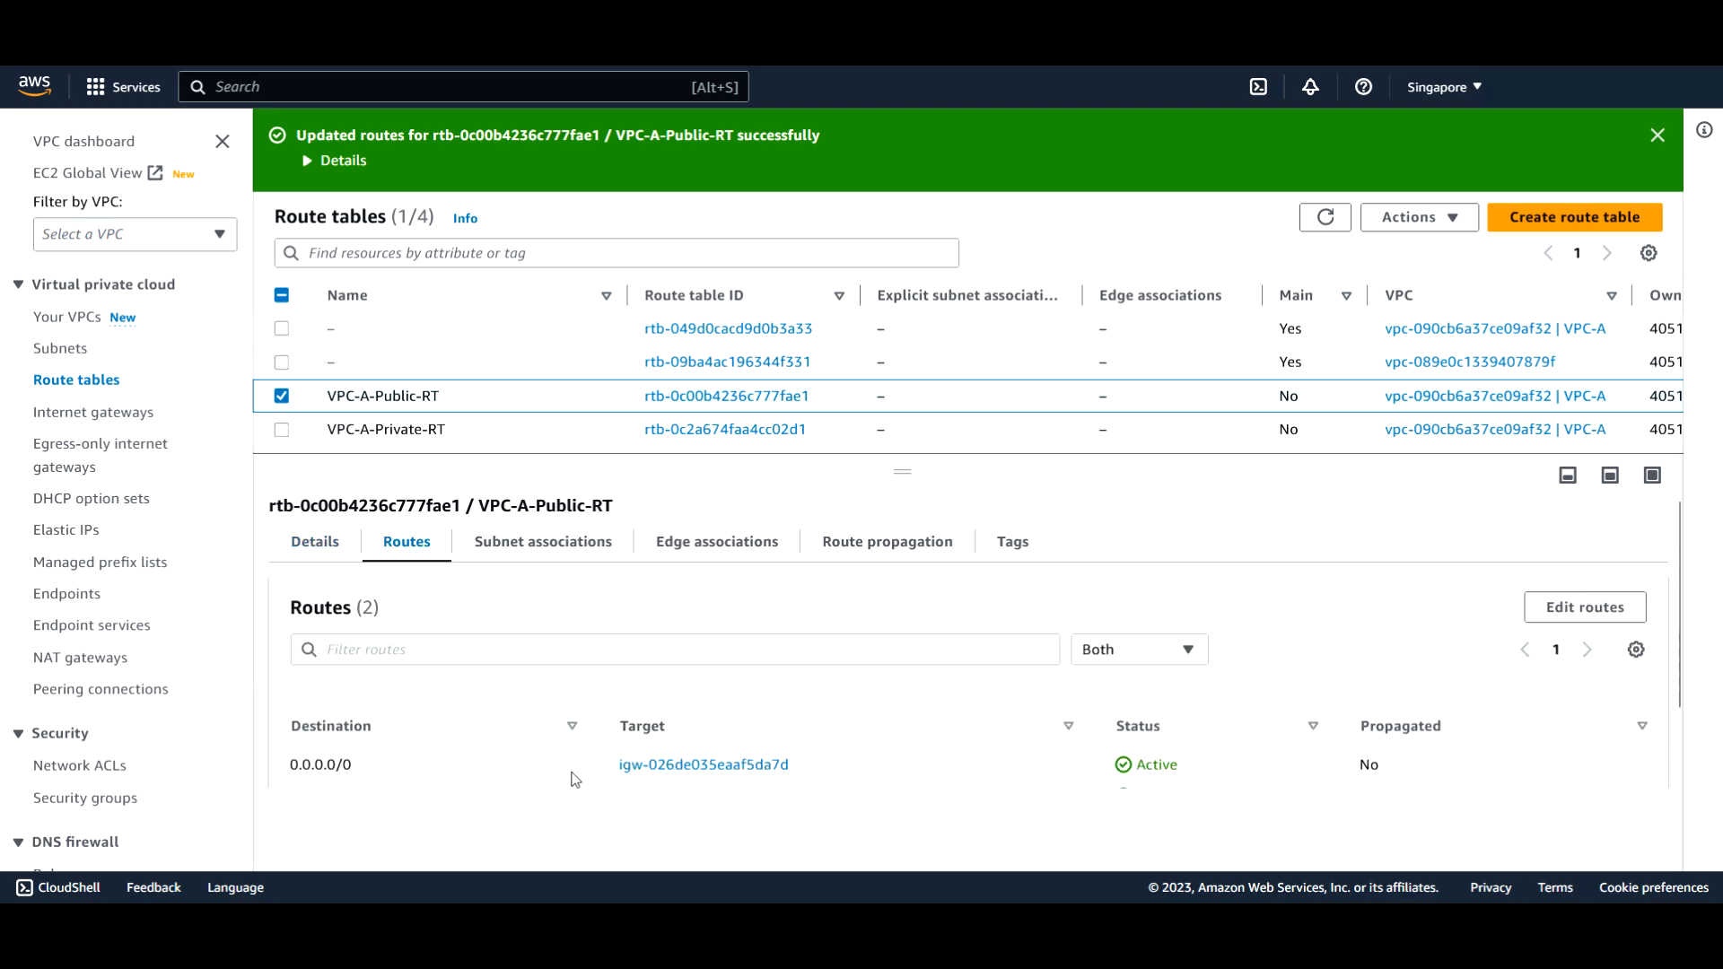
pyautogui.moveTo(704, 677)
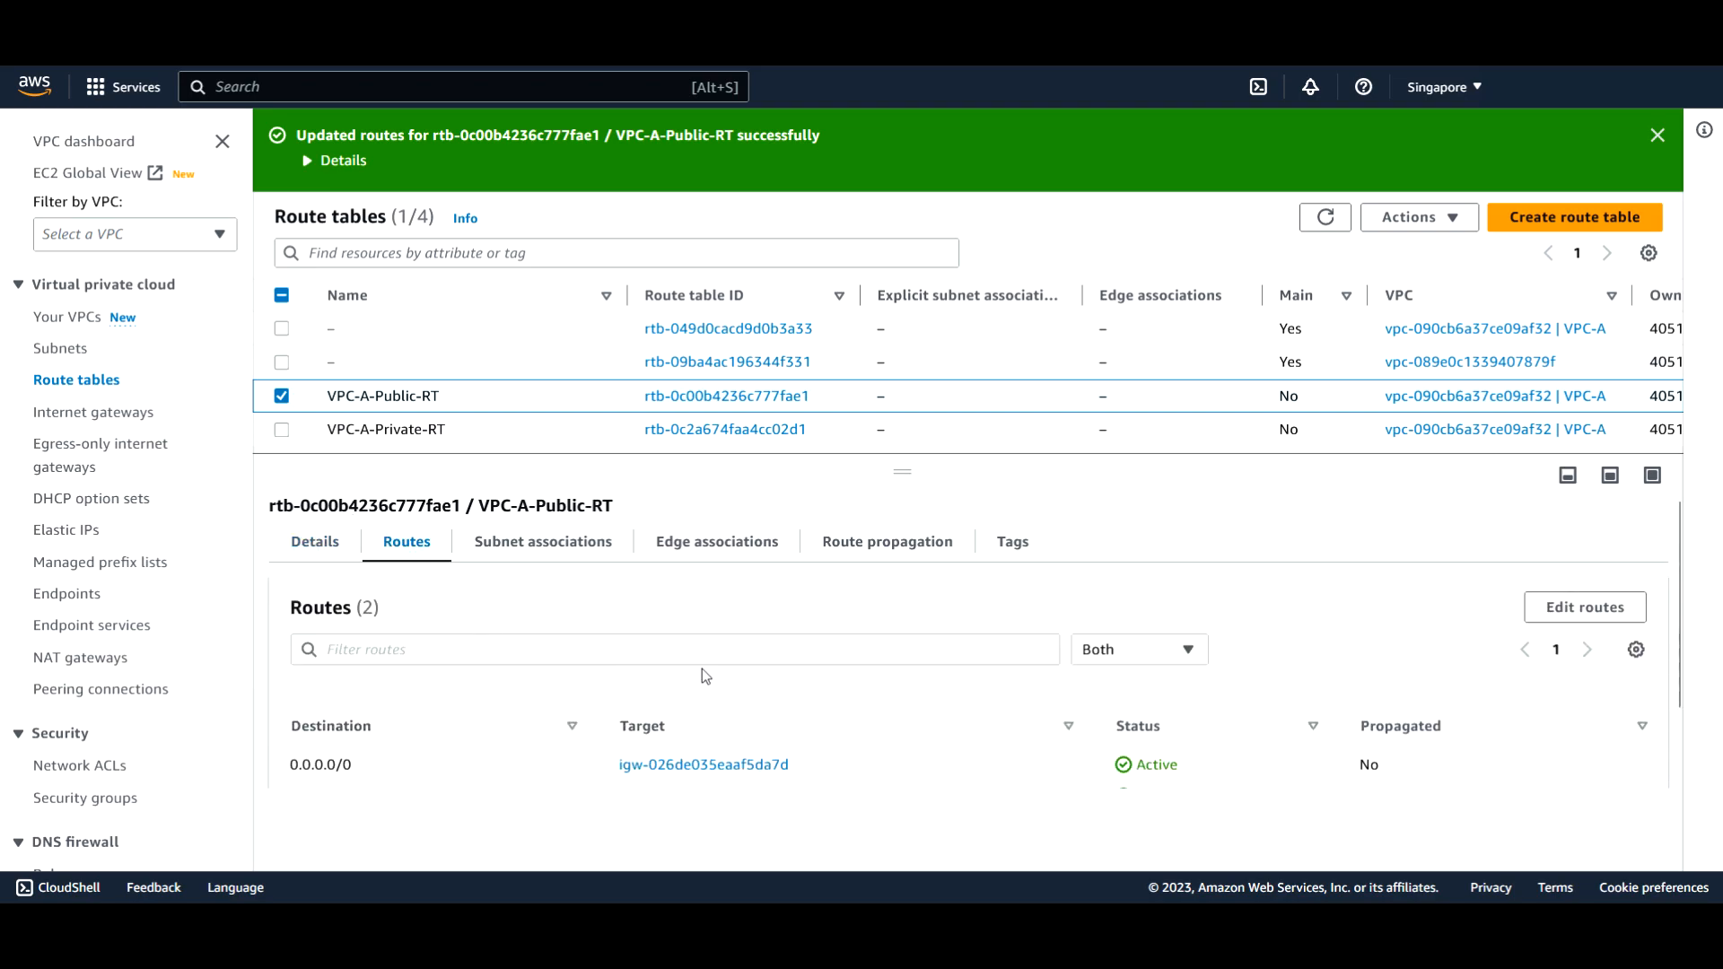
pyautogui.moveTo(548, 545)
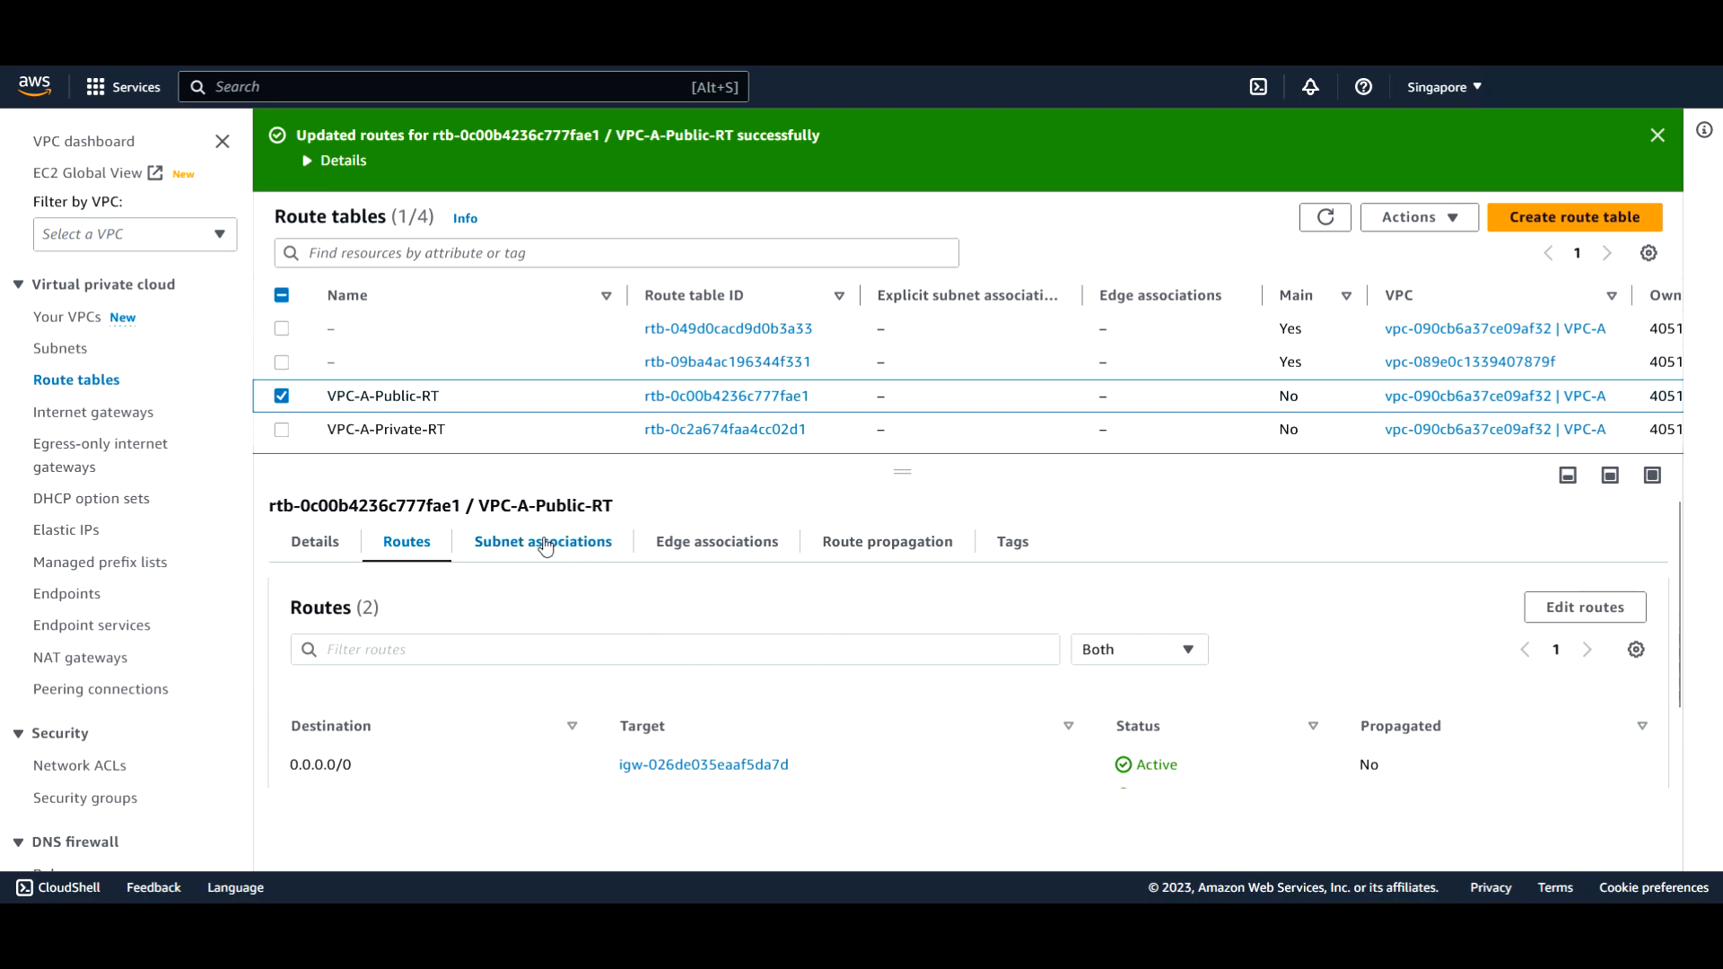
pyautogui.moveTo(568, 560)
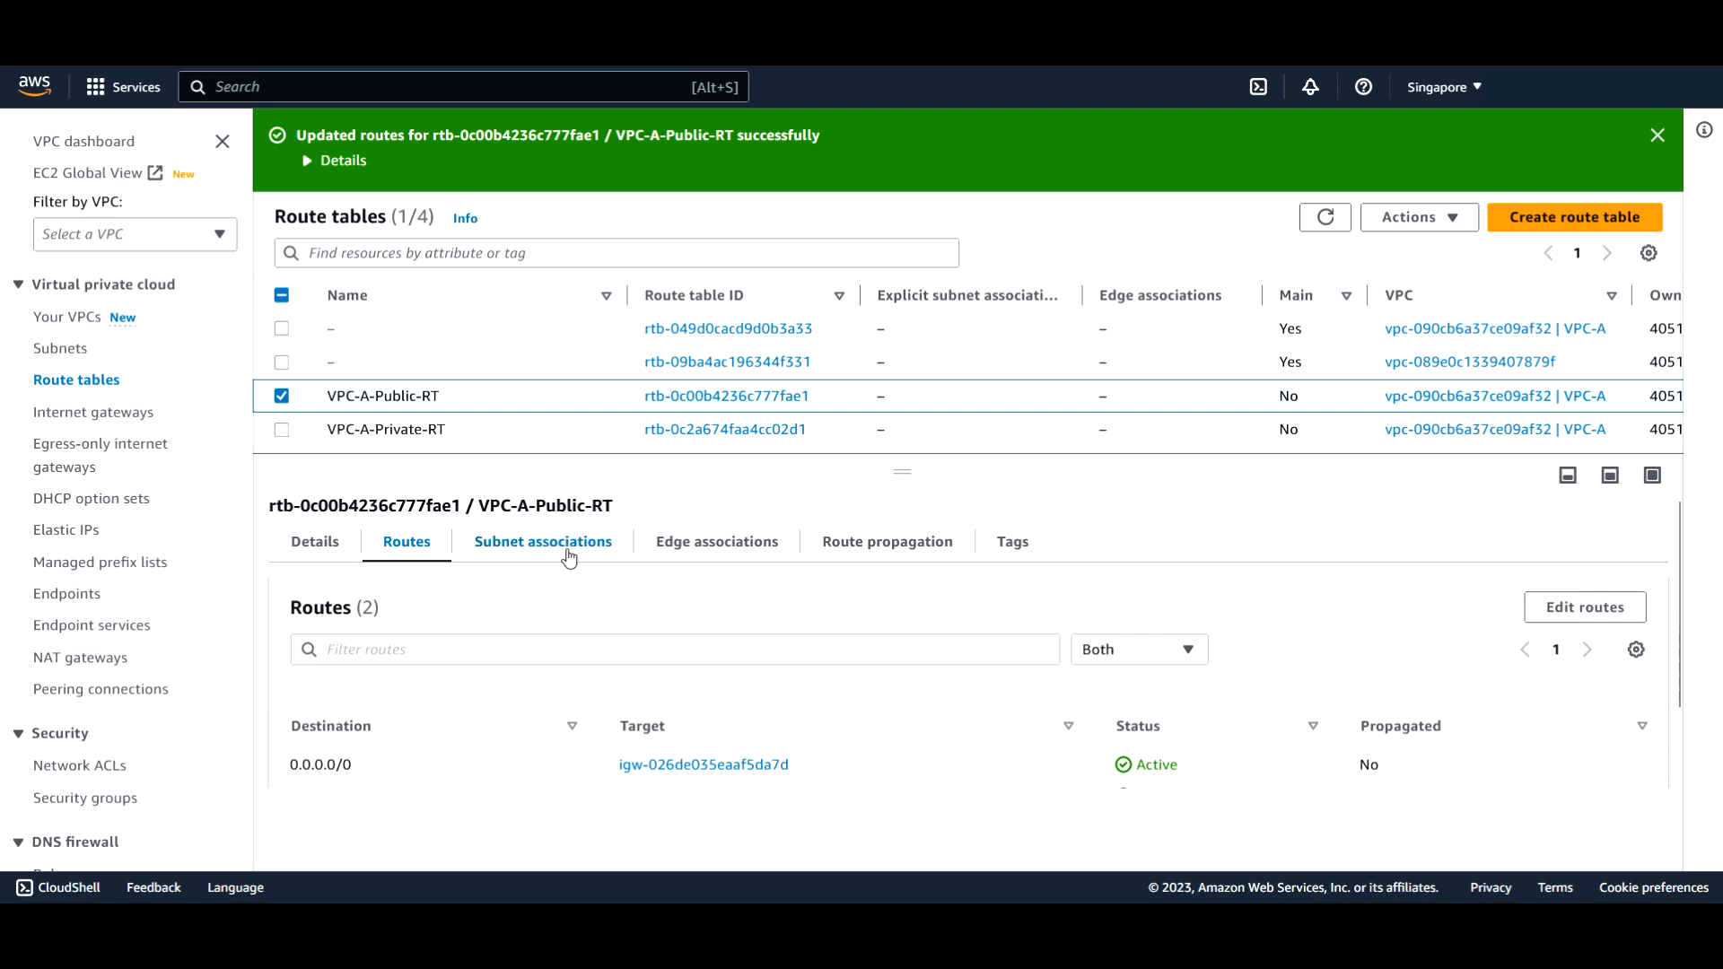
pyautogui.moveTo(571, 553)
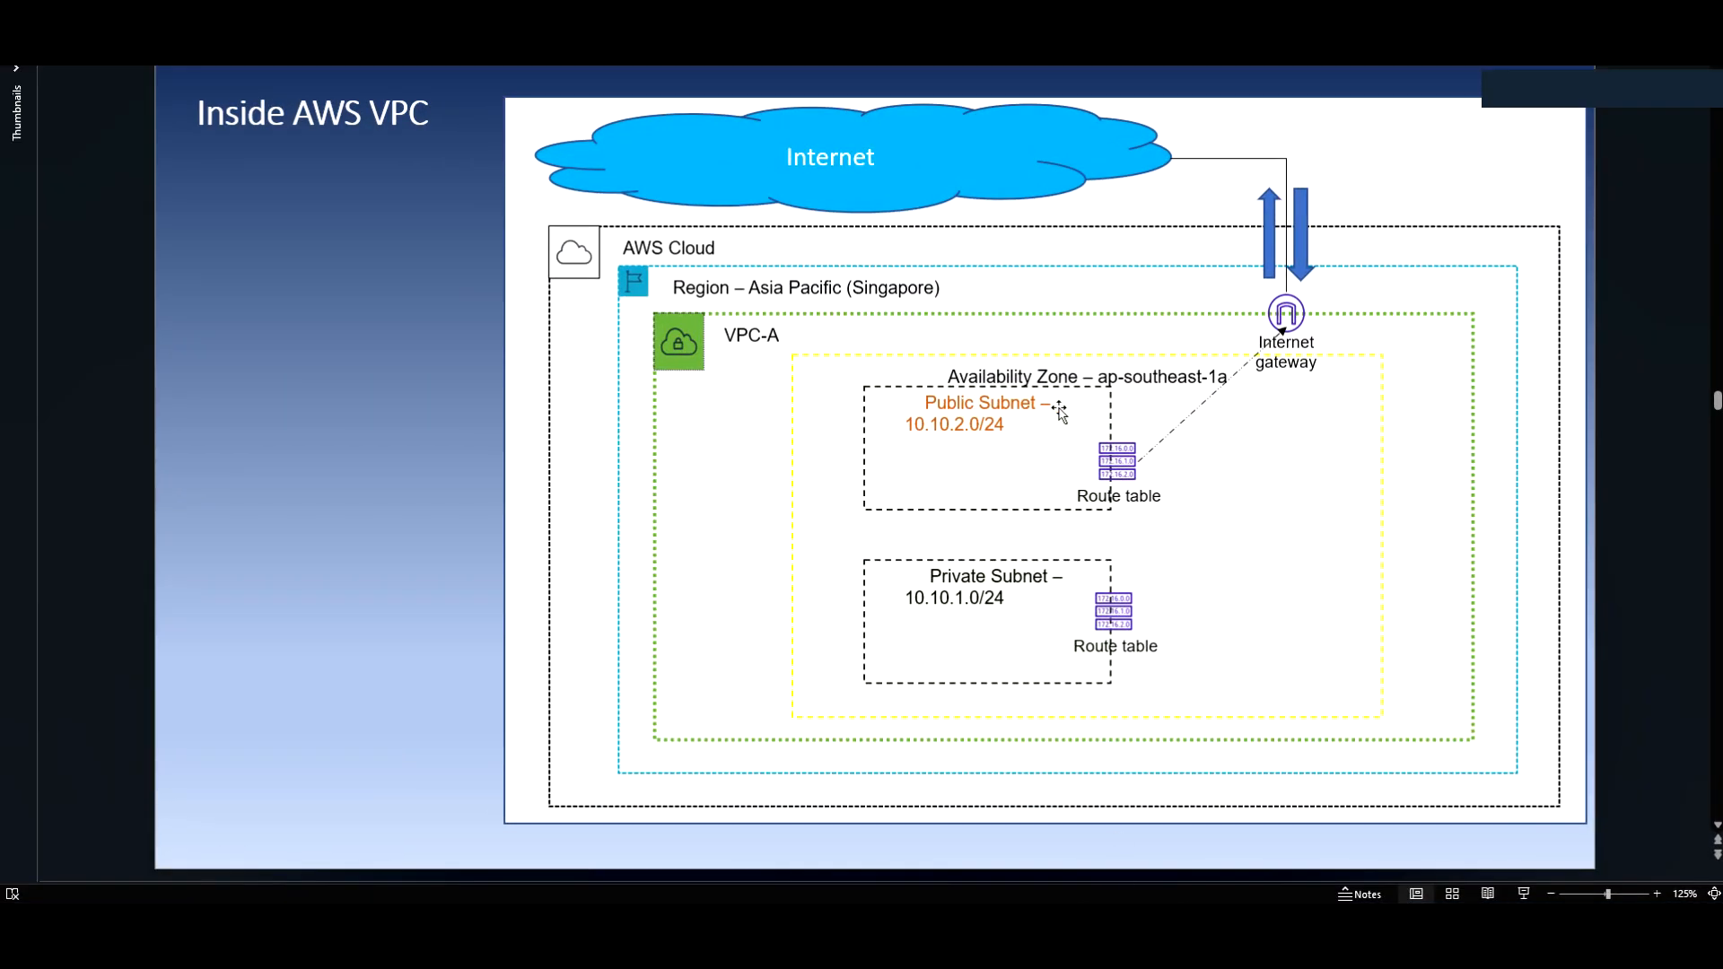
pyautogui.moveTo(1118, 489)
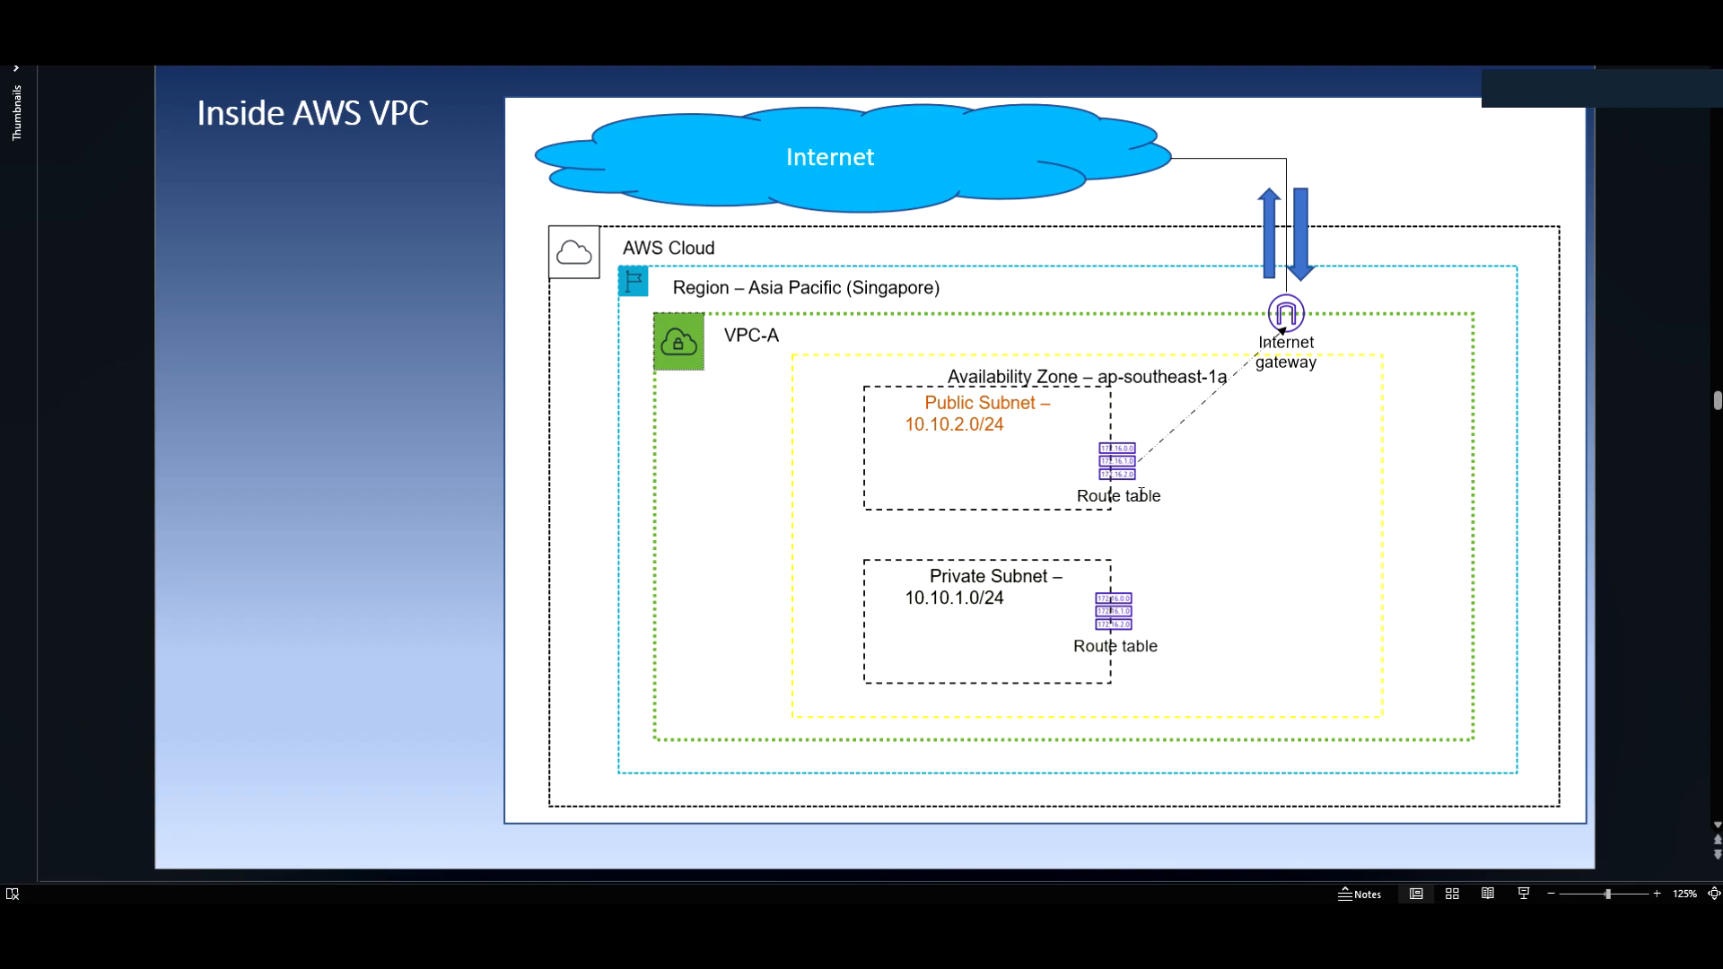
pyautogui.moveTo(1091, 443)
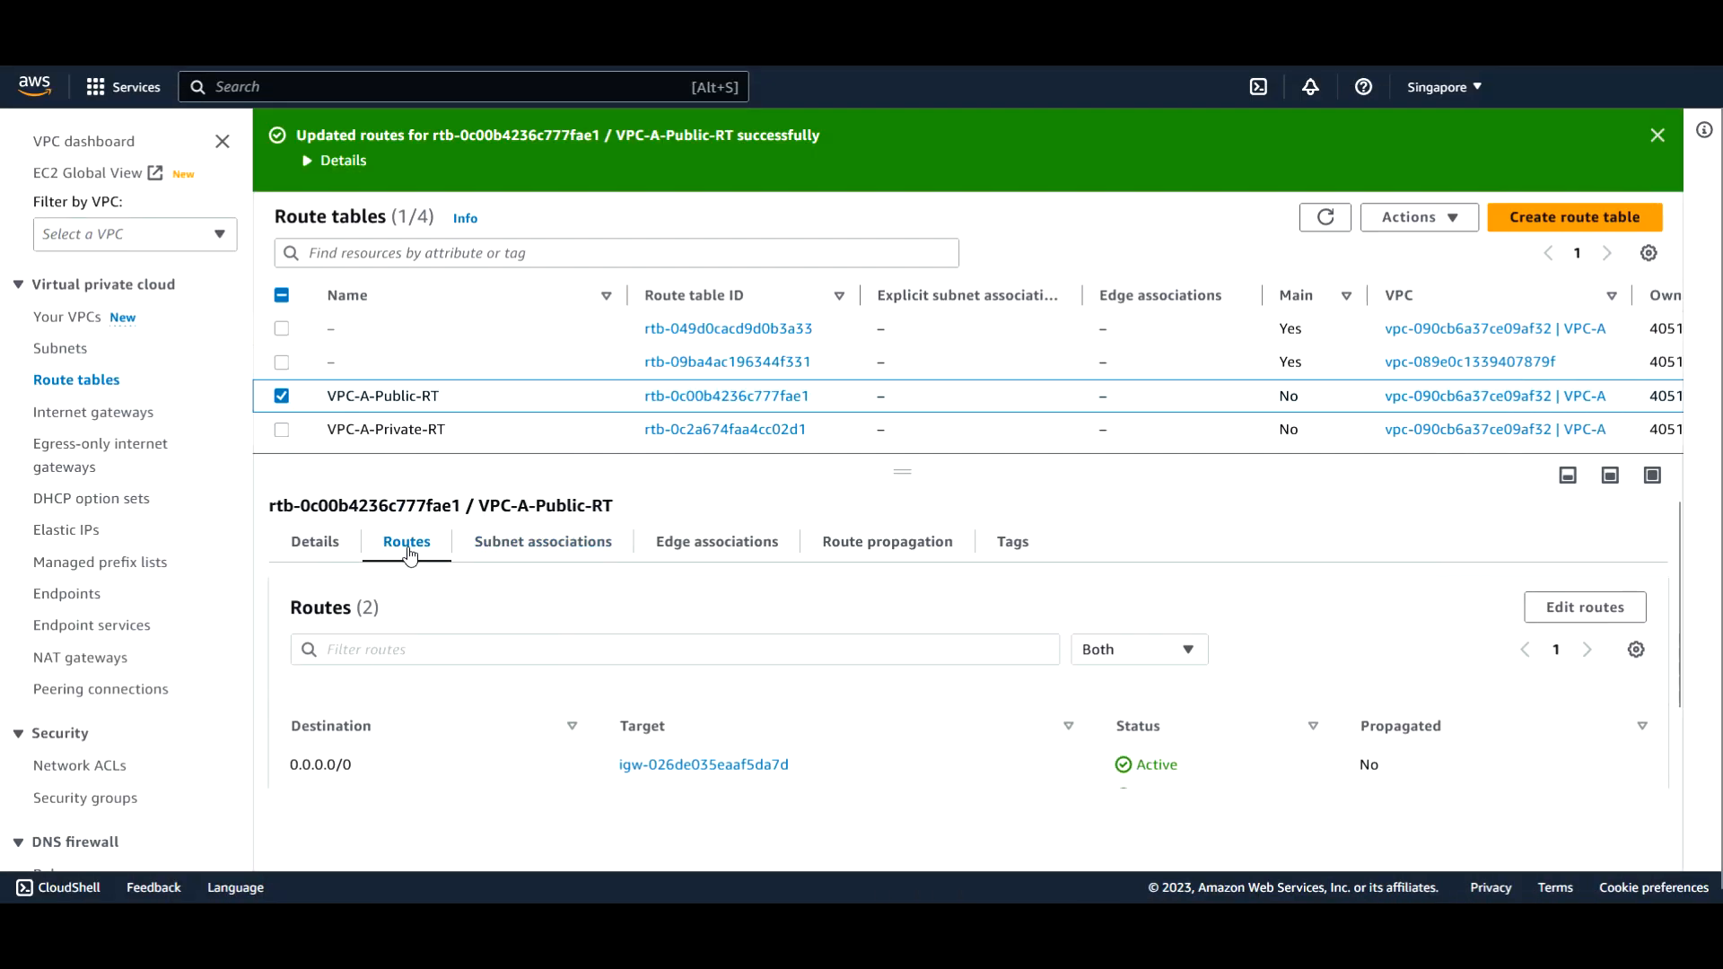
pyautogui.moveTo(539, 551)
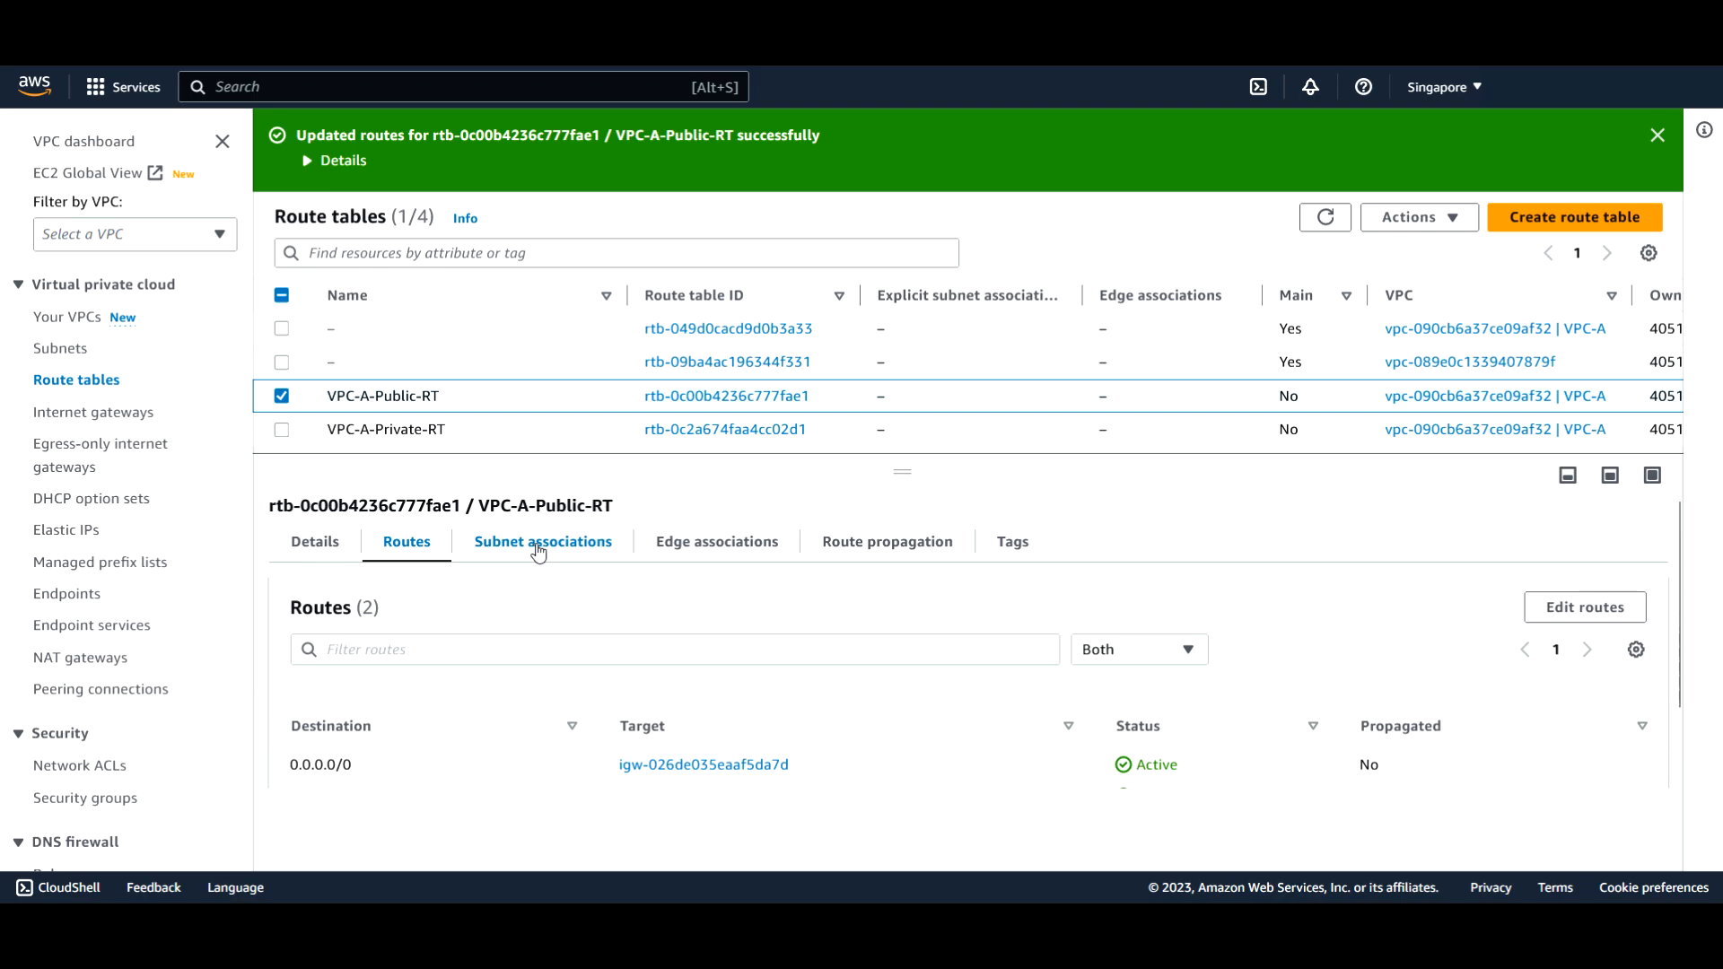
# Show VPC-A-Public-RT's subnet associations, currently empty
pyautogui.click(542, 543)
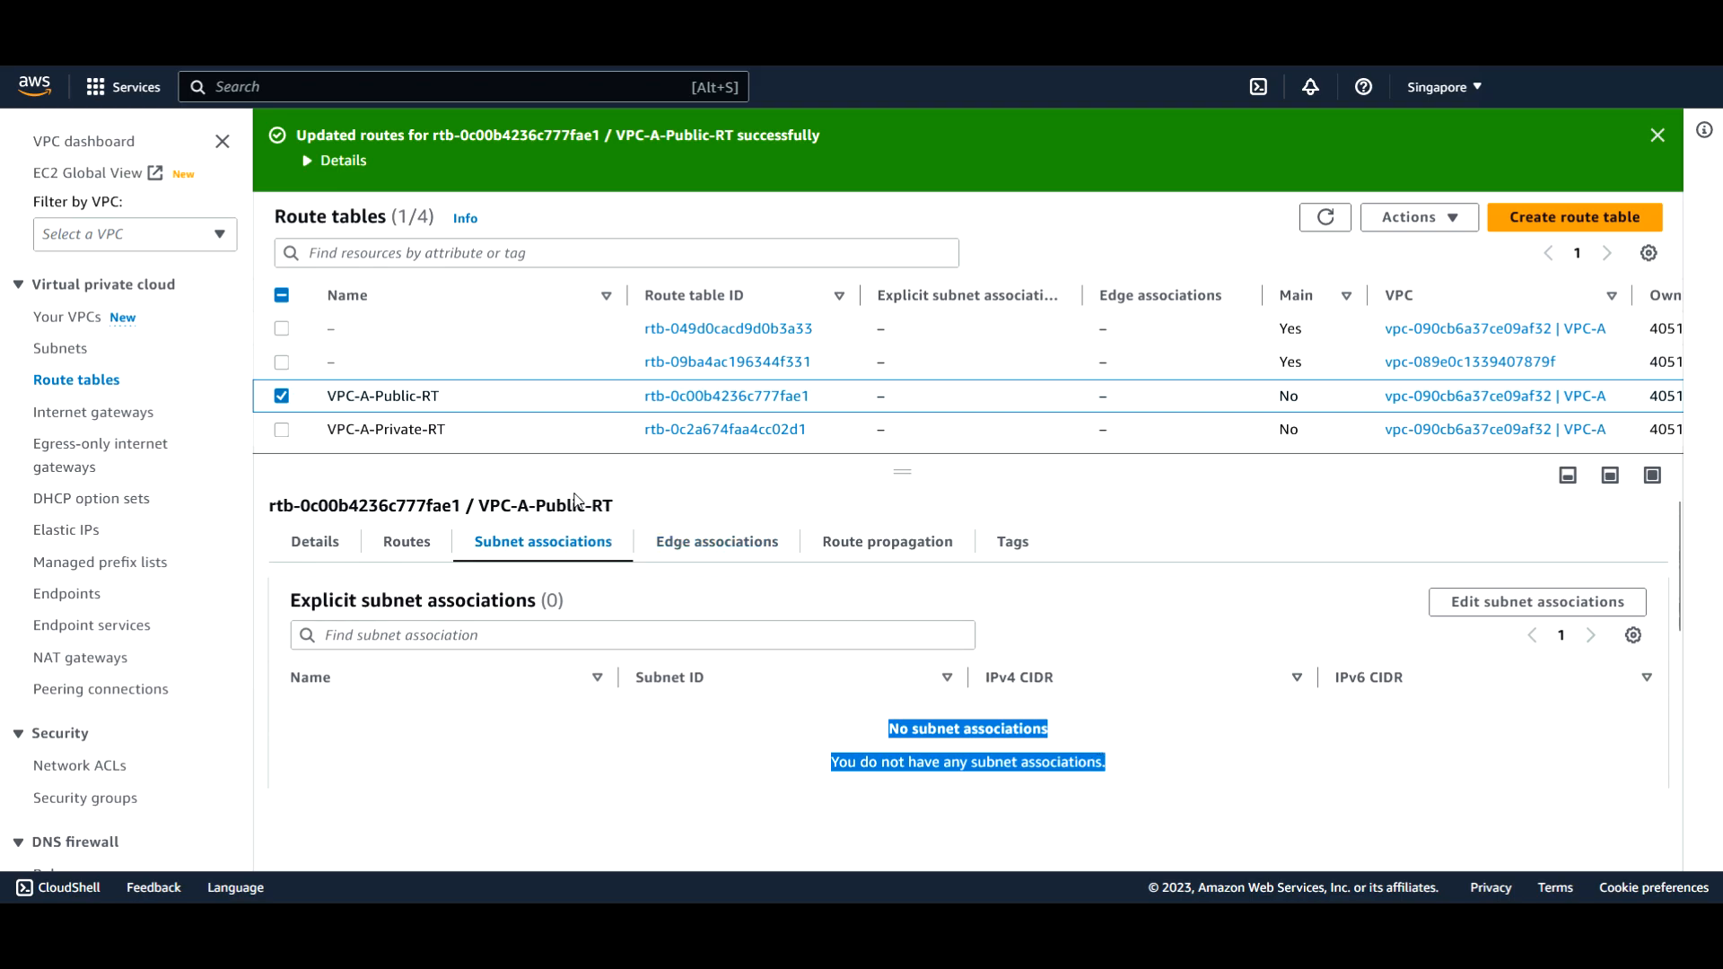
pyautogui.moveTo(61, 348)
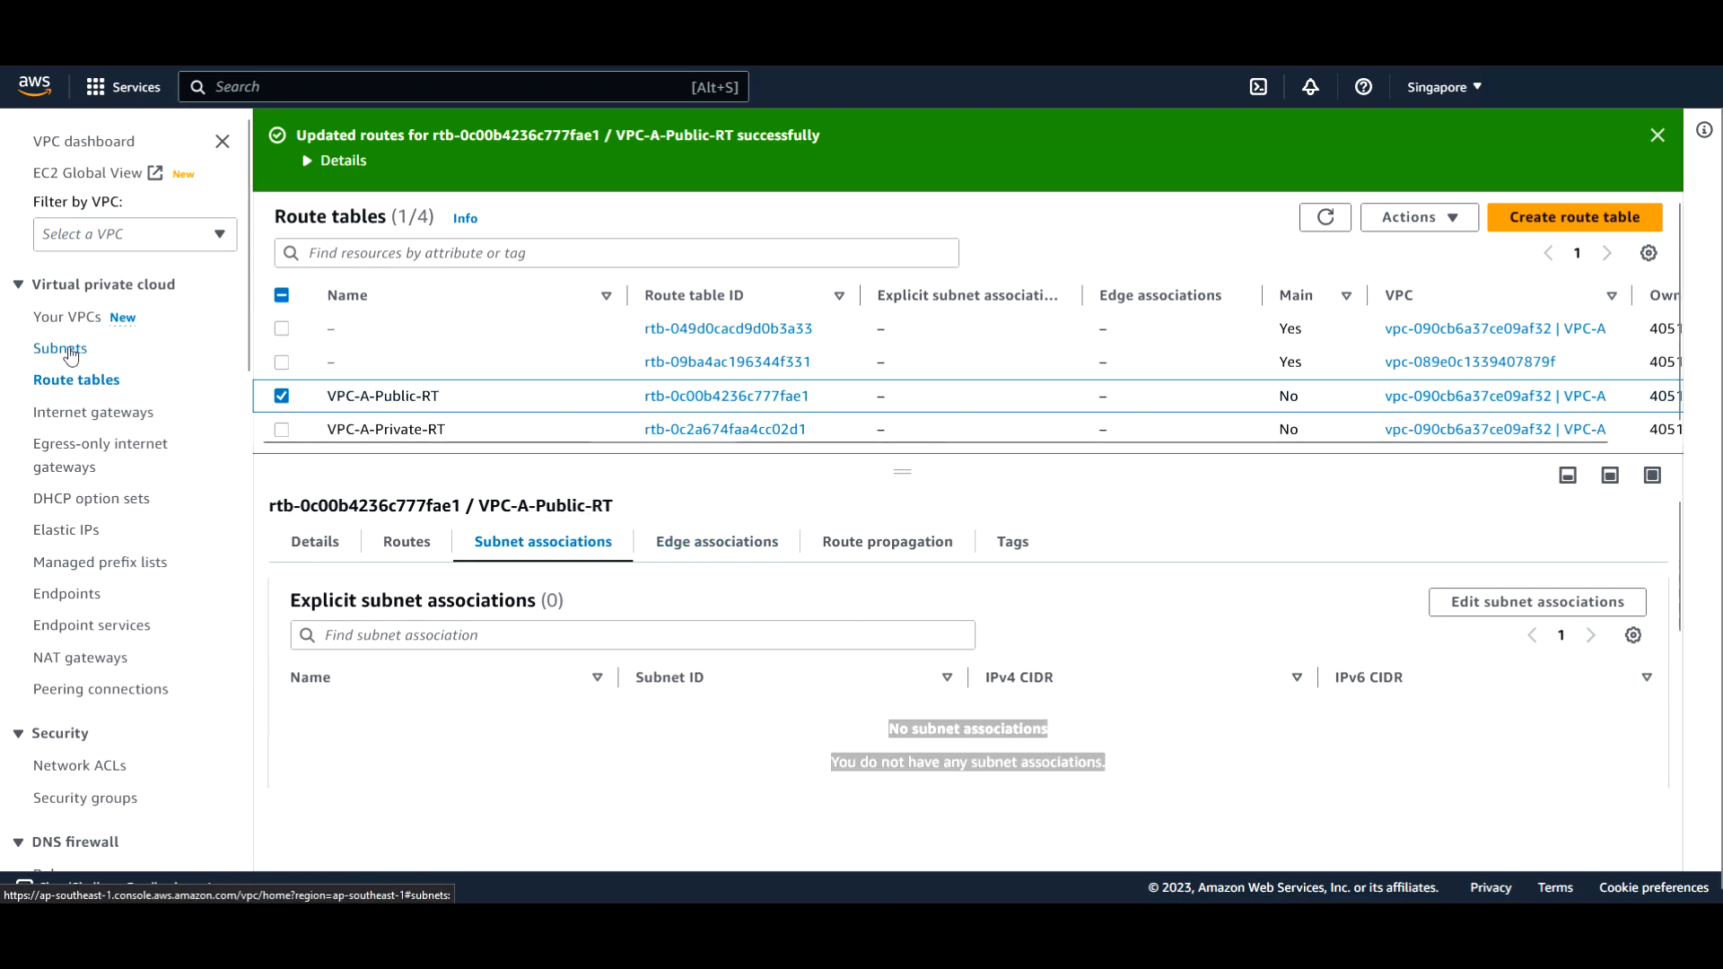
# View VPC-A-subnet-A's Edit route table association choices, then return to the subnets list unchanged
pyautogui.click(61, 348)
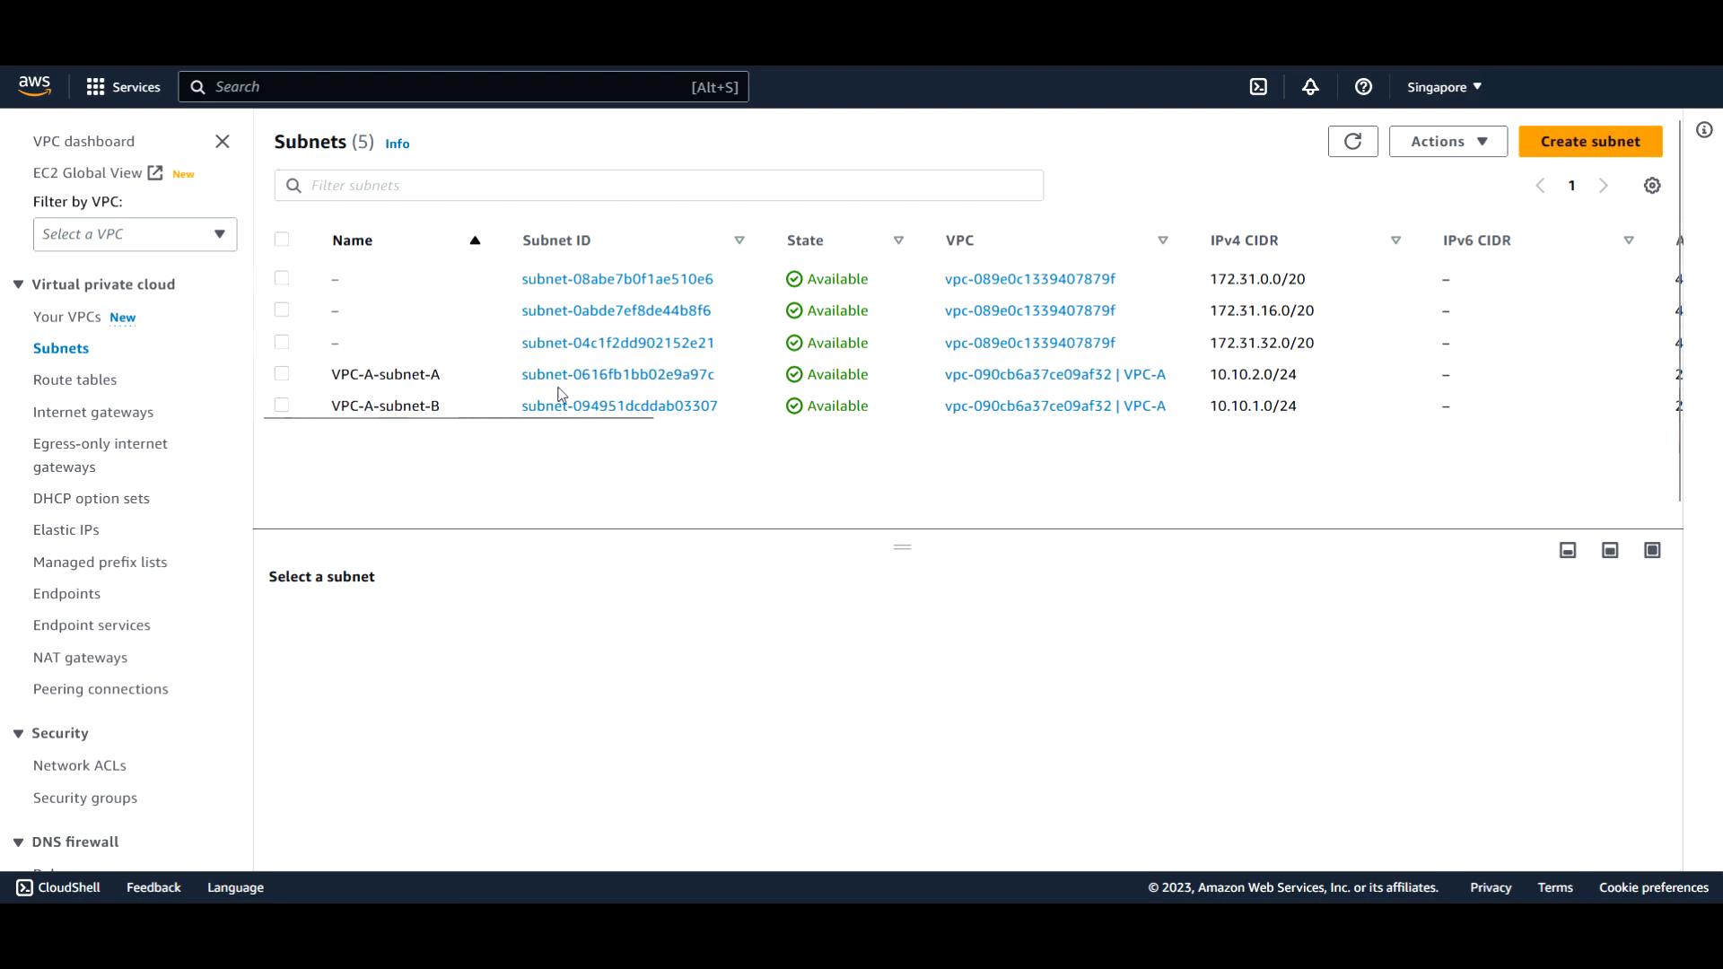
pyautogui.moveTo(607, 389)
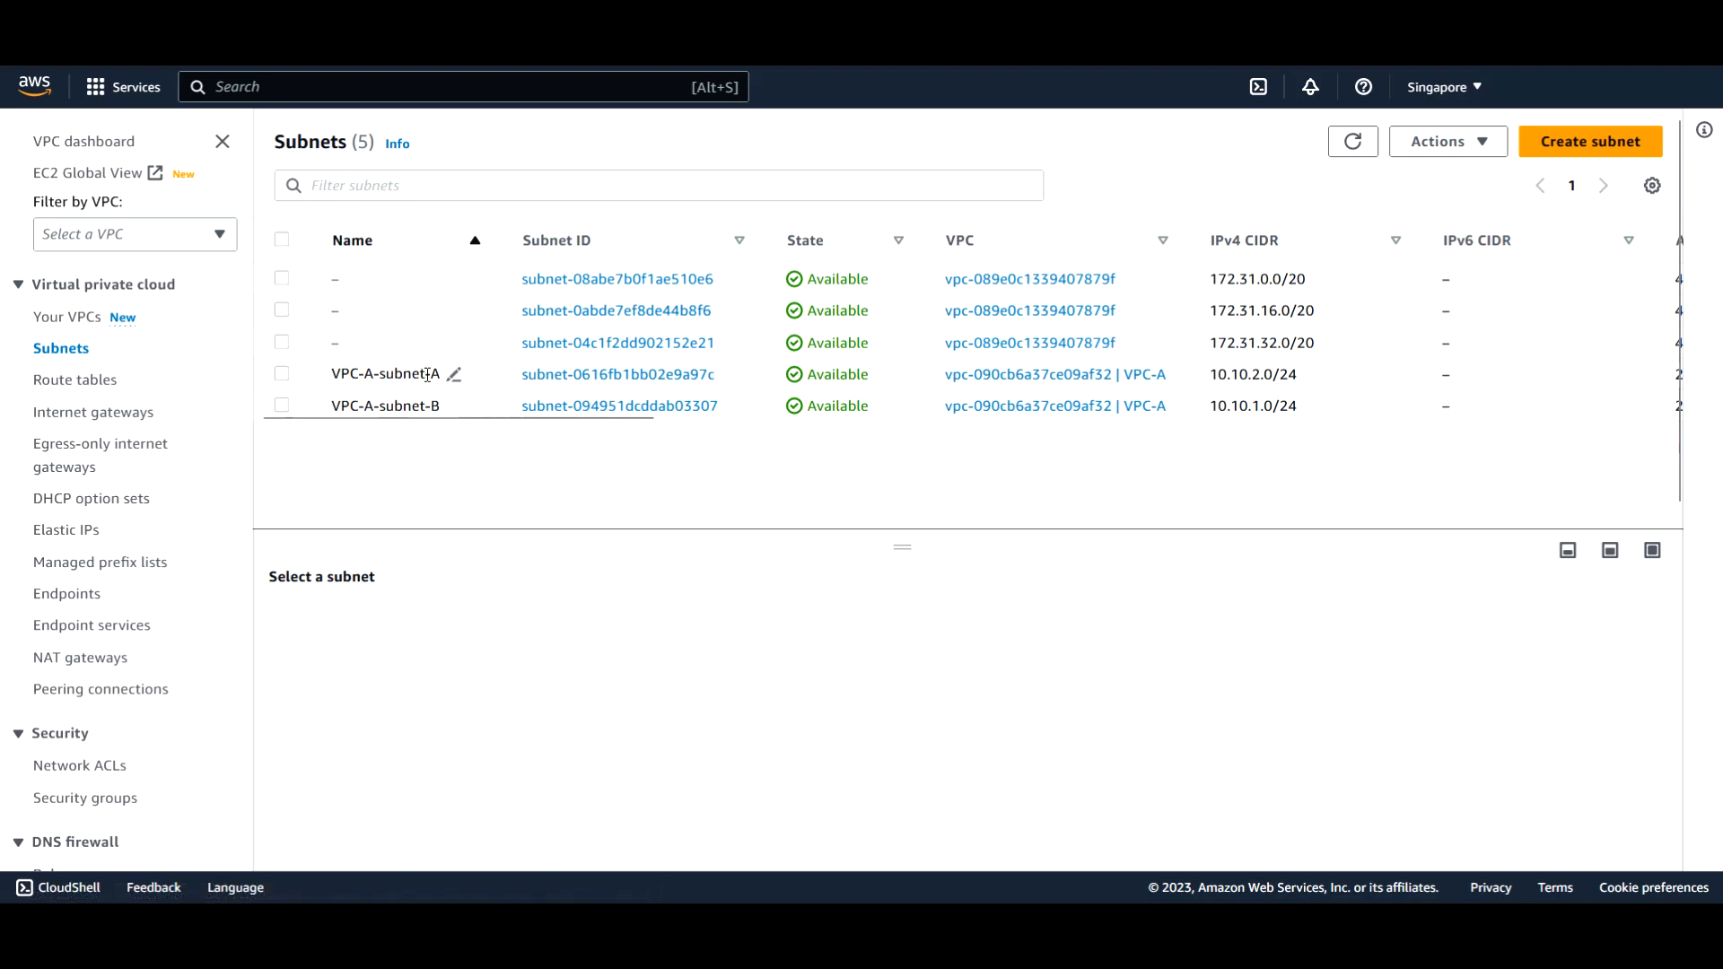
pyautogui.moveTo(650, 381)
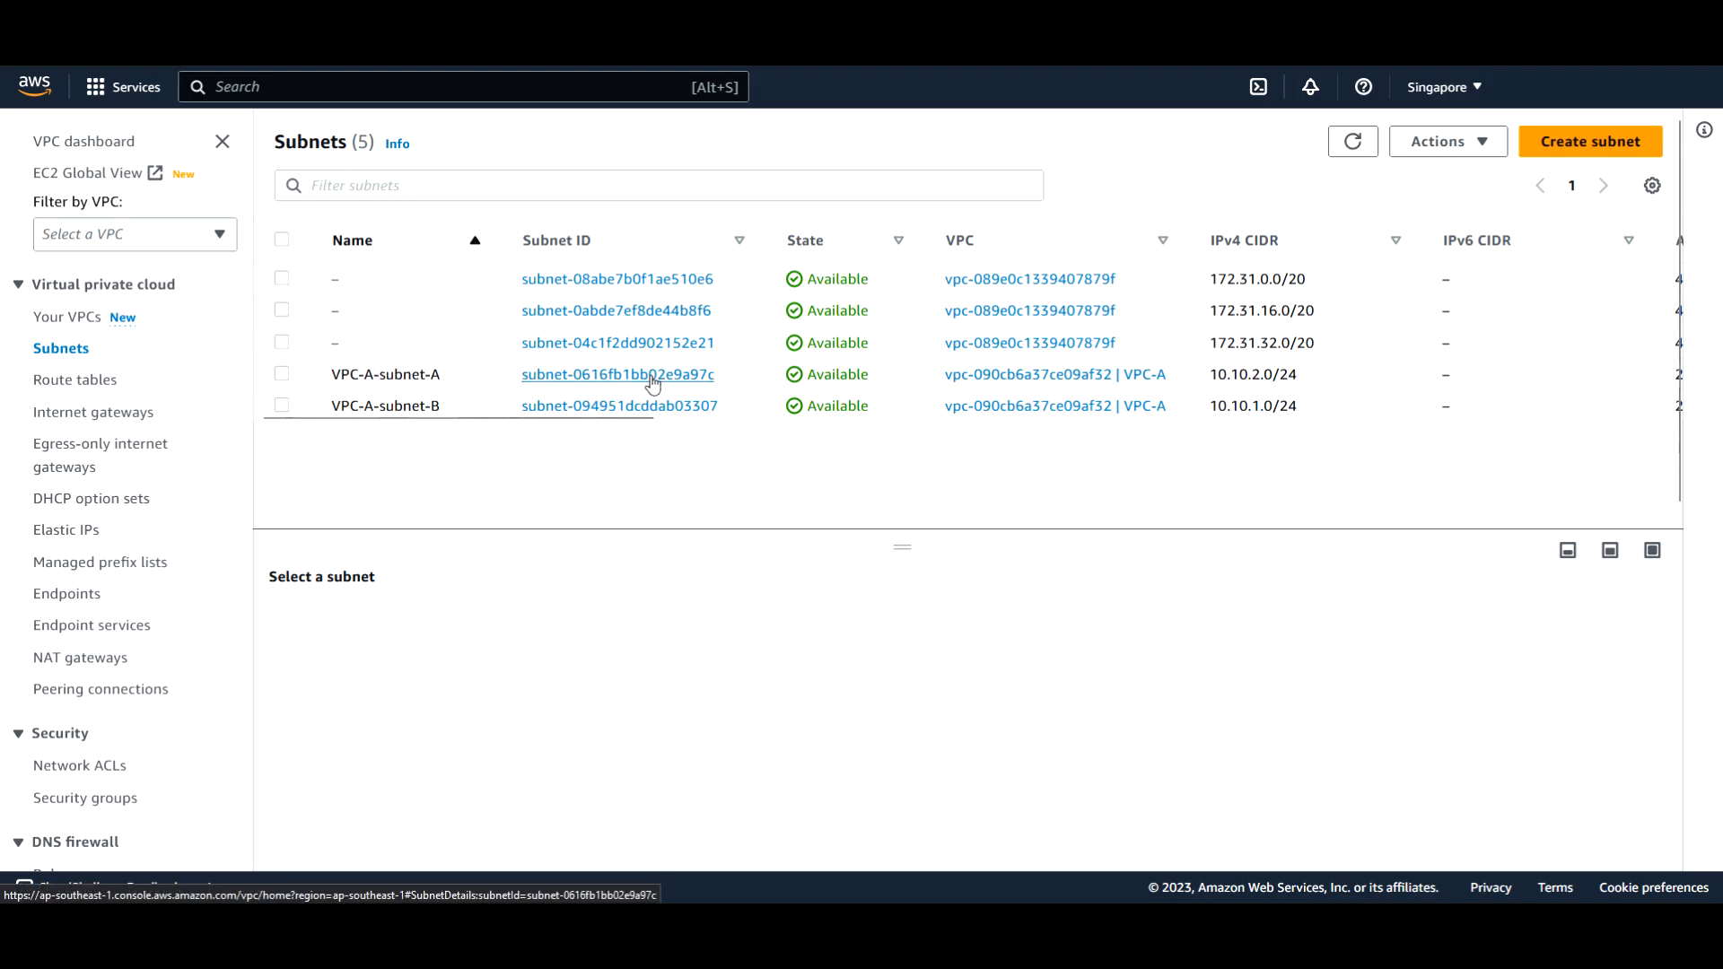
pyautogui.click(618, 373)
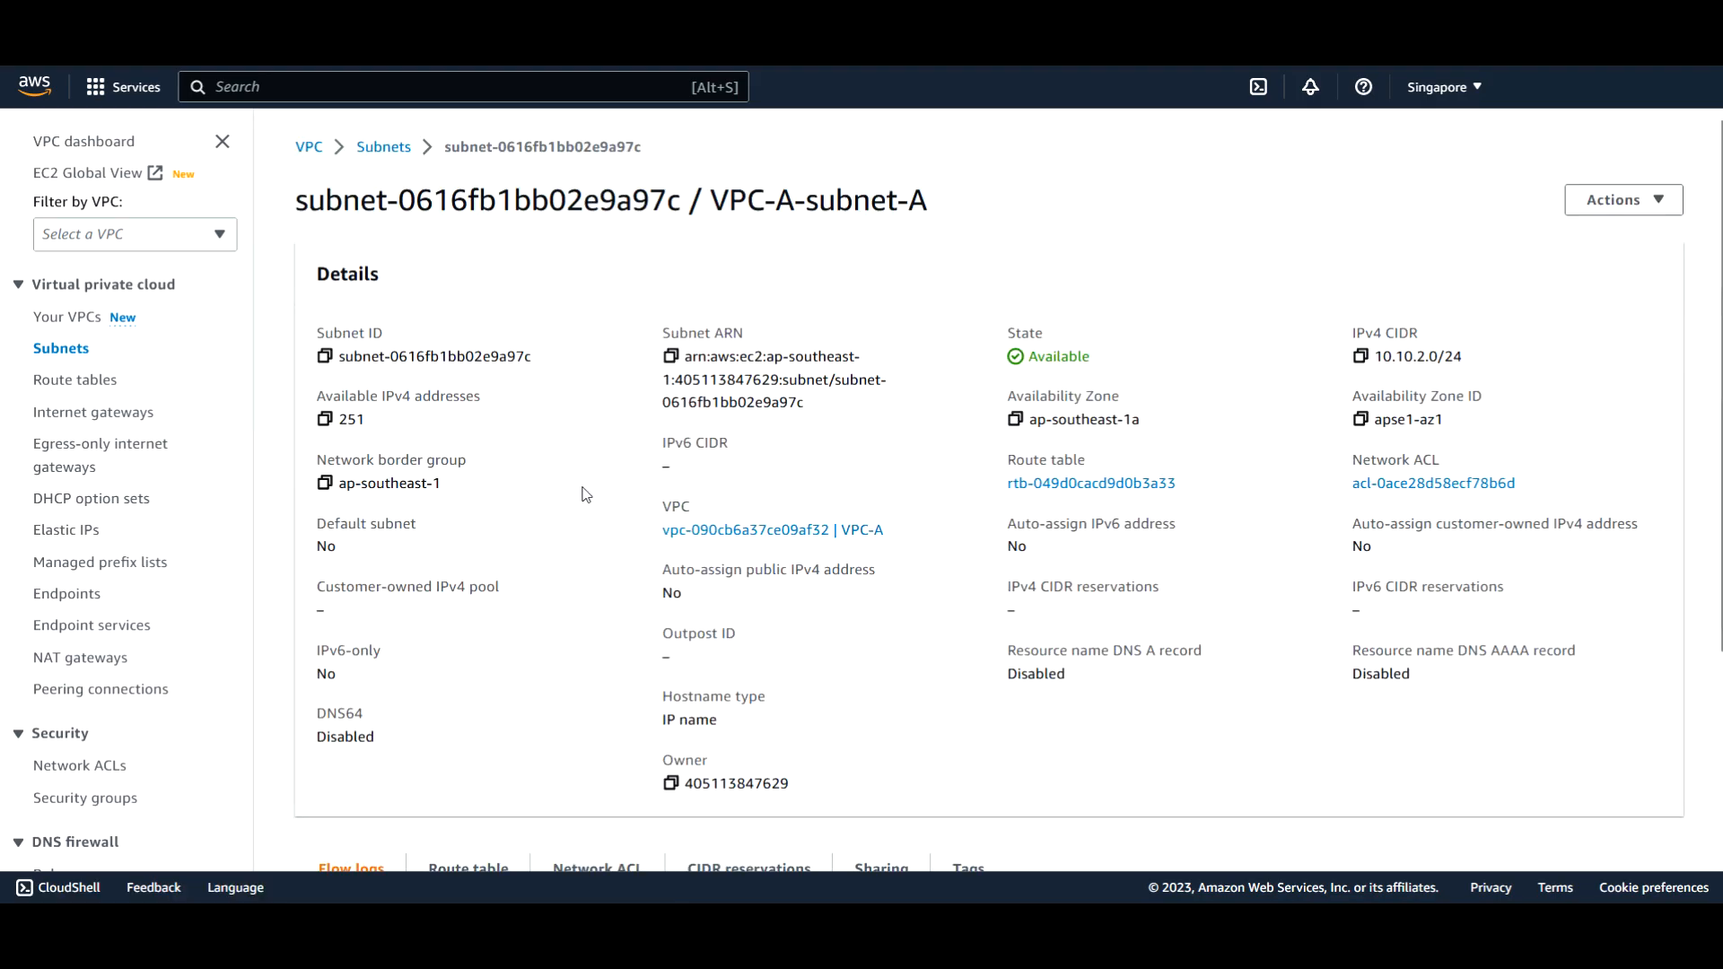
pyautogui.moveTo(649, 483)
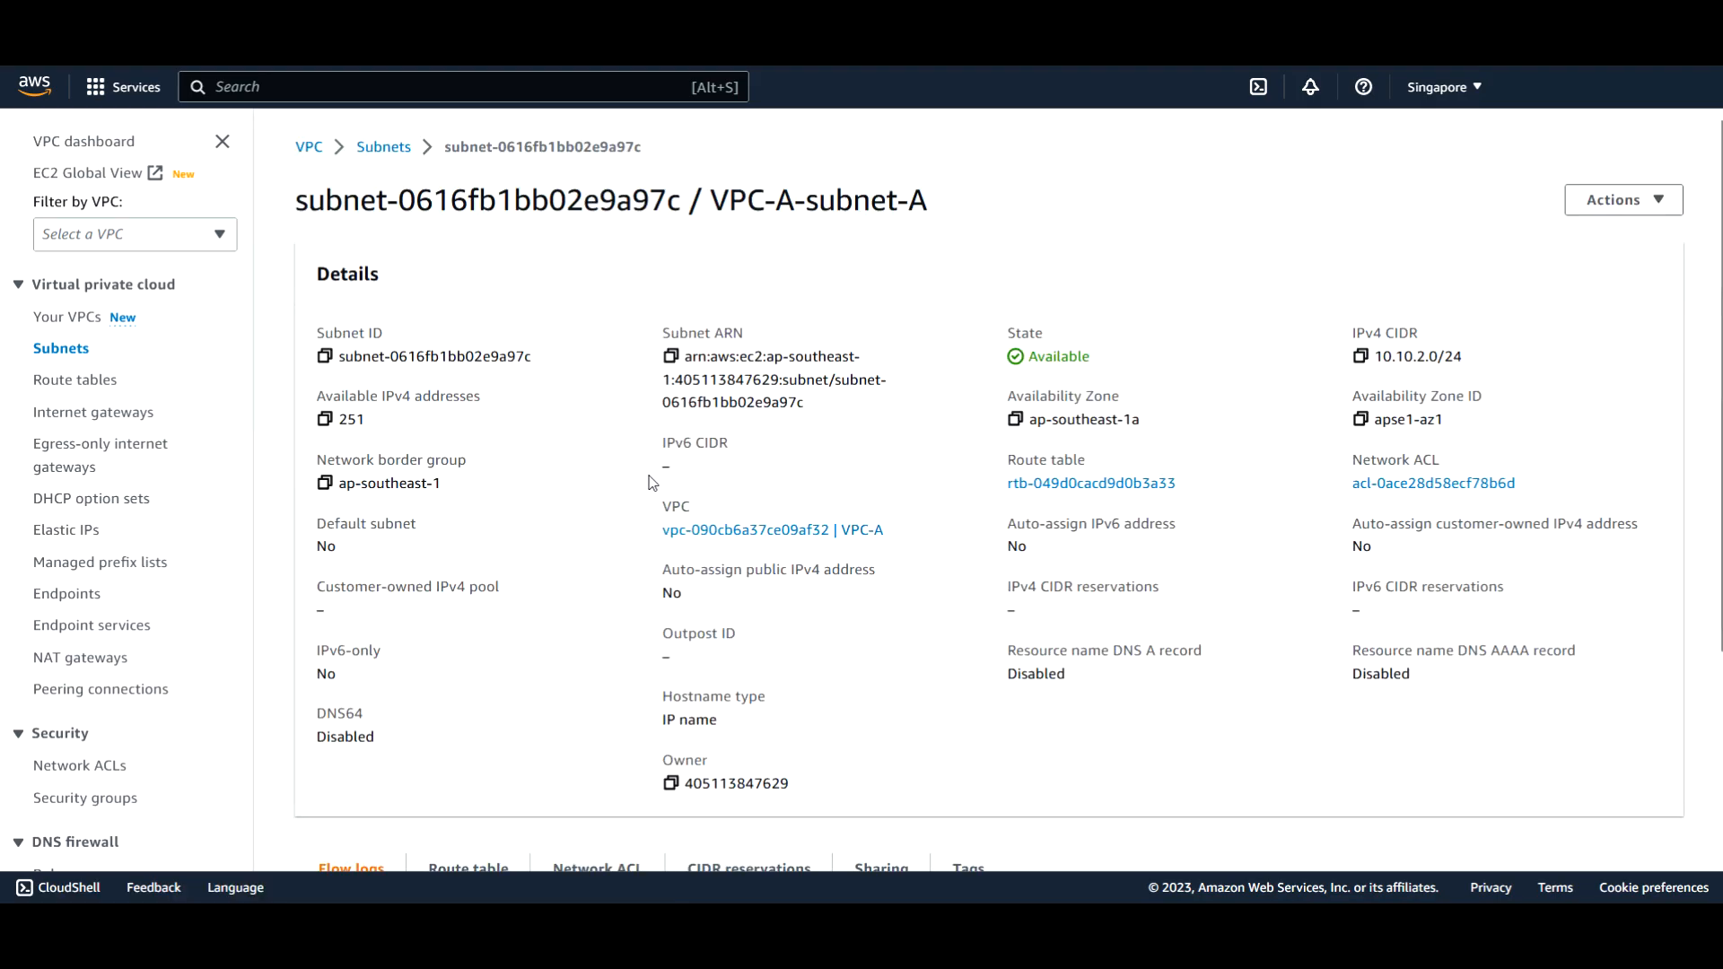
pyautogui.doubleClick(1022, 459)
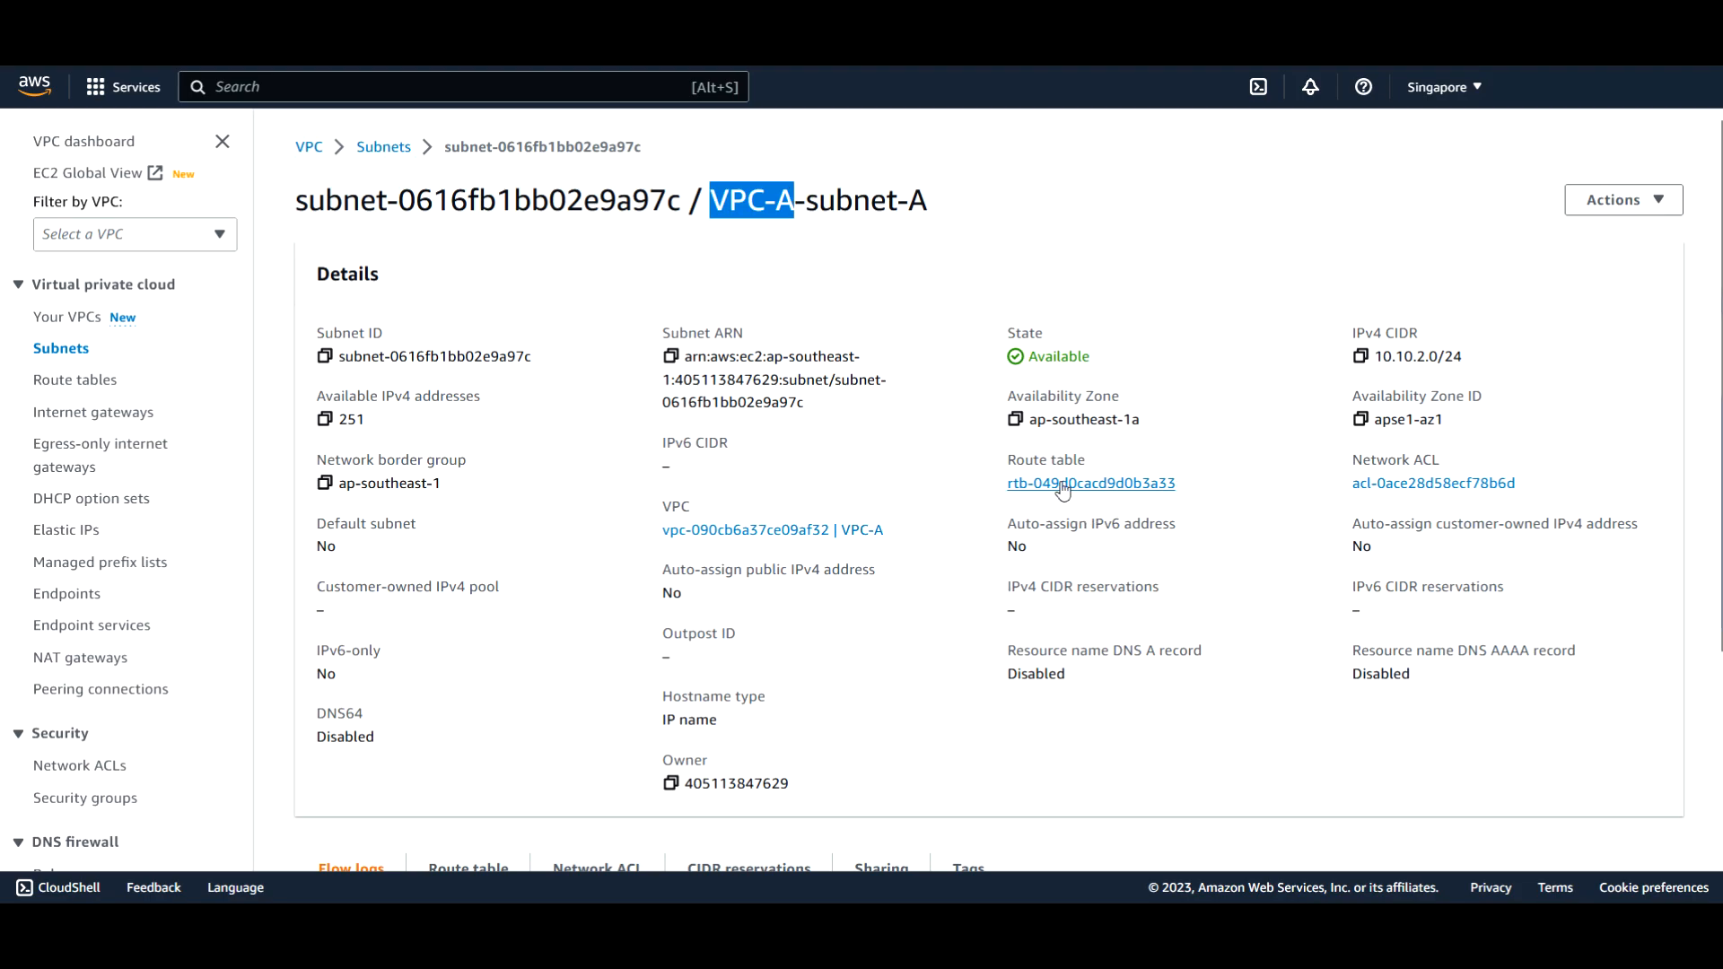
pyautogui.moveTo(1065, 490)
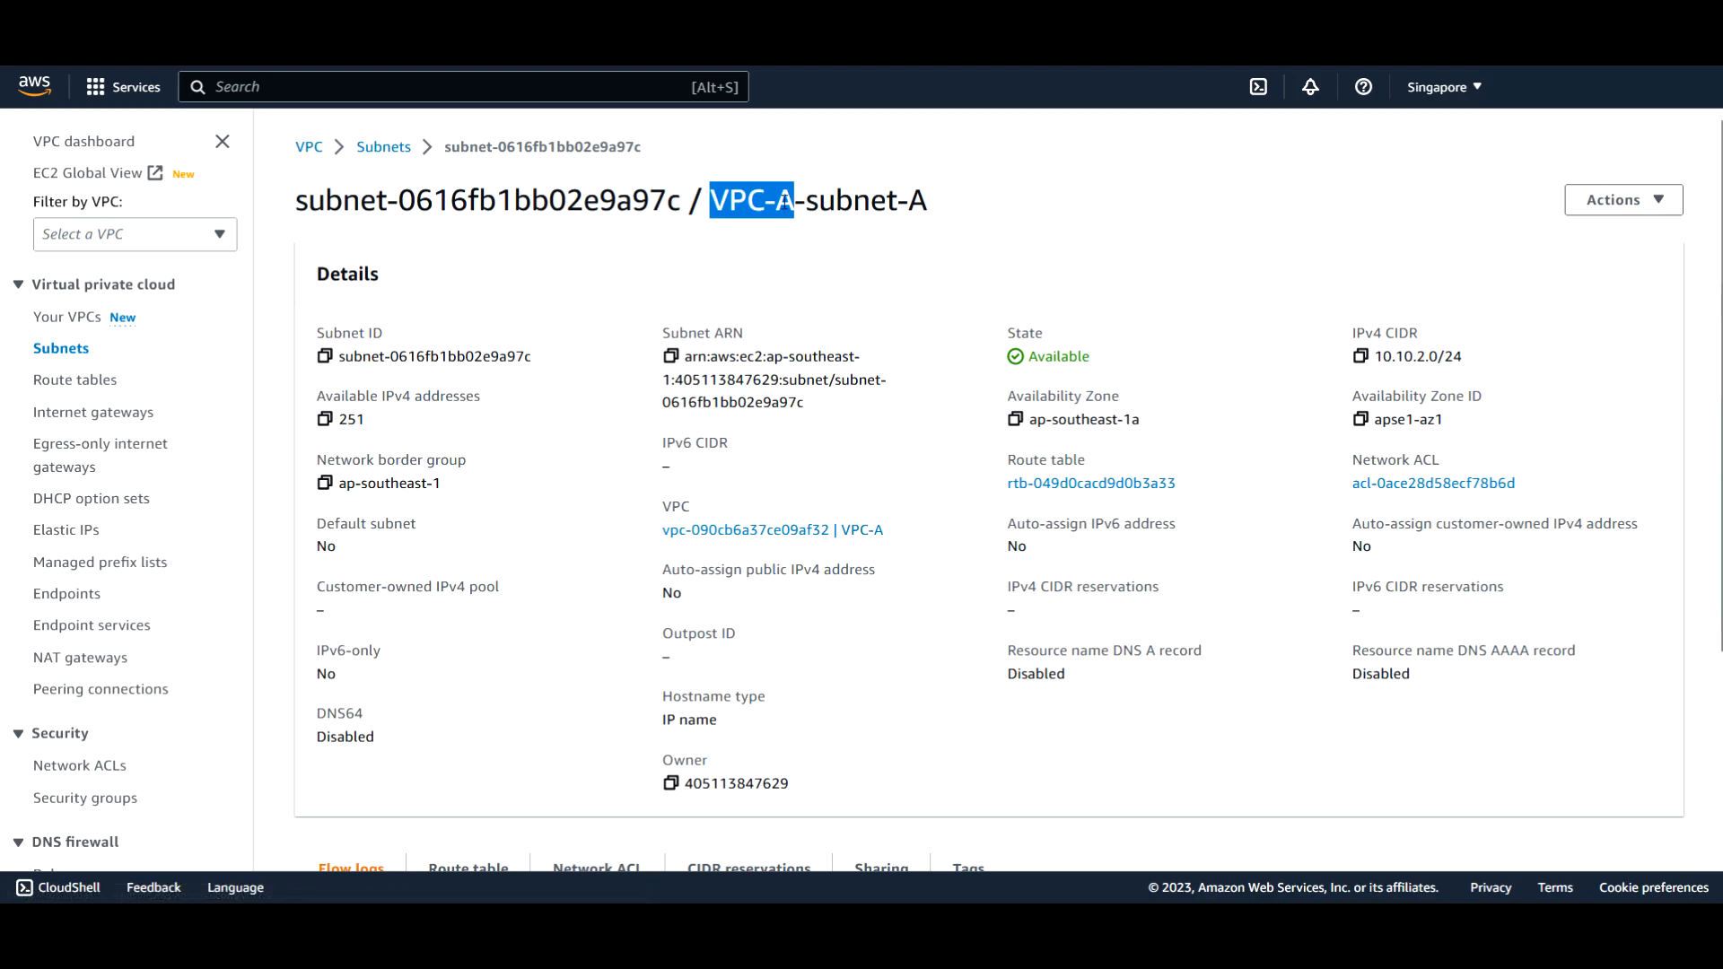
pyautogui.moveTo(399, 162)
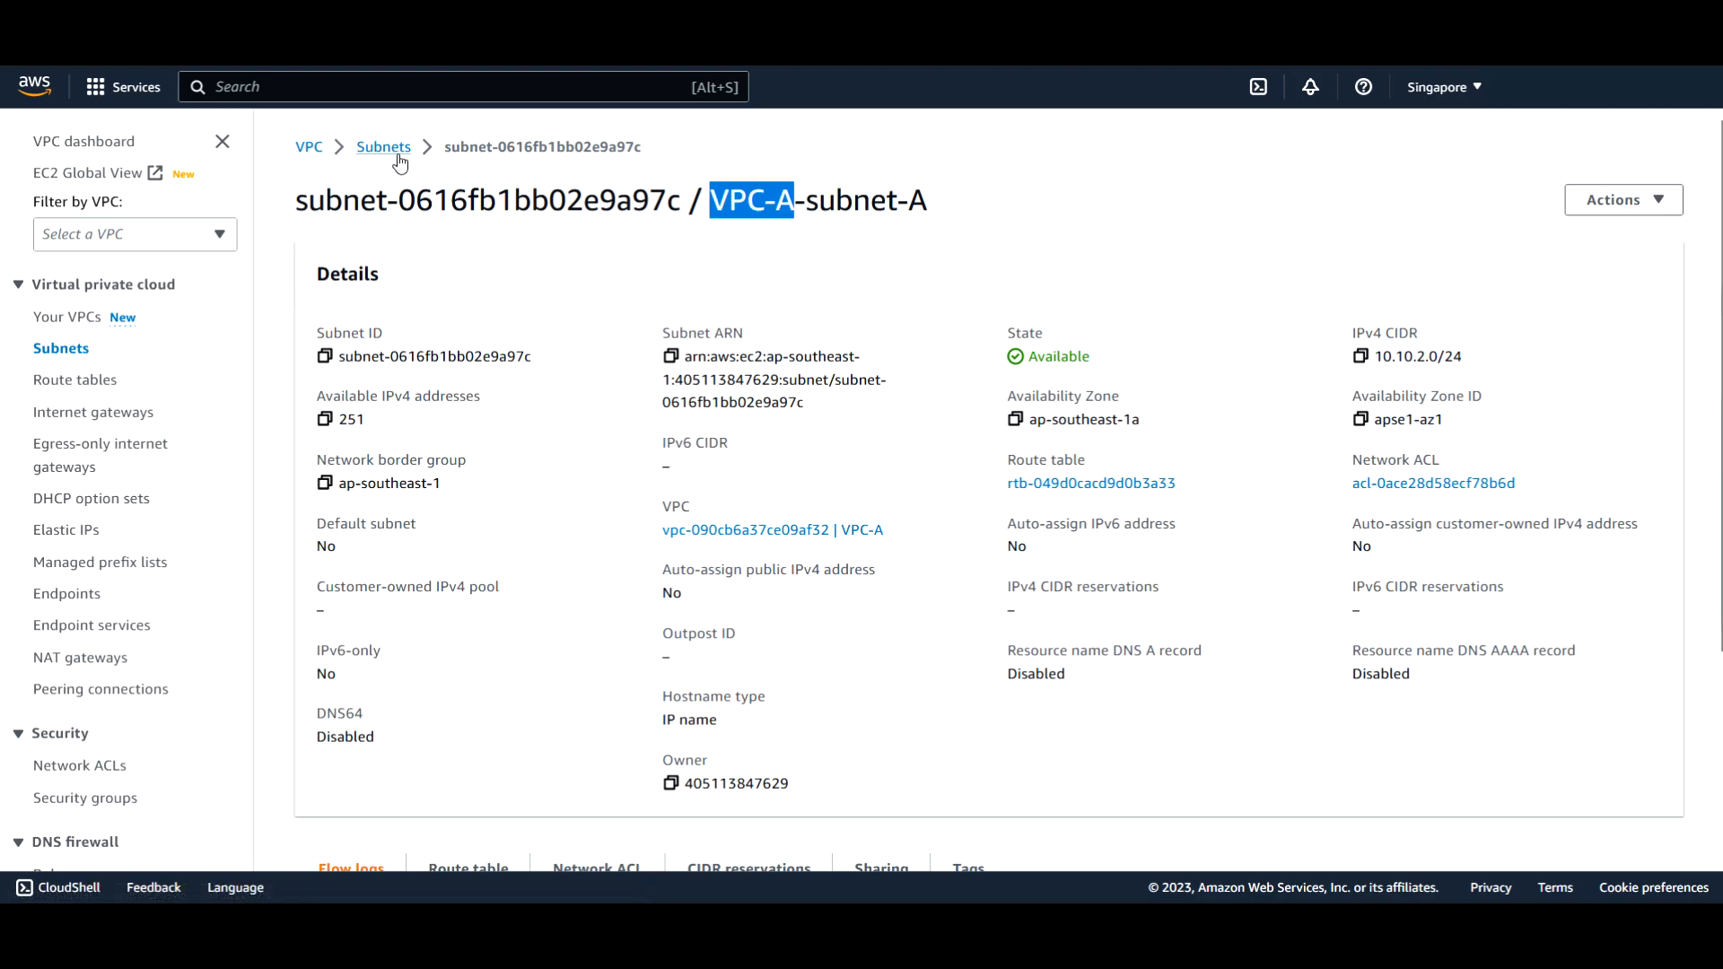
pyautogui.click(1622, 200)
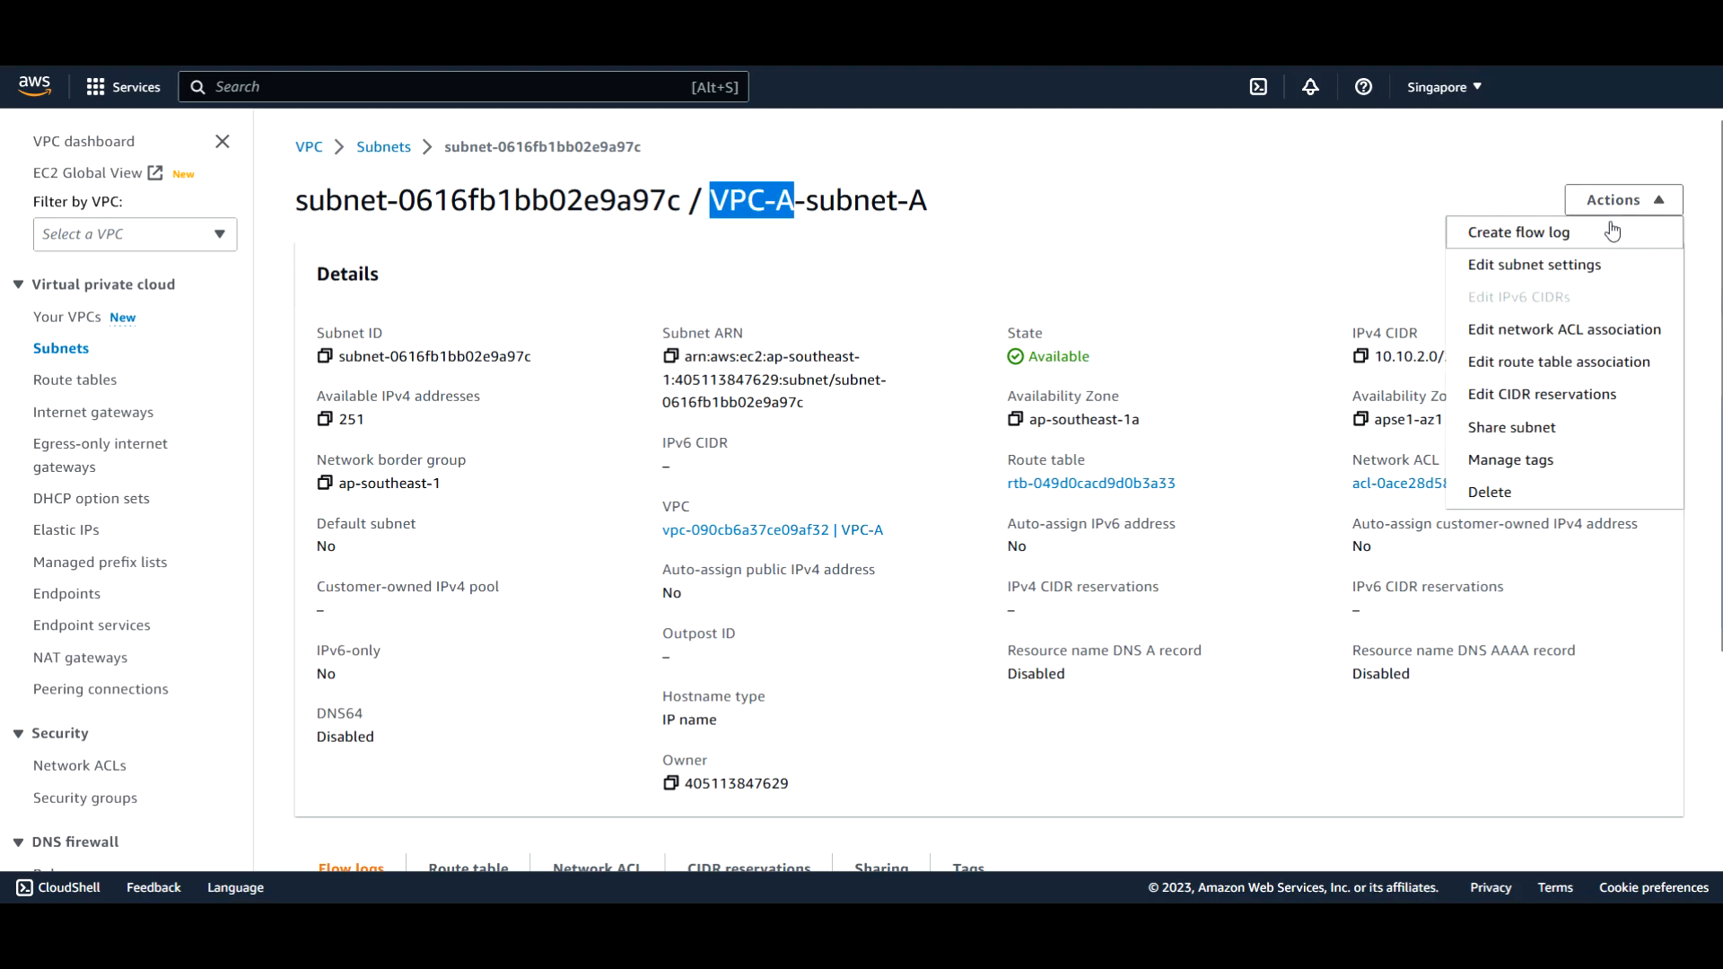
pyautogui.moveTo(1536, 366)
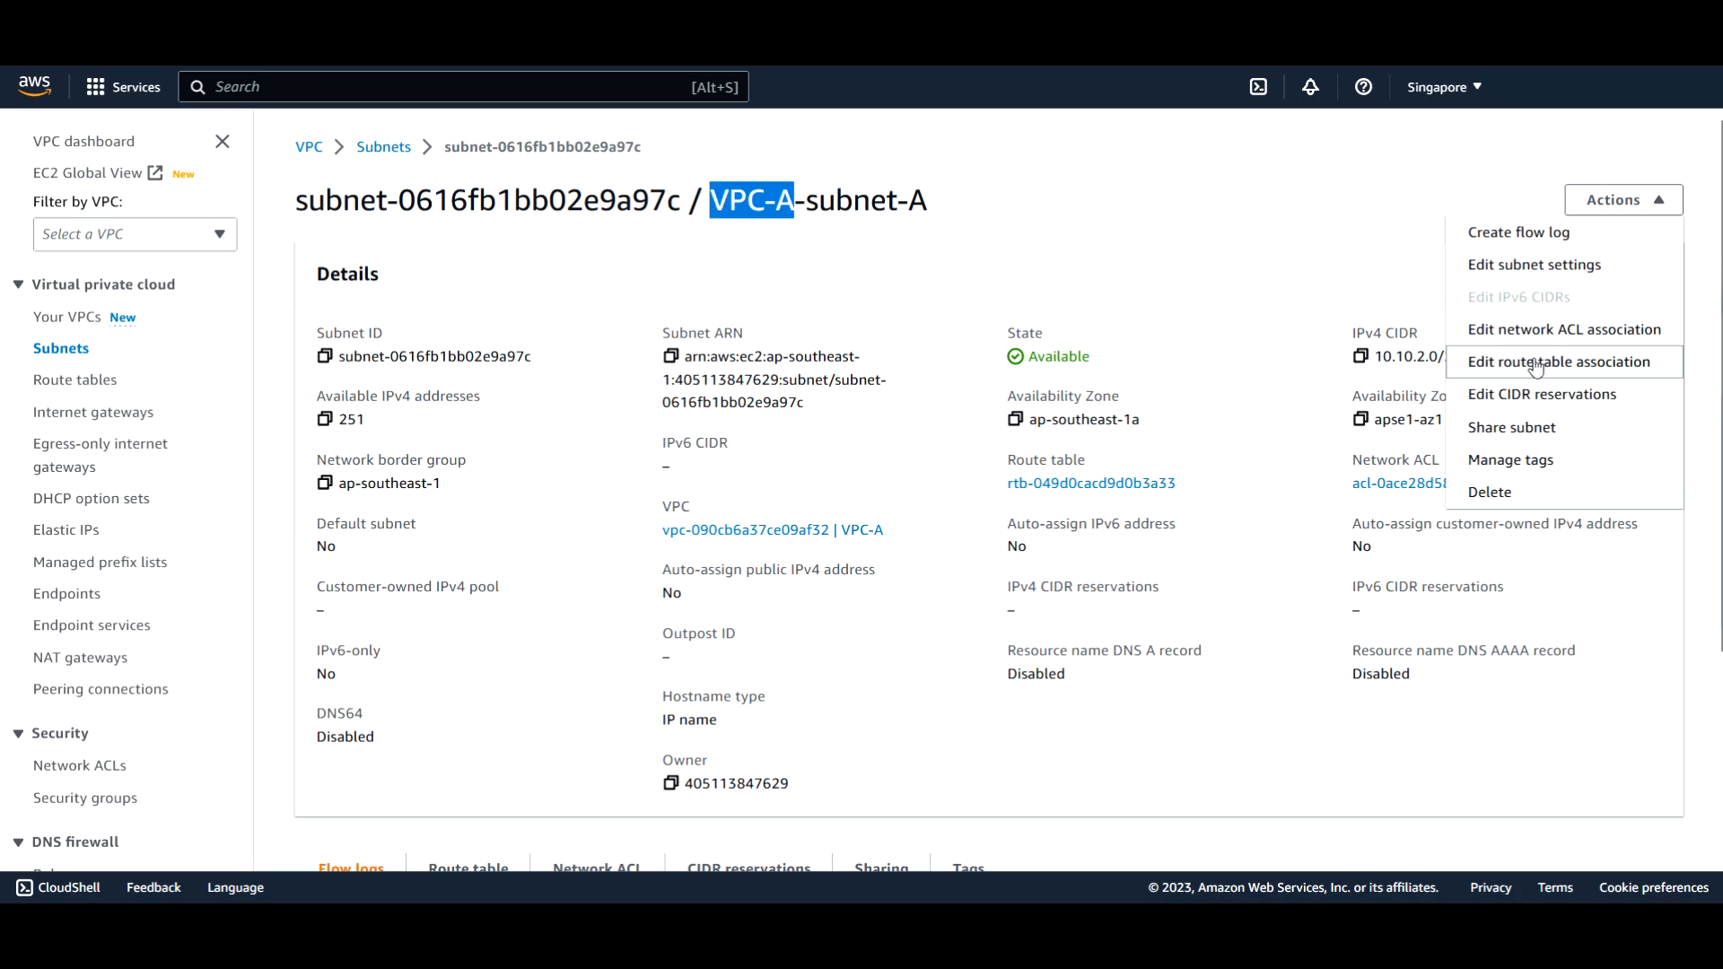
pyautogui.click(1539, 363)
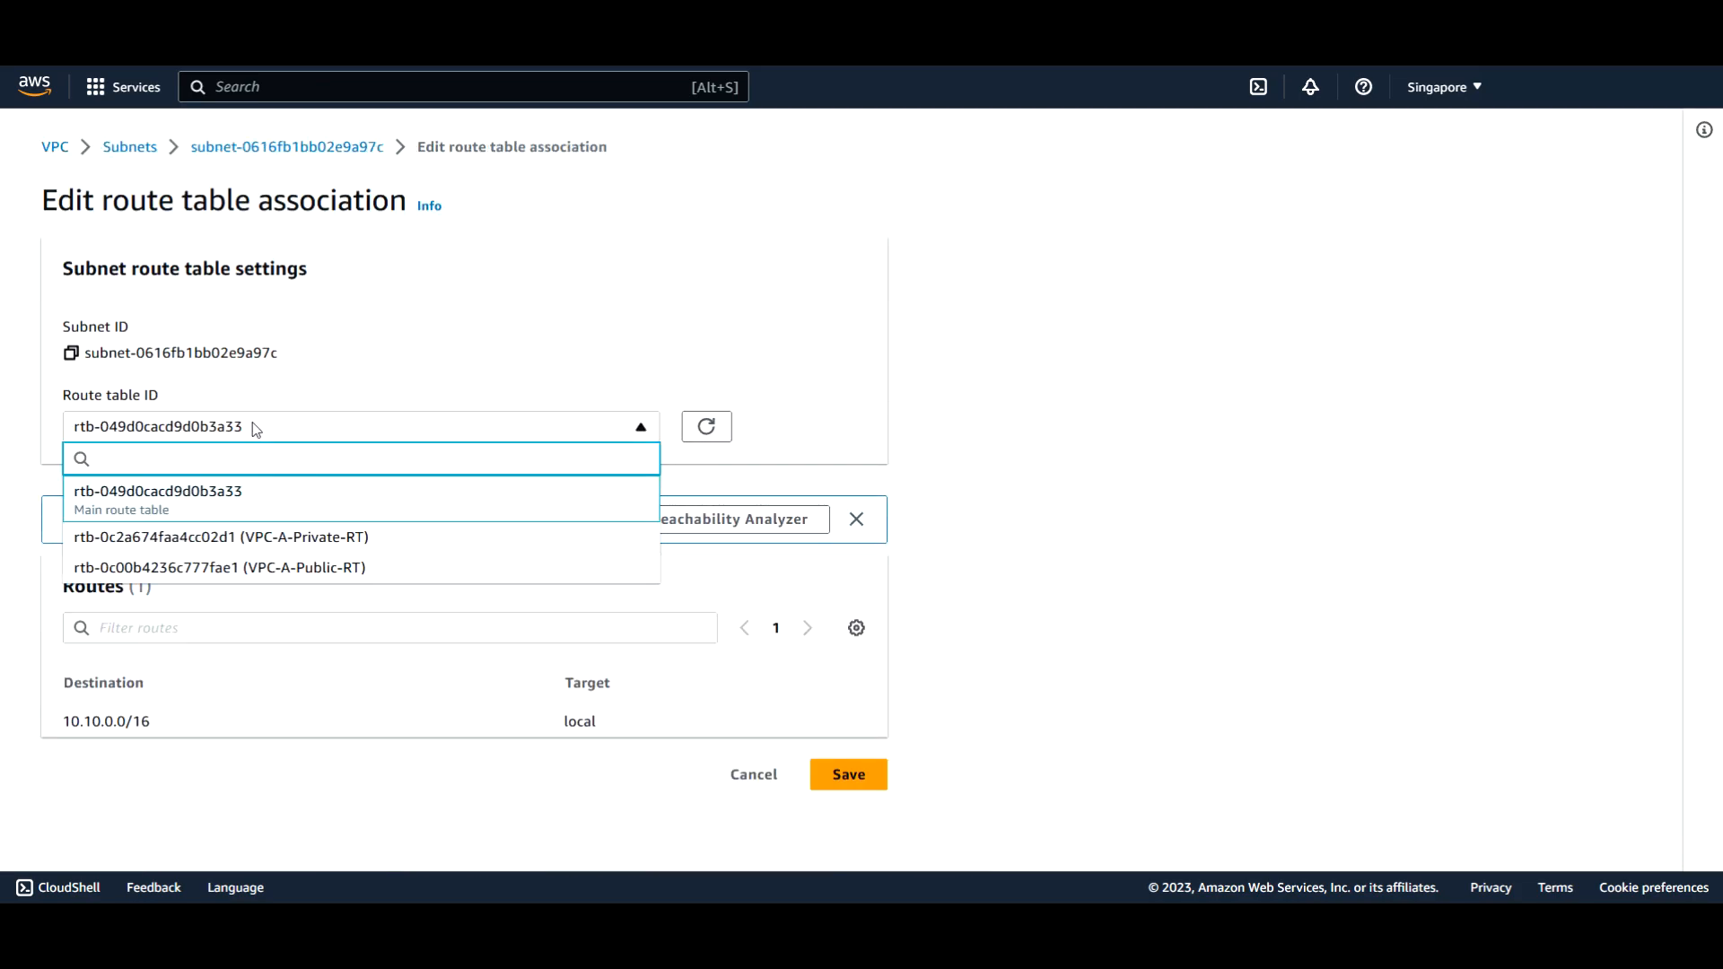
pyautogui.moveTo(249, 572)
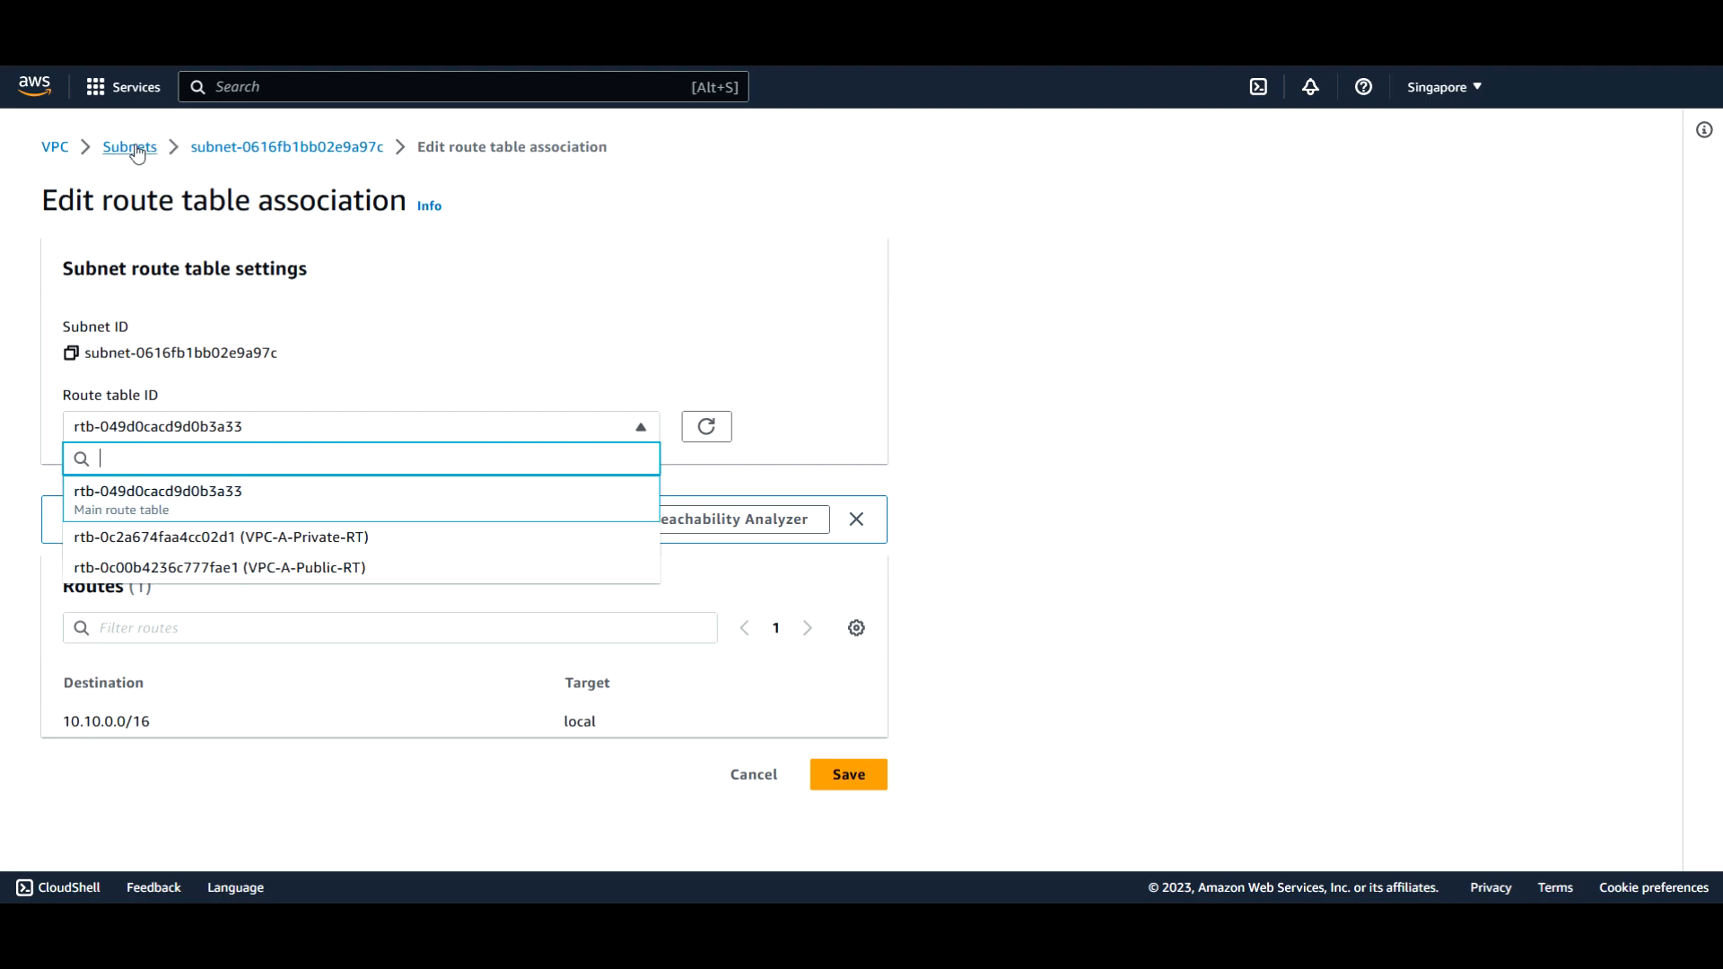
pyautogui.click(129, 147)
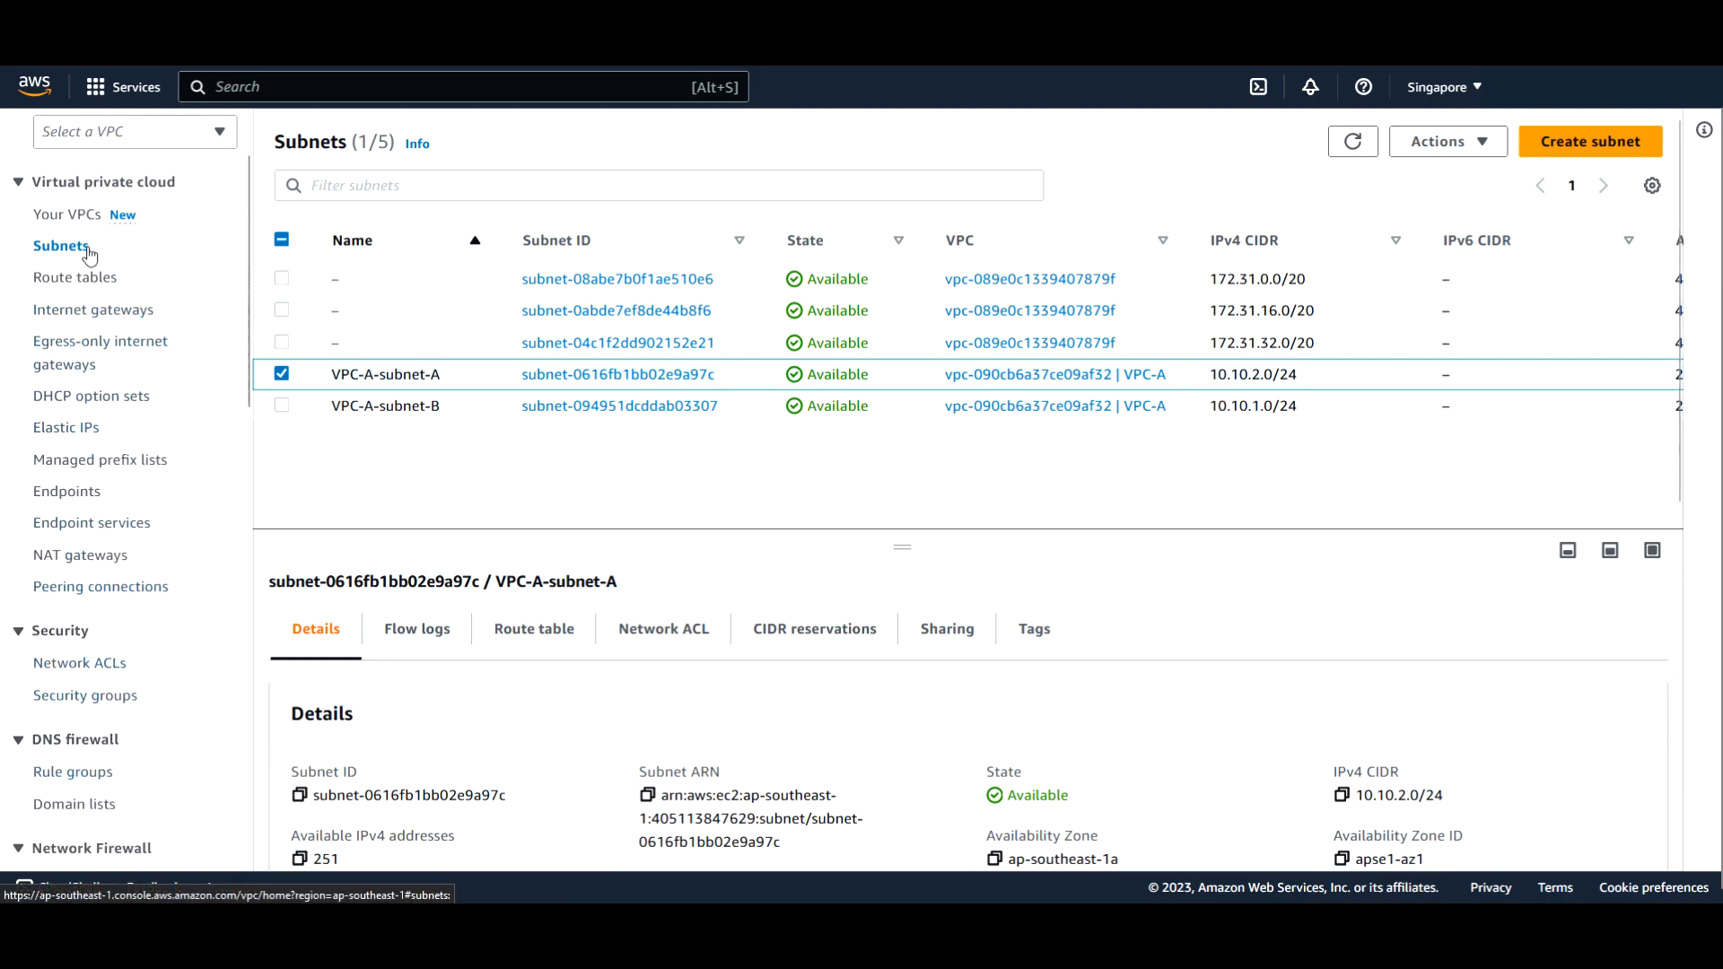
# Begin editing the subnet associations of the VPC-A-Public-RT route table
pyautogui.click(76, 276)
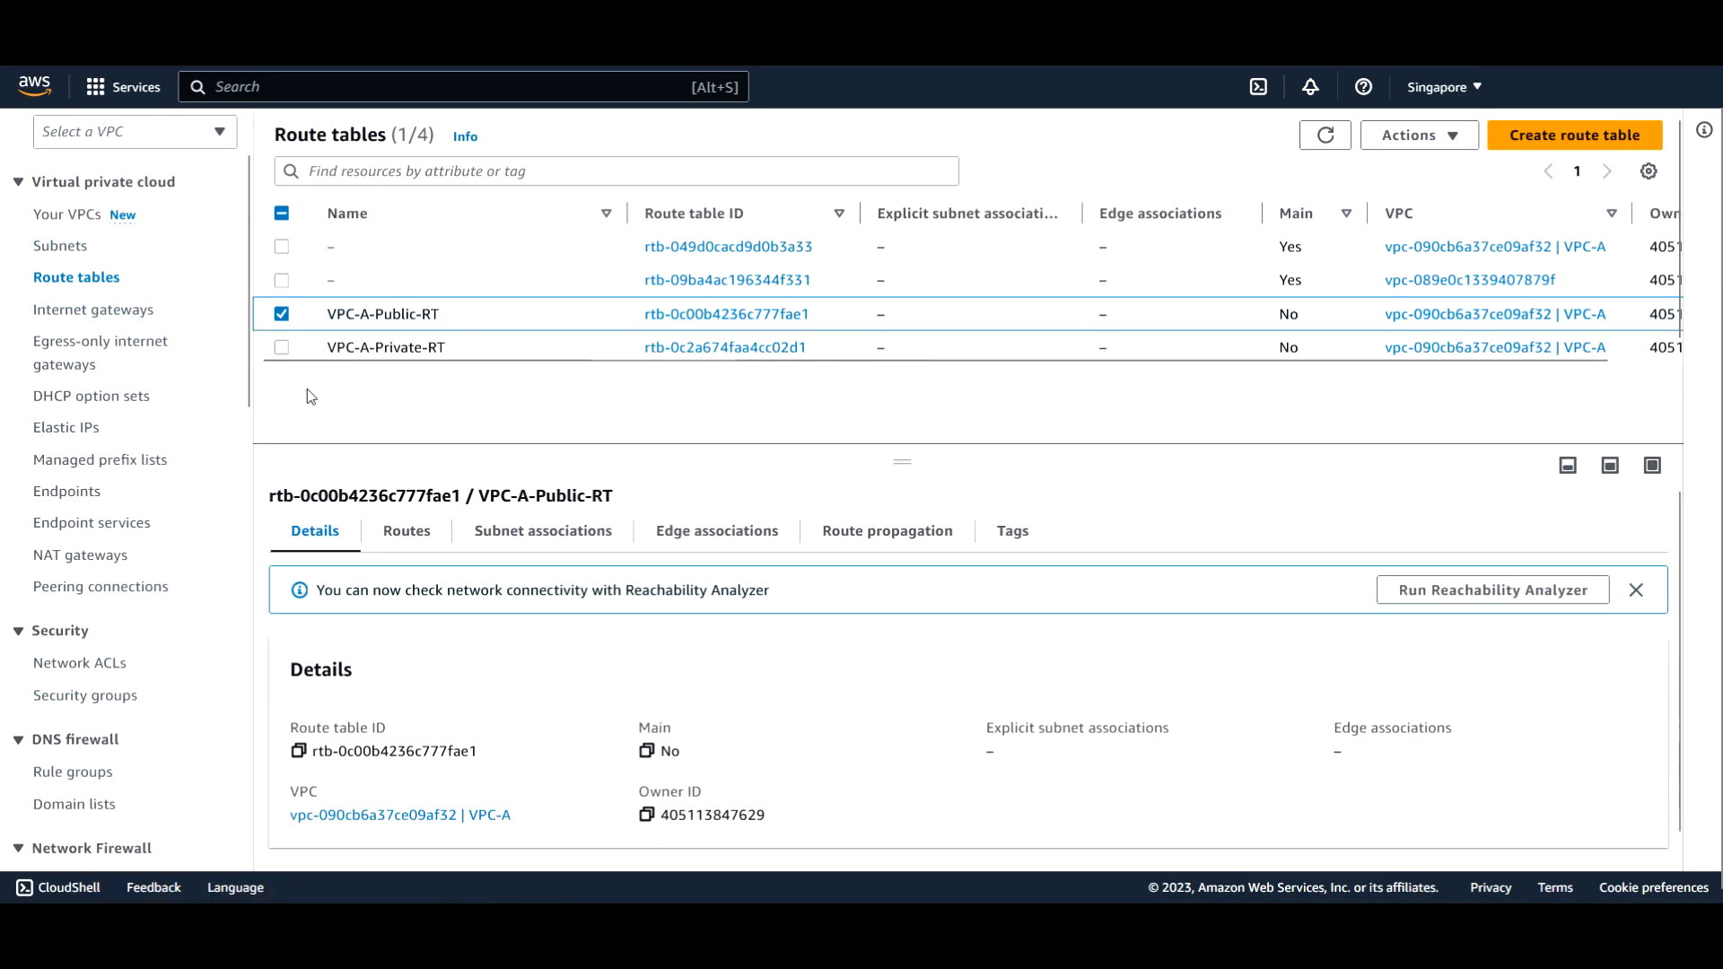
pyautogui.click(542, 531)
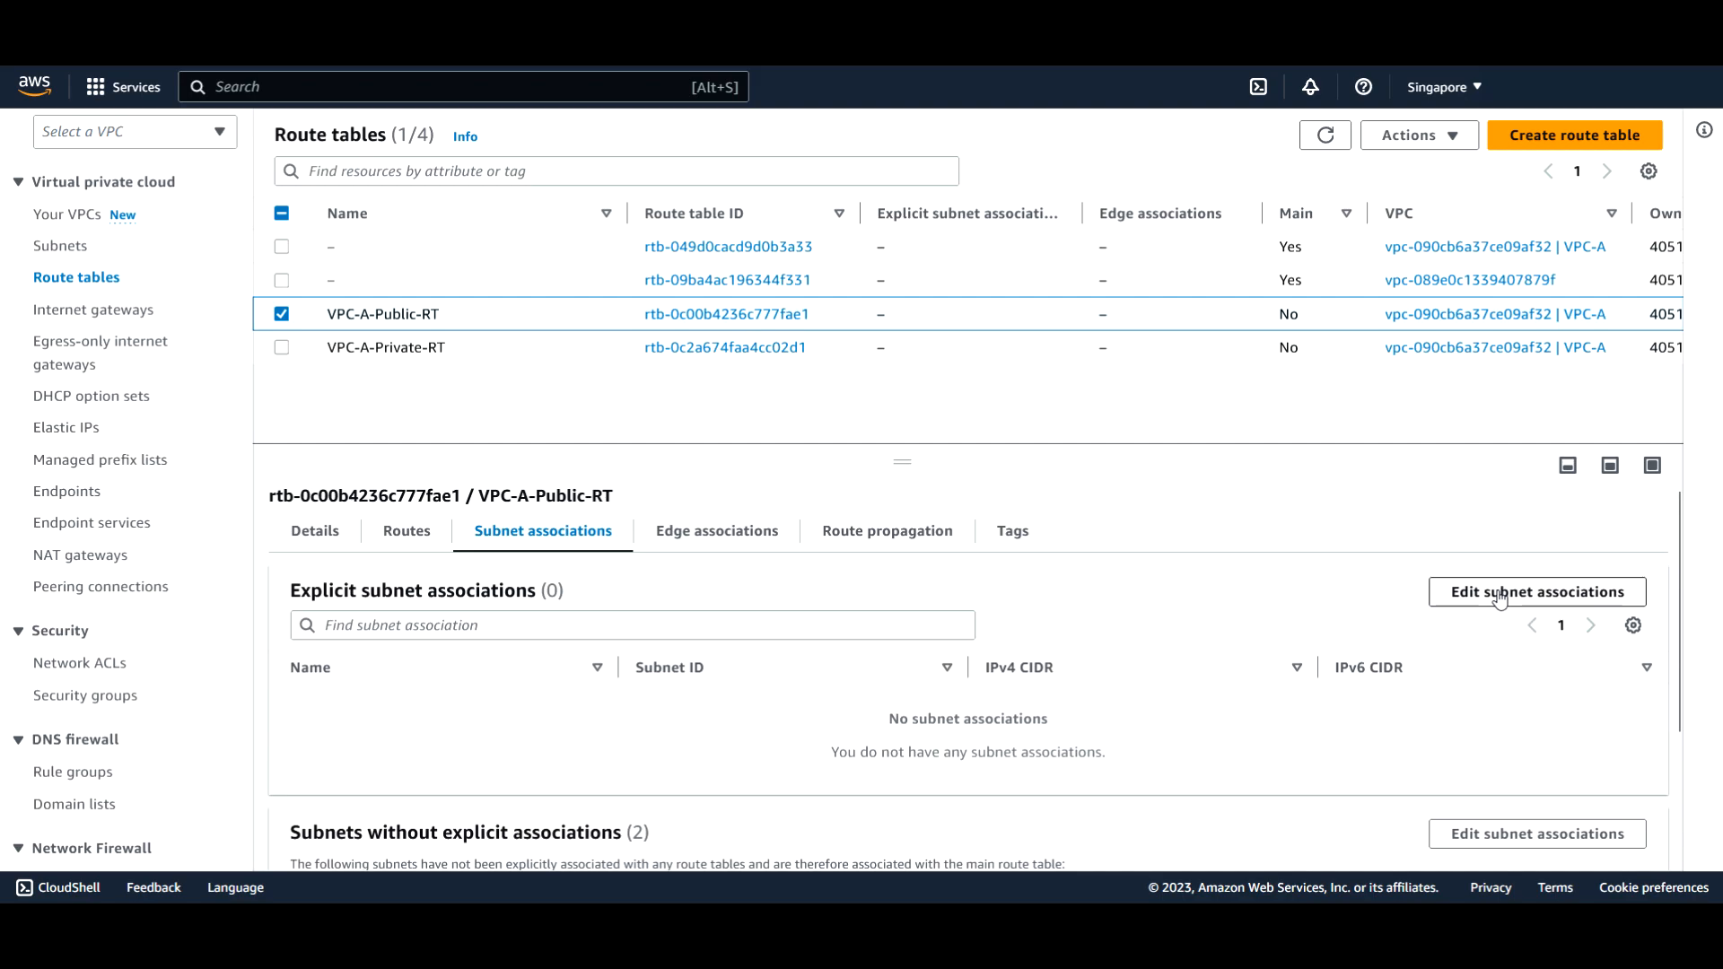
pyautogui.scroll(-3)
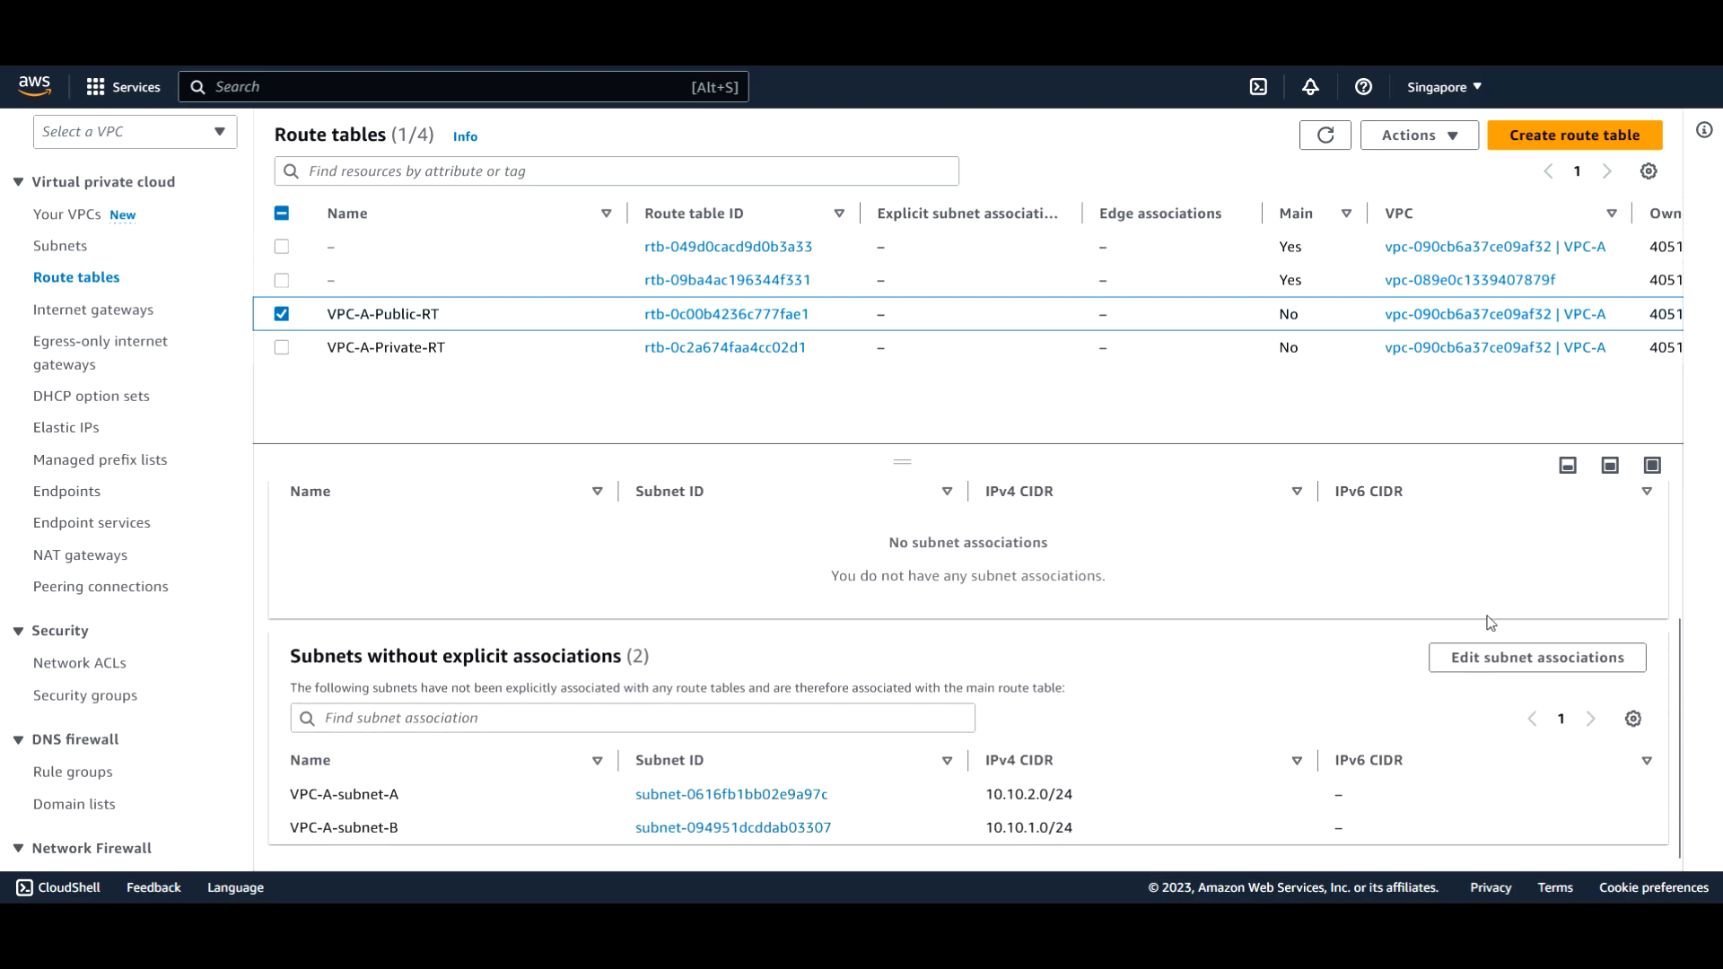
pyautogui.click(1537, 656)
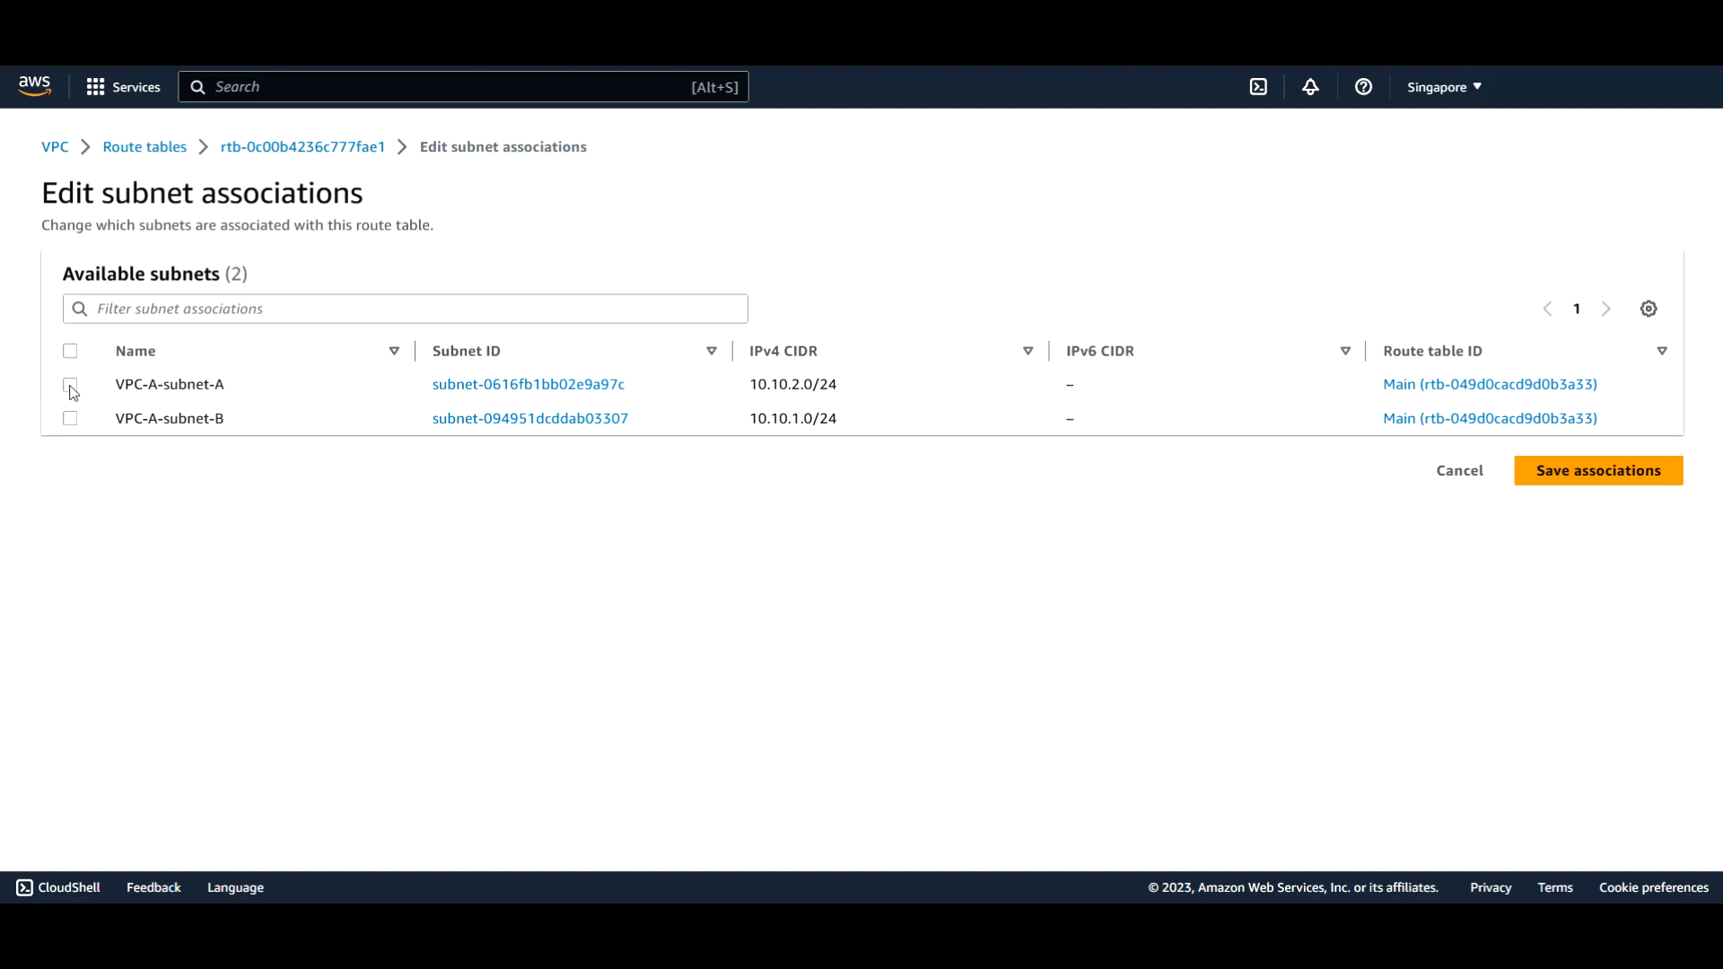
# Associate VPC-A-subnet-A (10.10.2.0/24) with VPC-A-Public-RT and save the association
pyautogui.click(68, 384)
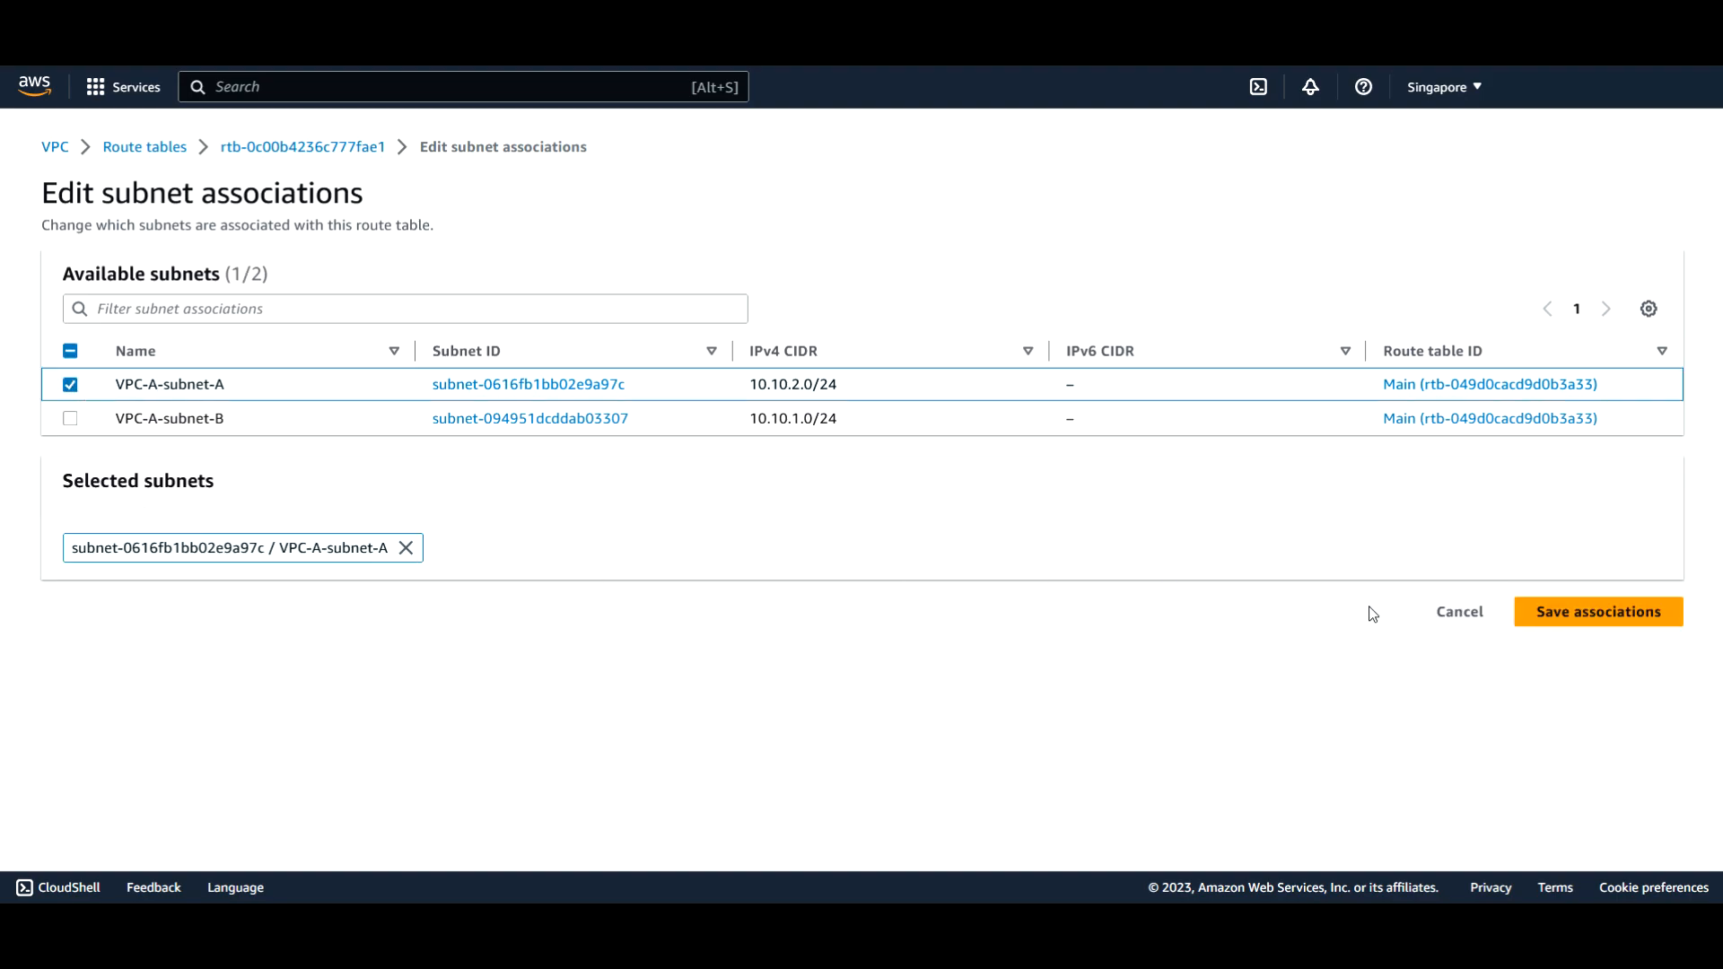
pyautogui.click(1598, 610)
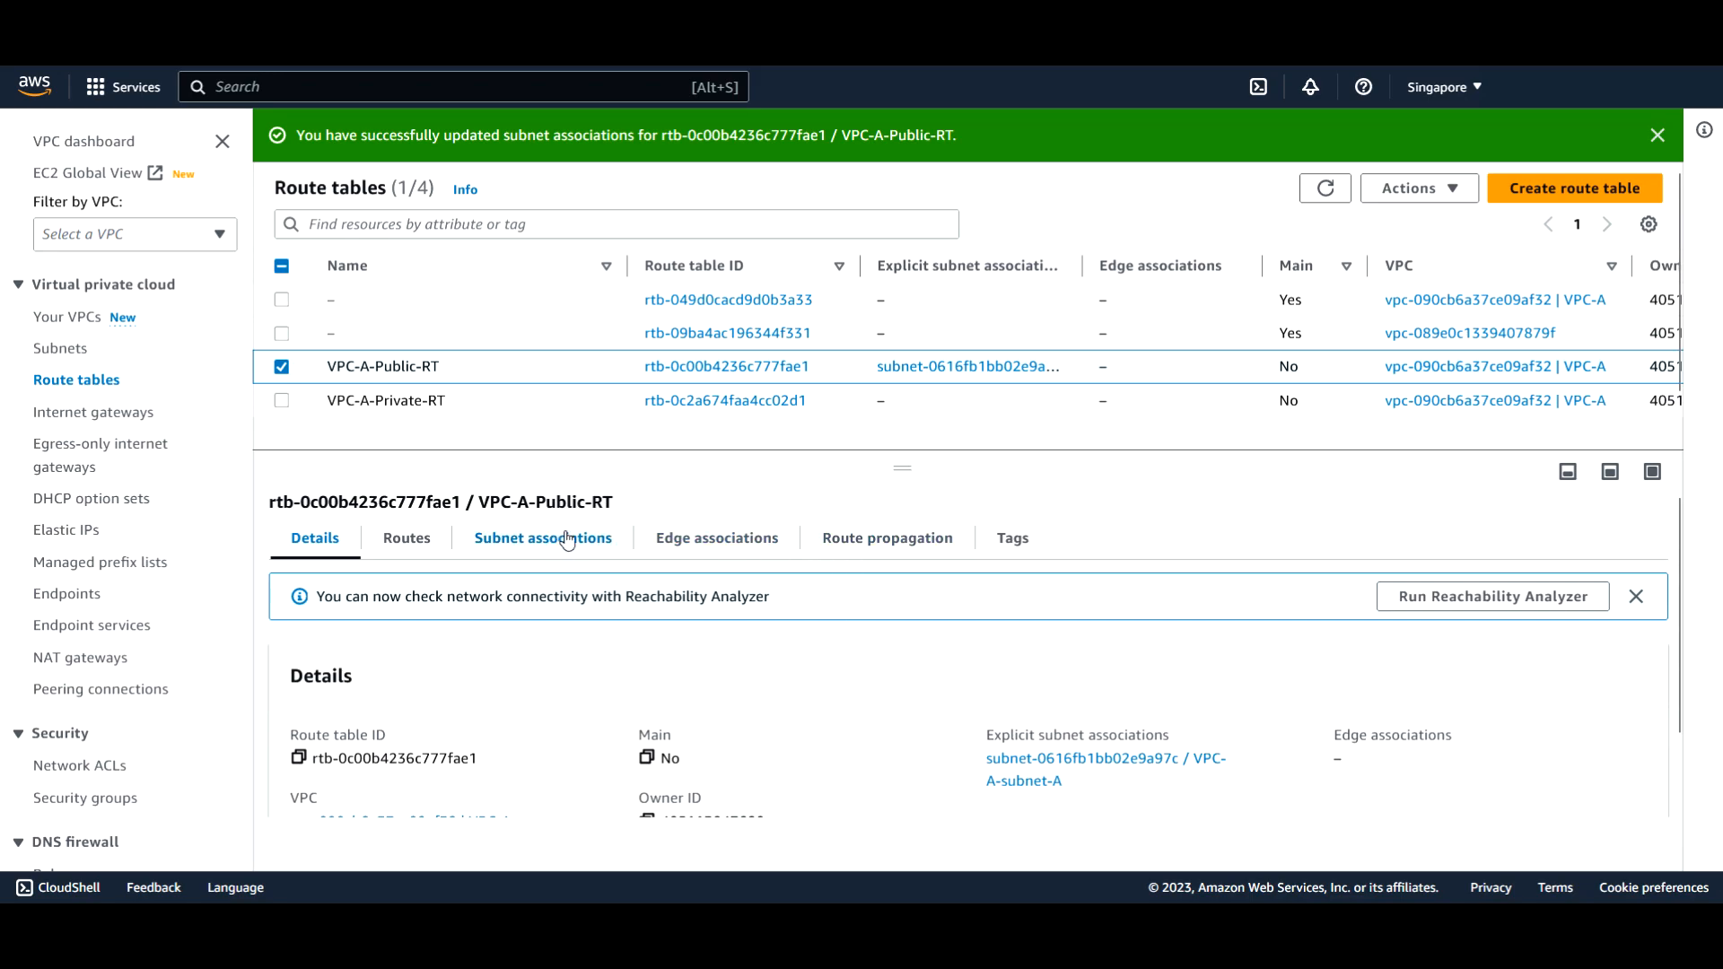
pyautogui.click(542, 539)
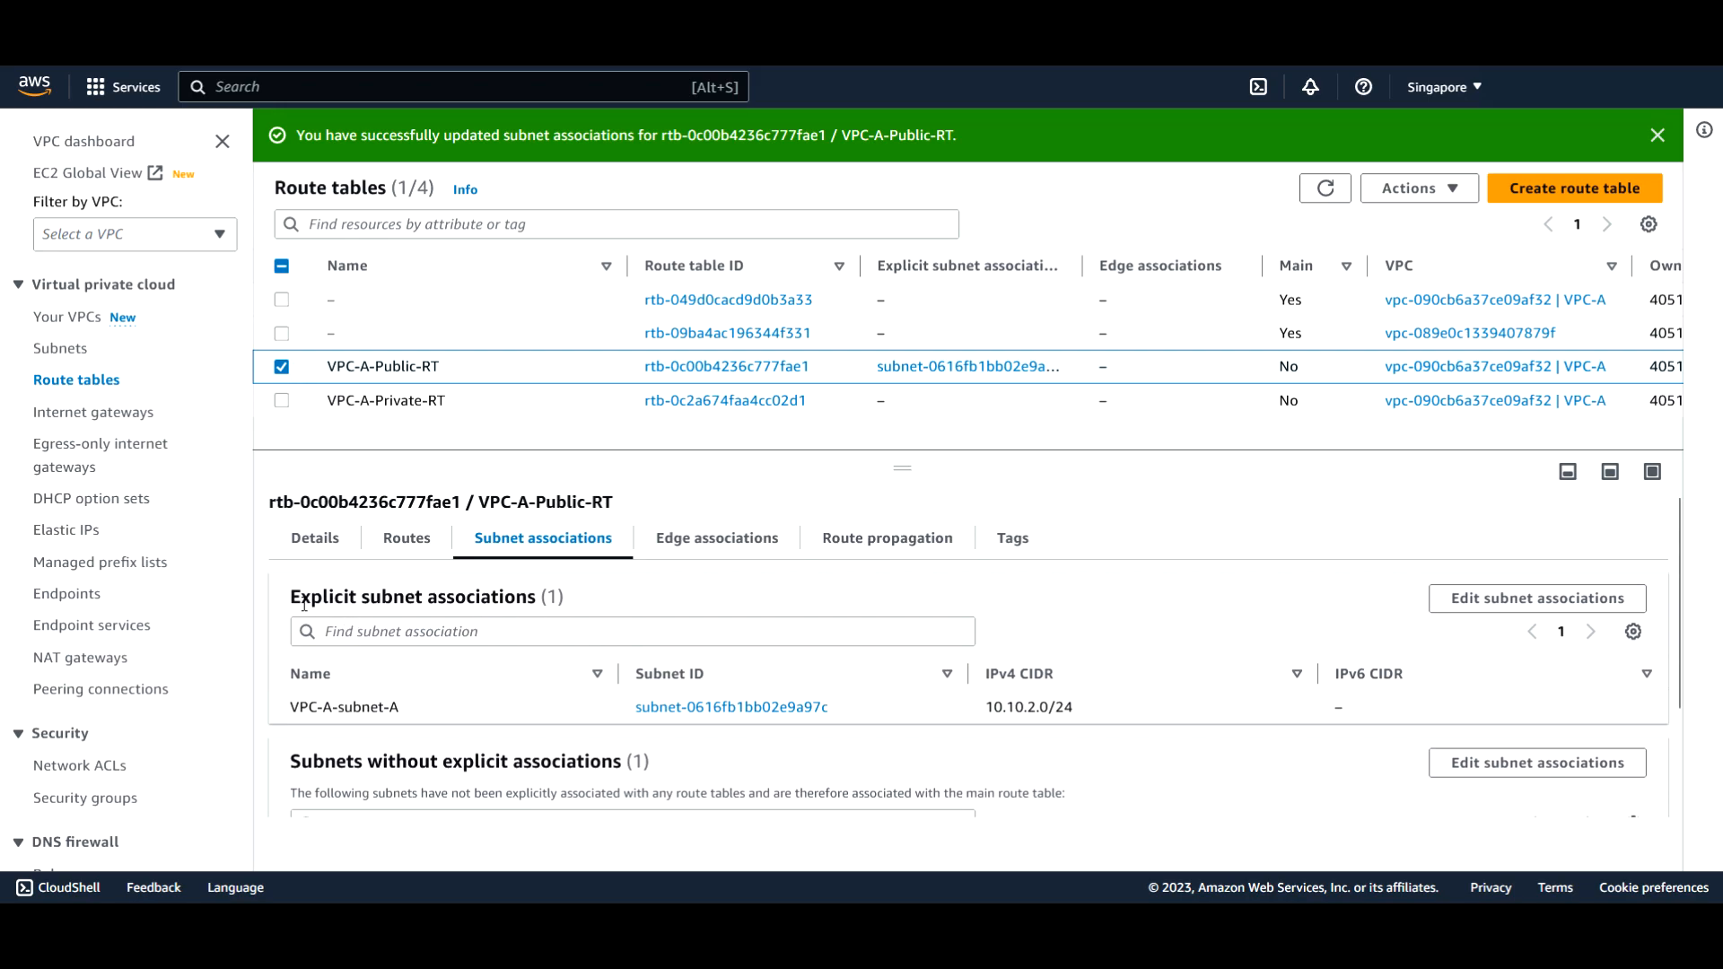
pyautogui.moveTo(358, 713)
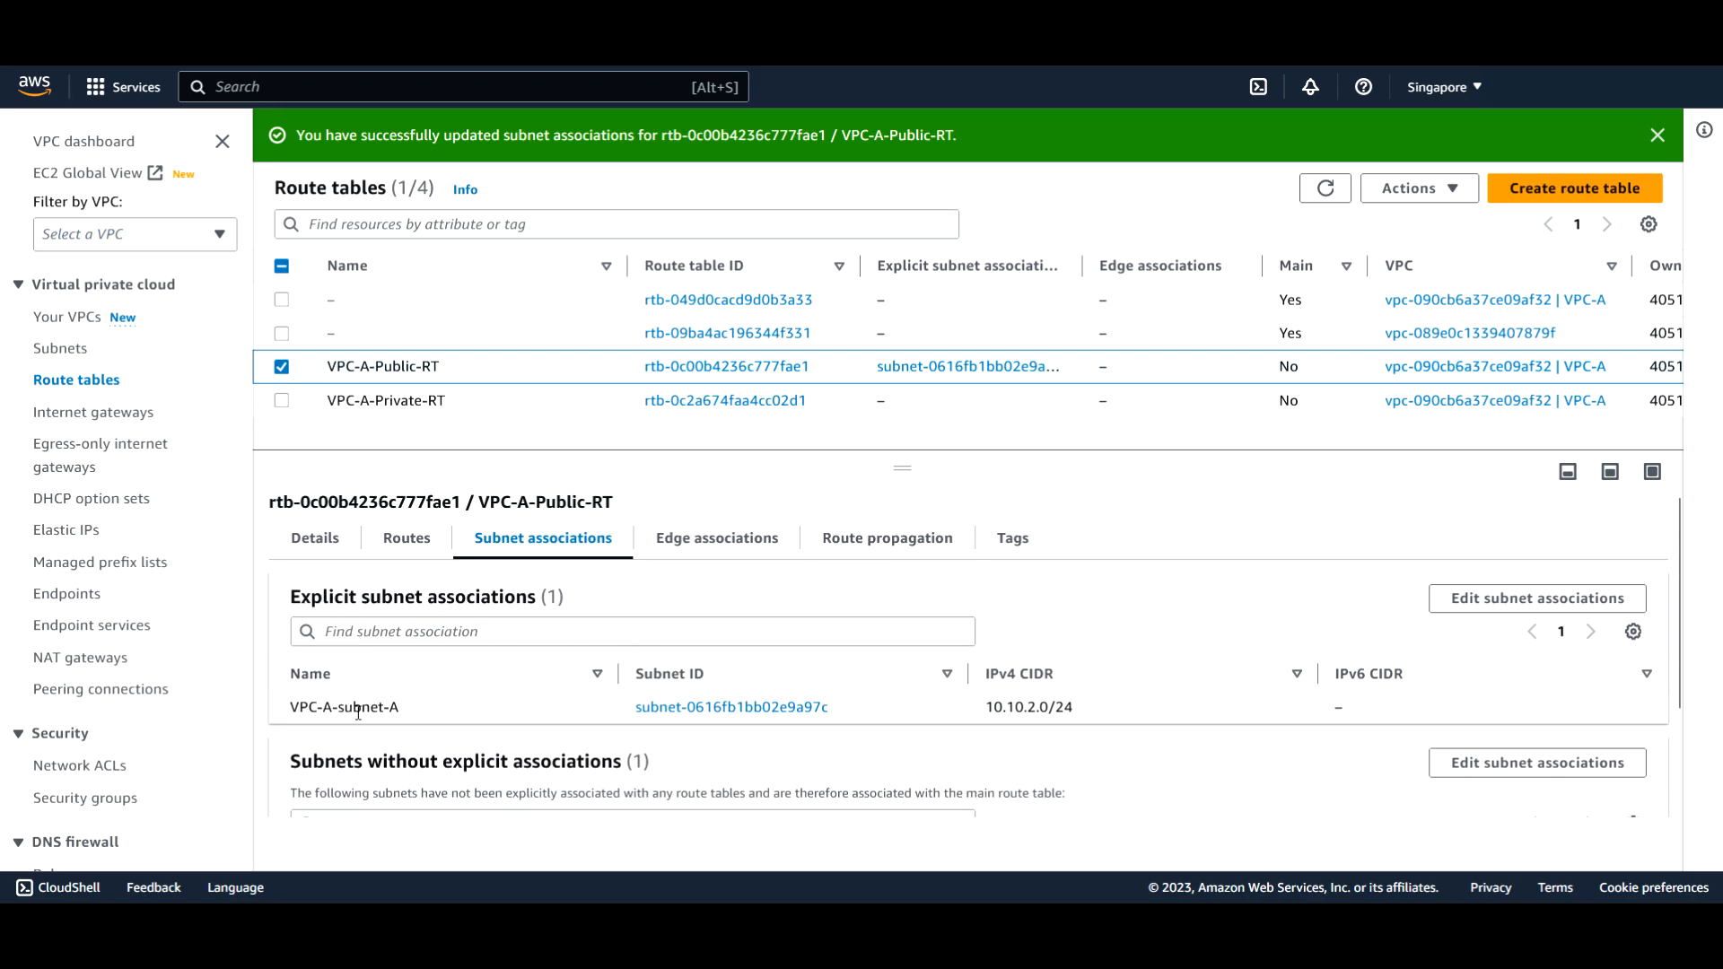
pyautogui.moveTo(875, 704)
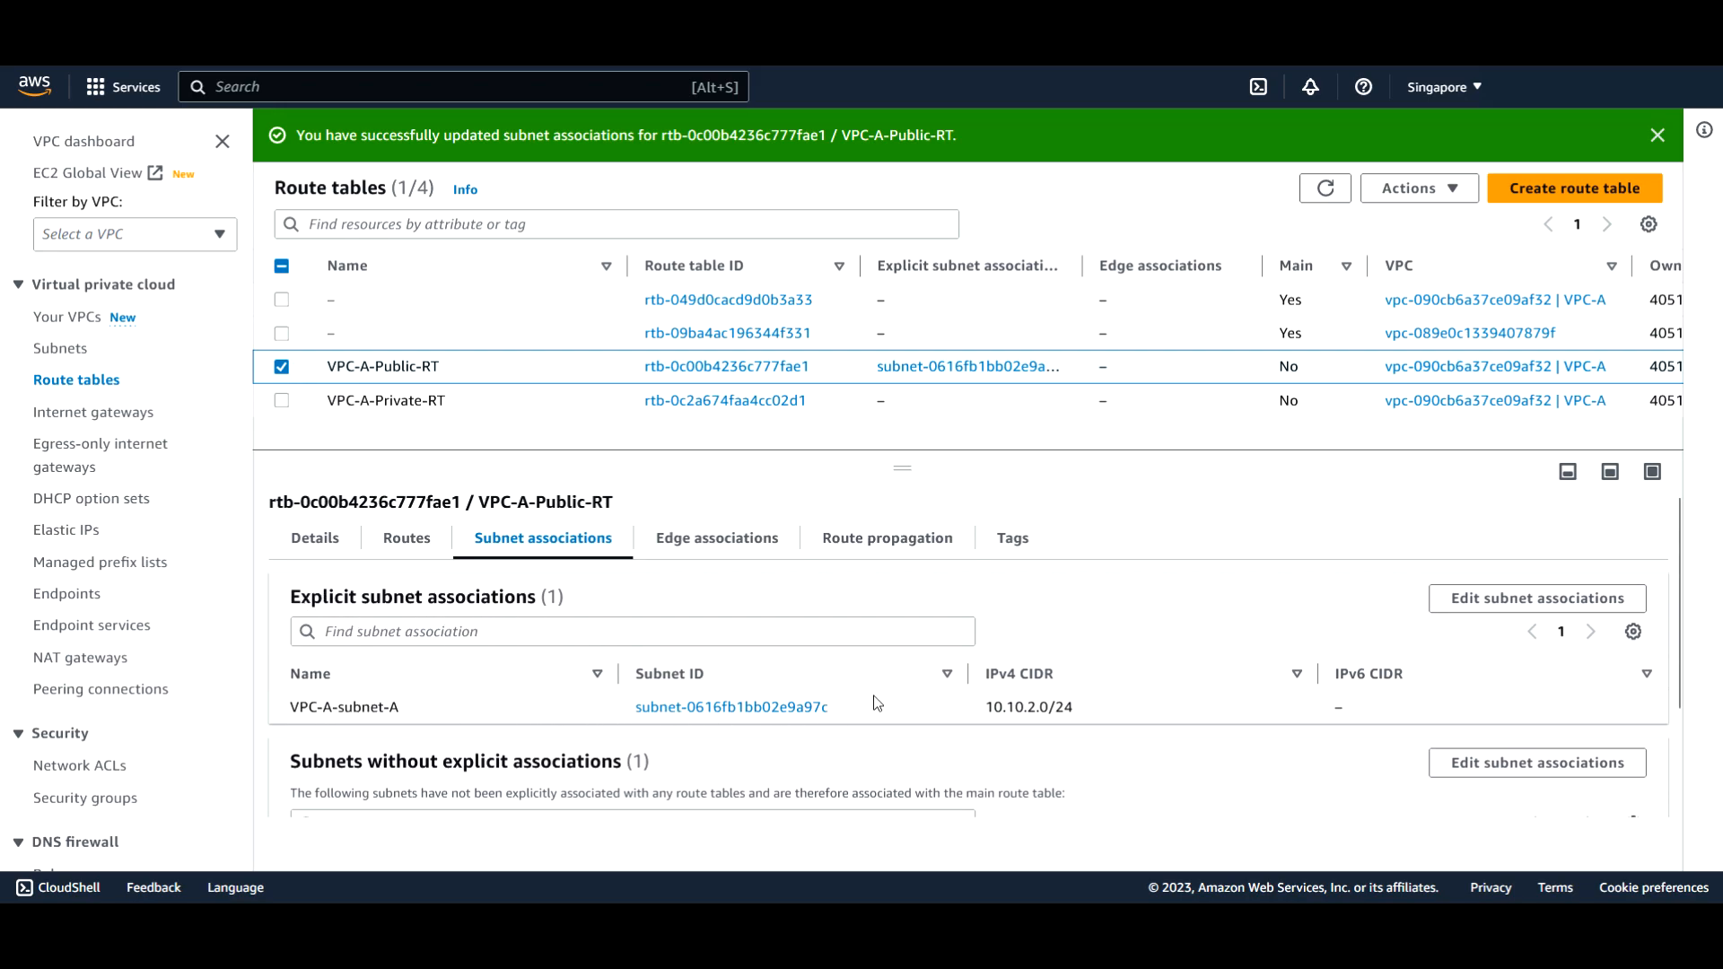
pyautogui.moveTo(840, 711)
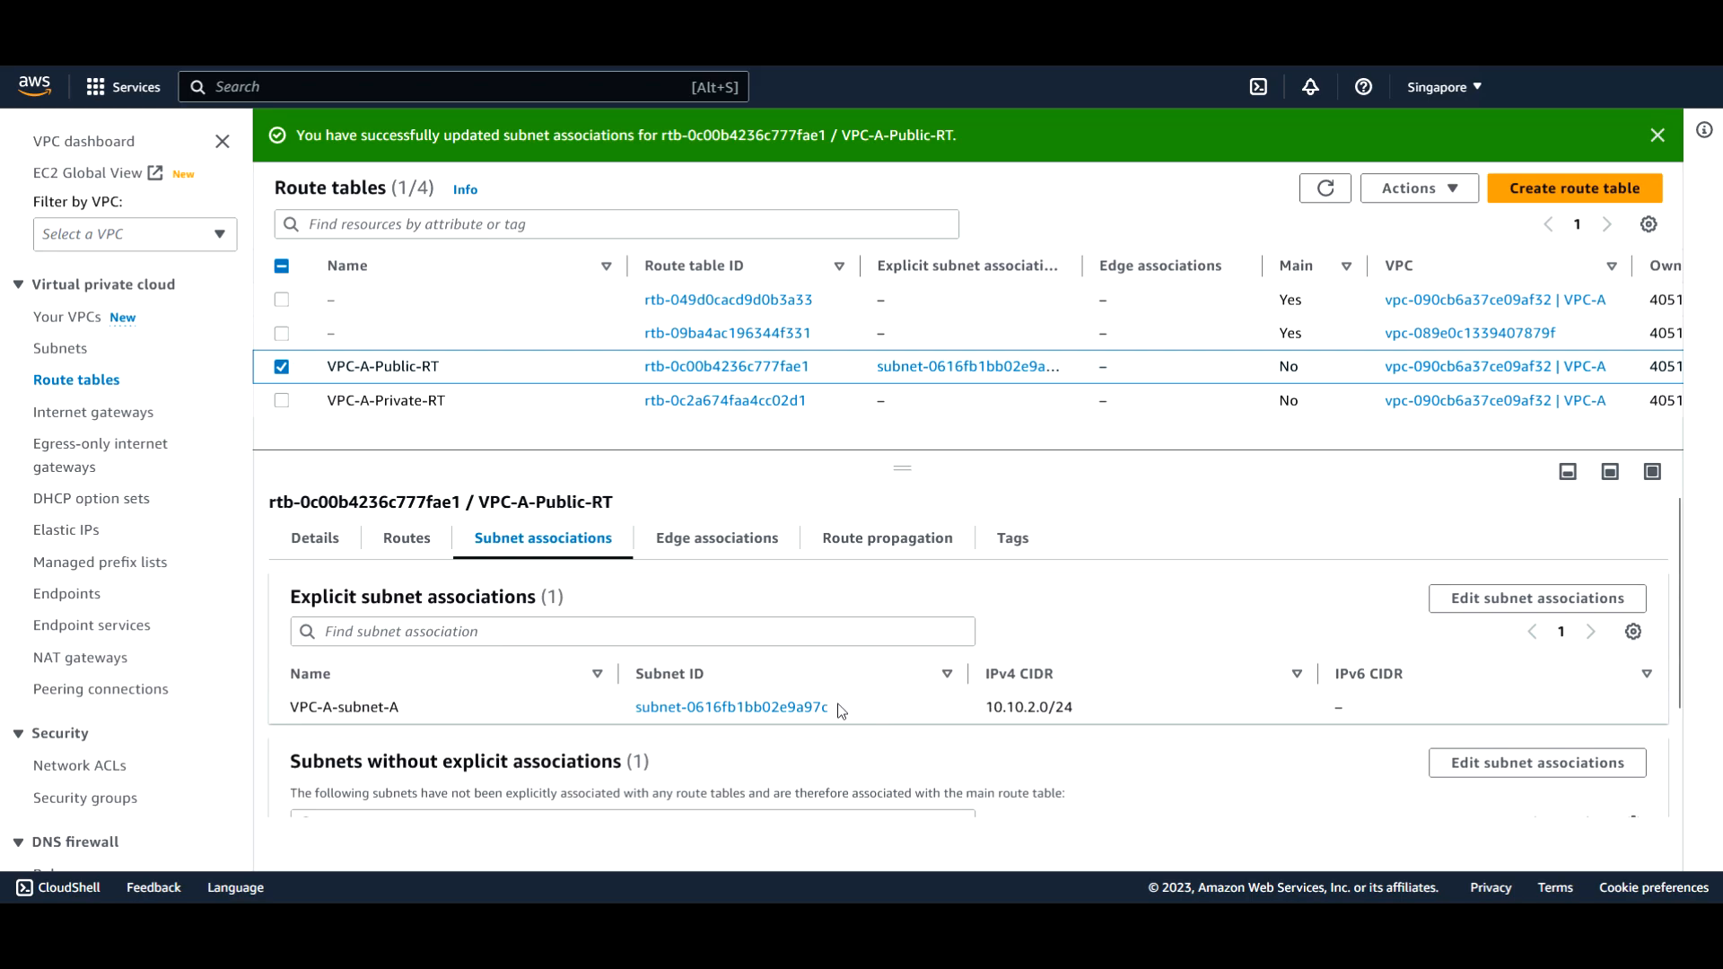
pyautogui.moveTo(693, 715)
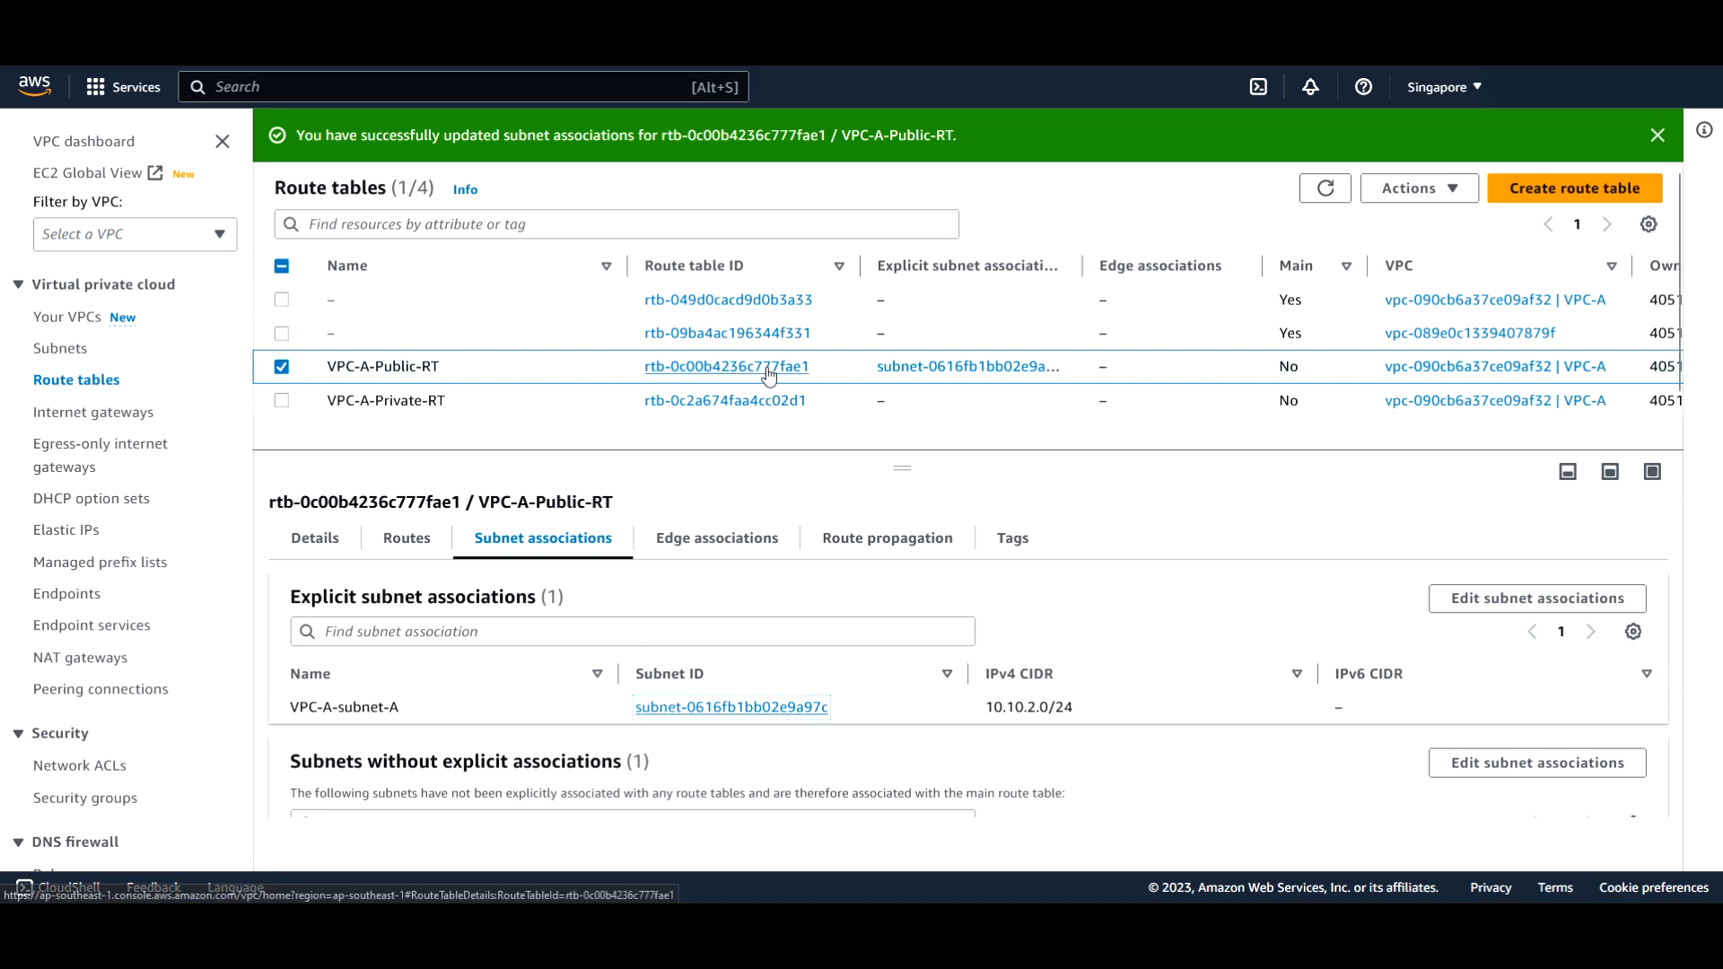
pyautogui.moveTo(786, 376)
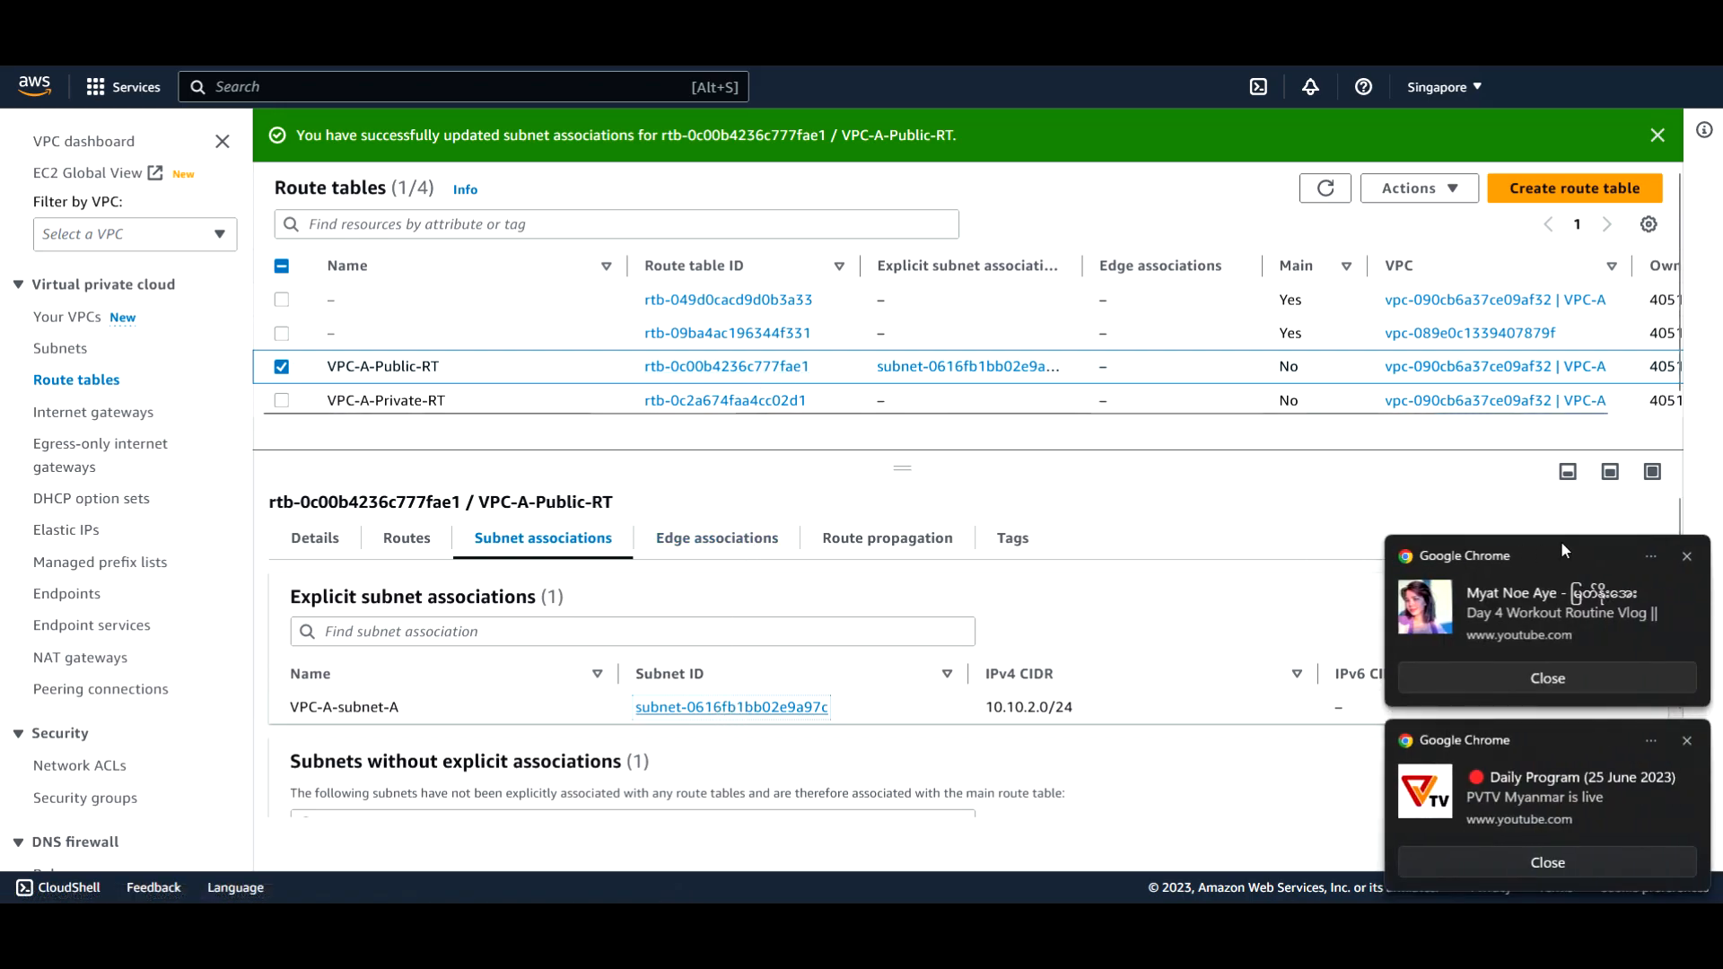
pyautogui.moveTo(1687, 560)
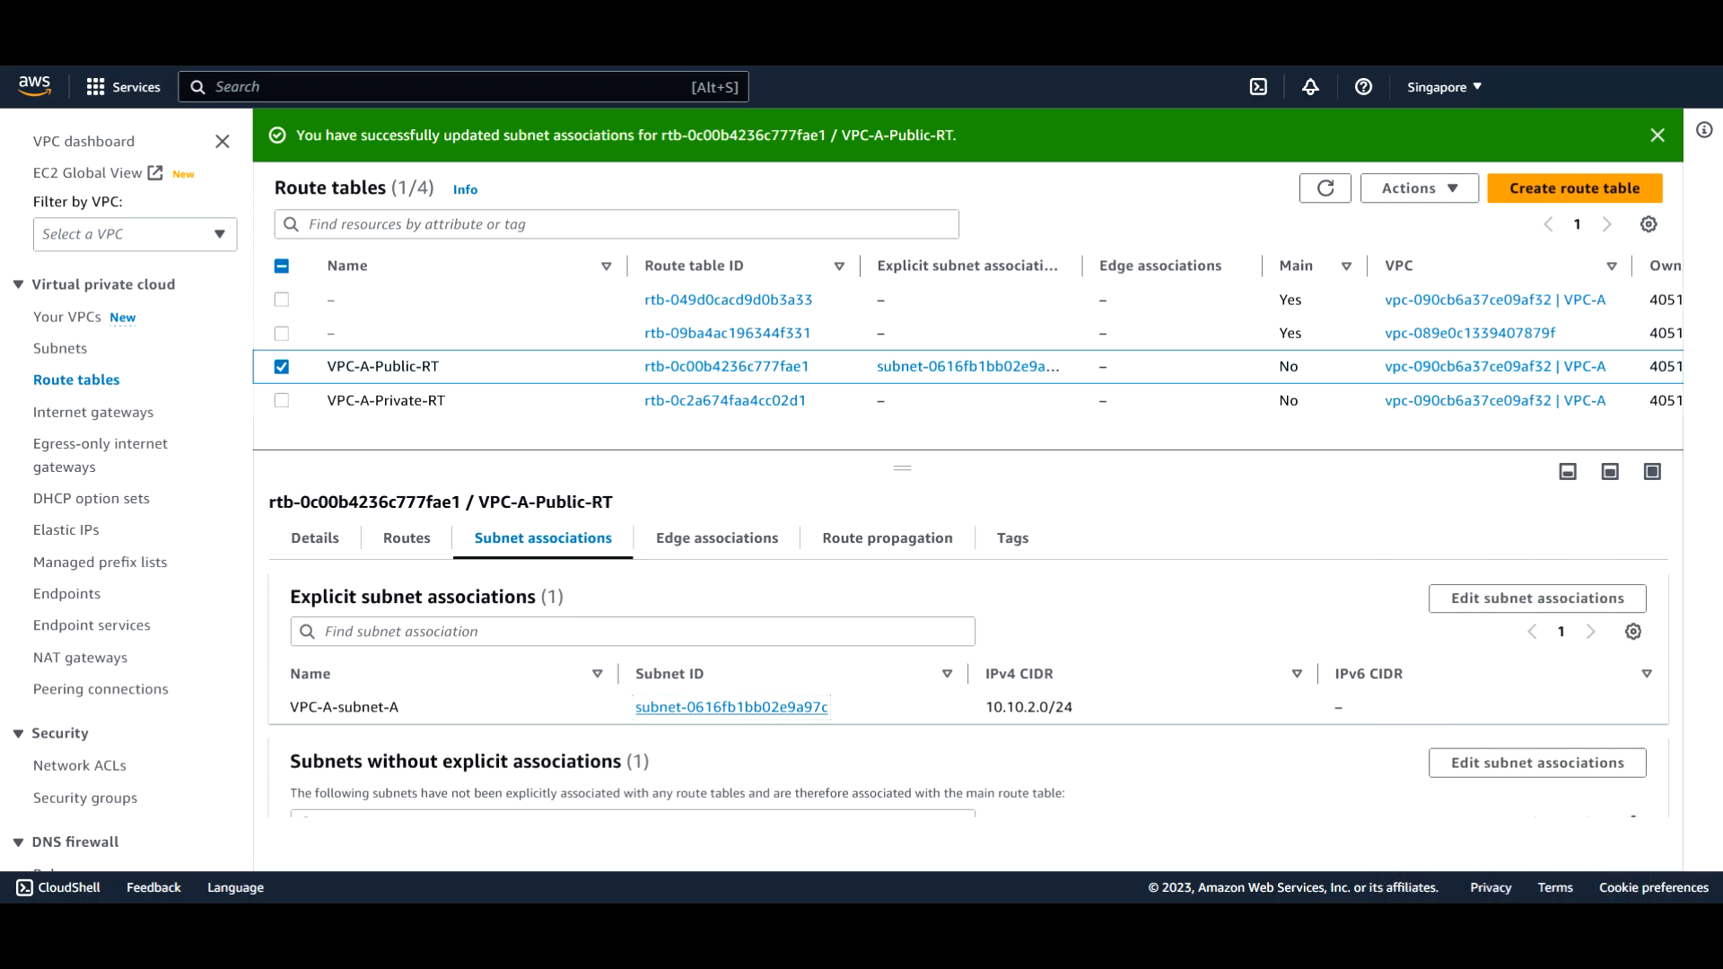
pyautogui.moveTo(761, 592)
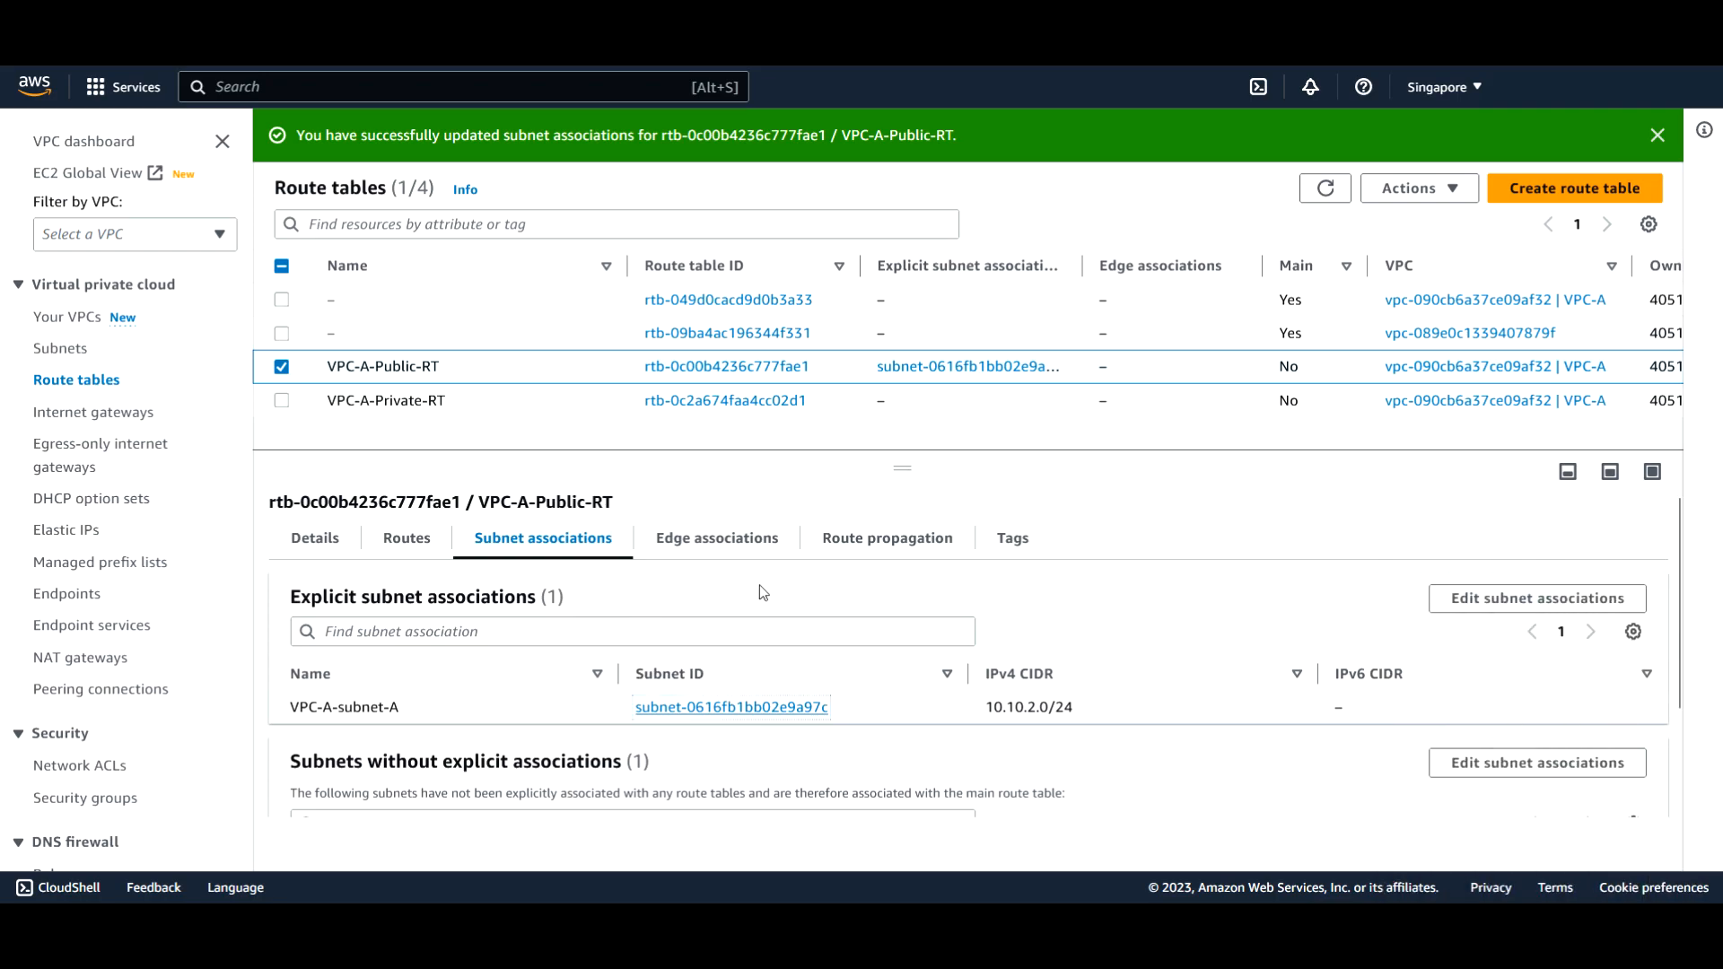
pyautogui.moveTo(722, 715)
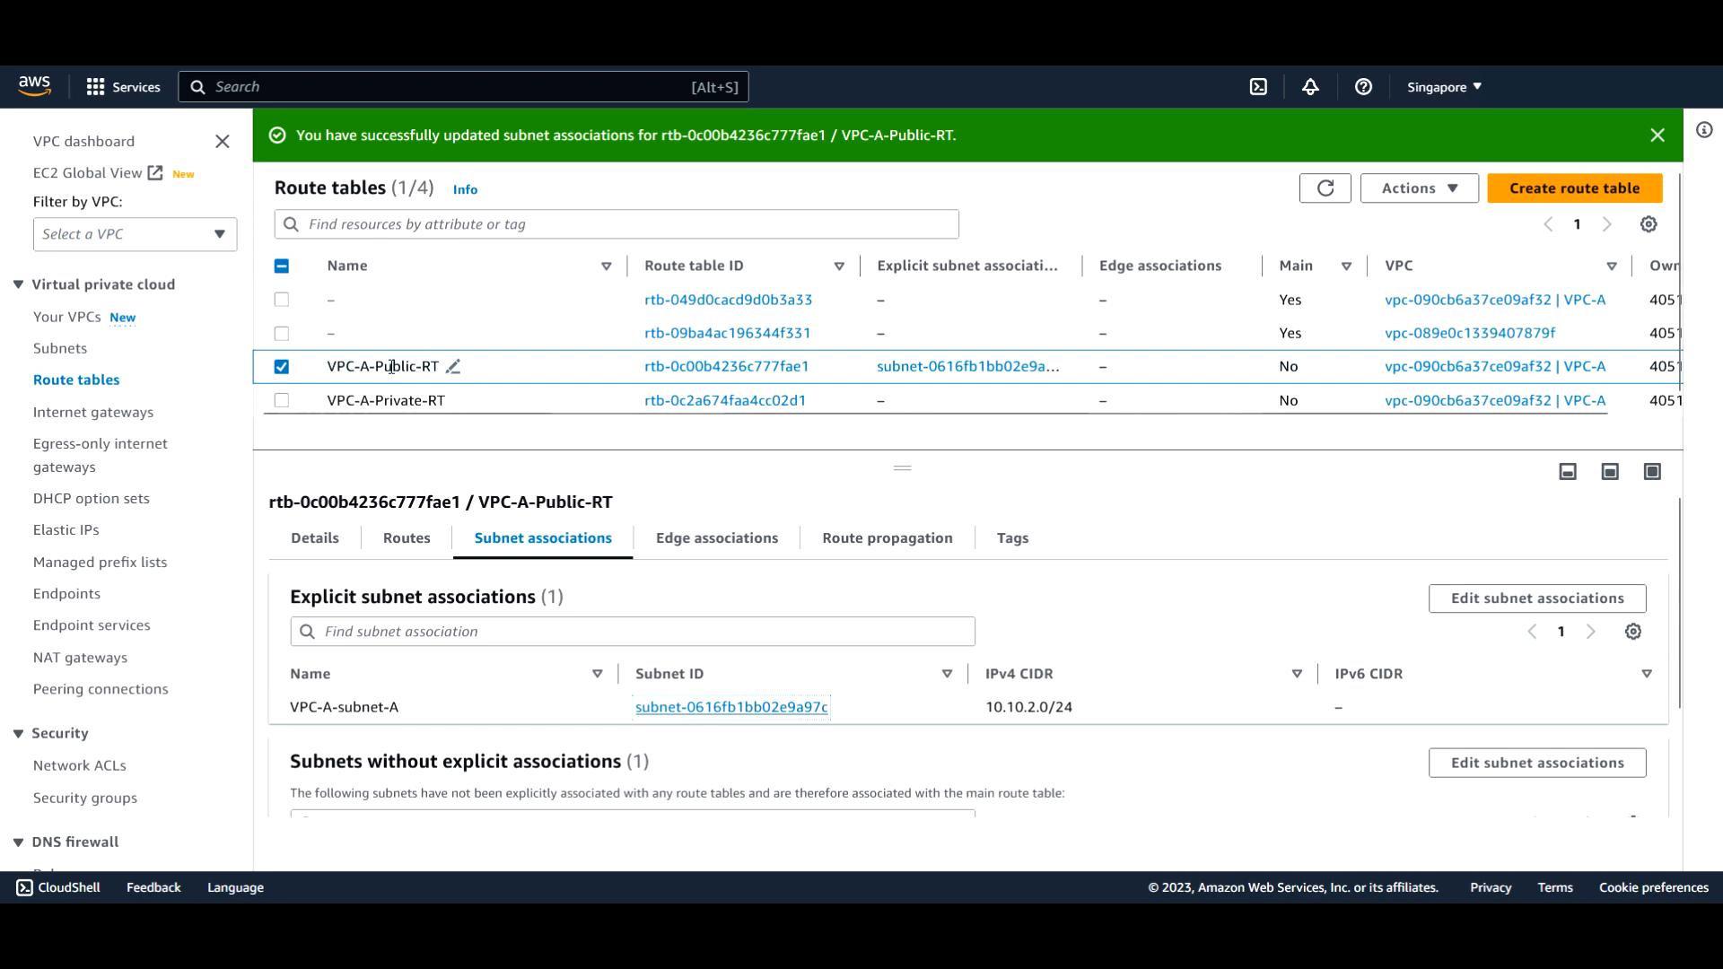
pyautogui.moveTo(785, 375)
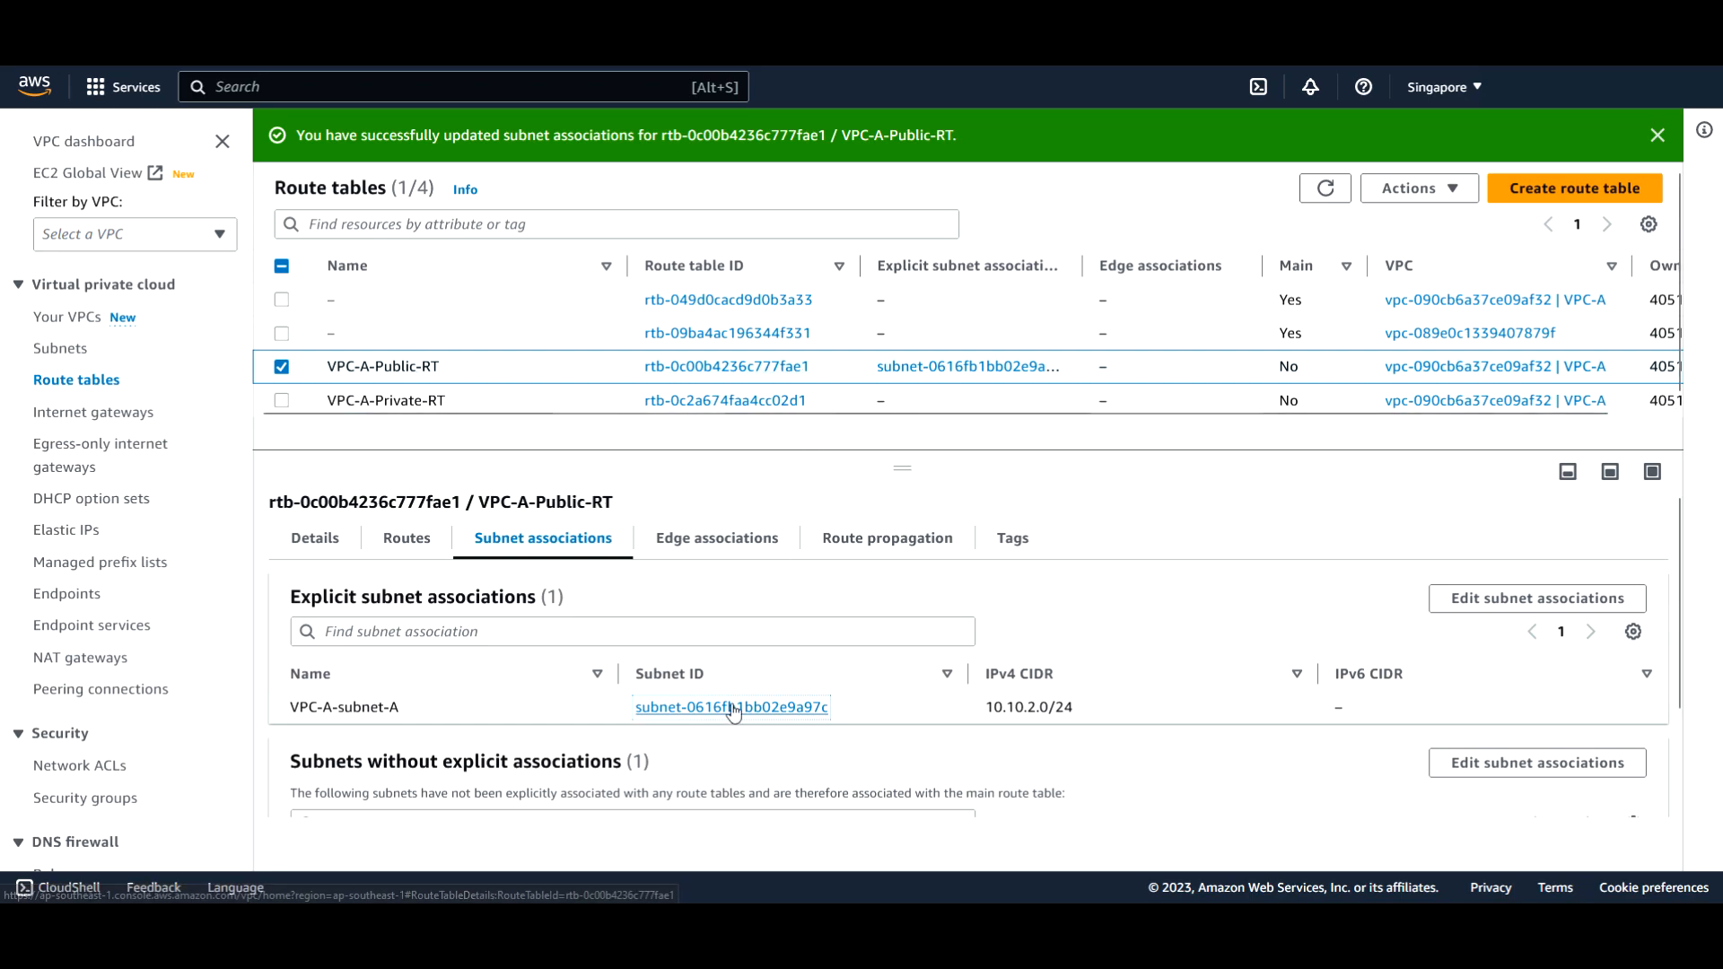
# Follow VPC-A-subnet-A to its route table's 0.0.0.0/0 target and confirm VPC-A-IGW is attached to VPC-A
pyautogui.click(732, 707)
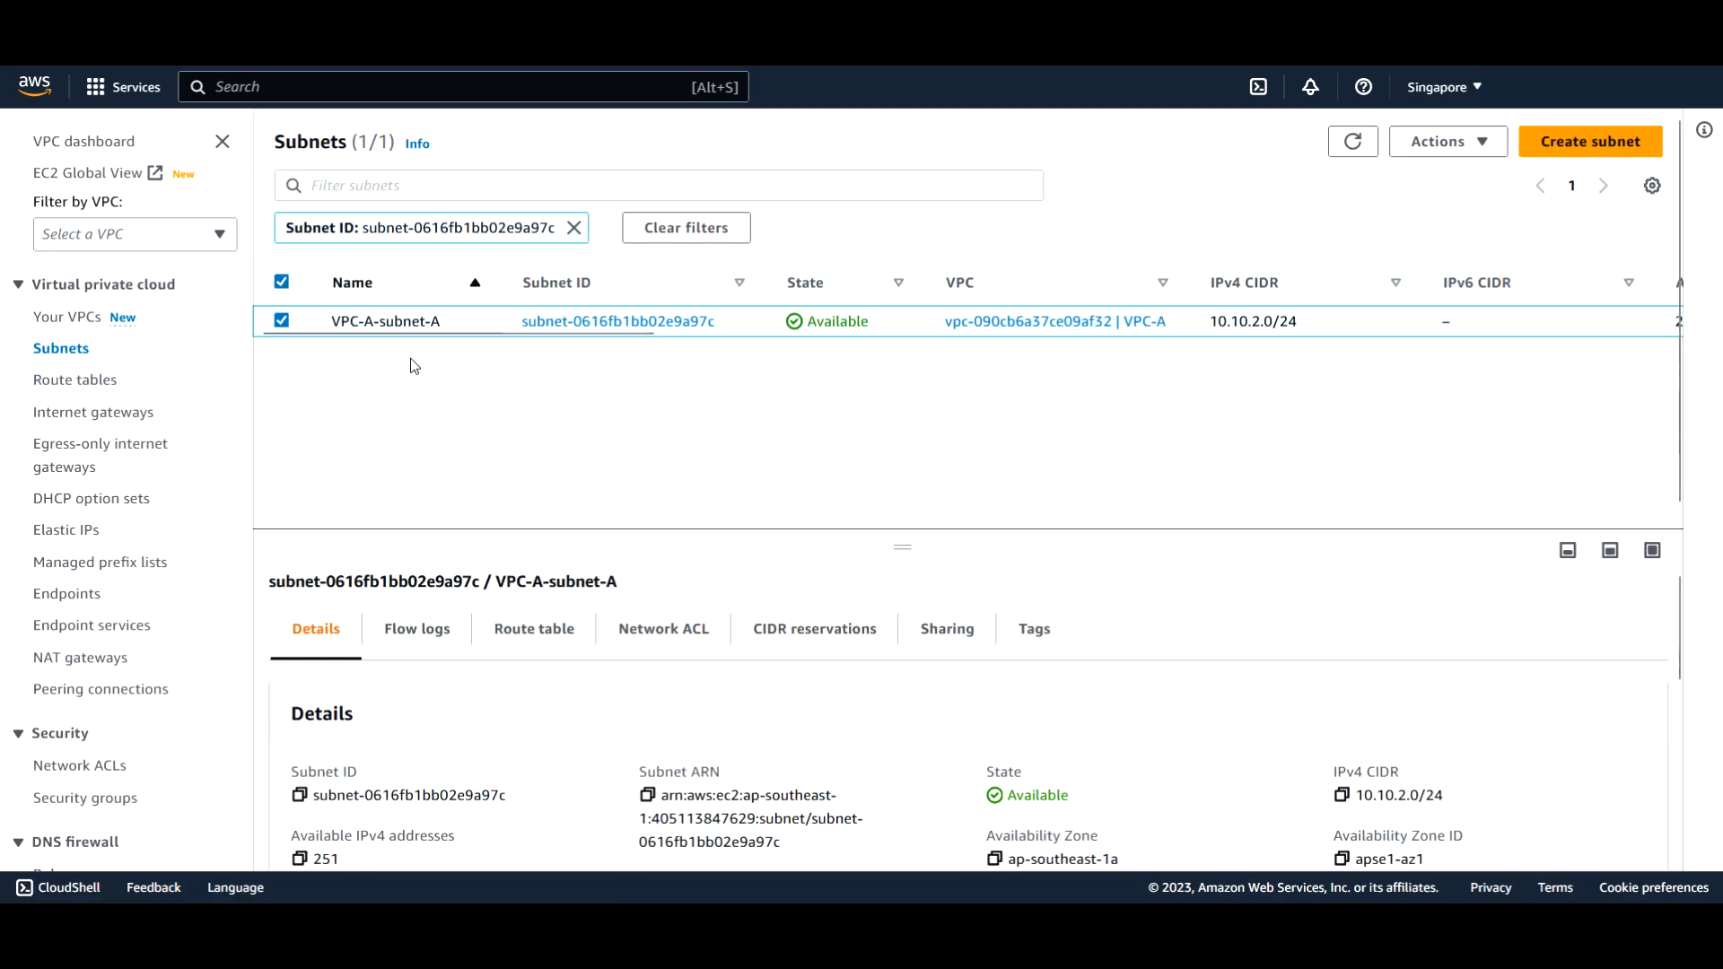
pyautogui.moveTo(490, 612)
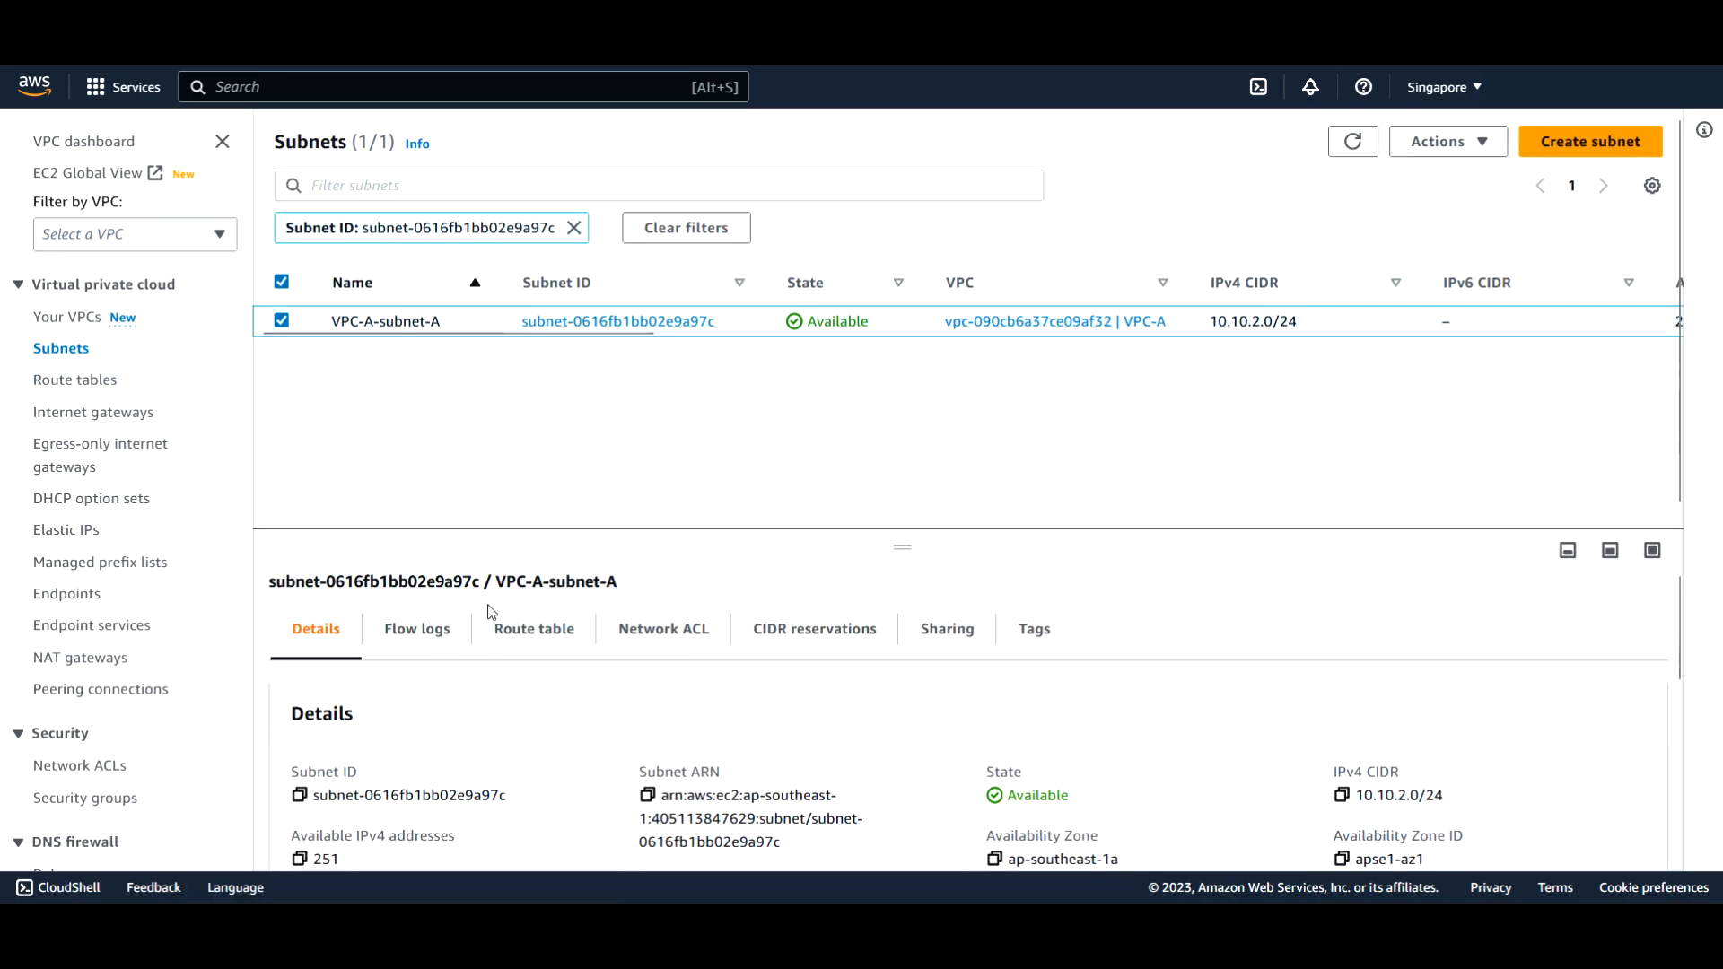
pyautogui.click(535, 630)
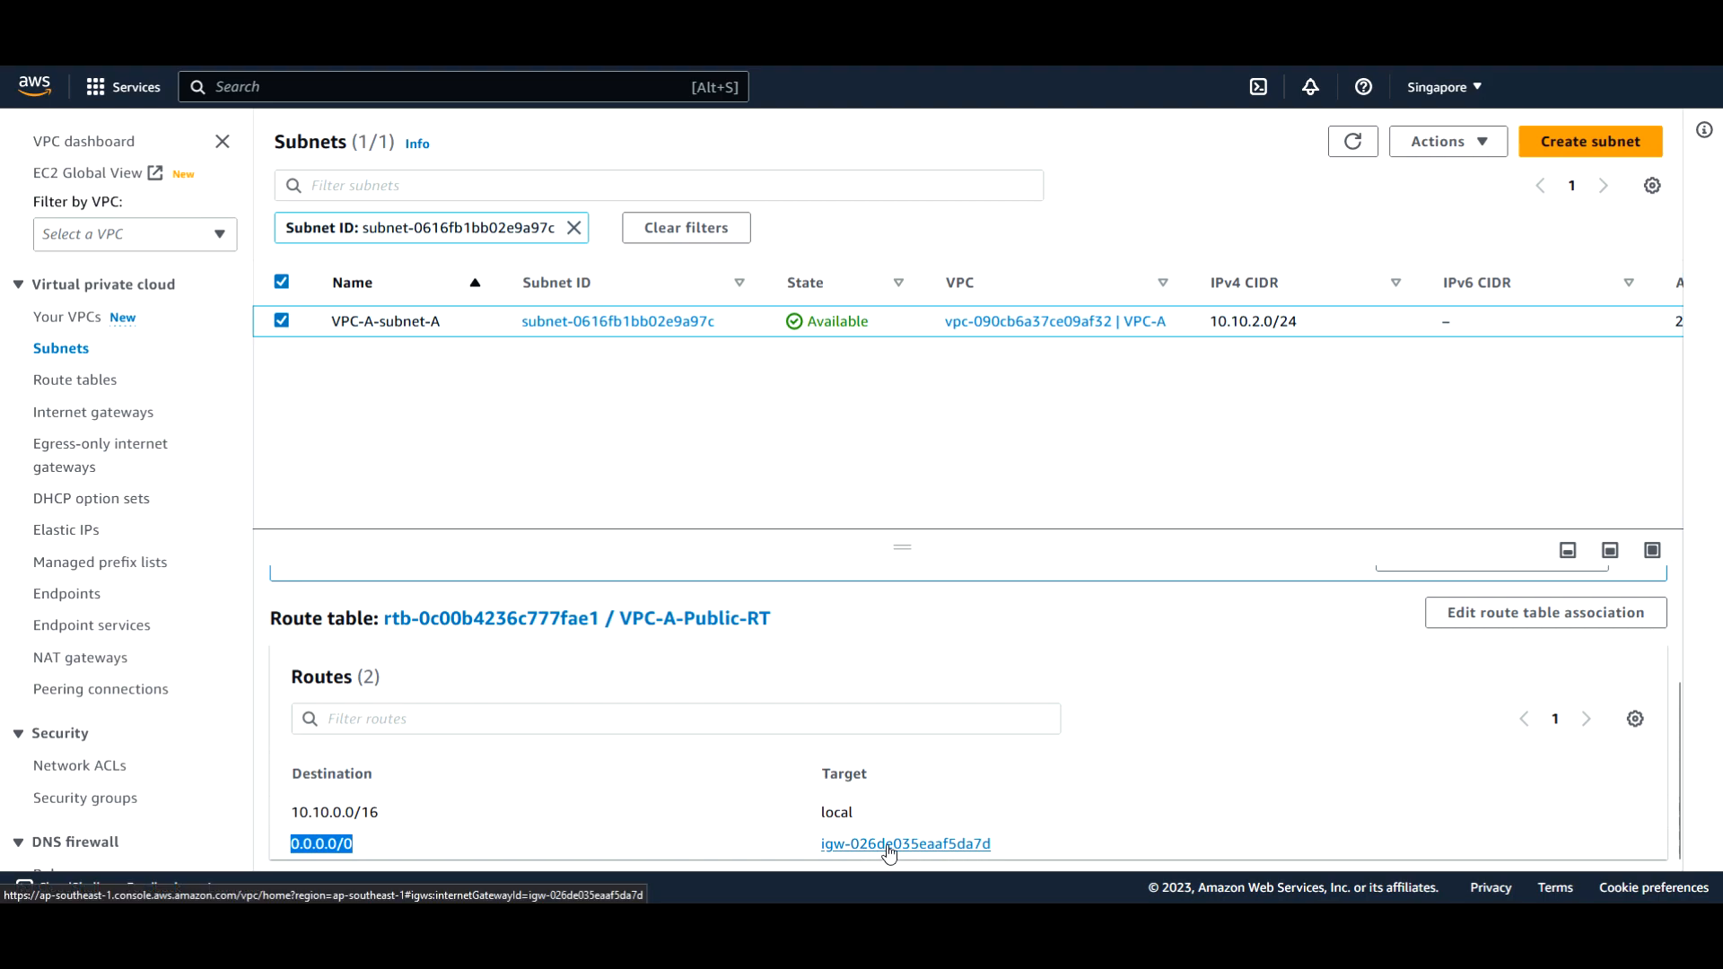
pyautogui.moveTo(894, 852)
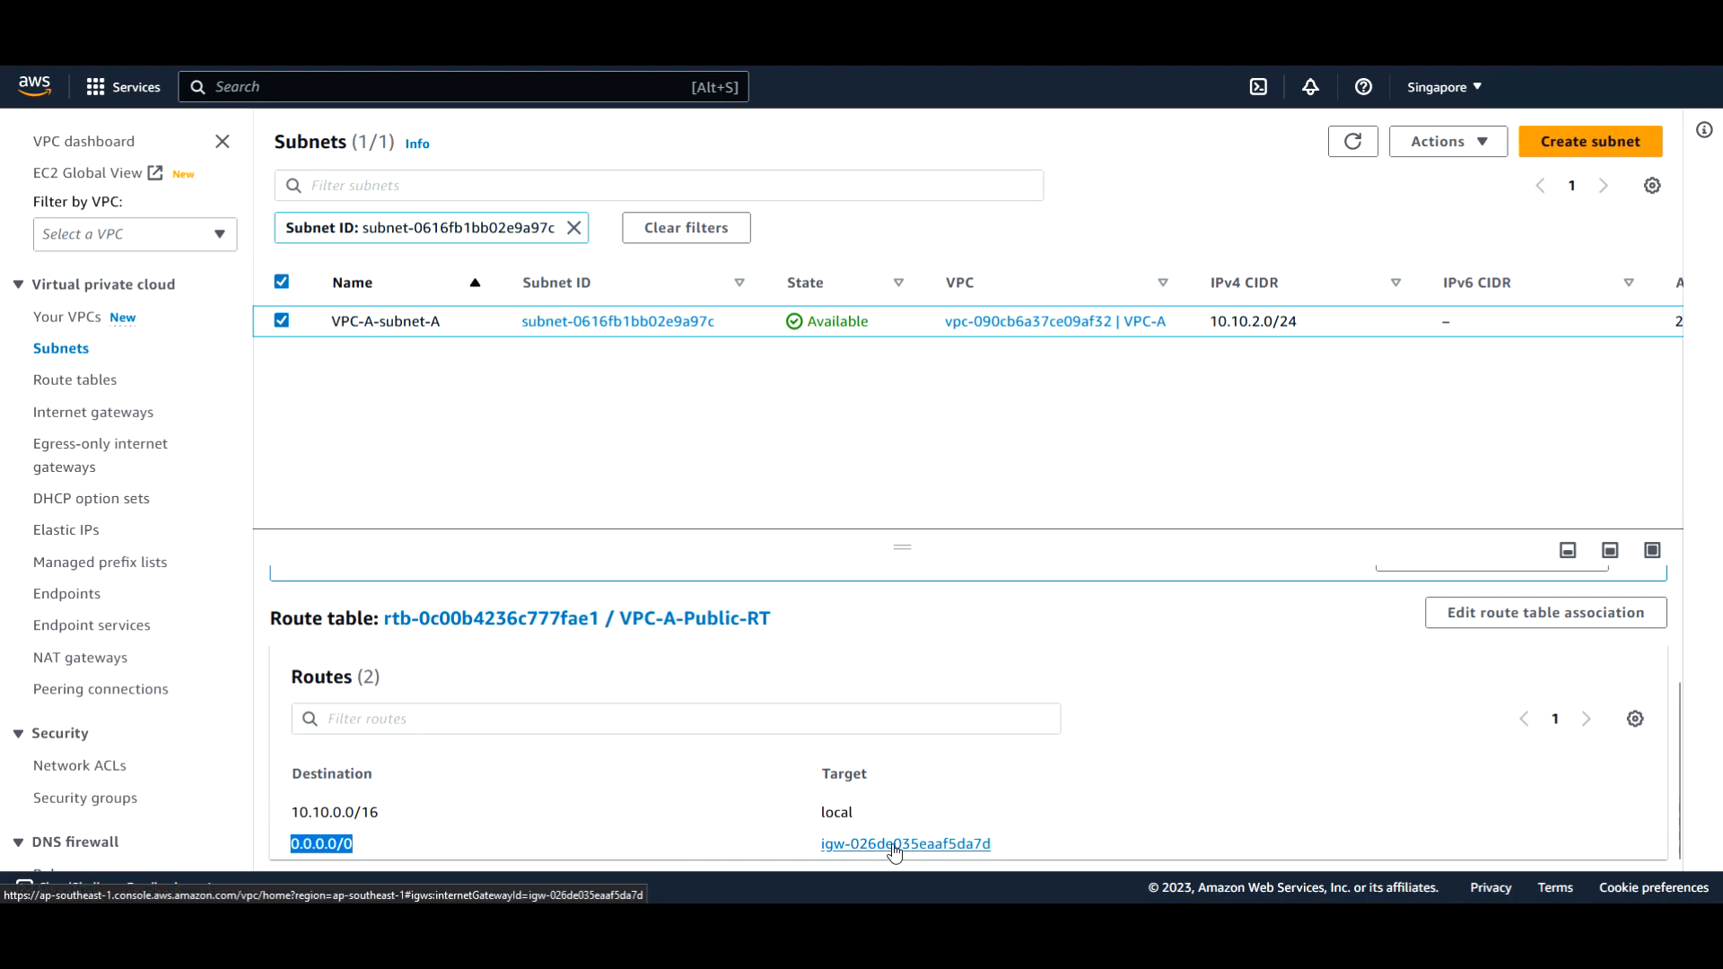
pyautogui.click(904, 843)
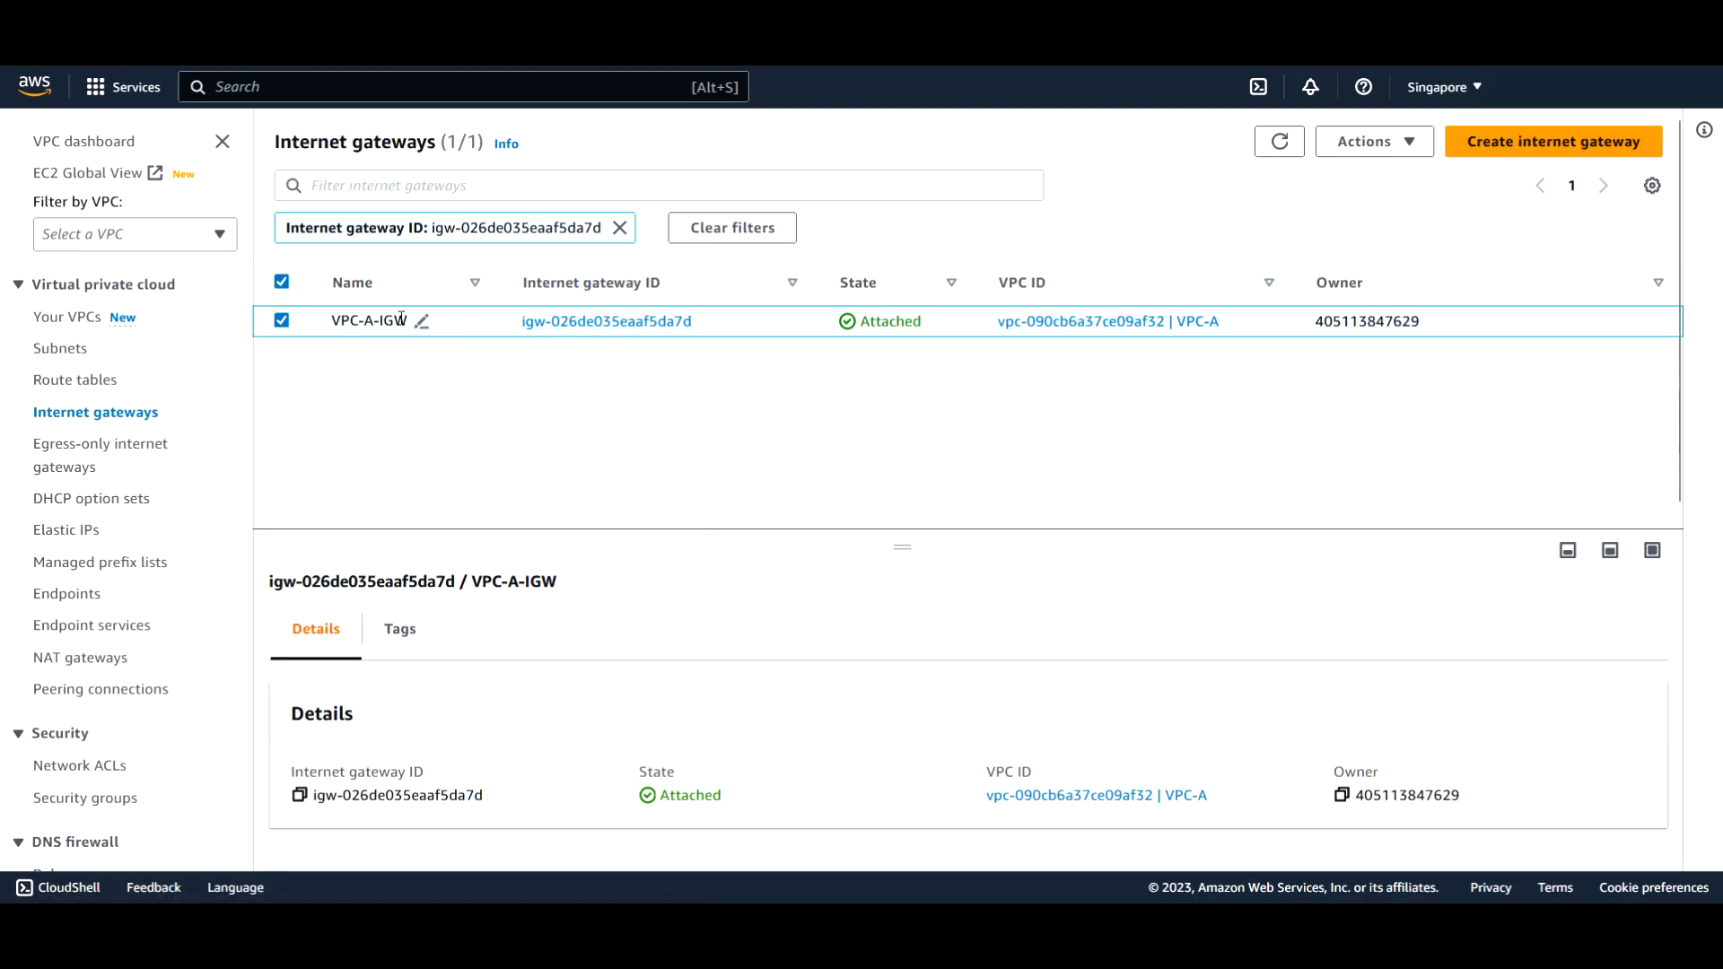
pyautogui.moveTo(446, 327)
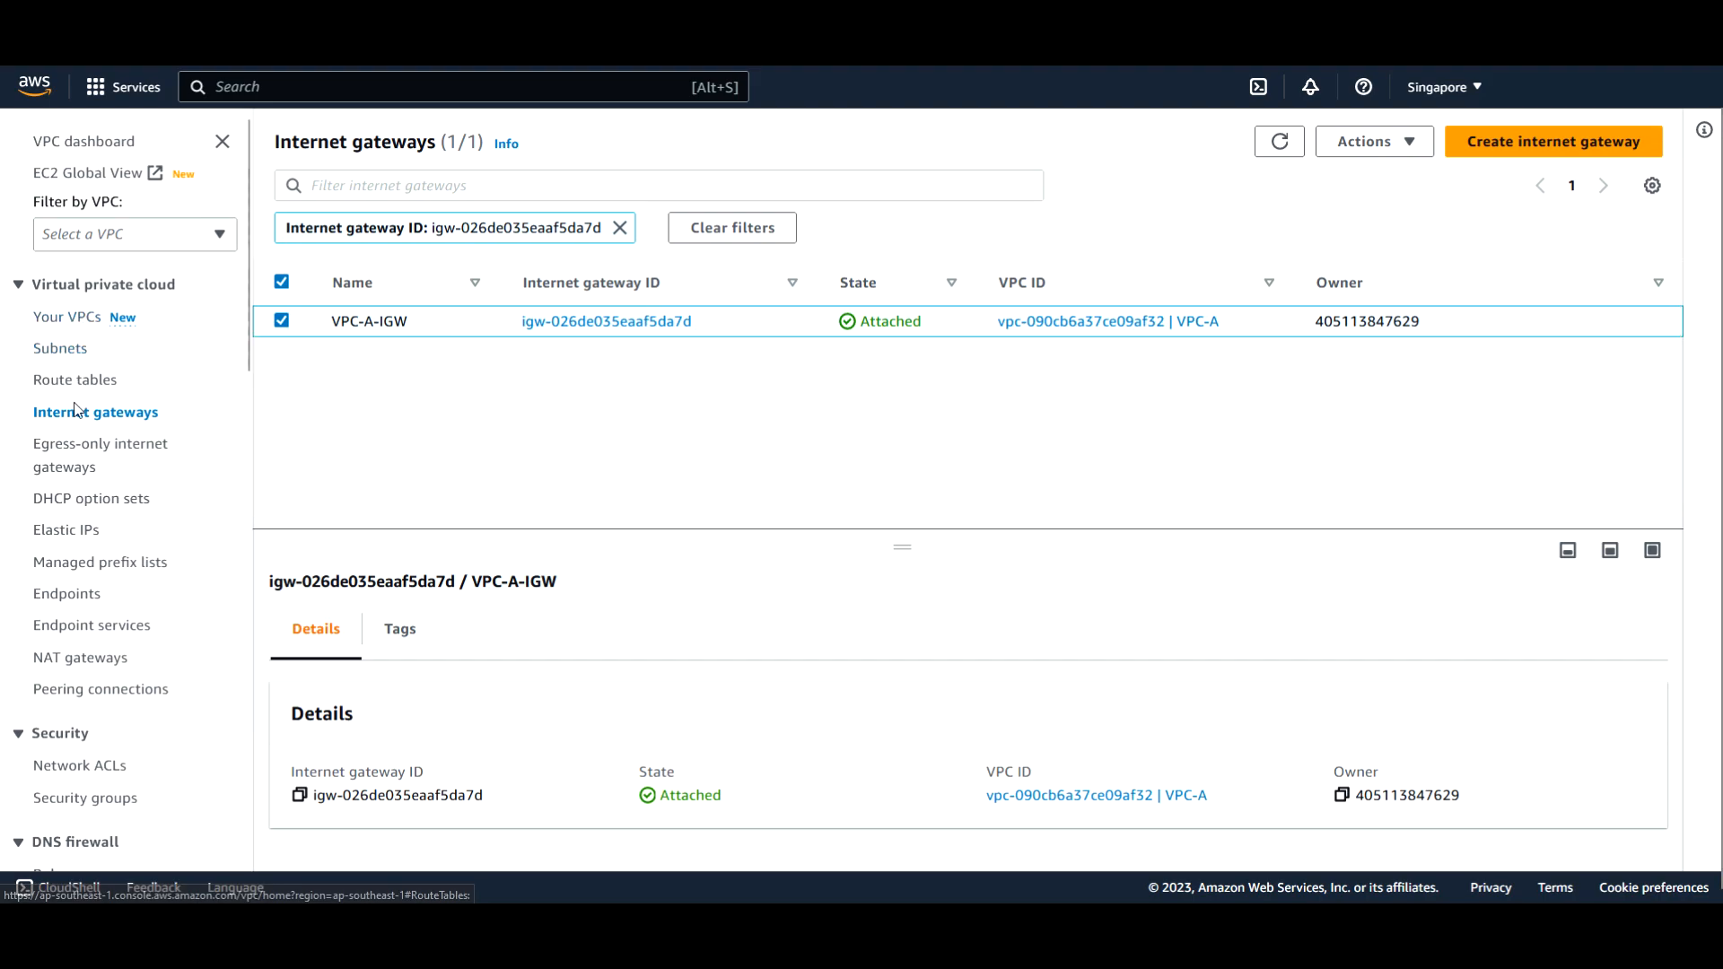
pyautogui.moveTo(131, 382)
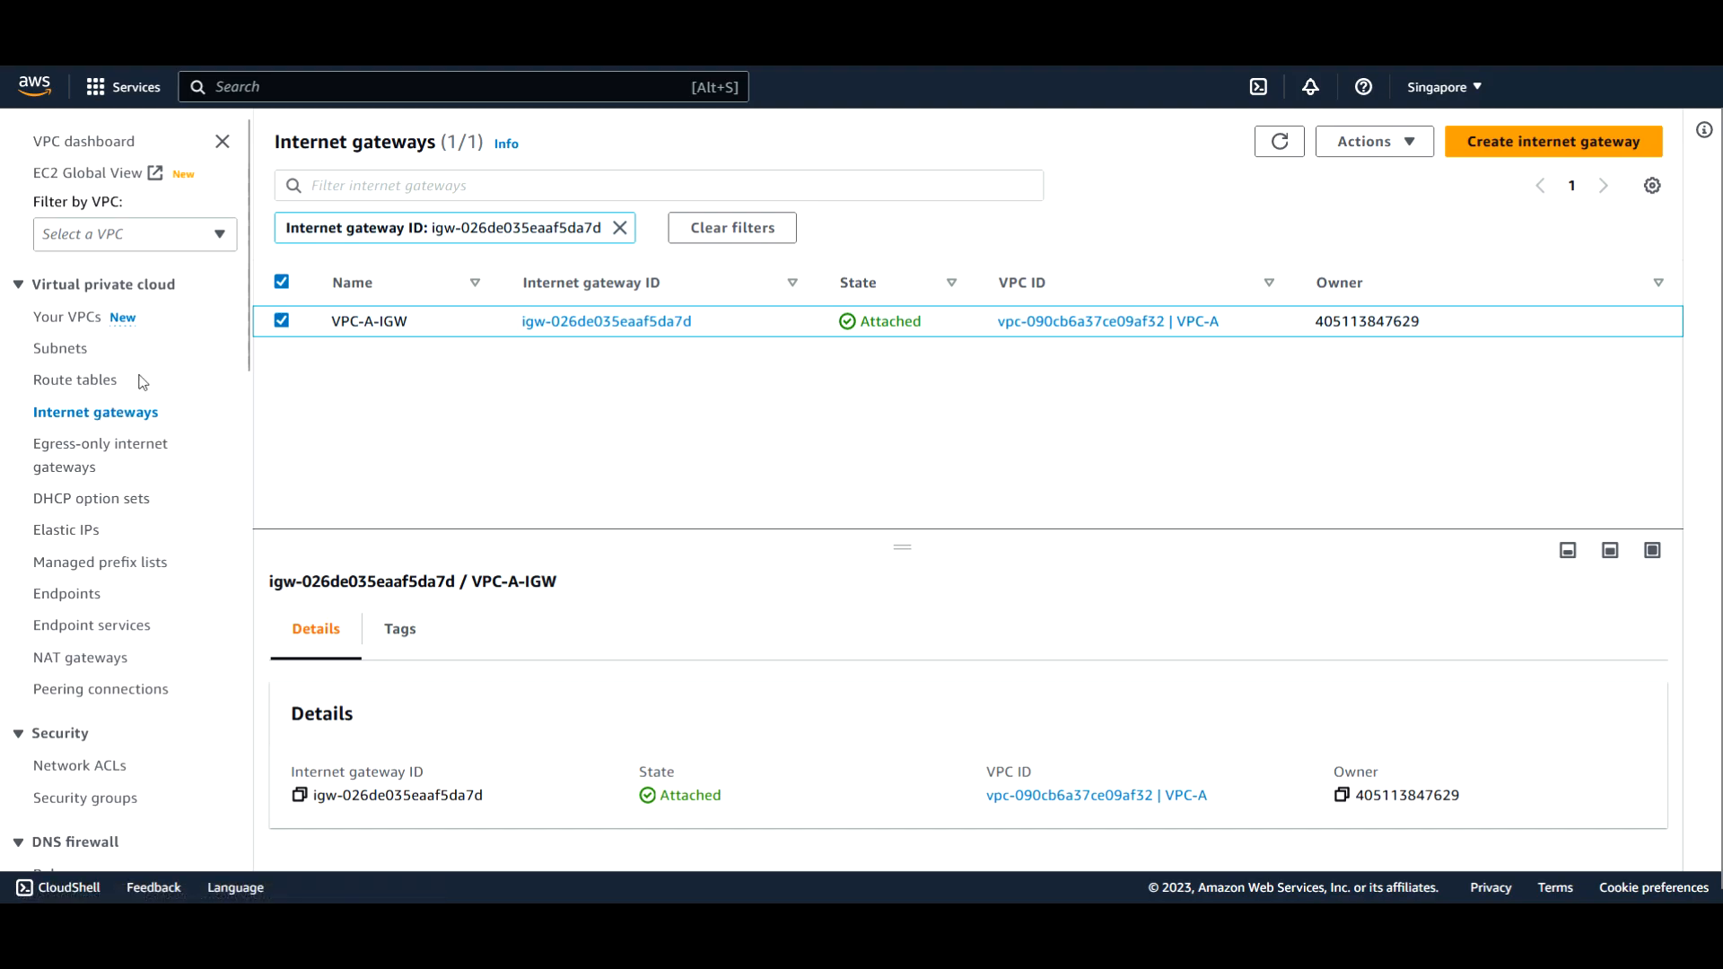
# Inspect VPC-A-Public-RT's routes (0.0.0.0/0 to the internet gateway, local) and its subnet associations
pyautogui.click(76, 380)
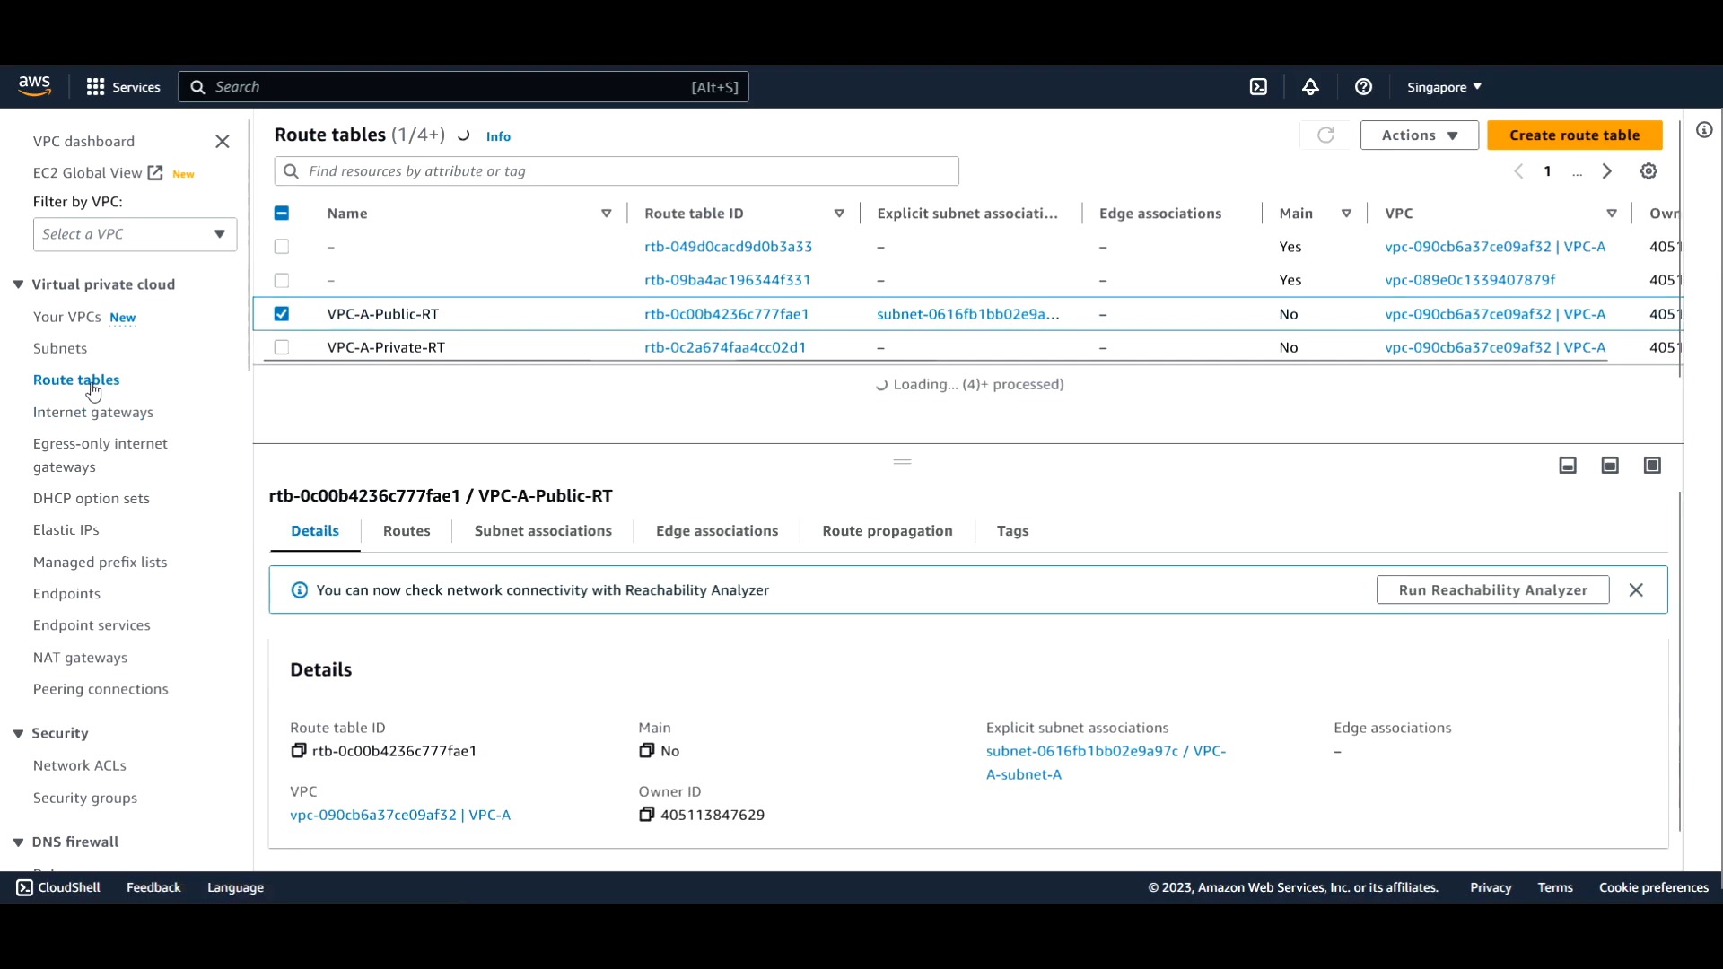
pyautogui.click(405, 531)
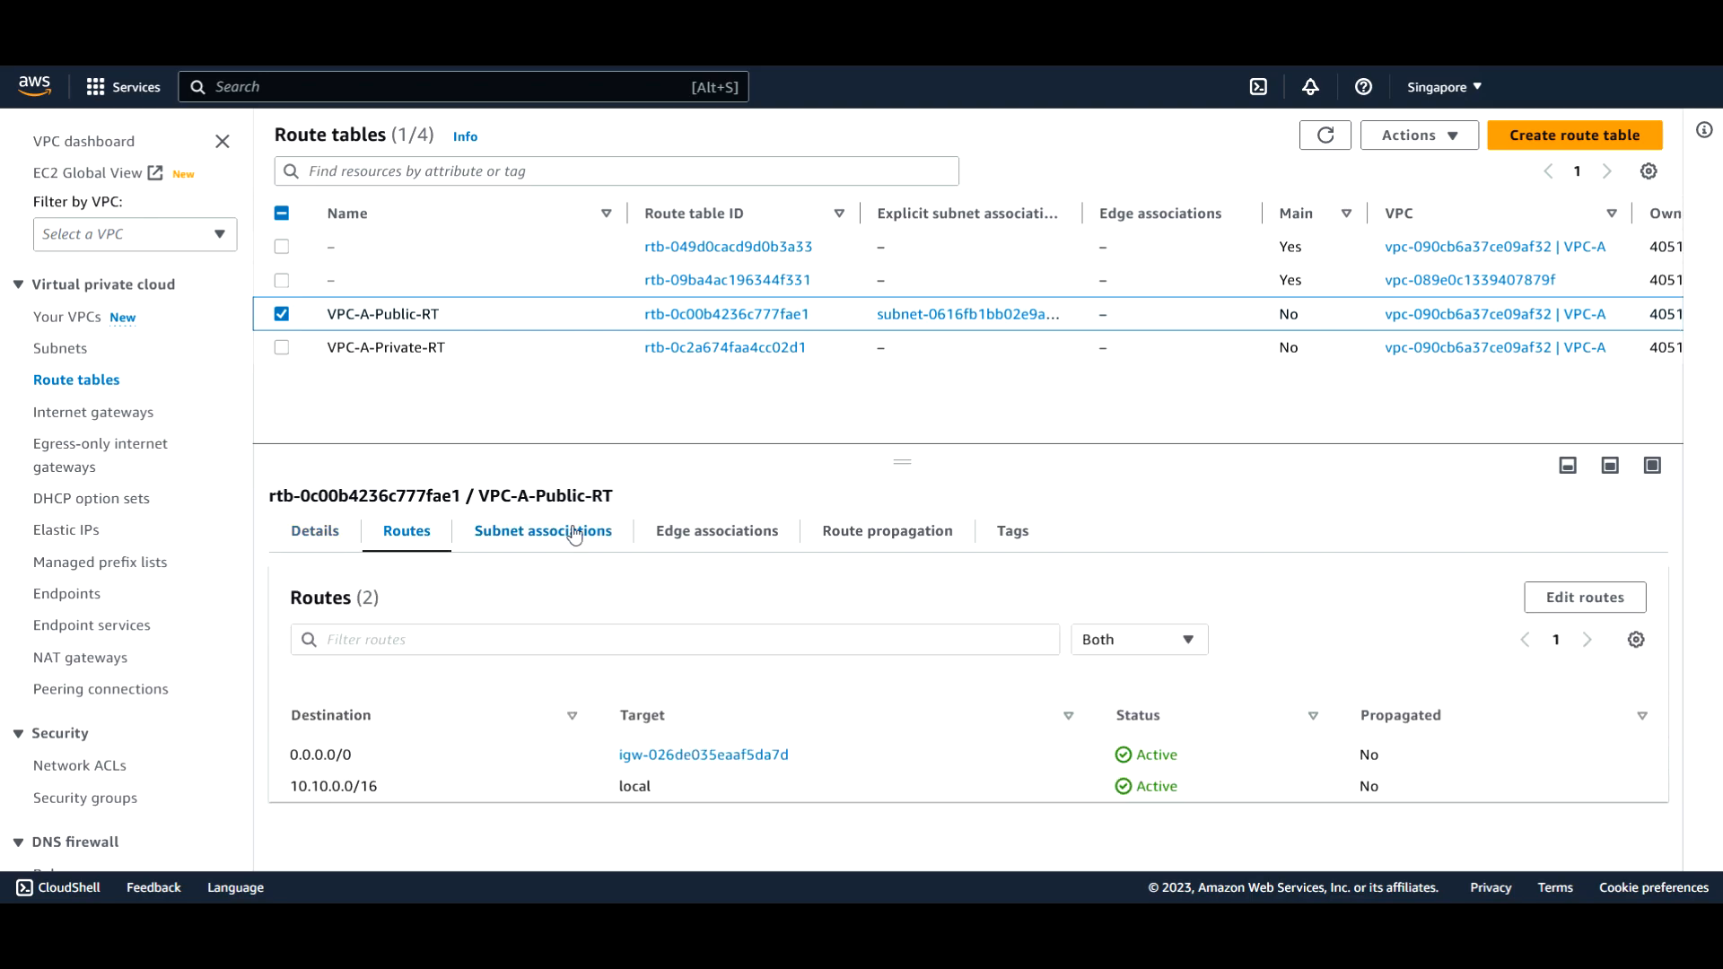
pyautogui.click(542, 531)
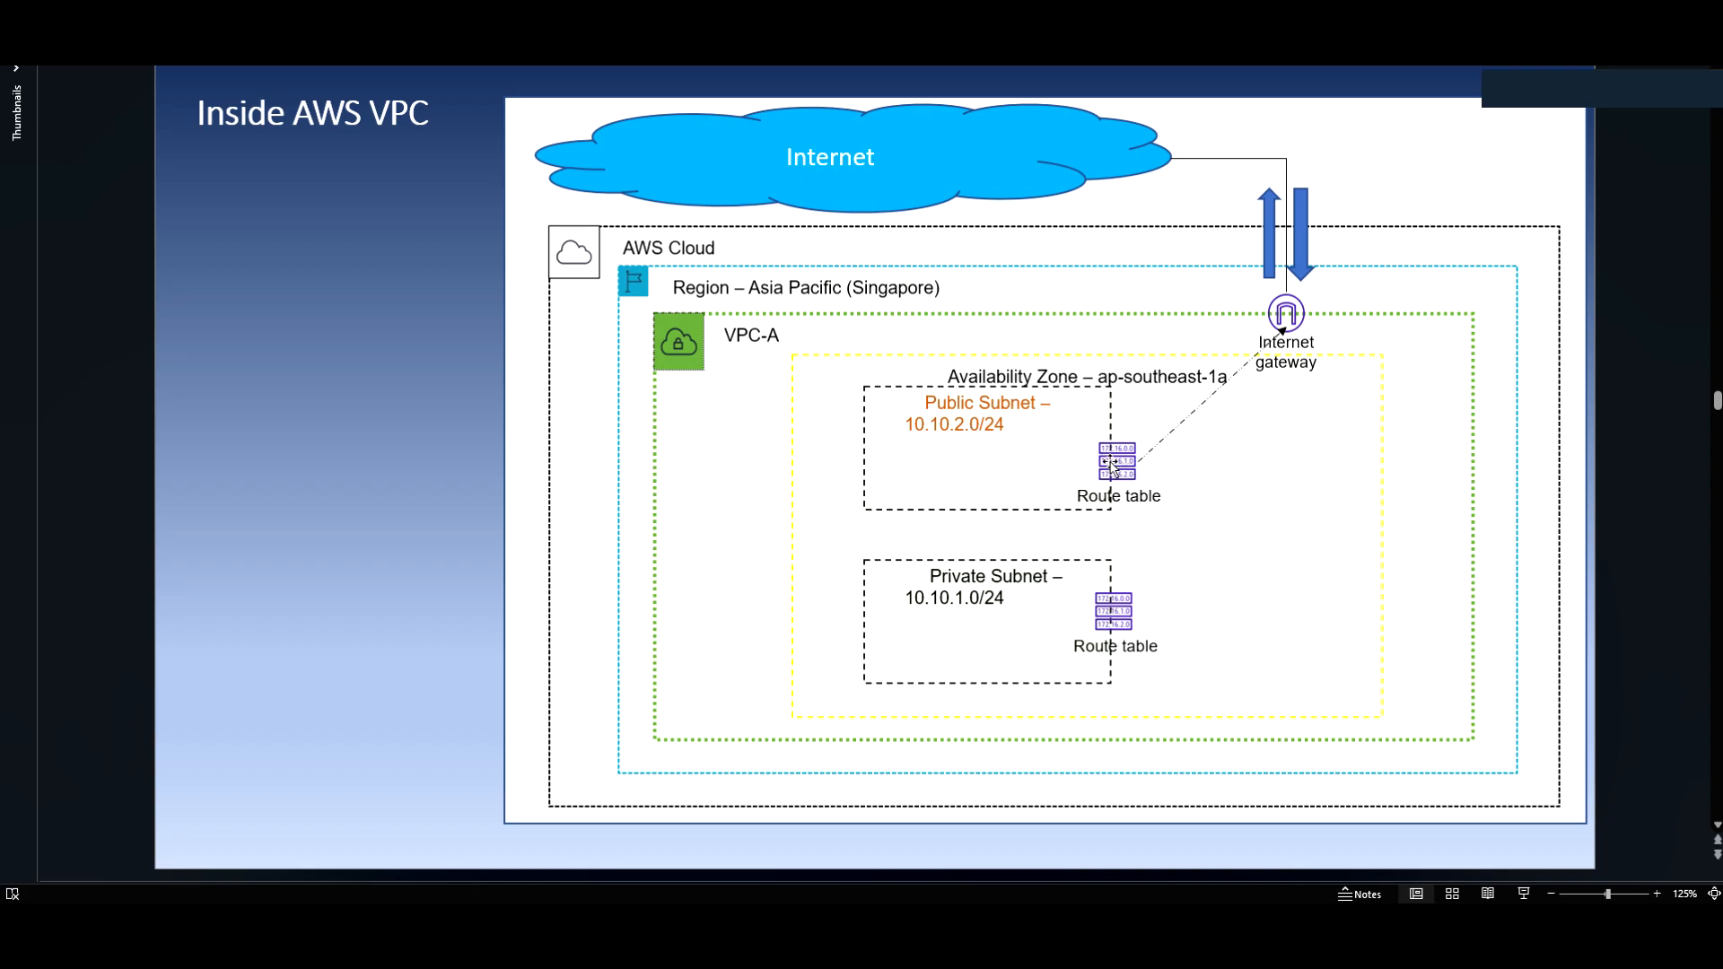
pyautogui.moveTo(1285, 323)
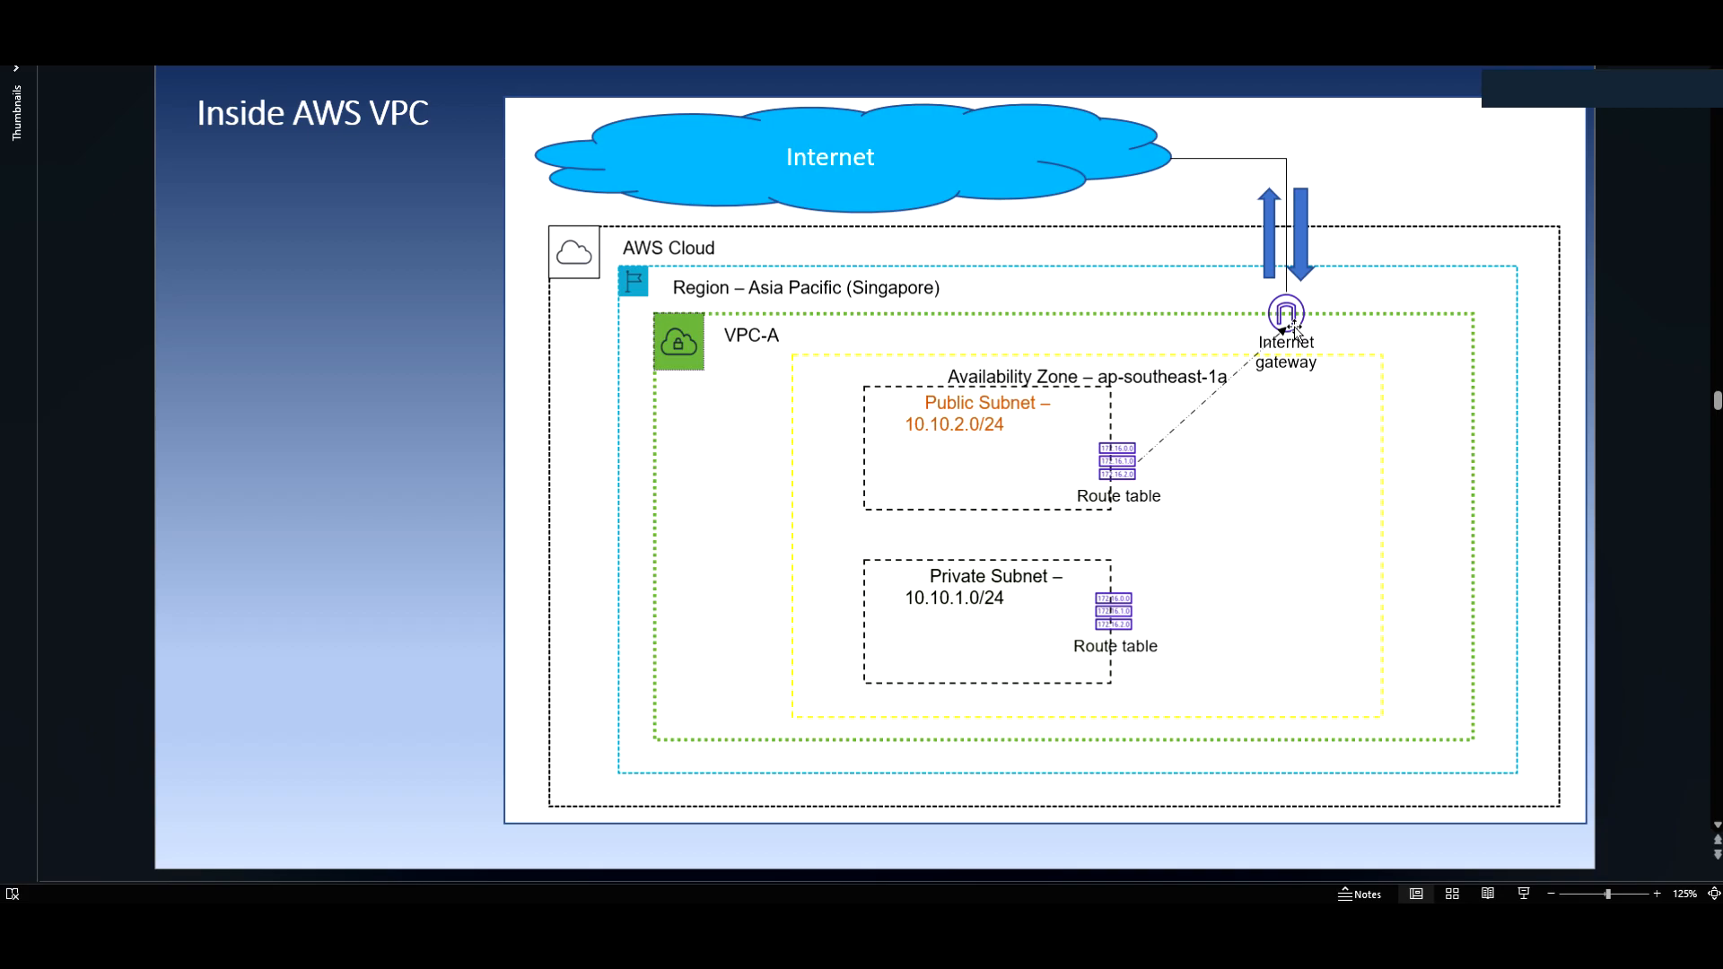
pyautogui.moveTo(1044, 485)
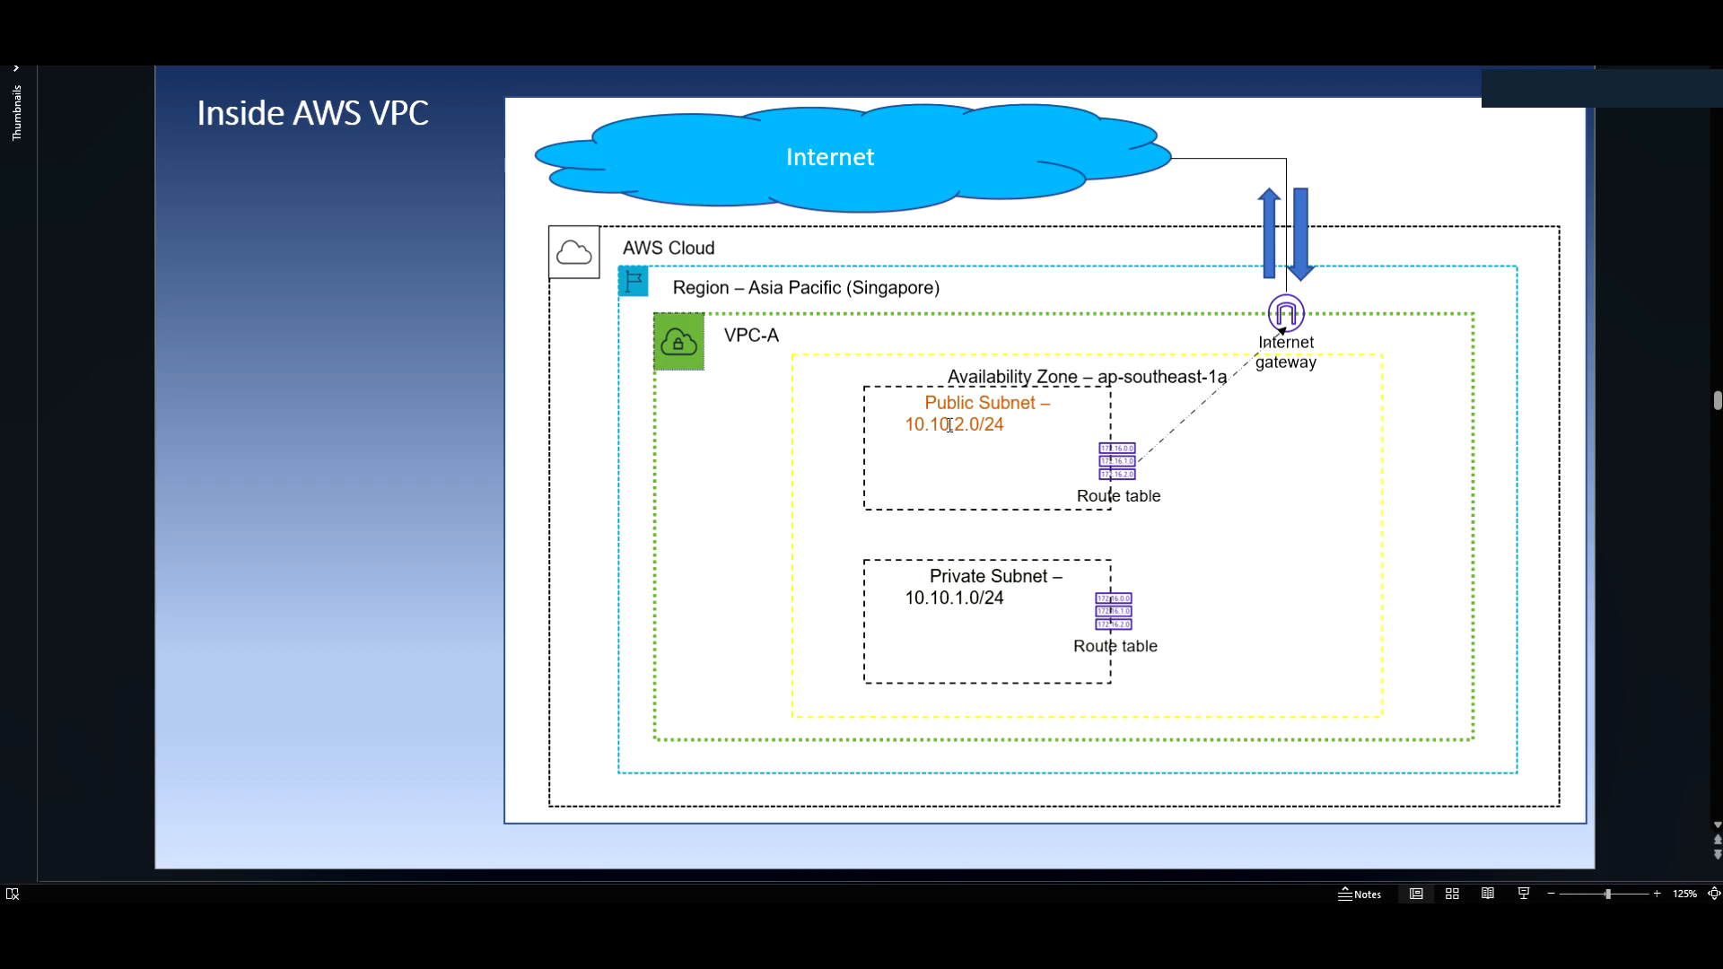
pyautogui.moveTo(960, 460)
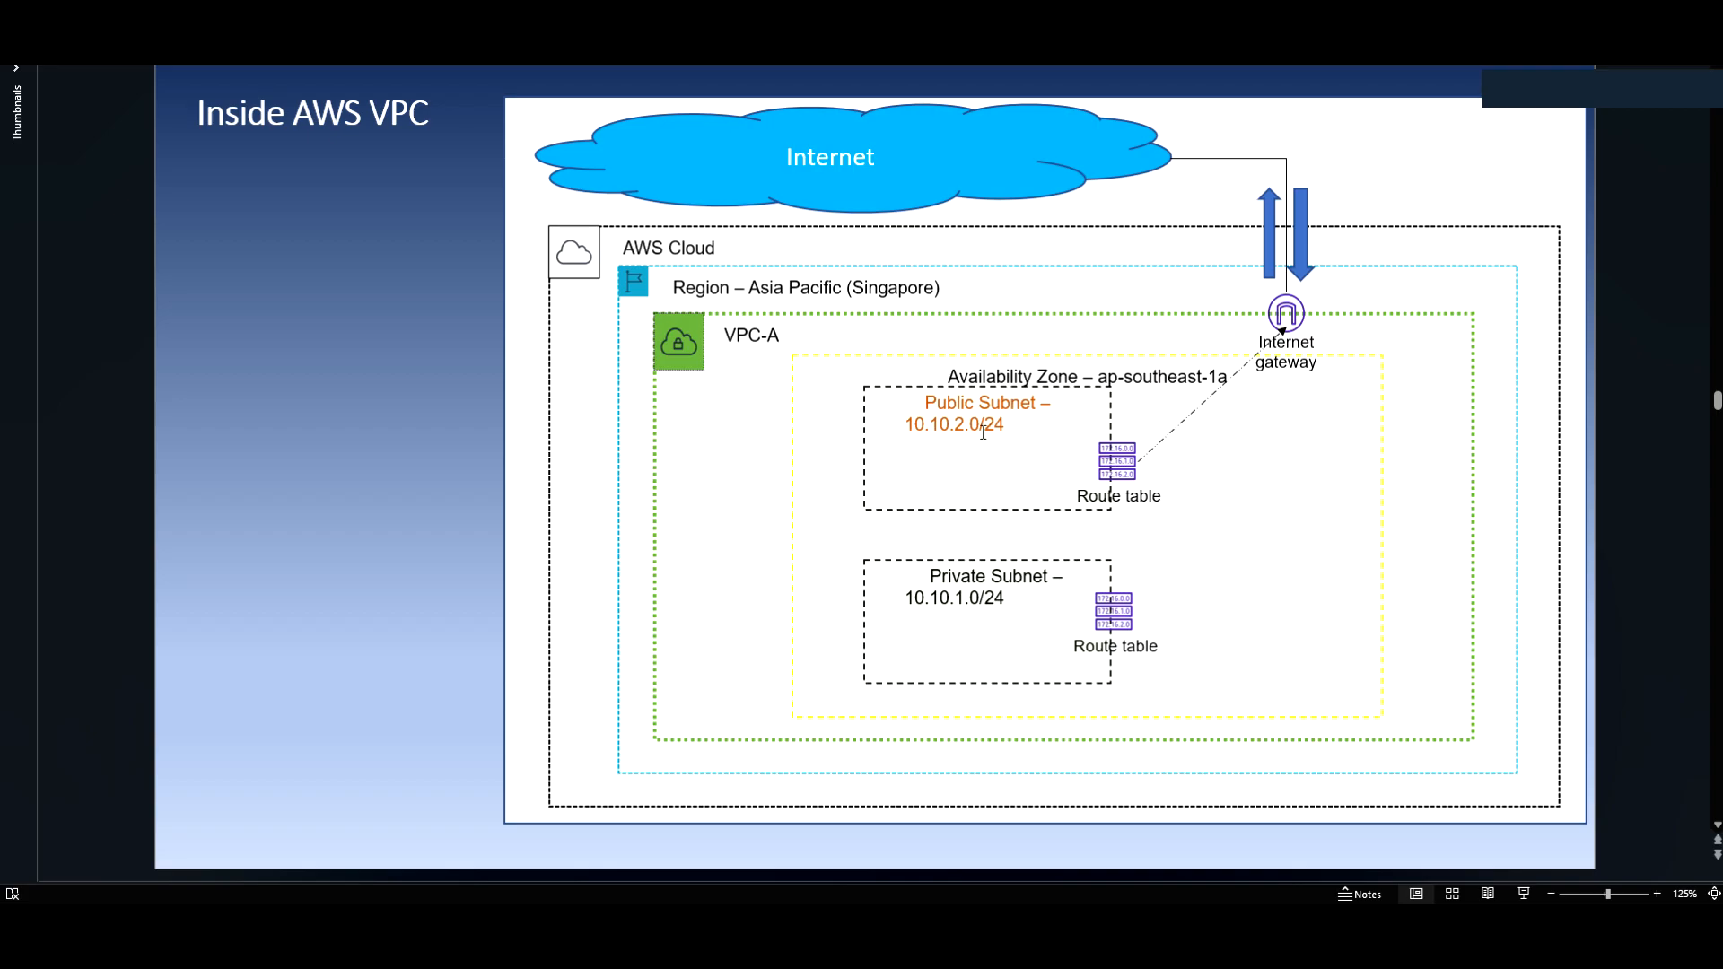
pyautogui.moveTo(917, 473)
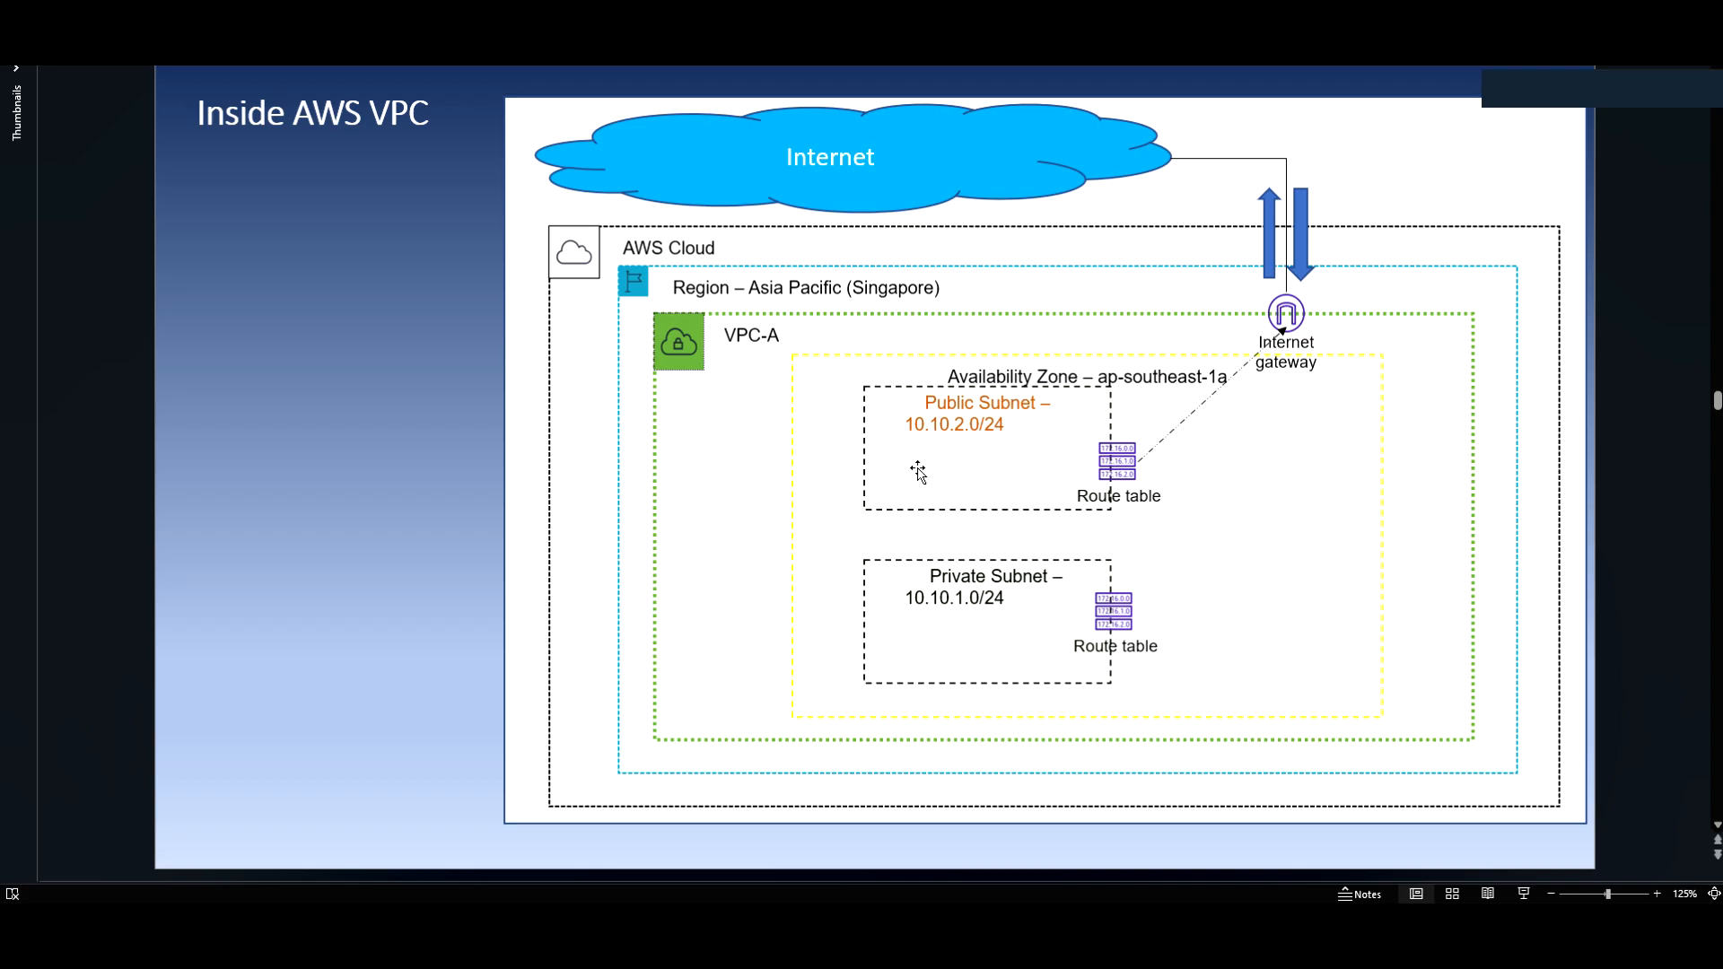
pyautogui.moveTo(1235, 362)
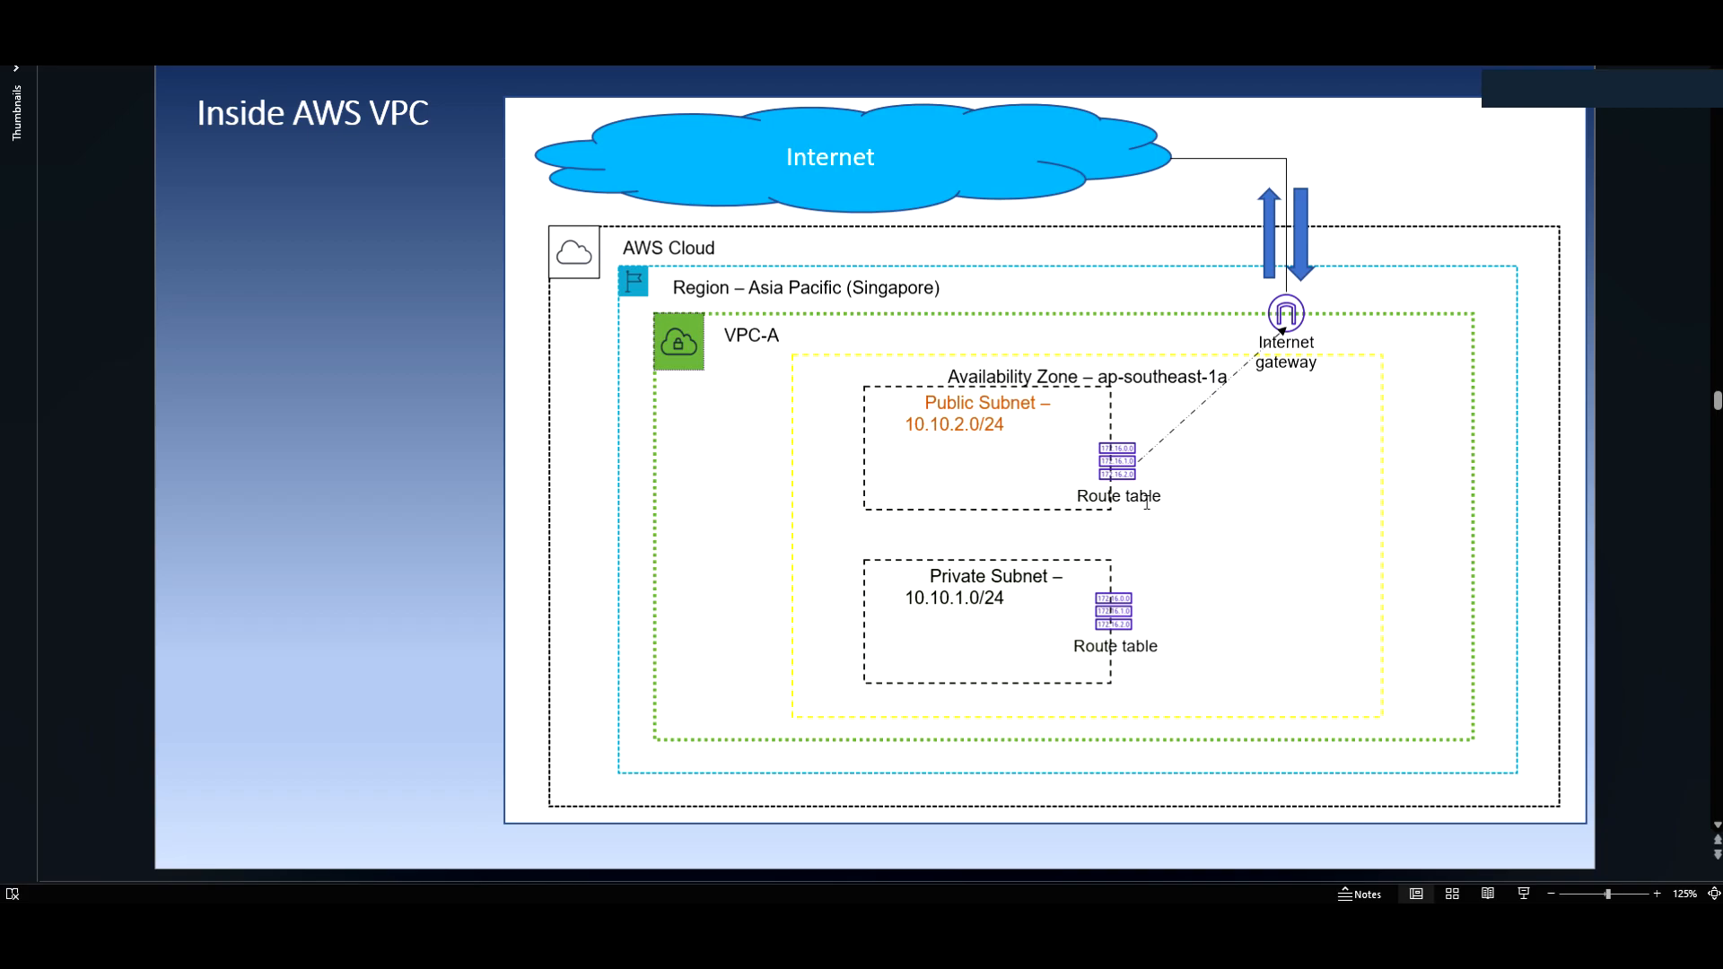
pyautogui.moveTo(1005, 294)
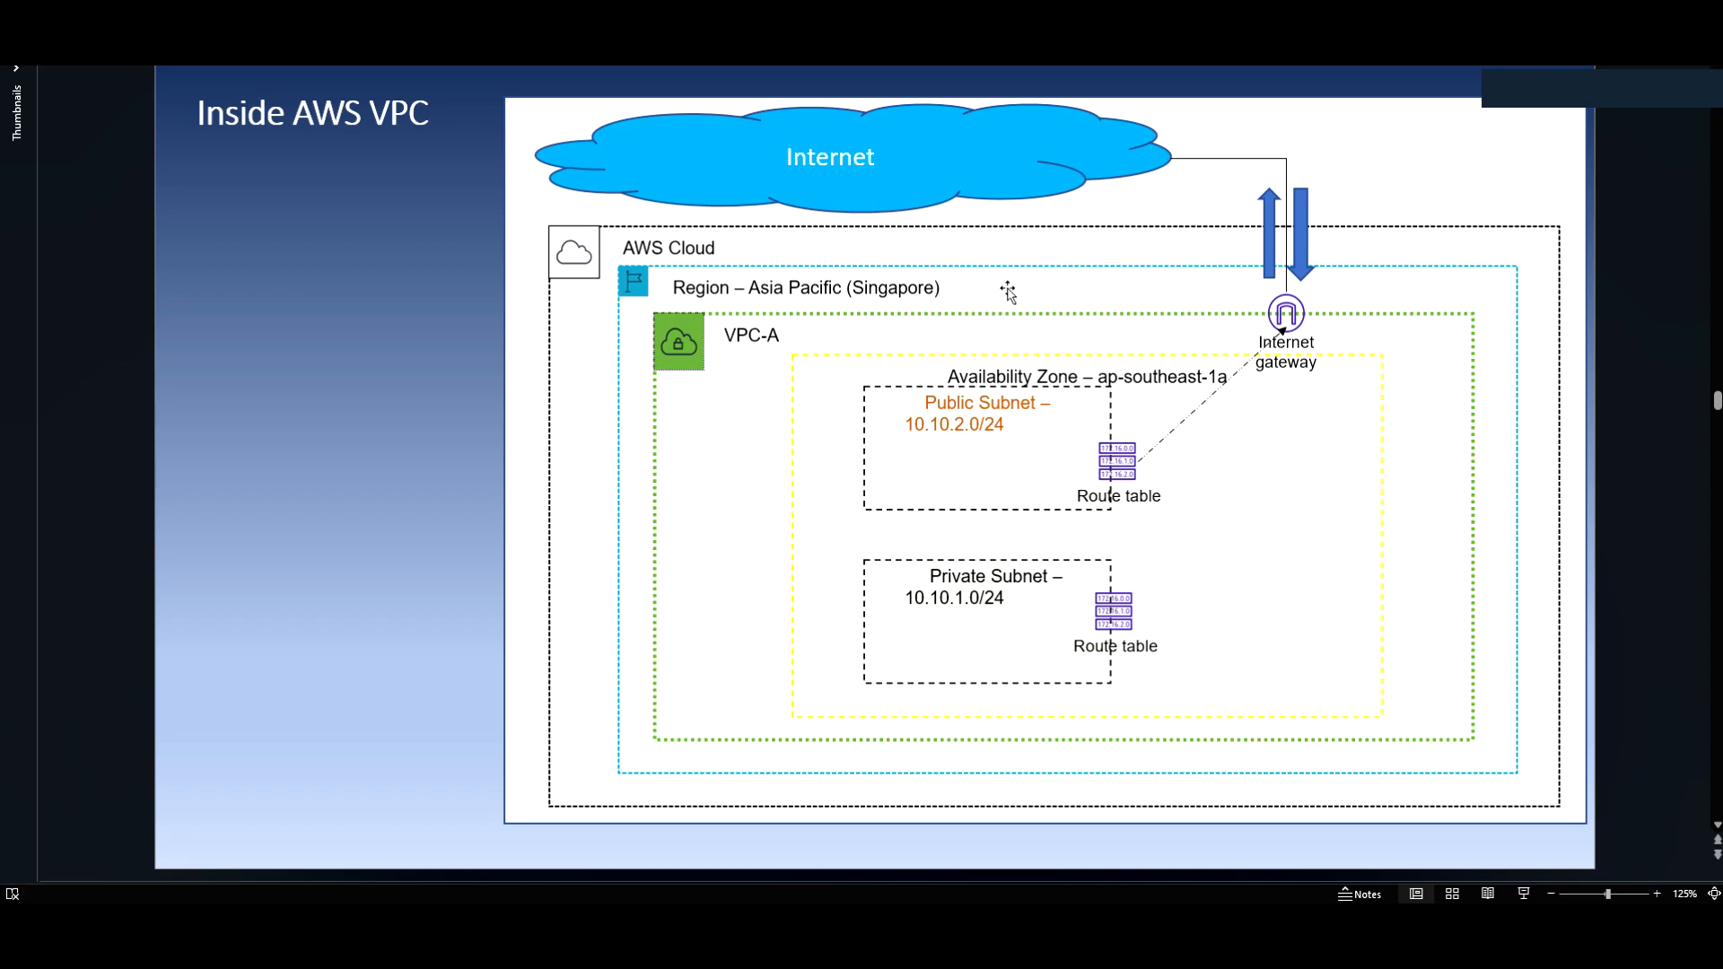
pyautogui.moveTo(1073, 413)
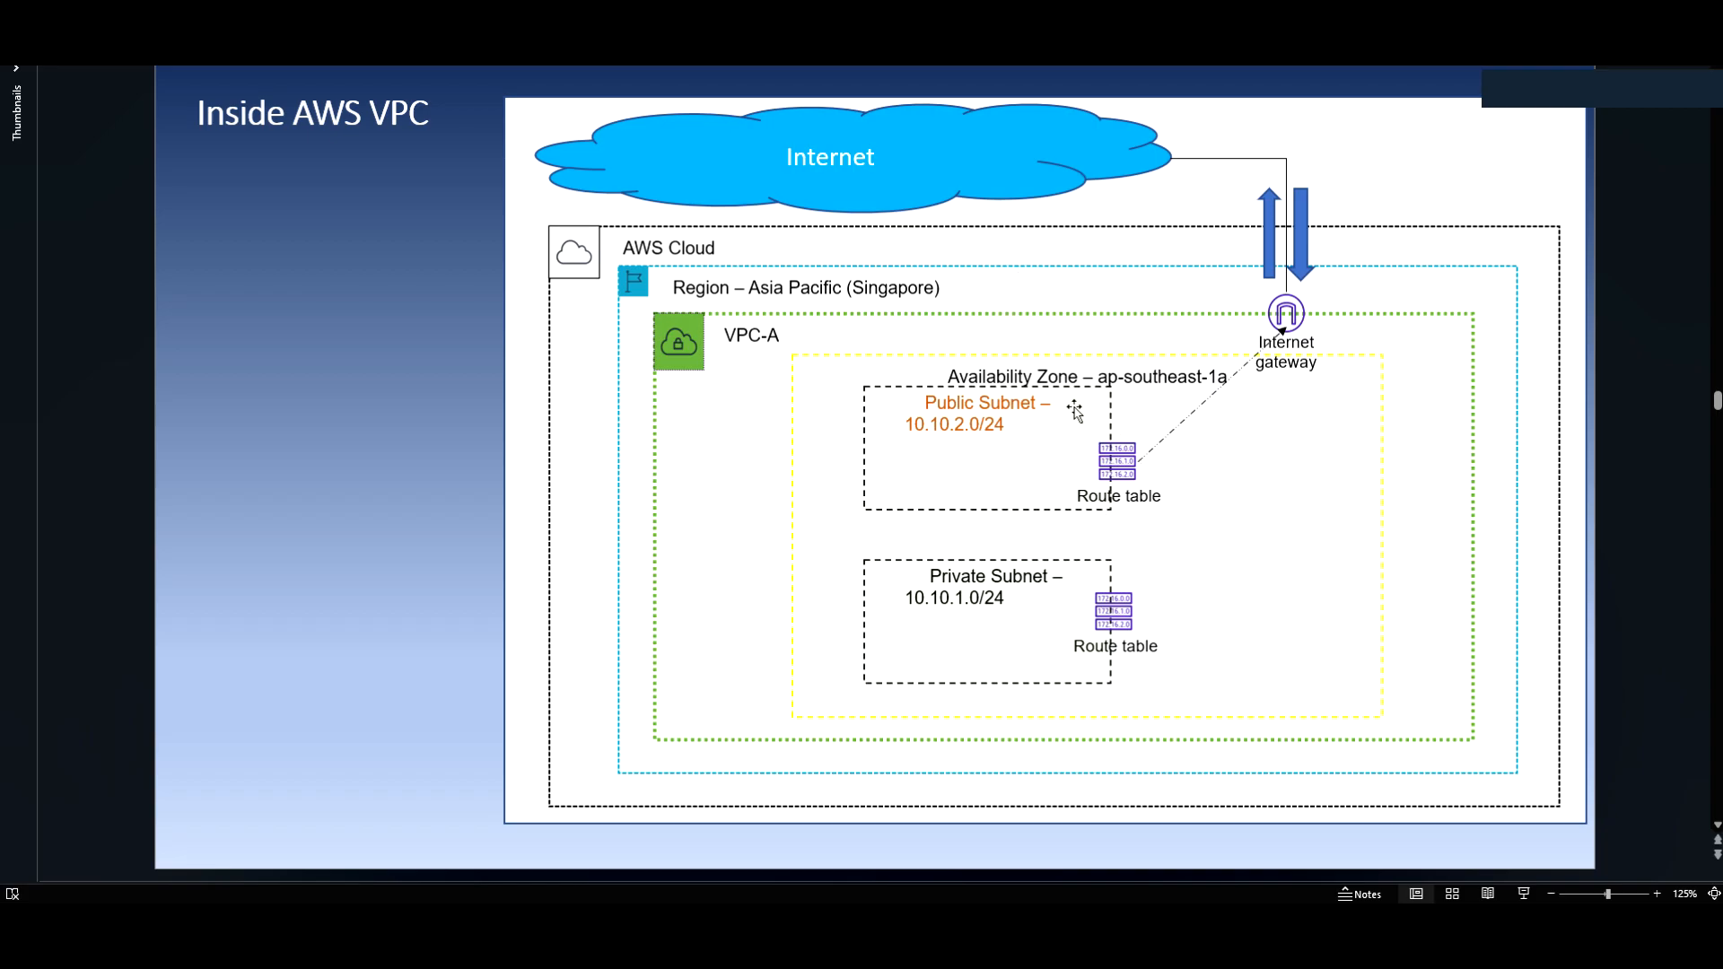
pyautogui.moveTo(1028, 417)
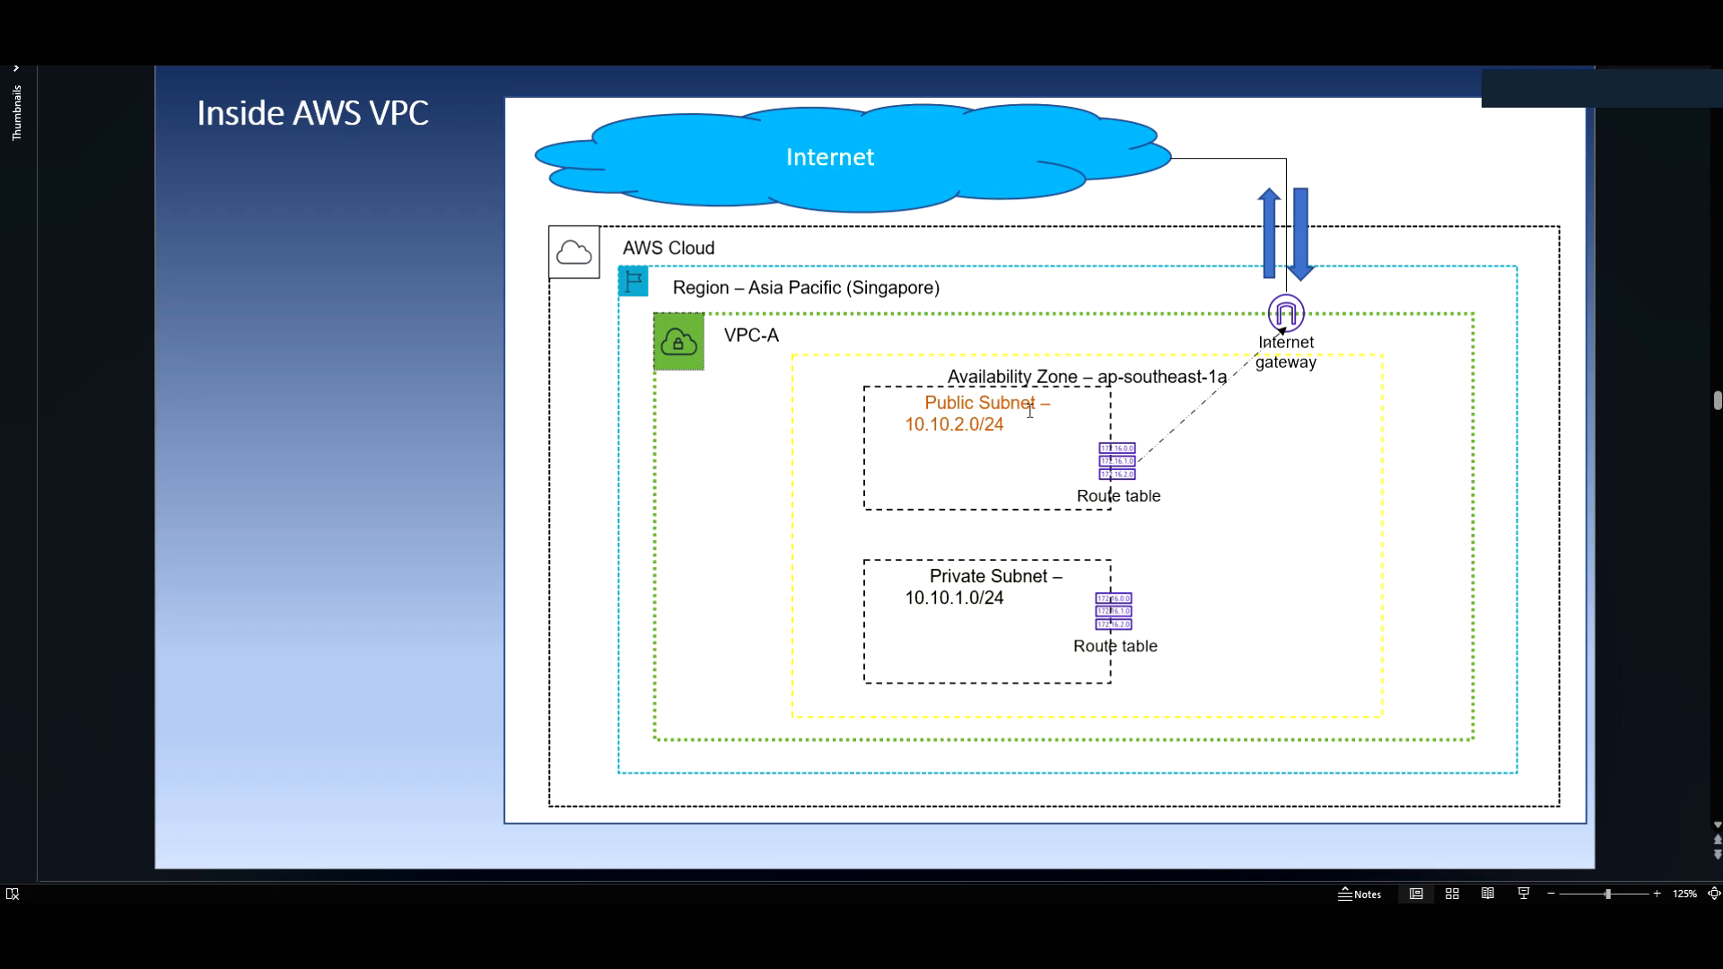
pyautogui.moveTo(1267, 301)
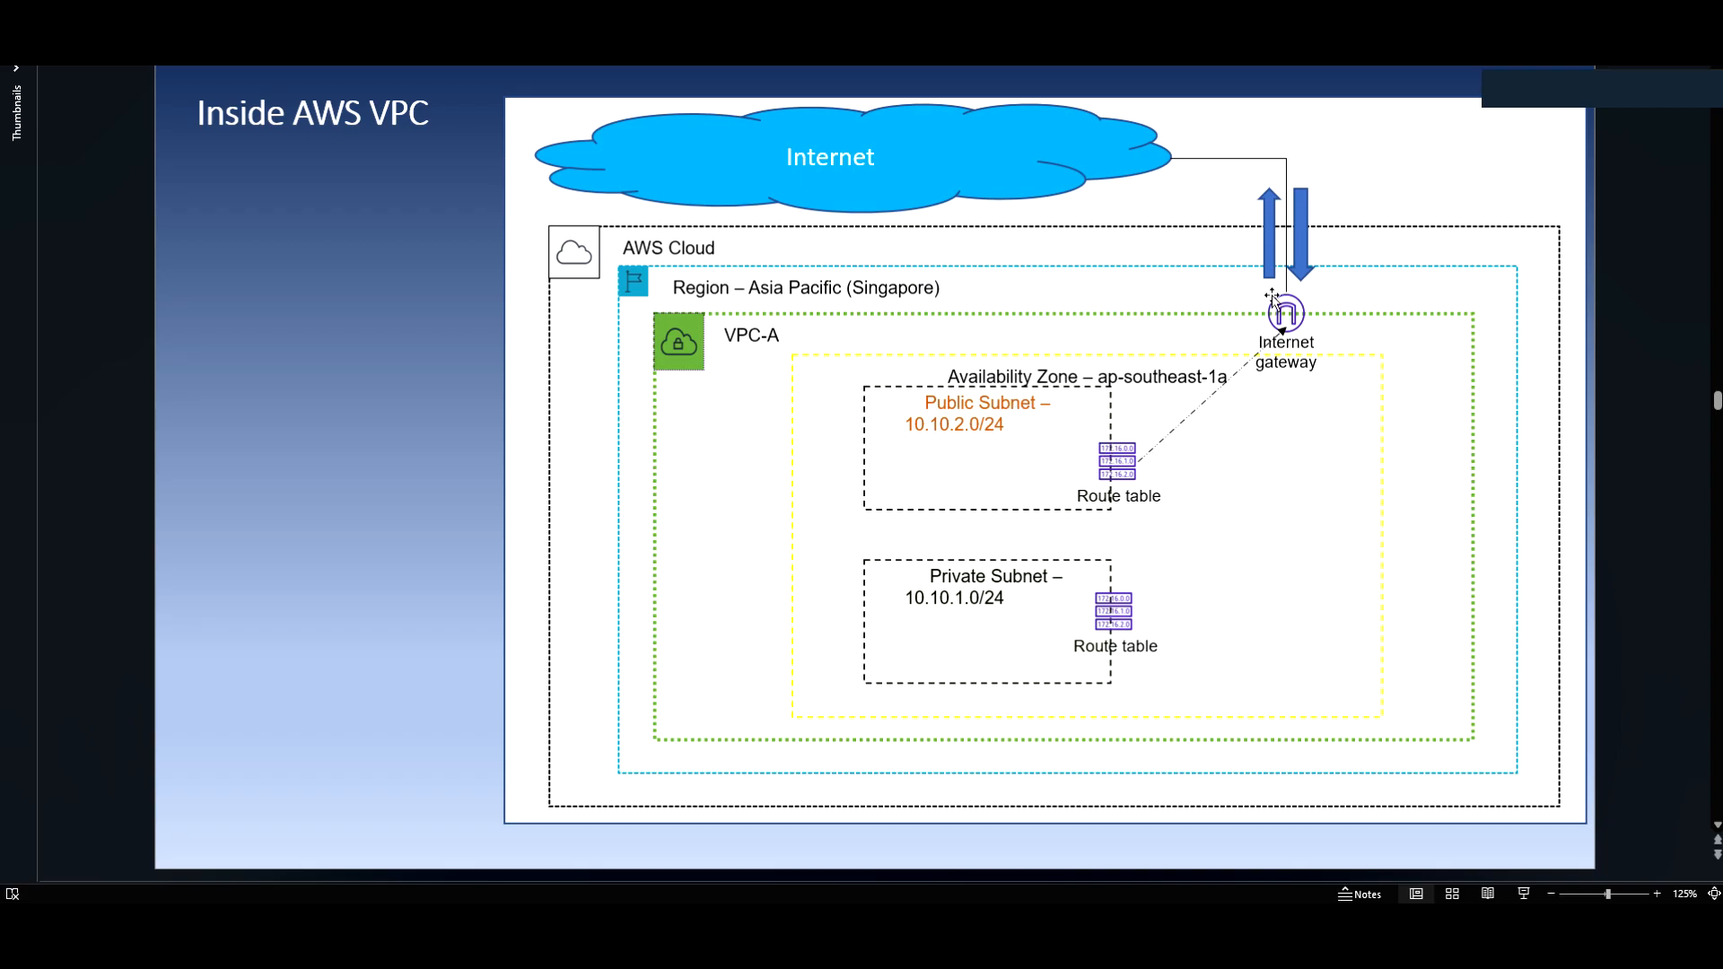
pyautogui.moveTo(1012, 594)
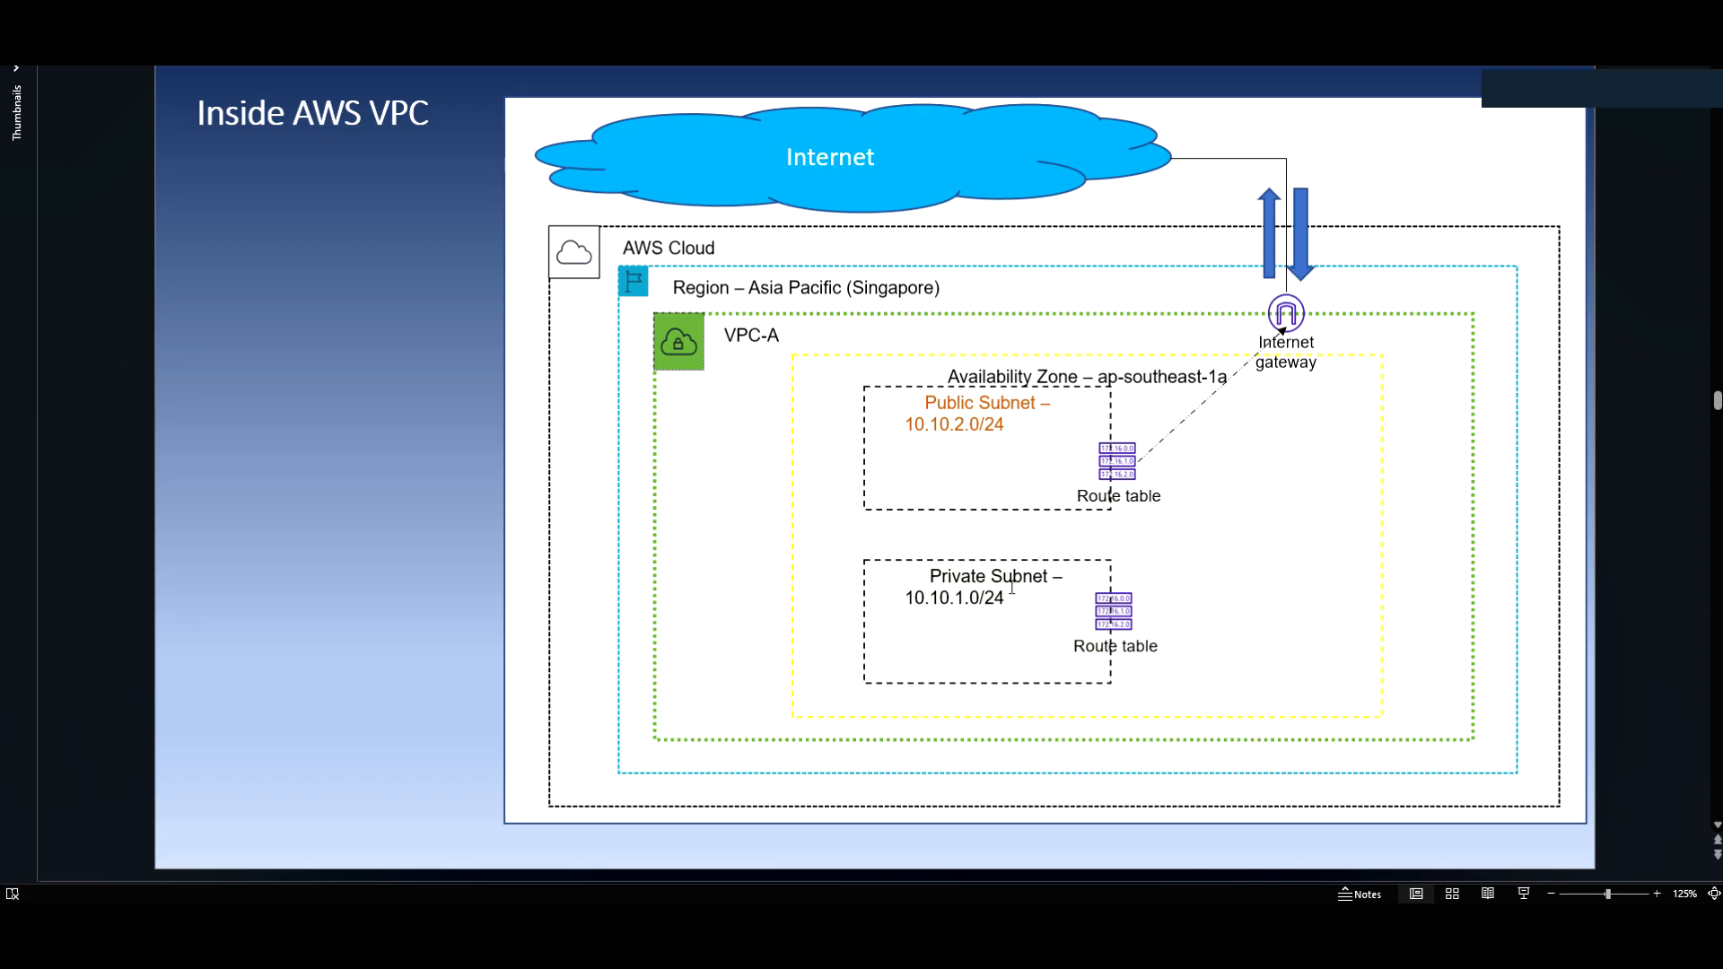
pyautogui.moveTo(1071, 588)
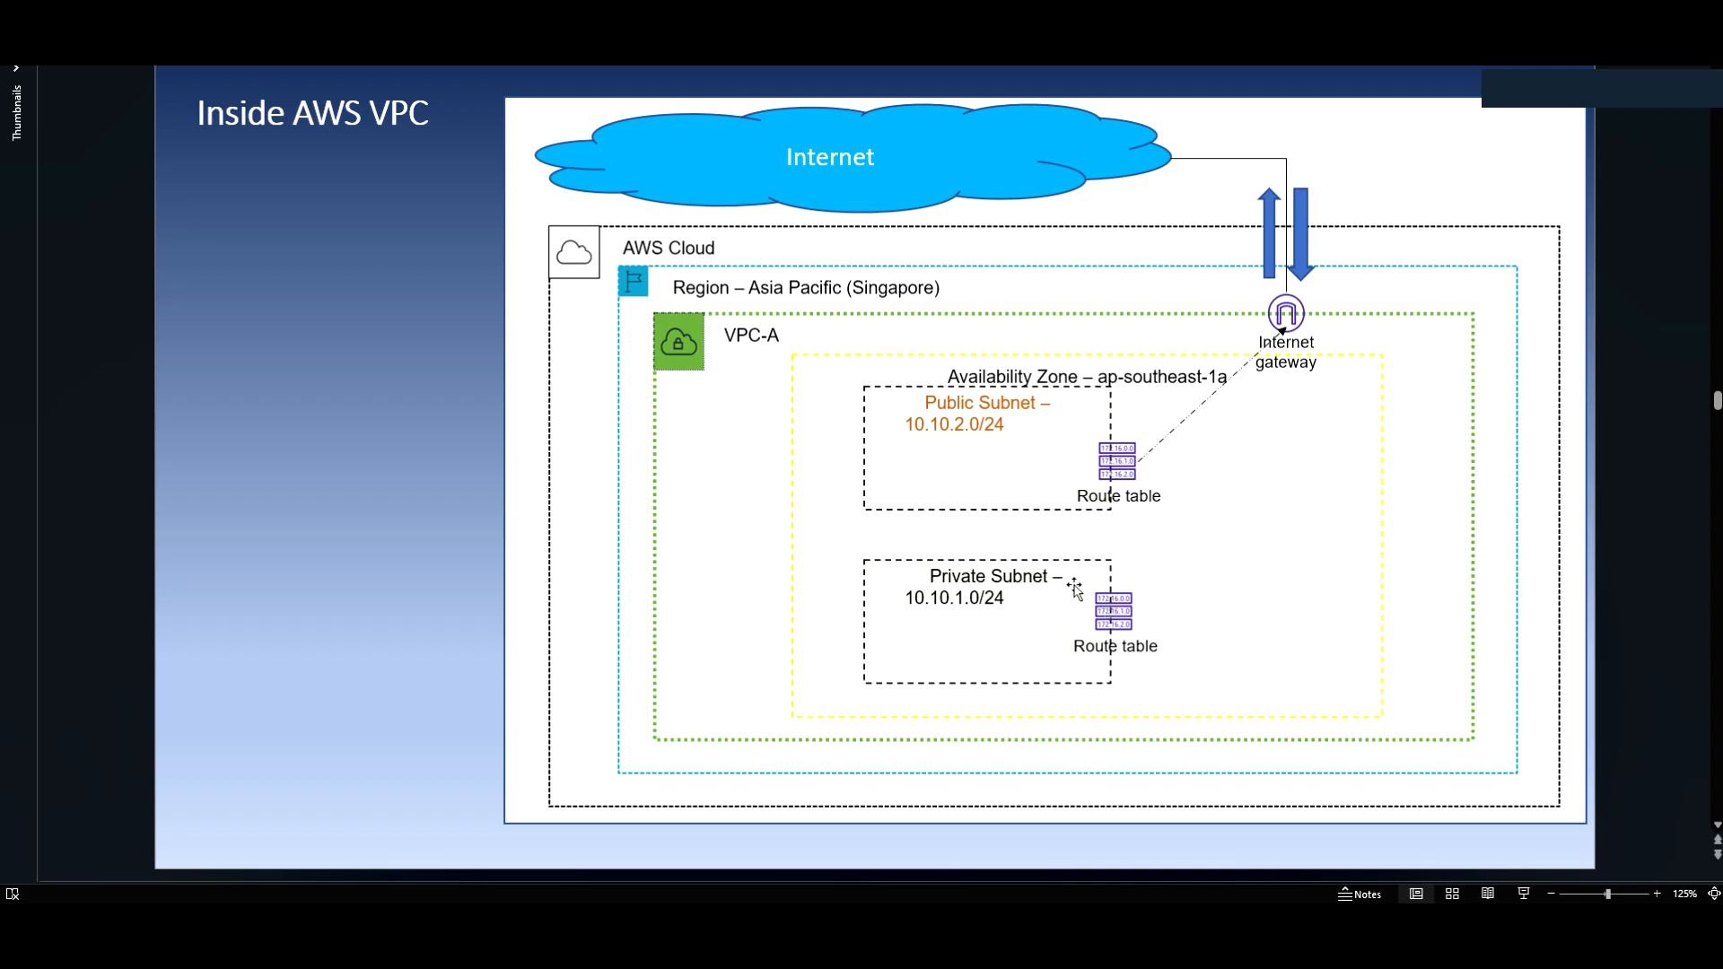
pyautogui.moveTo(1098, 605)
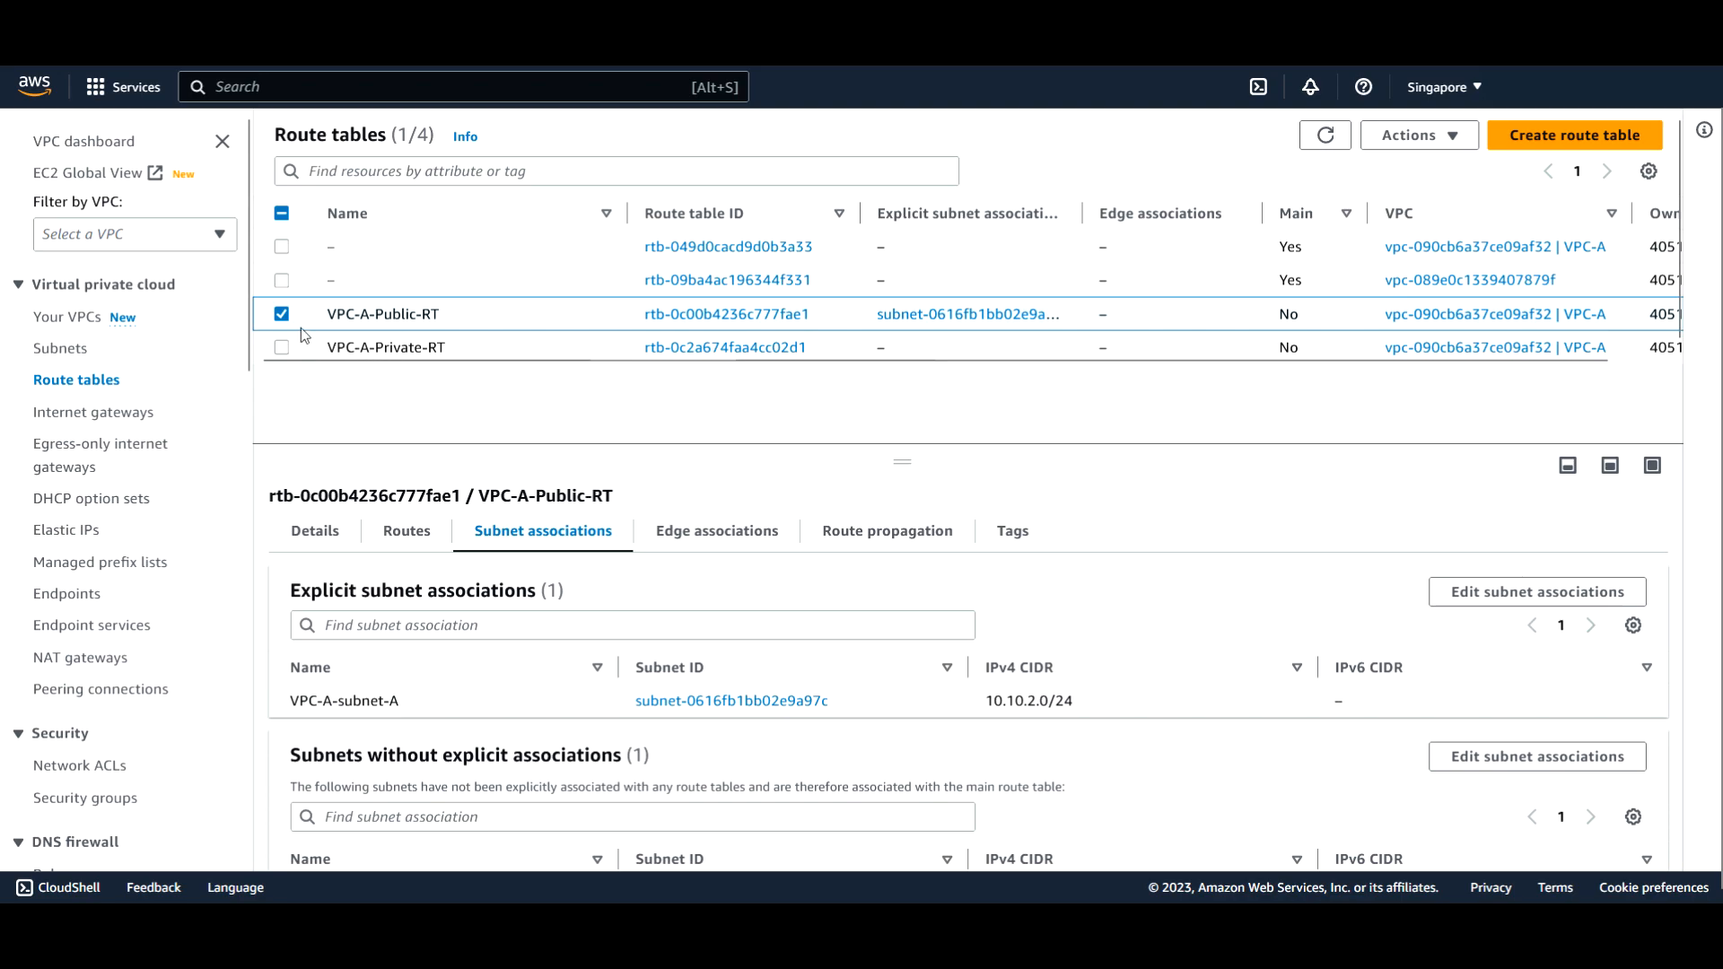
# Inspect VPC-A-Private-RT: no subnet associations and only the local 10.10.0.0/16 route
pyautogui.click(280, 312)
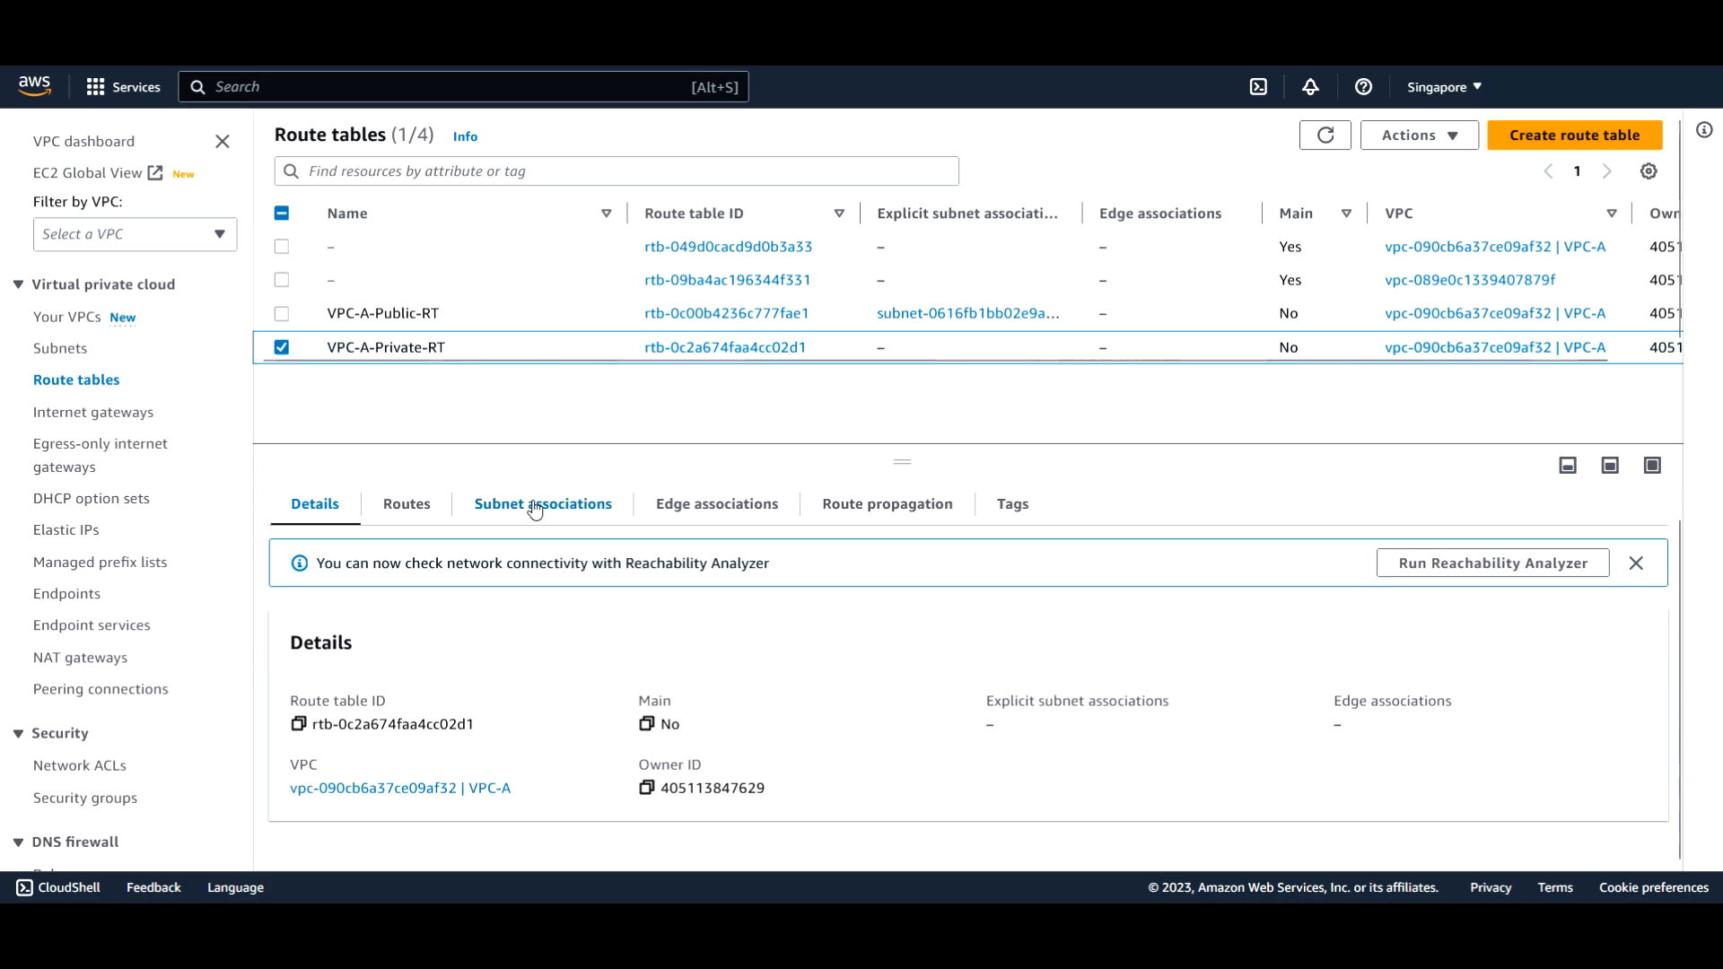
pyautogui.click(542, 502)
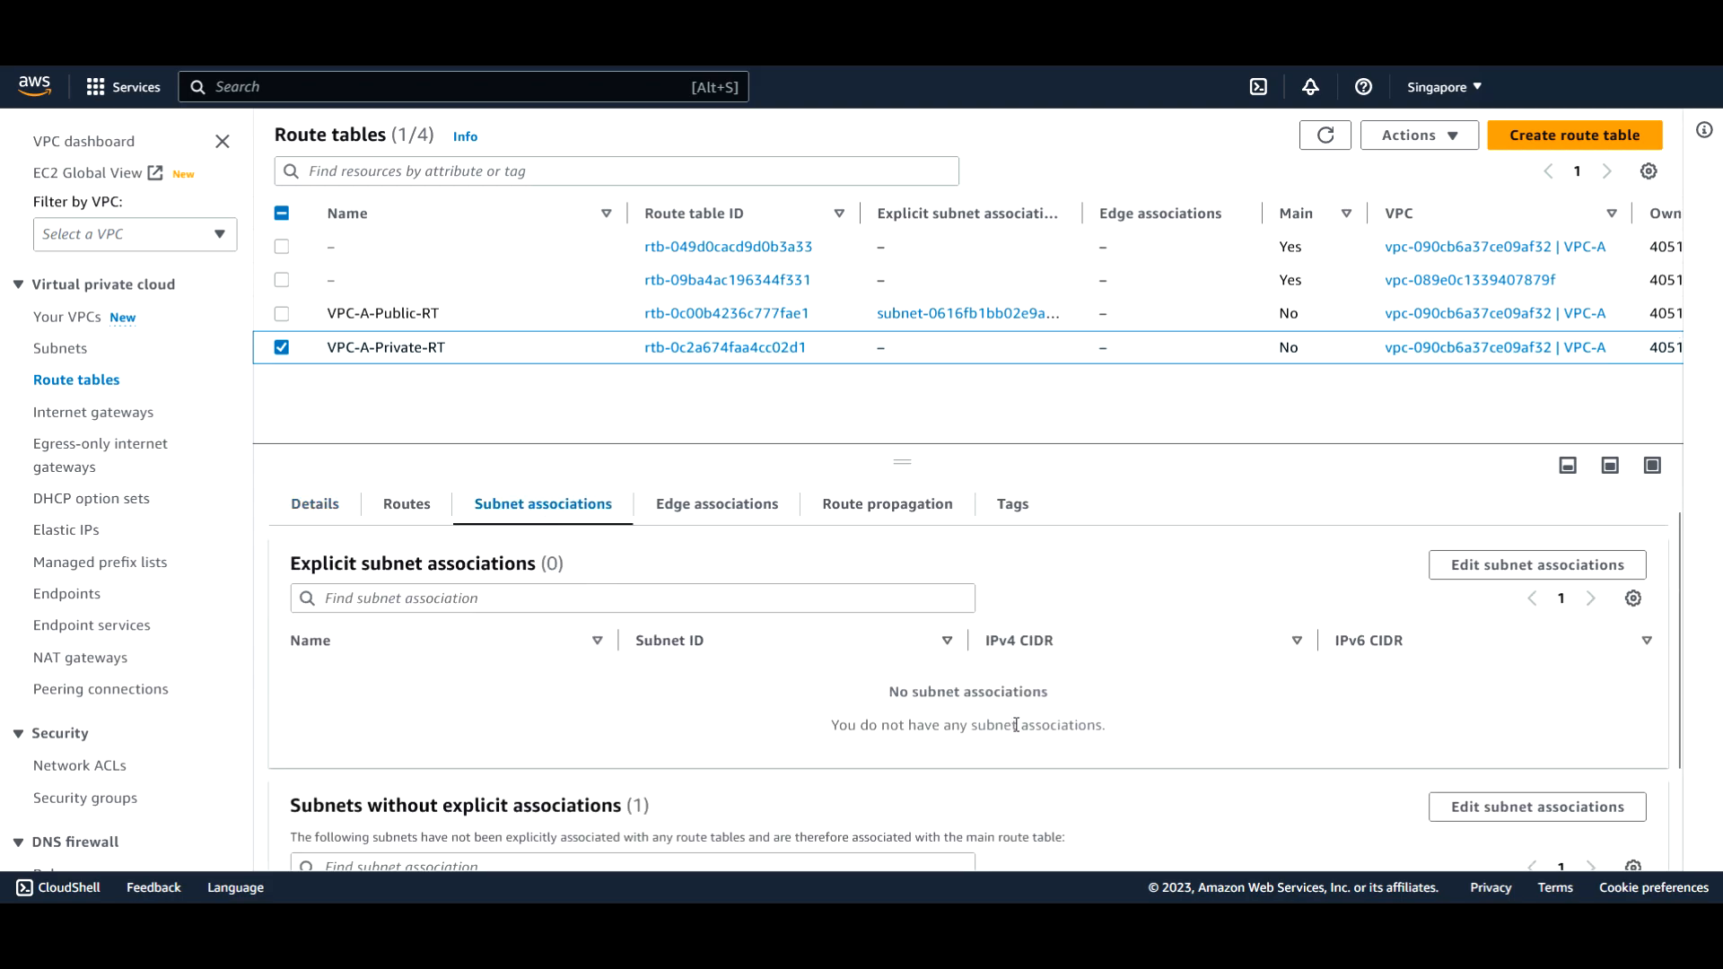
pyautogui.click(405, 504)
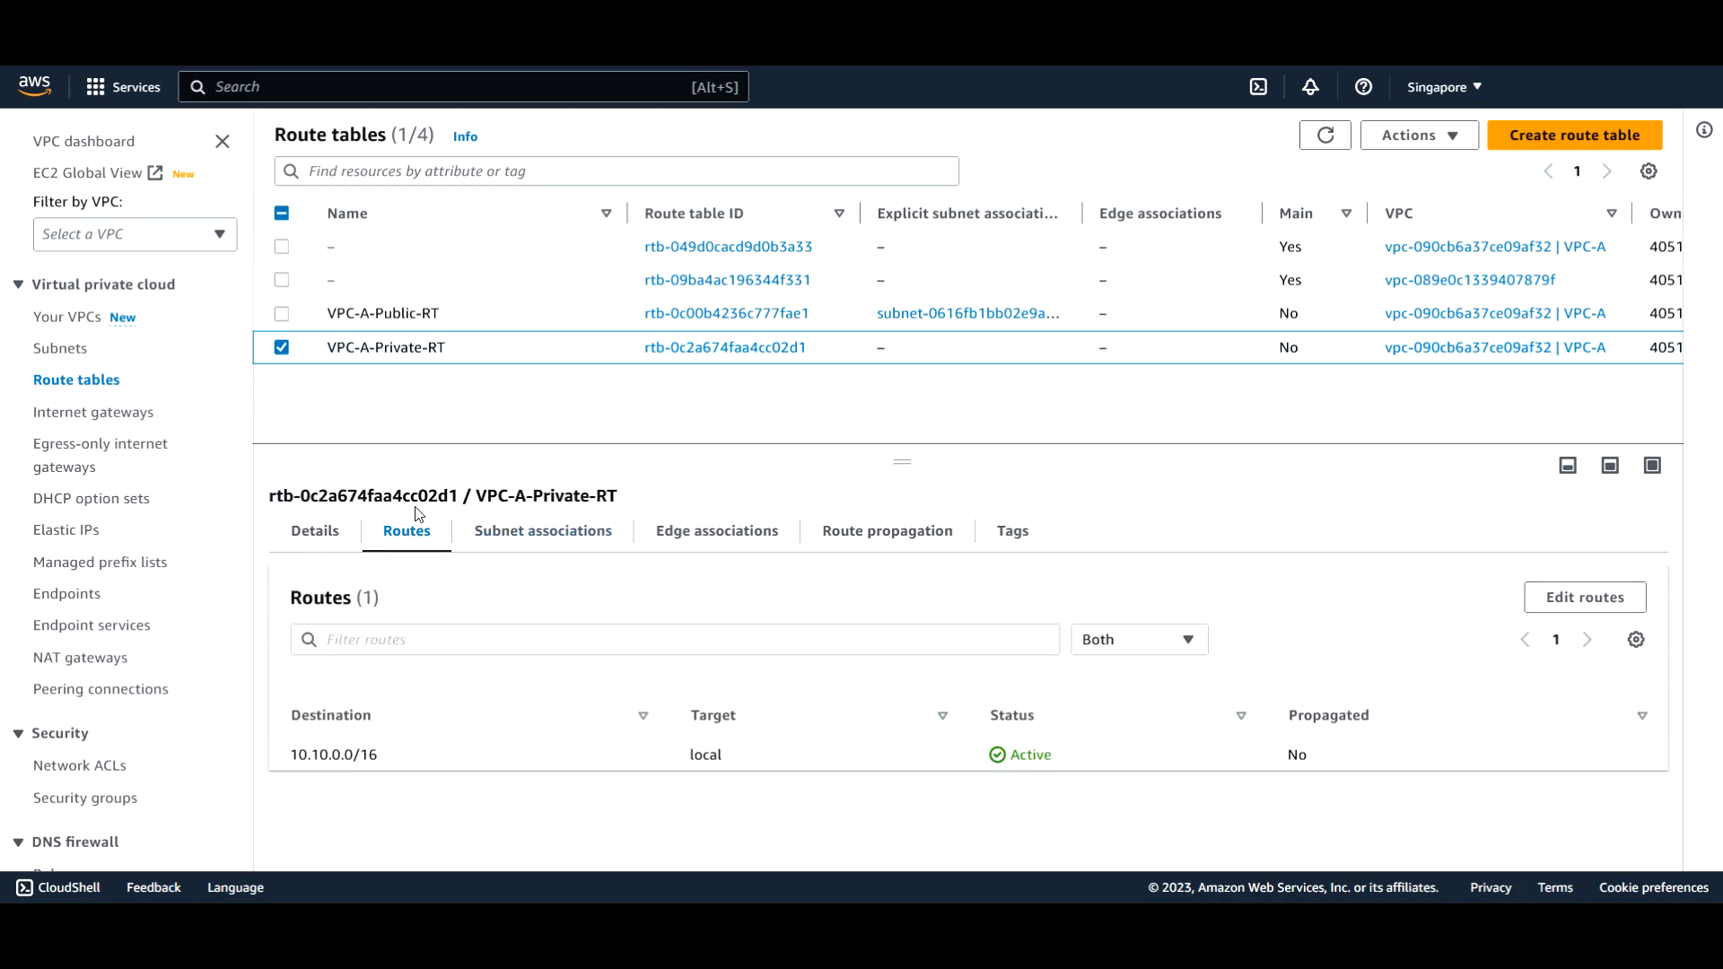
pyautogui.moveTo(452, 779)
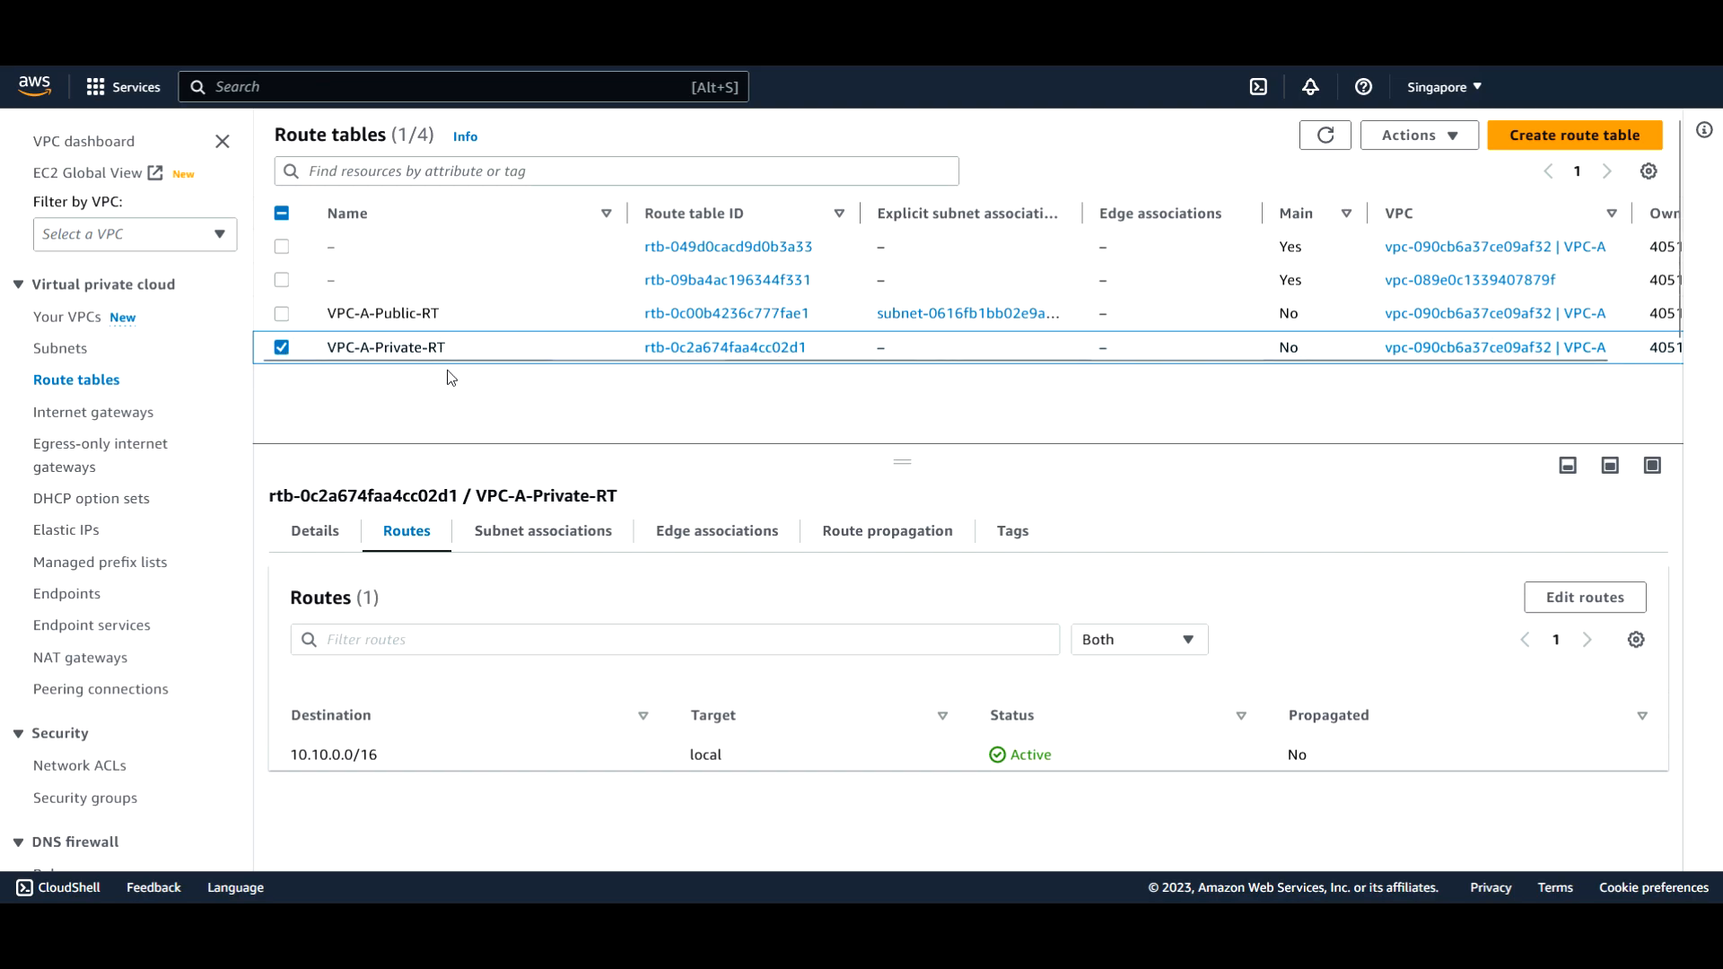
pyautogui.moveTo(929, 506)
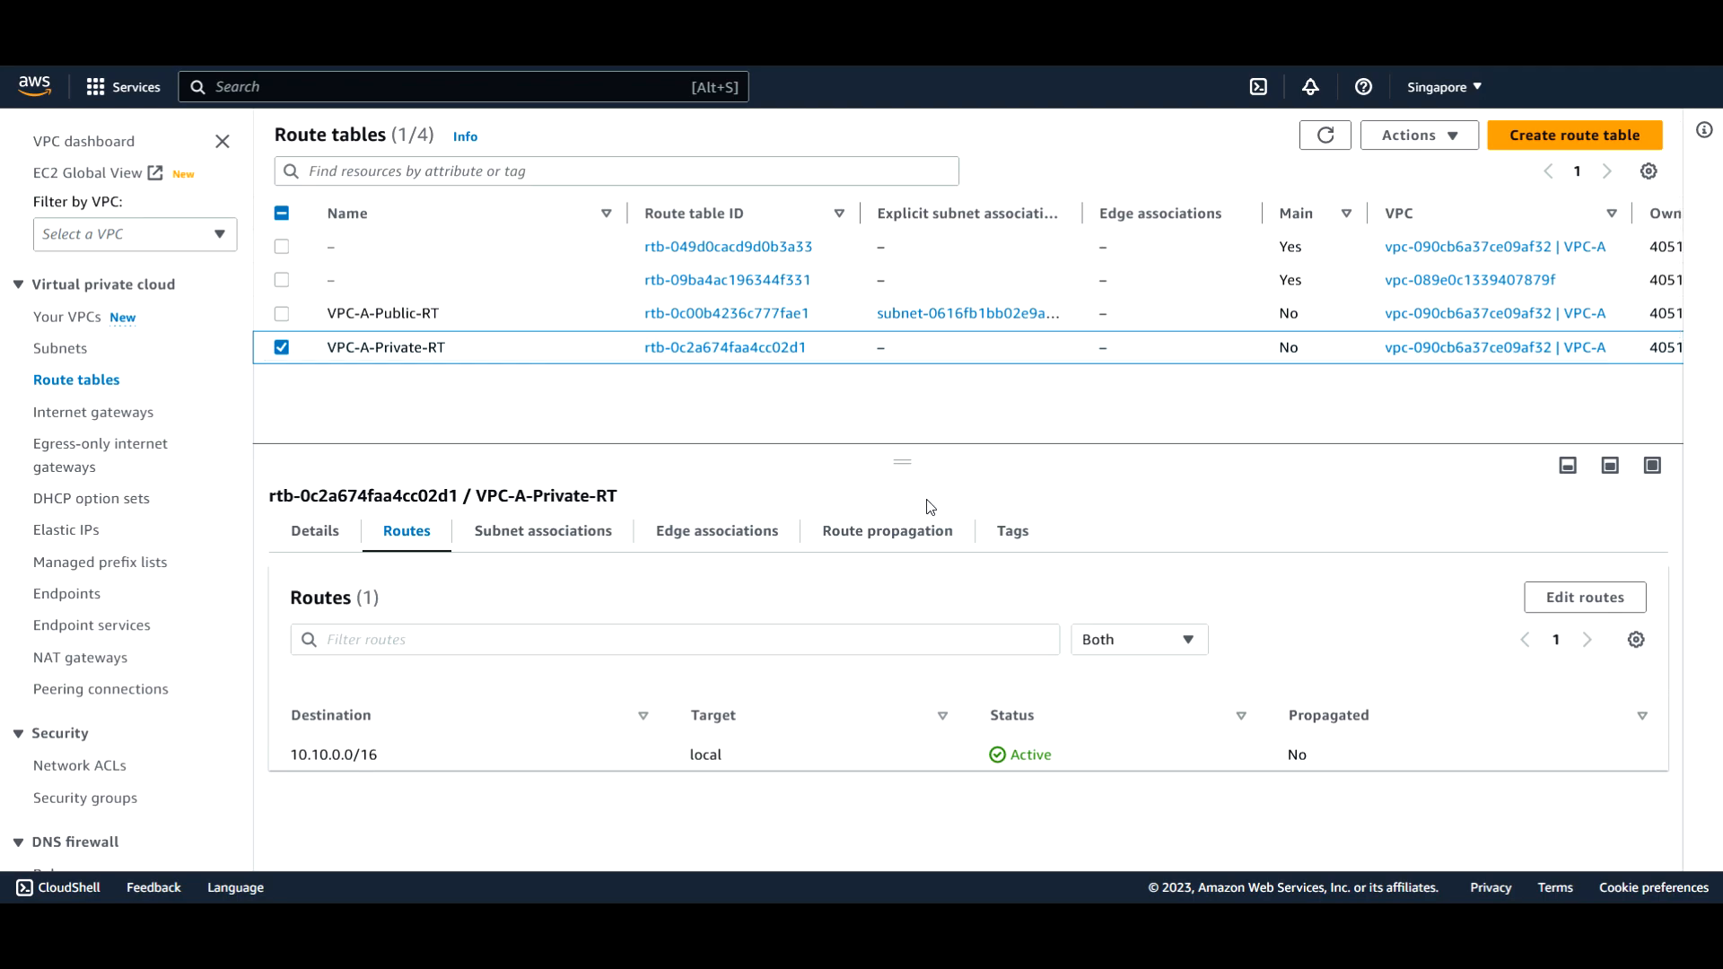
pyautogui.moveTo(1016, 585)
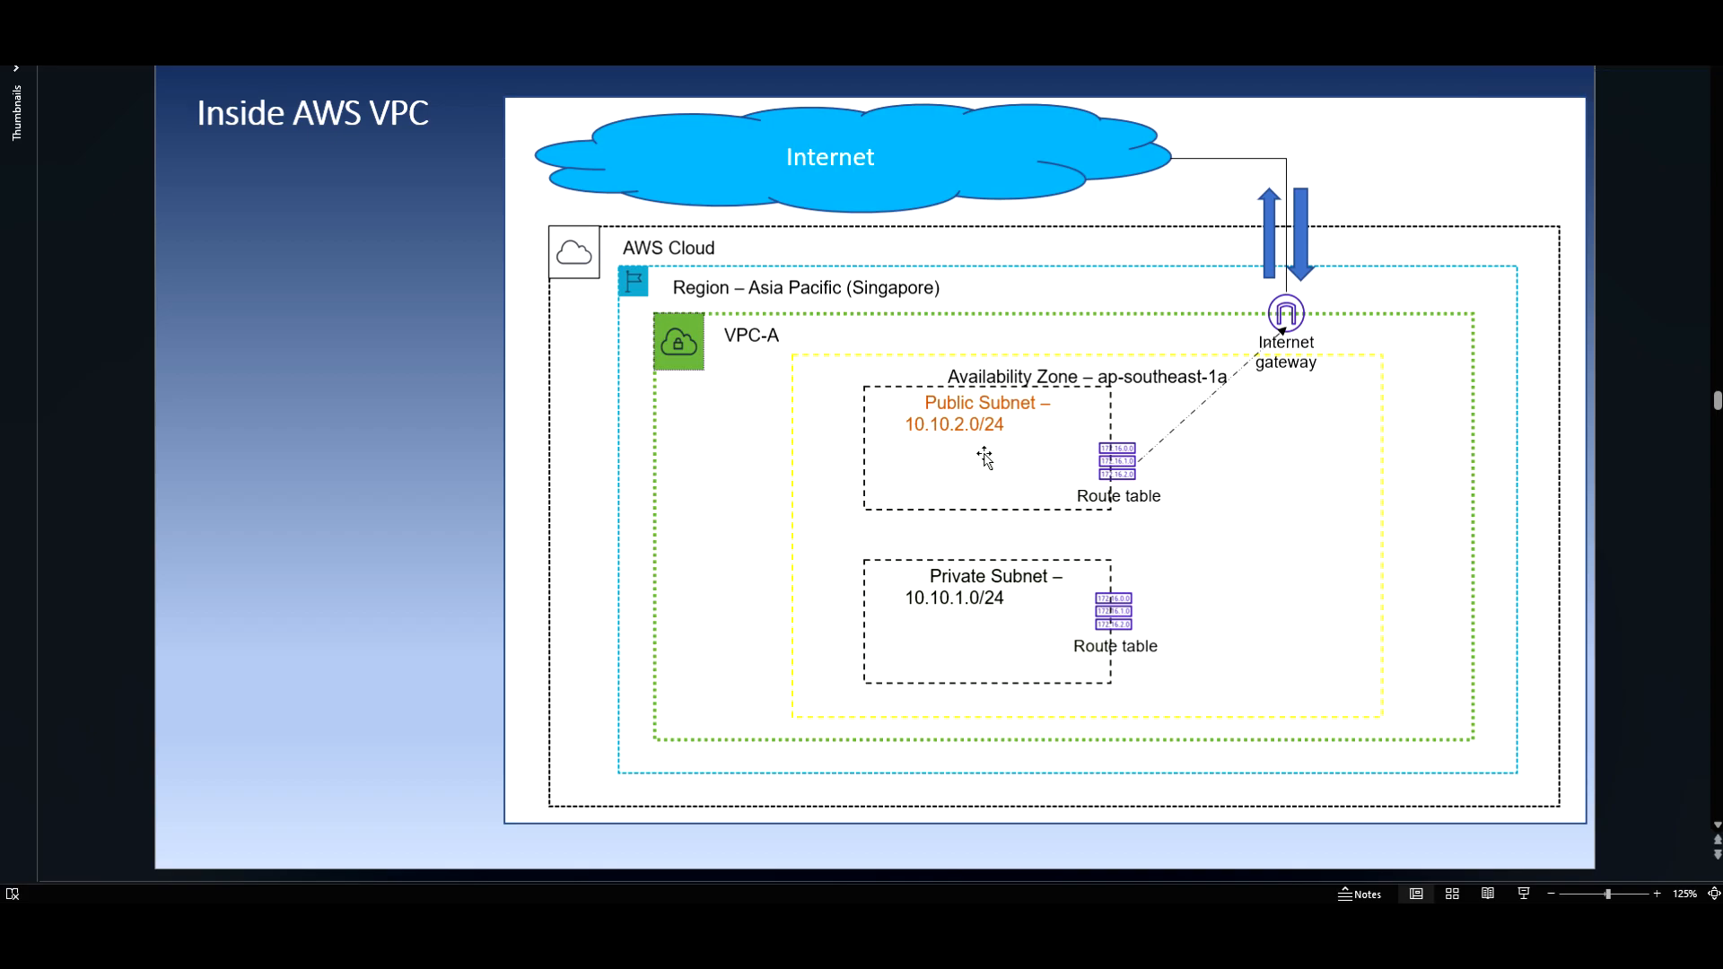
pyautogui.moveTo(1112, 485)
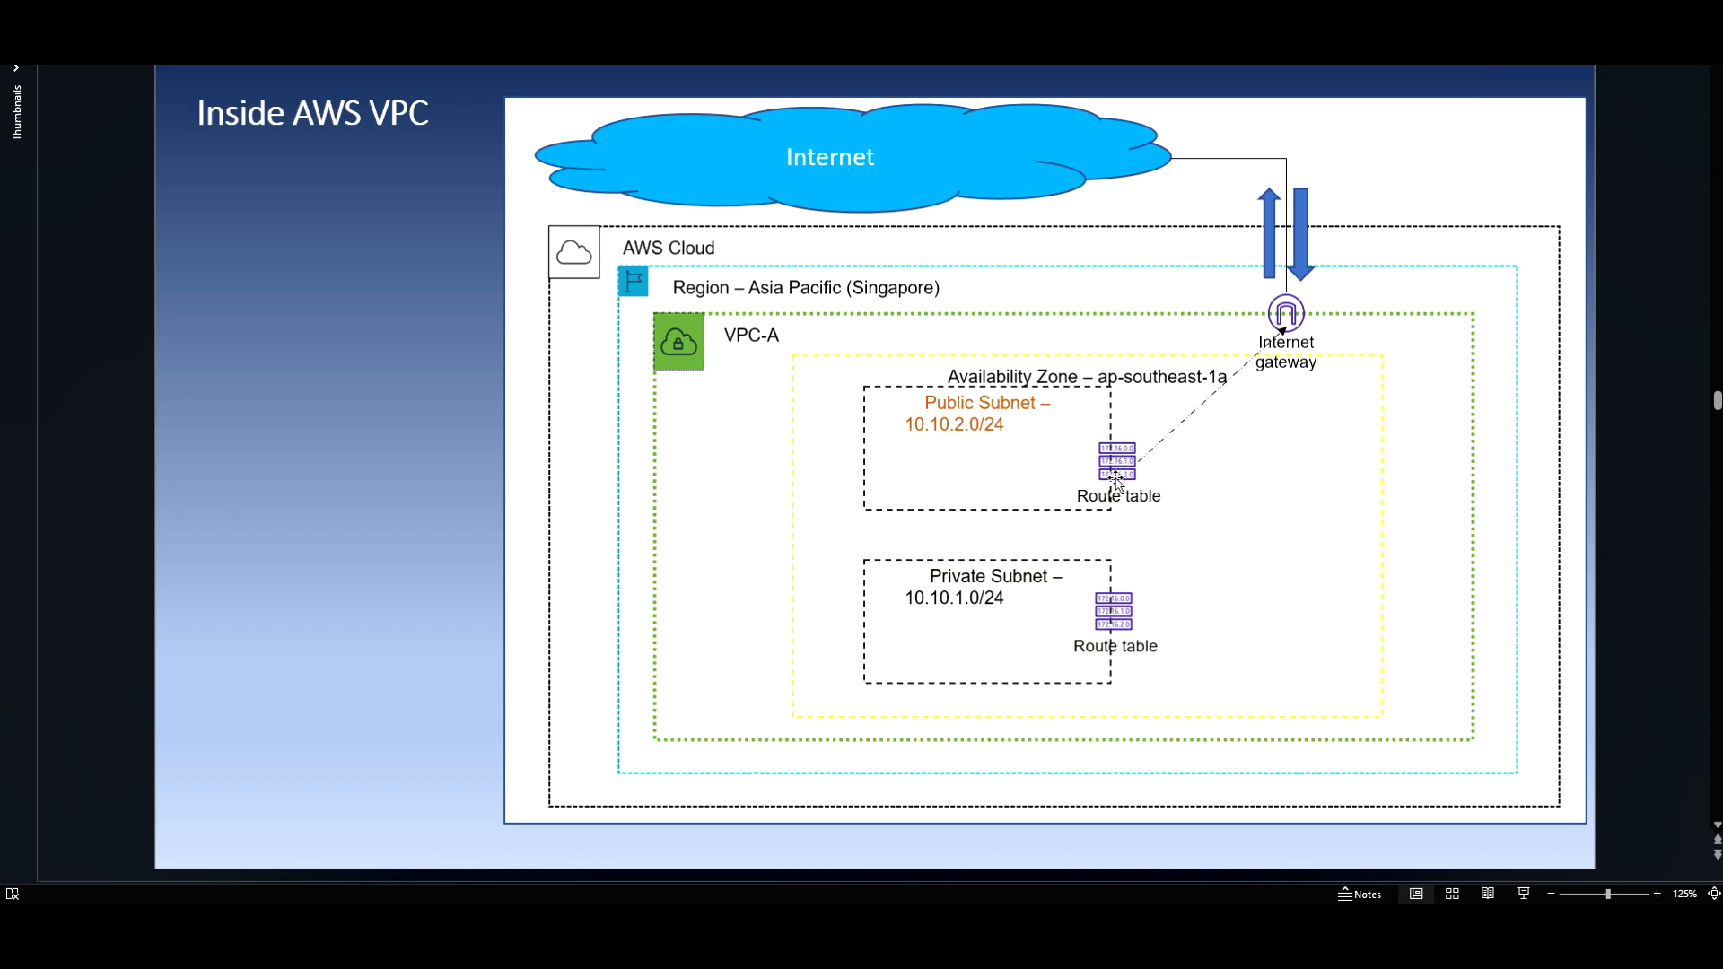
pyautogui.moveTo(1188, 411)
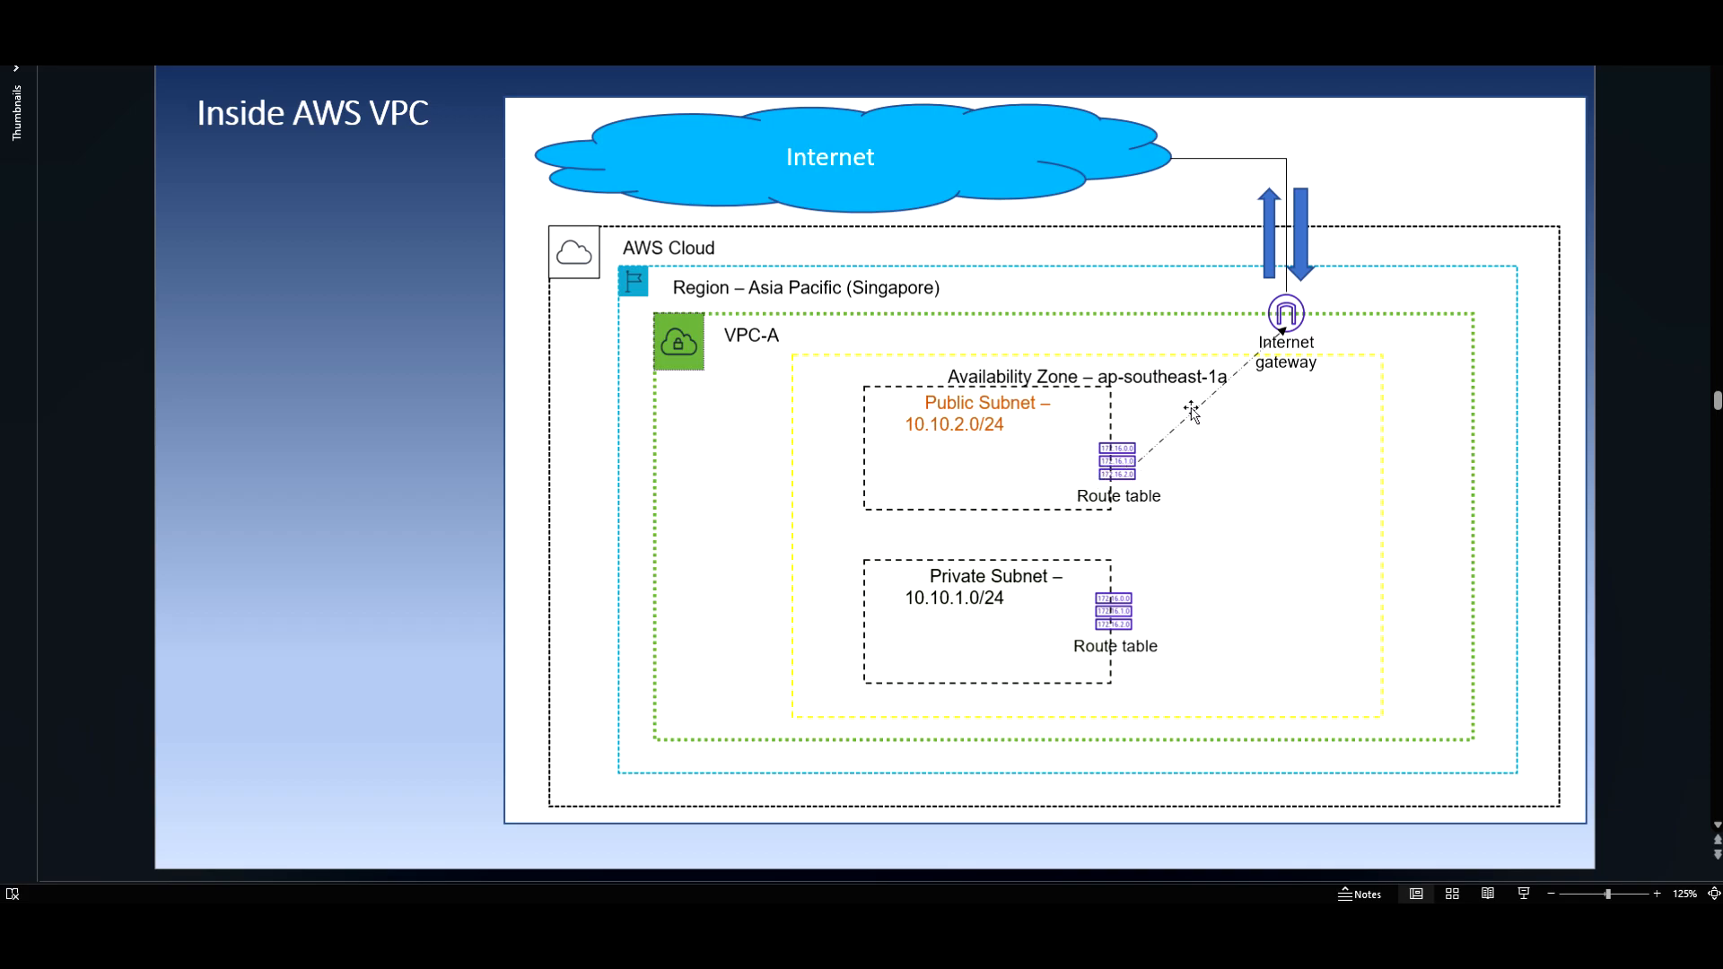